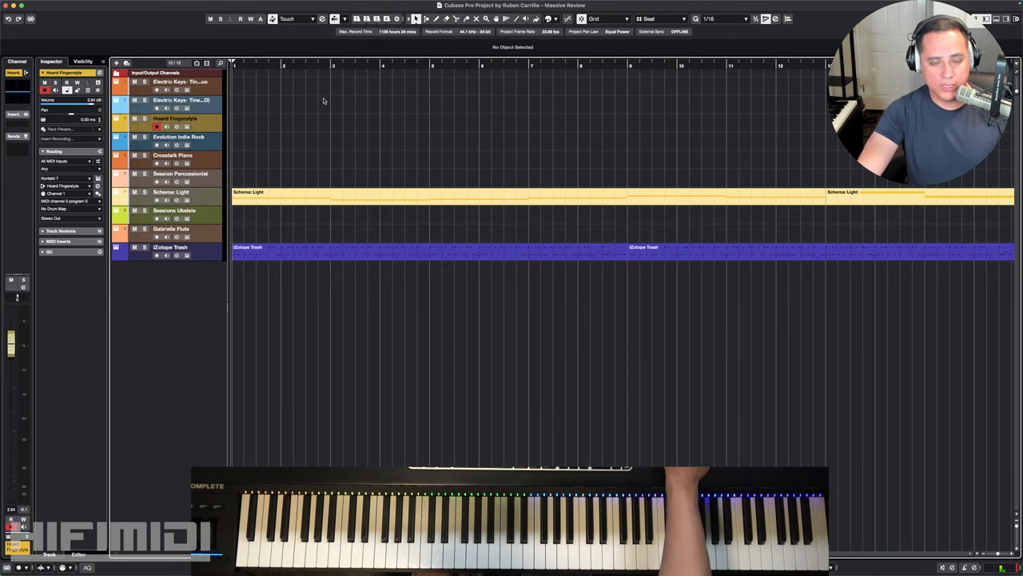
mouse_move(483, 134)
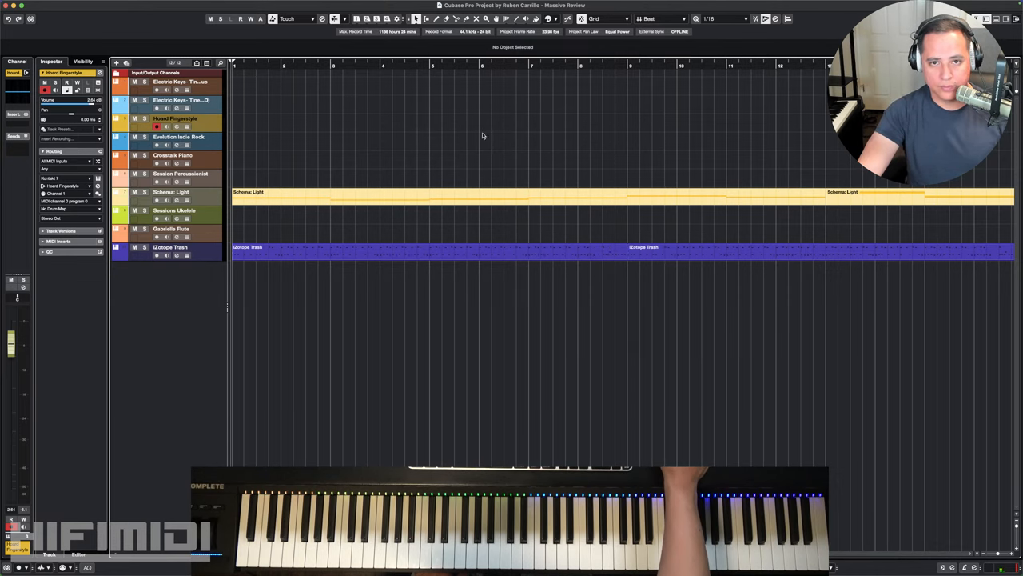
mouse_move(371, 106)
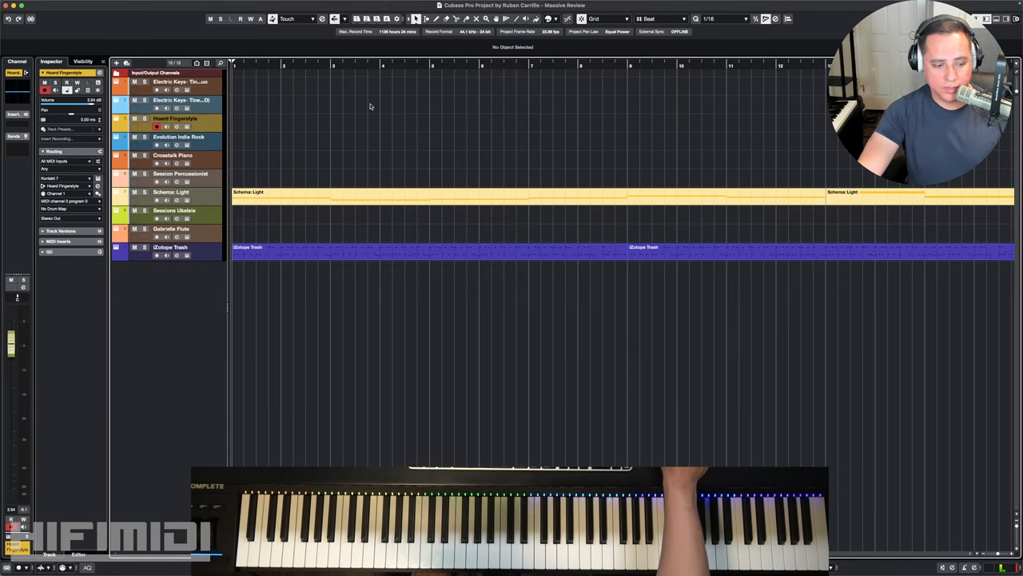
mouse_move(422, 104)
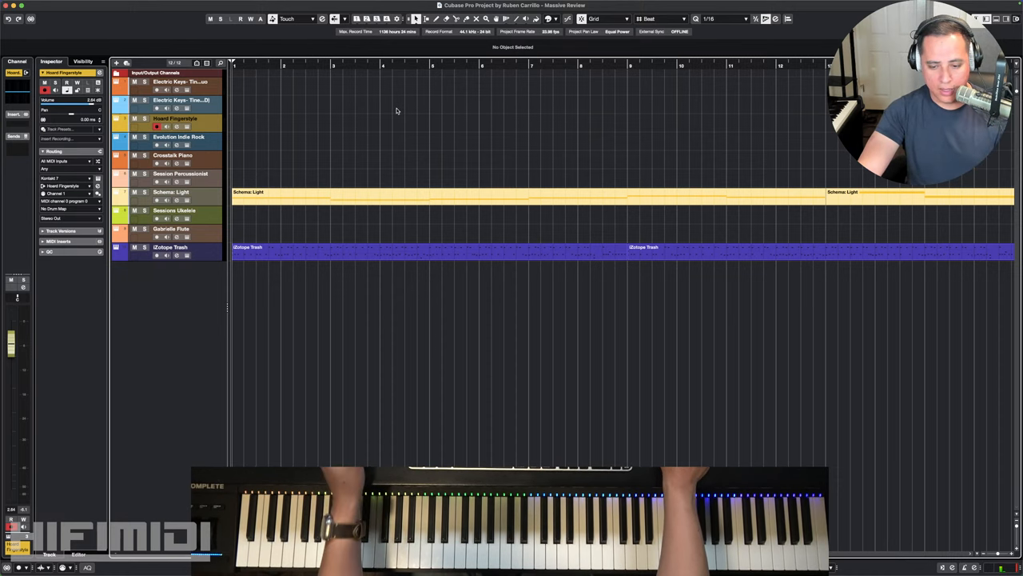
mouse_move(384, 125)
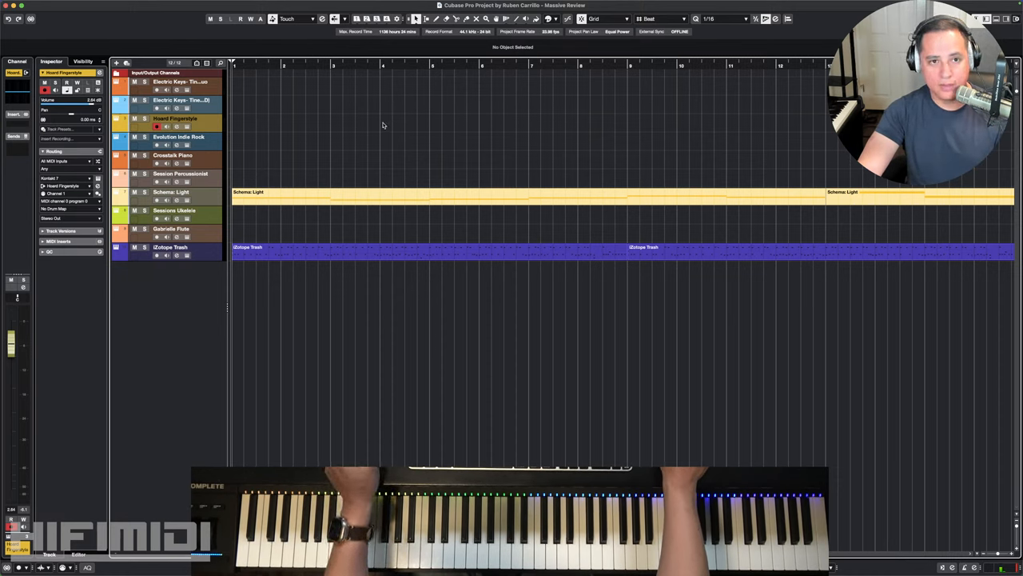
mouse_move(726, 72)
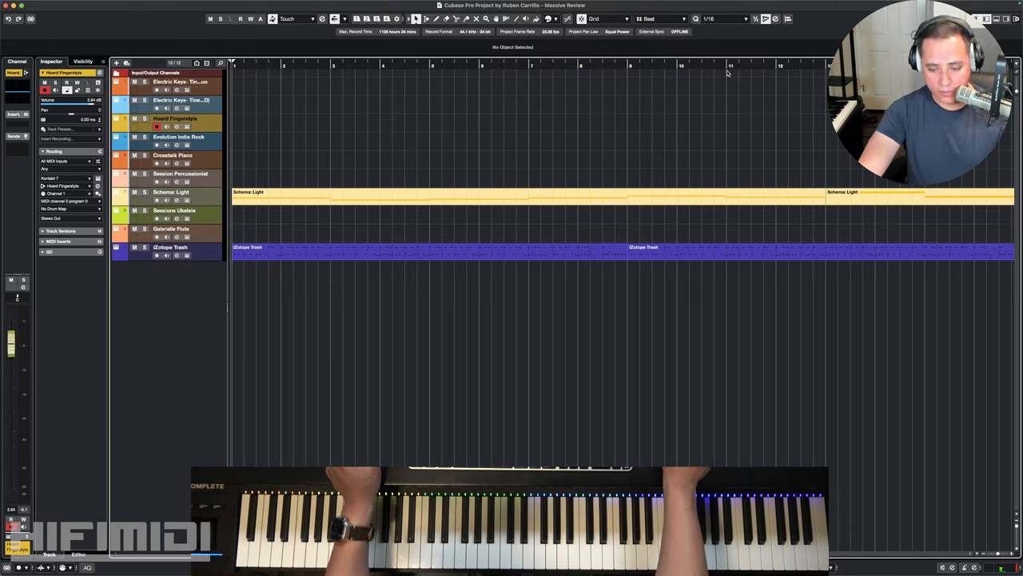
mouse_move(598, 144)
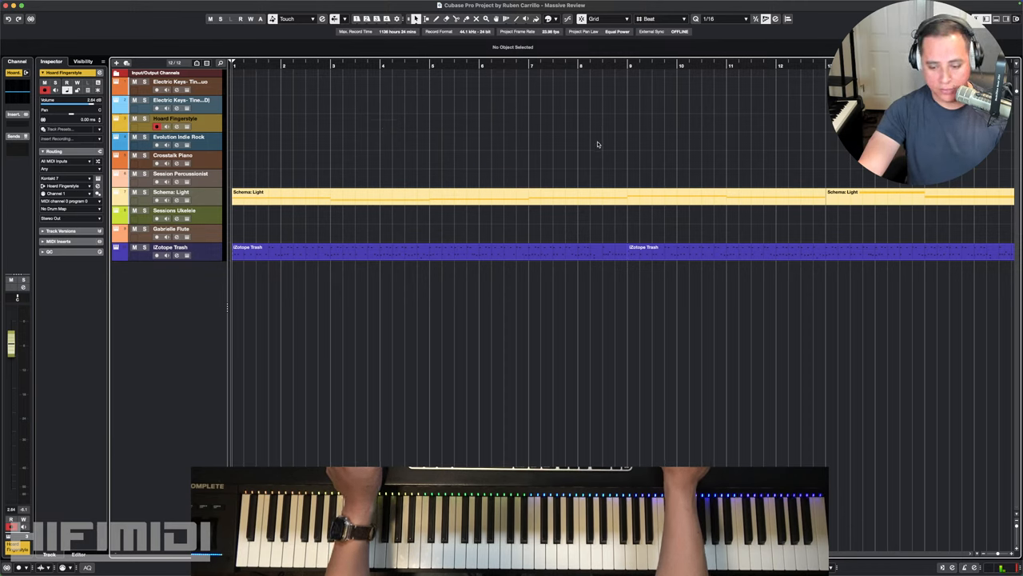
mouse_move(238, 150)
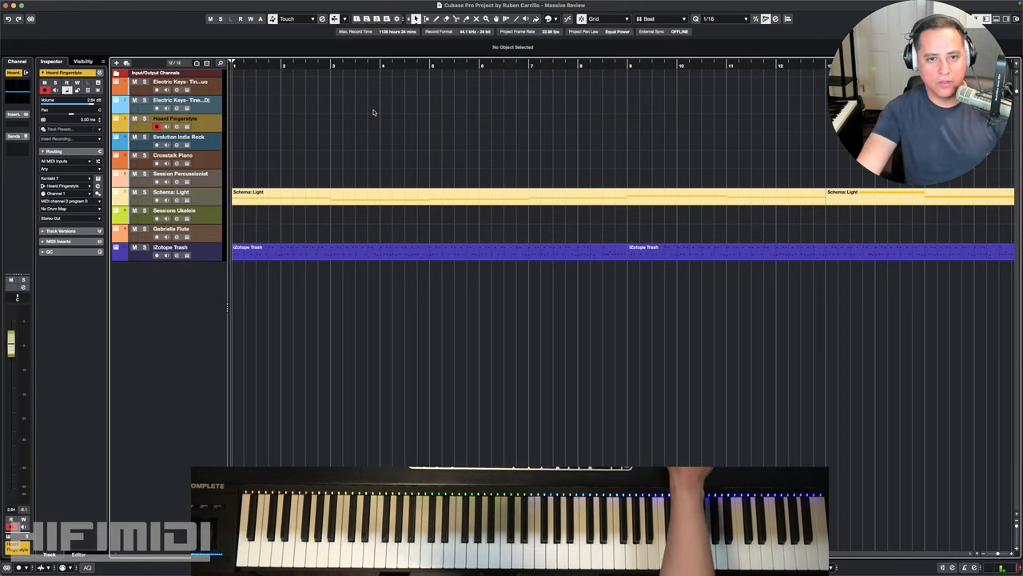
mouse_move(380, 128)
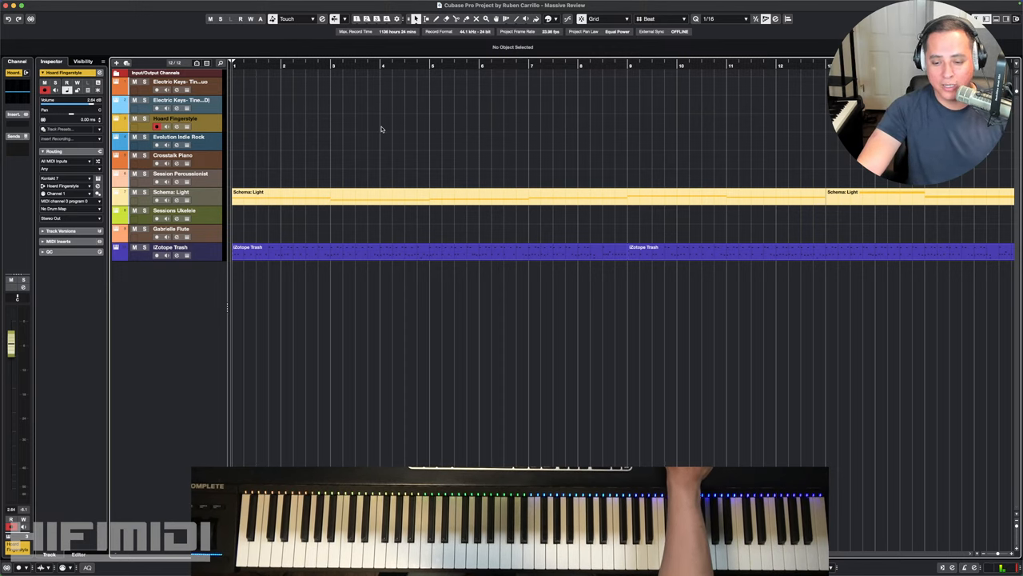
mouse_move(332, 126)
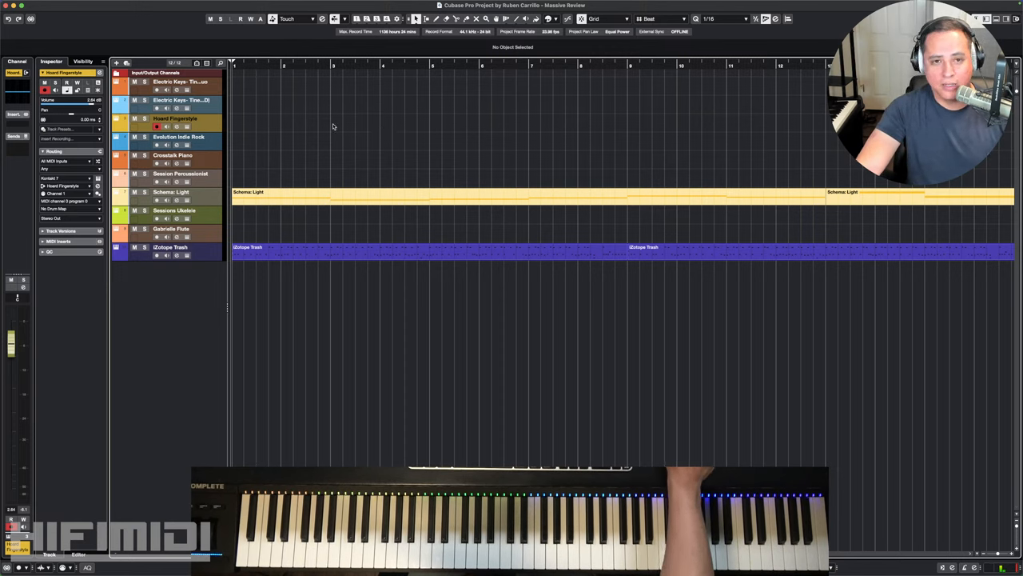
mouse_move(326, 125)
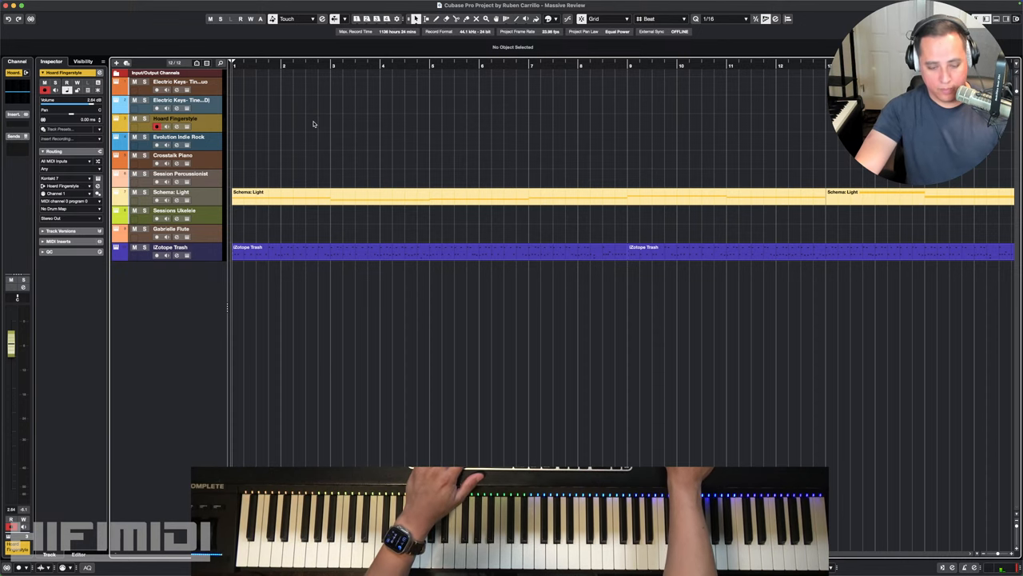
mouse_move(307, 124)
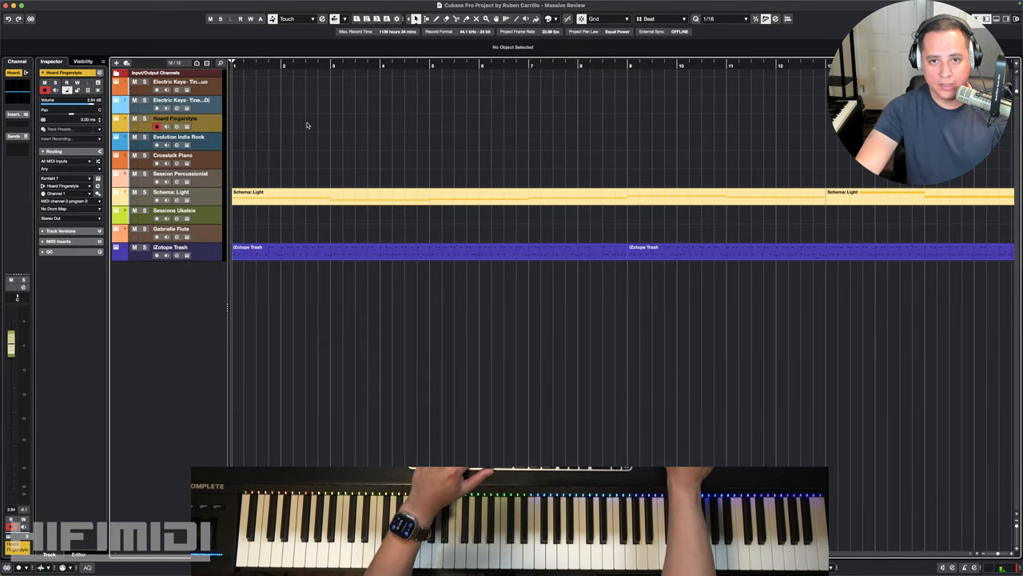
mouse_move(390, 112)
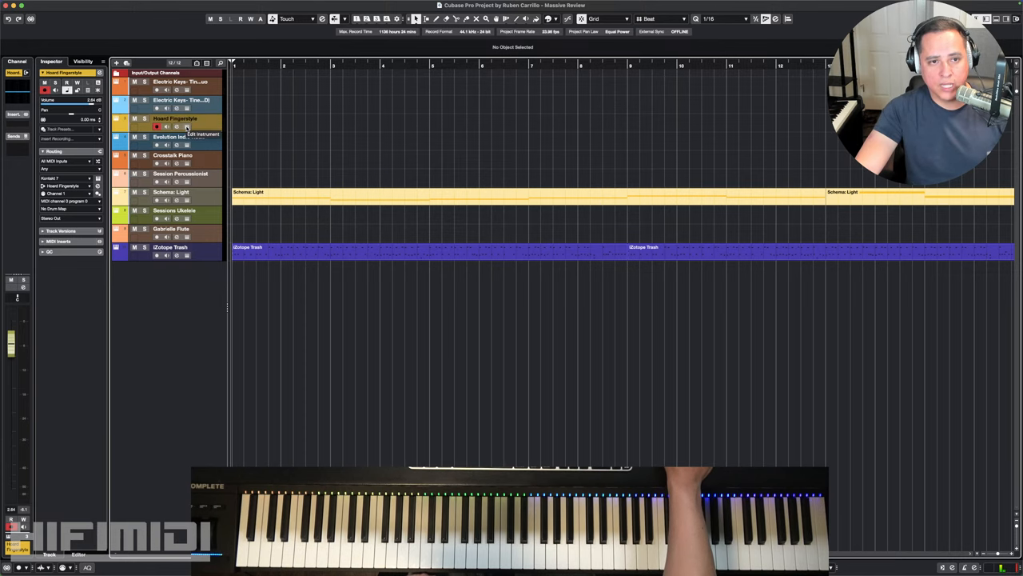
- Open the Kontakt 7 window on the Electric Keys track showing the Phoenix electric piano
left_click(179, 138)
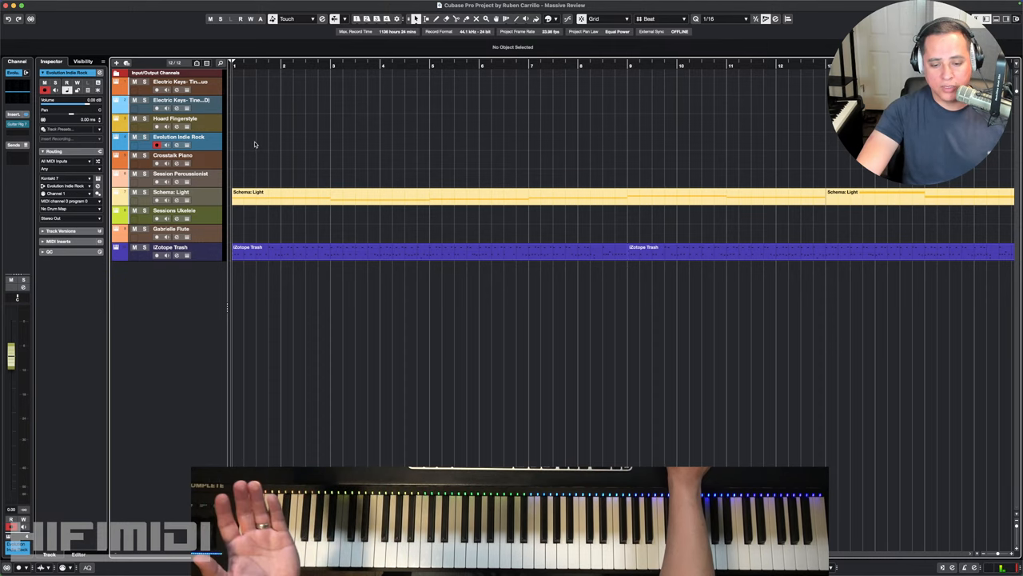
mouse_move(307, 142)
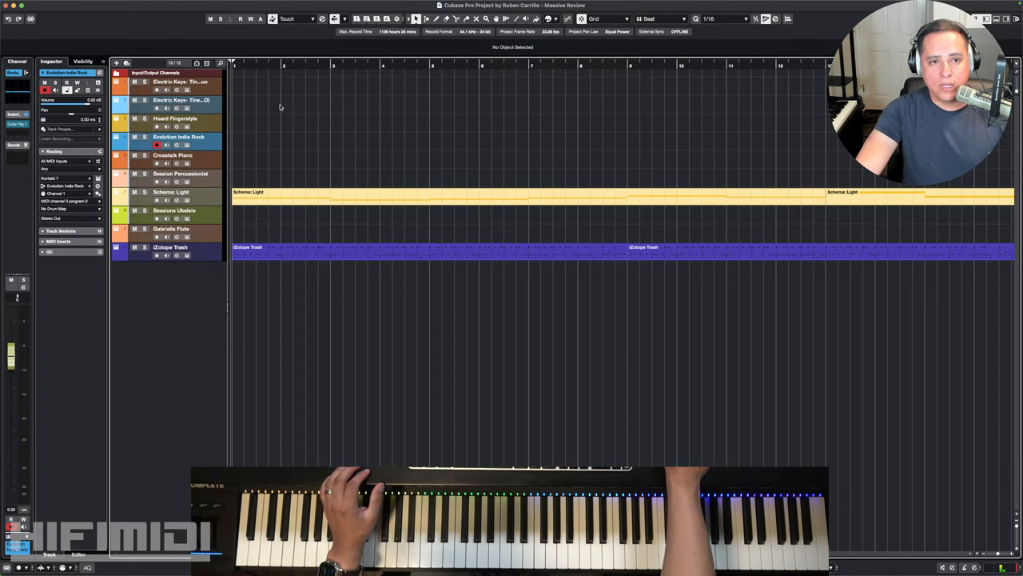
left_click(179, 82)
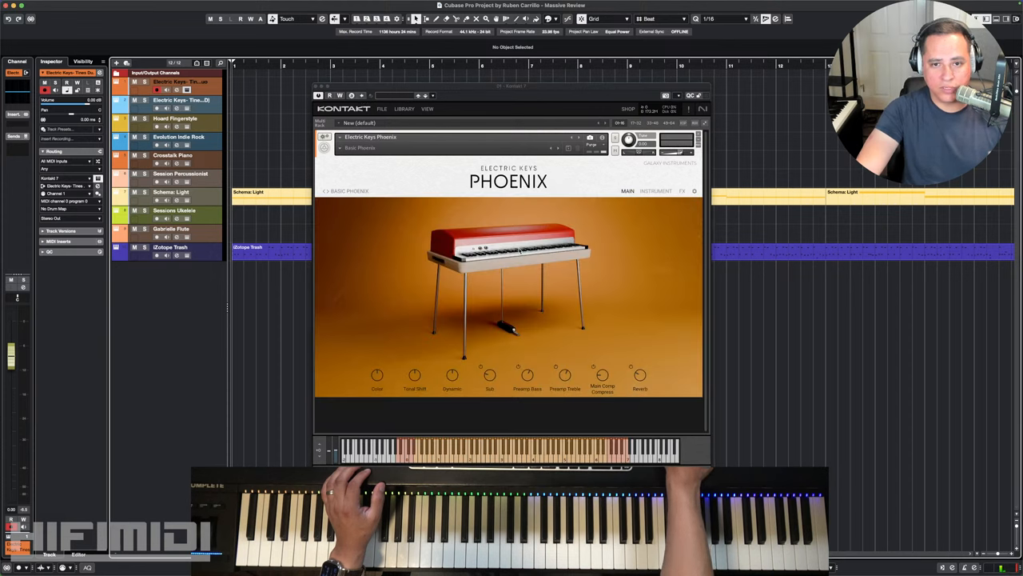
mouse_move(408, 214)
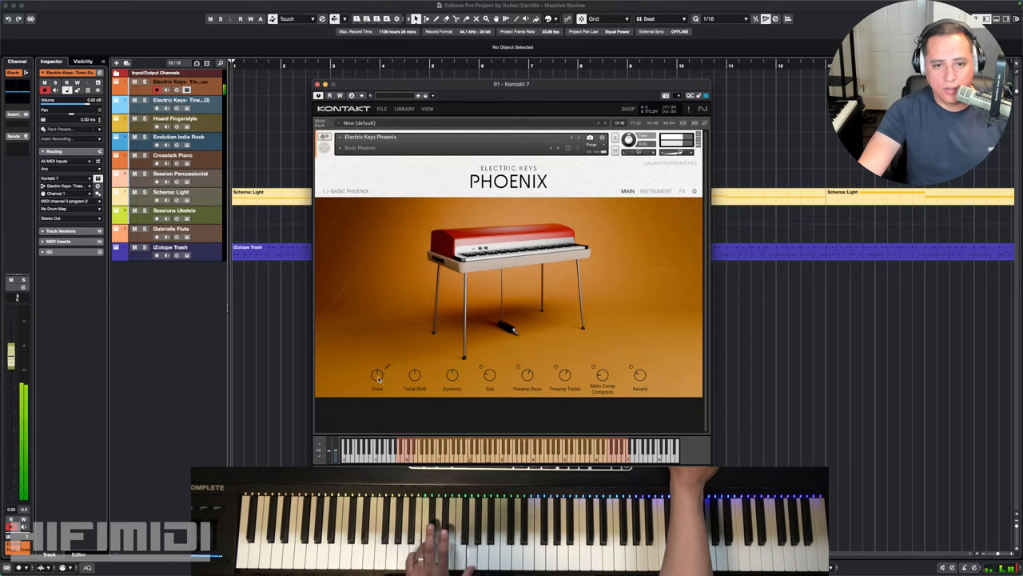
left_click(377, 374)
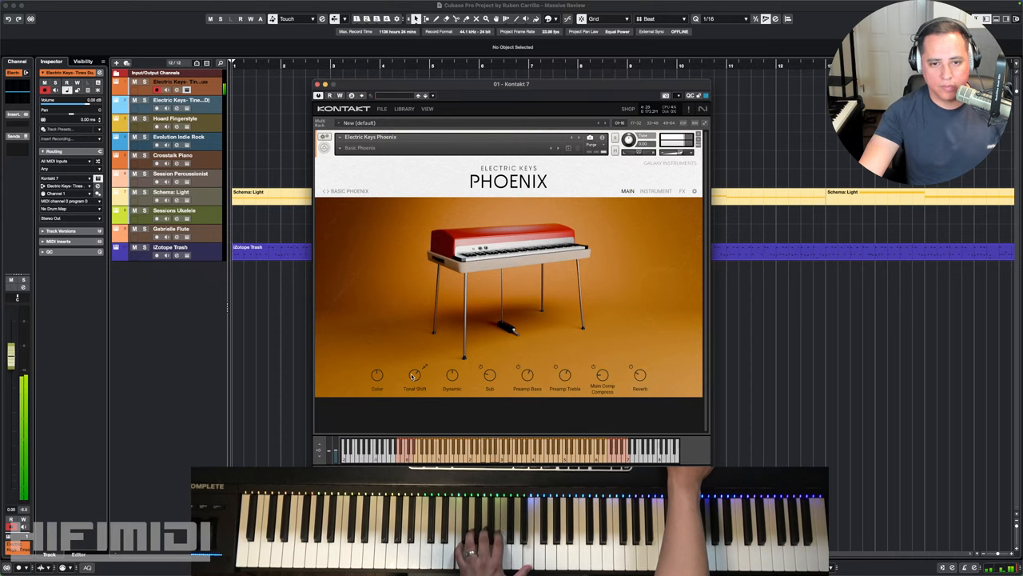
mouse_move(412, 400)
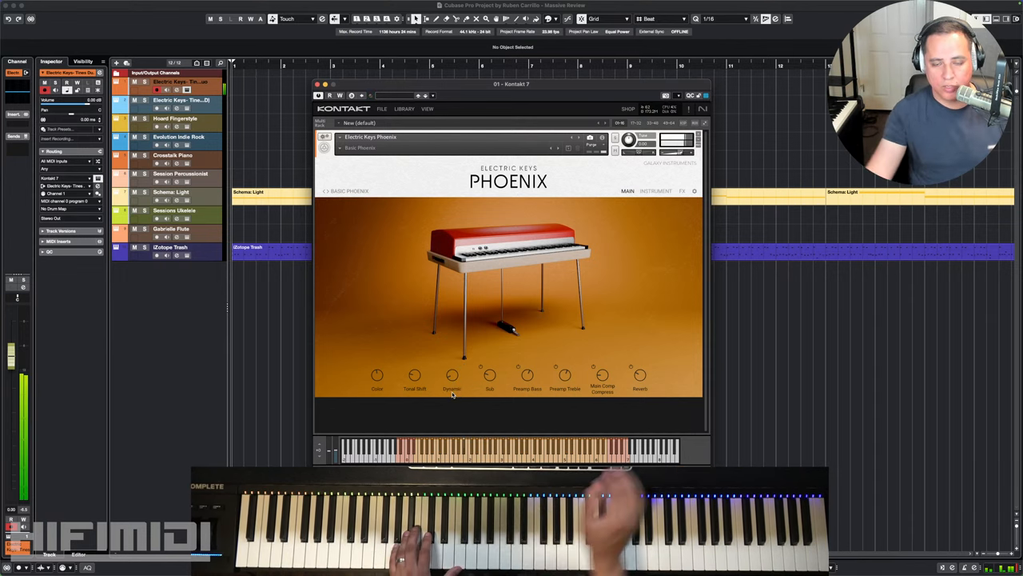
left_click_drag(451, 374, 451, 365)
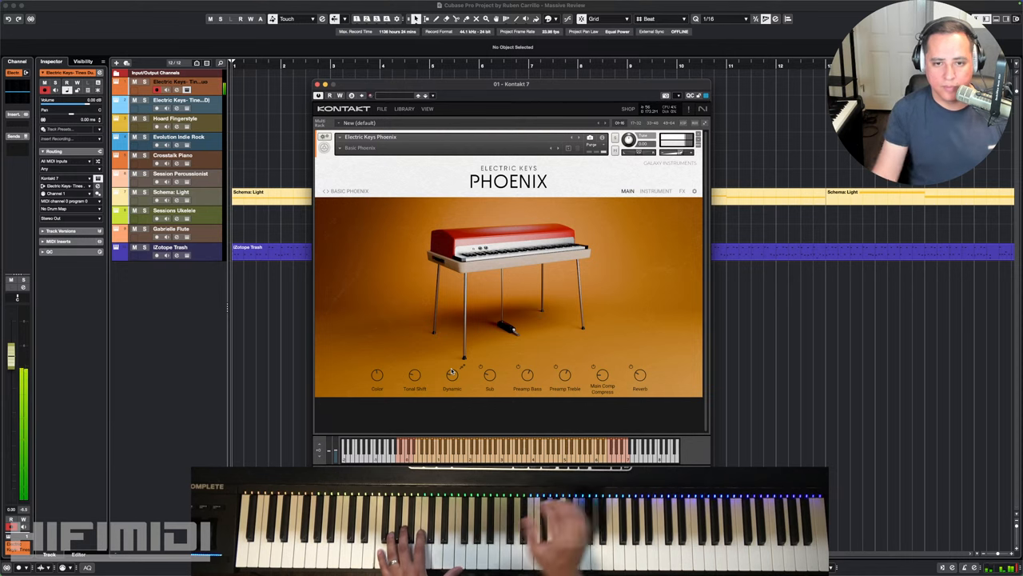
mouse_move(447, 317)
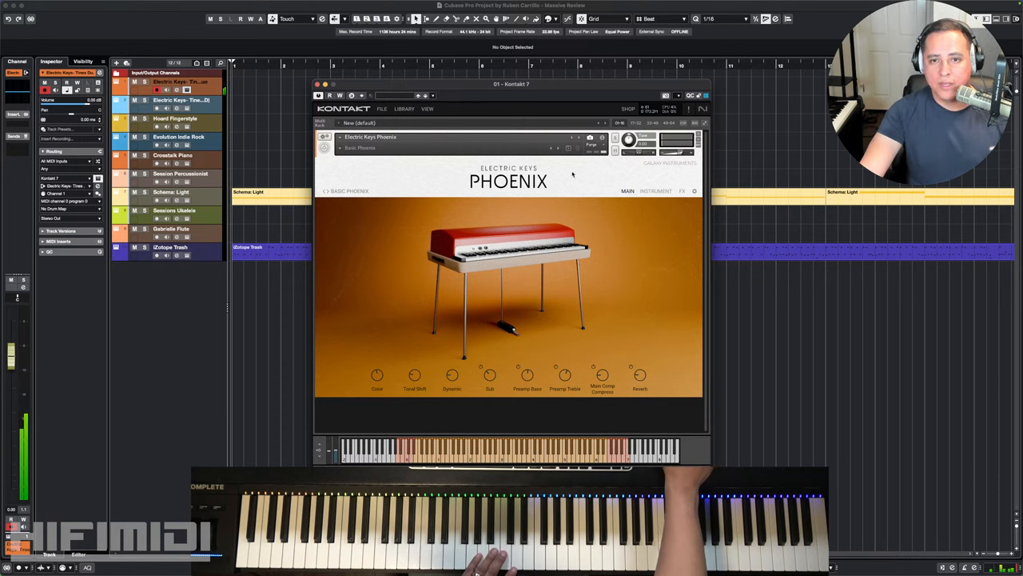
- Load the Blue Phoenix snapshot and toggle the extra noise controls panel on and off
left_click(655, 192)
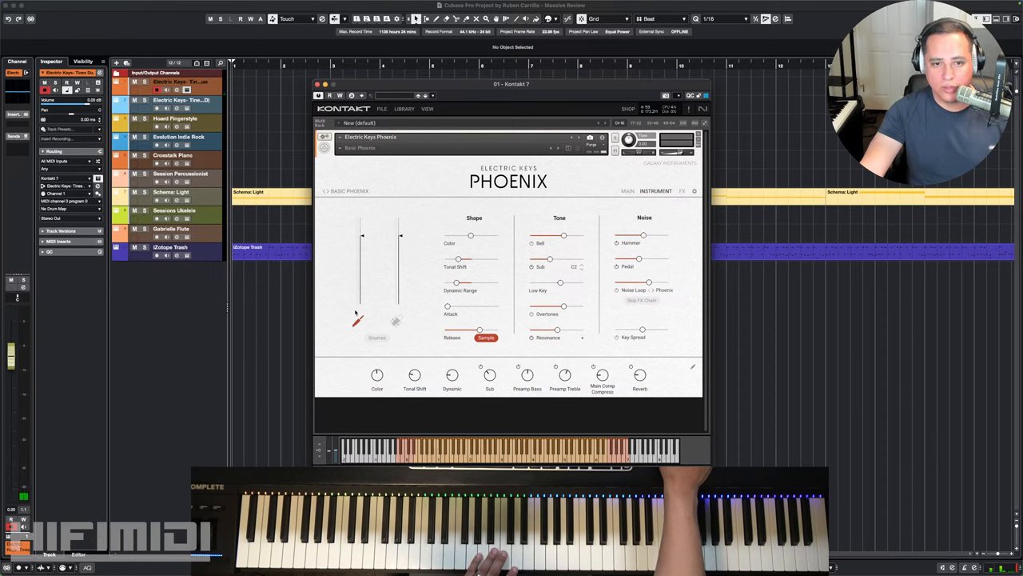
mouse_move(387, 303)
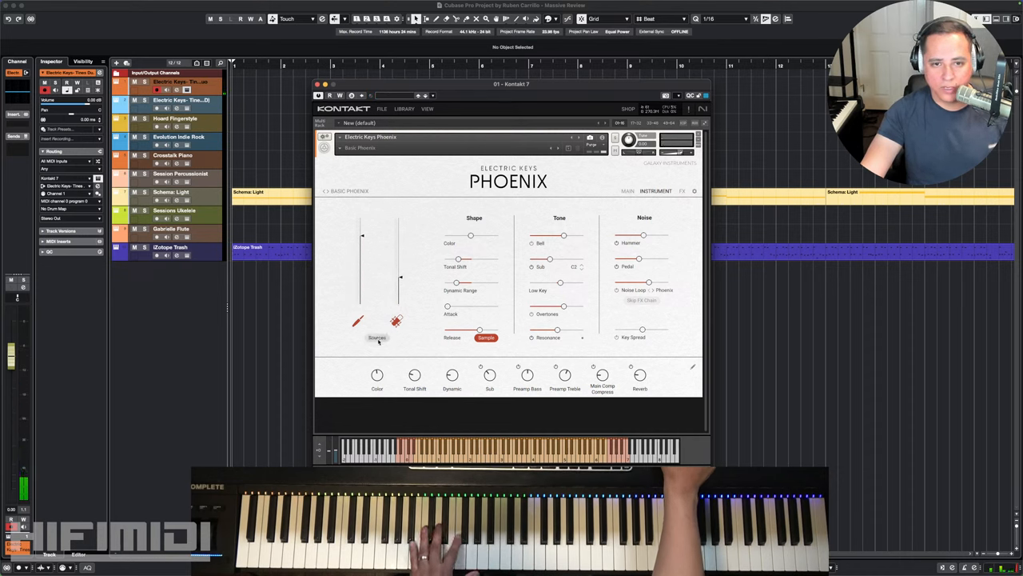
left_click(378, 336)
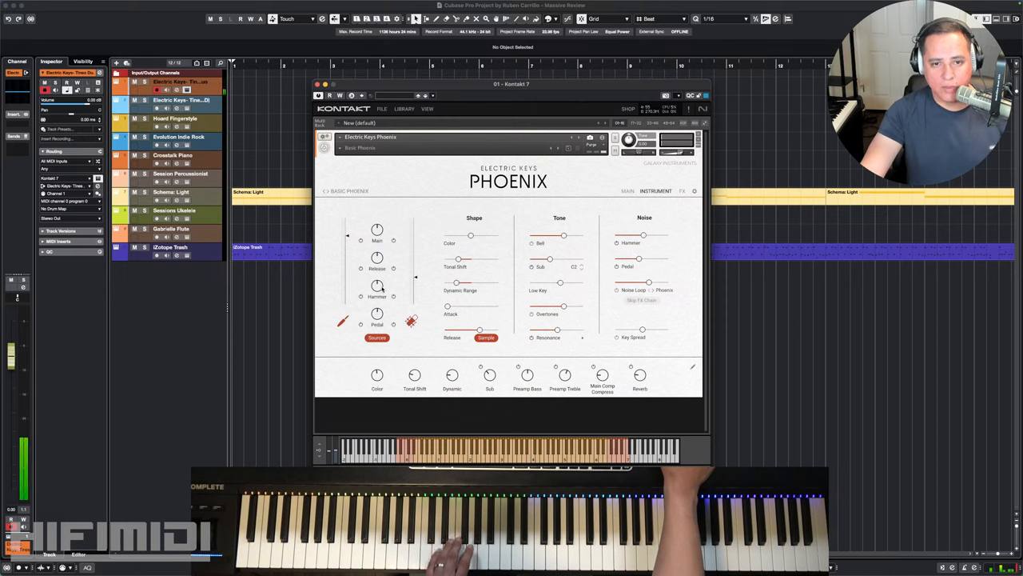
left_click(378, 336)
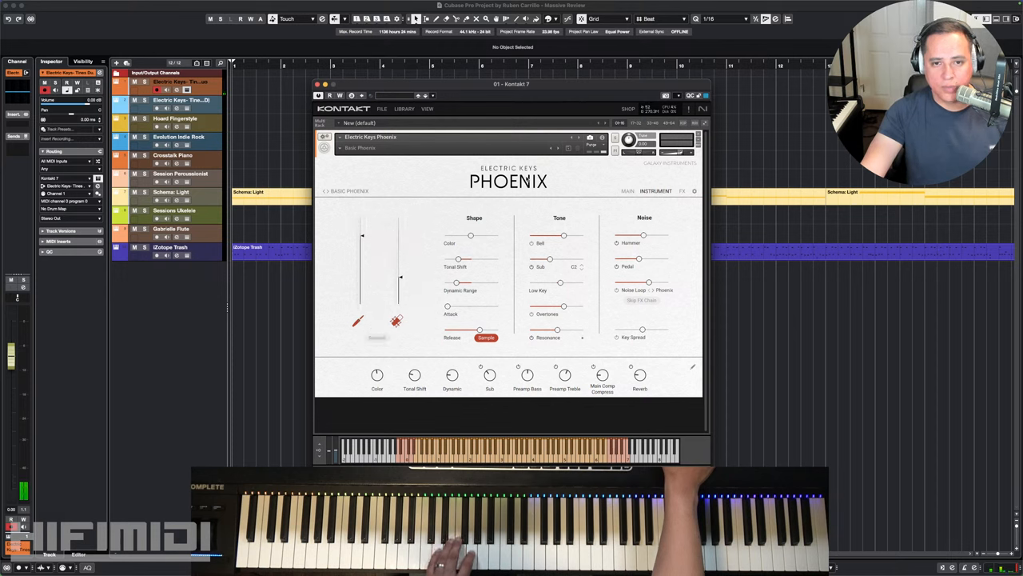
mouse_move(515, 262)
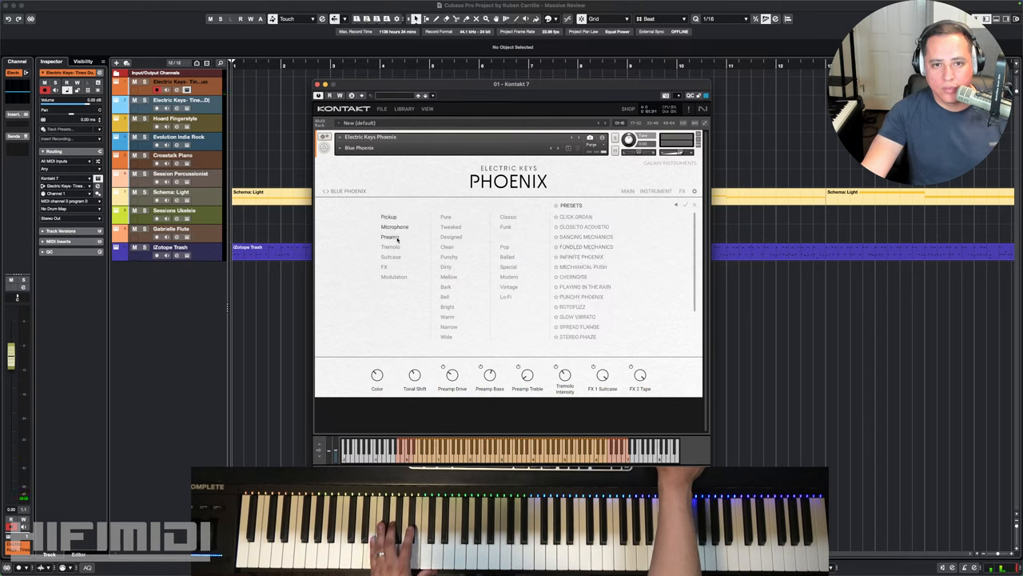
- Narrow the Phoenix preset browser to one category and load the Playing In The Rain preset
scroll("down", 3)
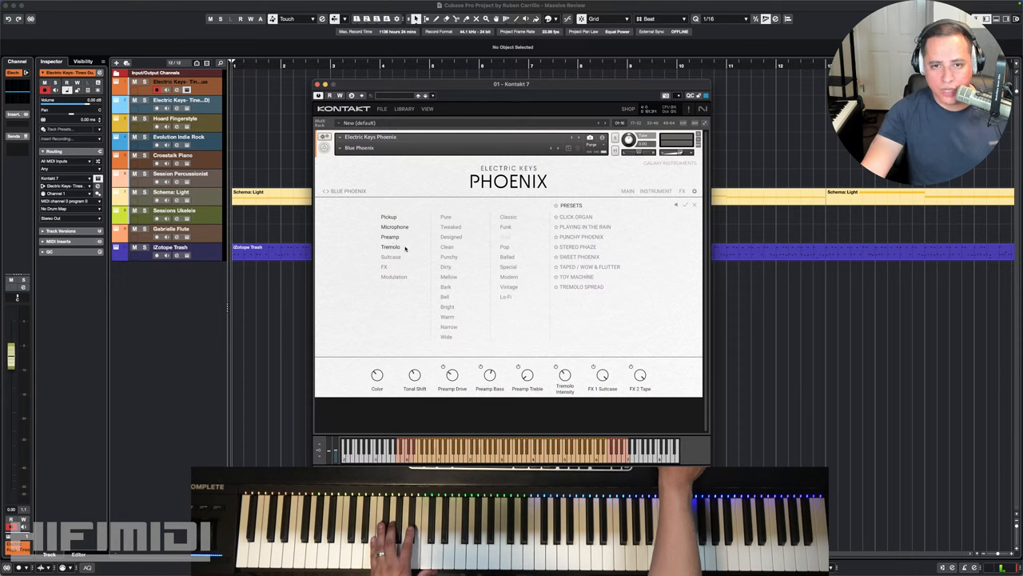
left_click(585, 227)
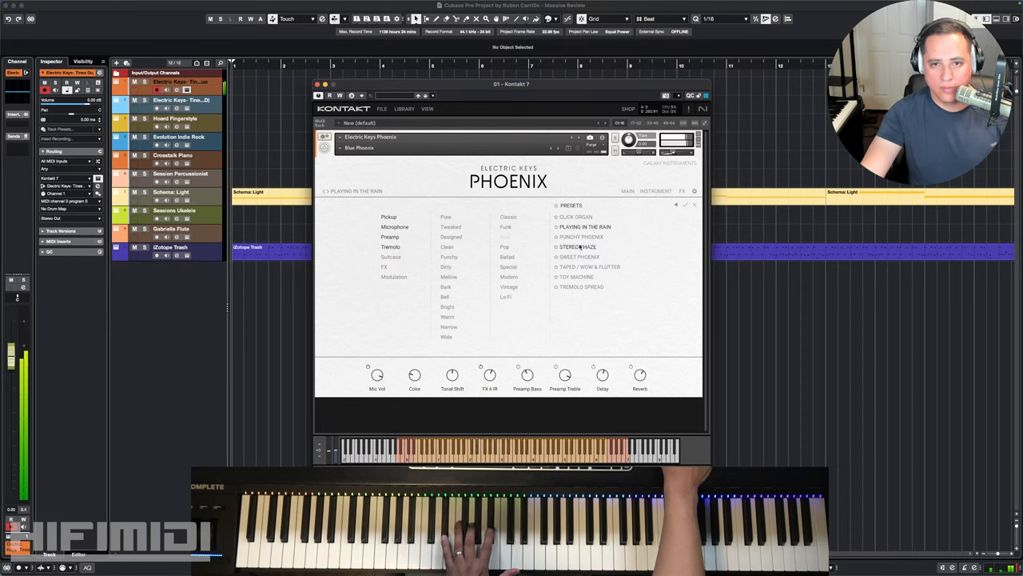
left_click(579, 256)
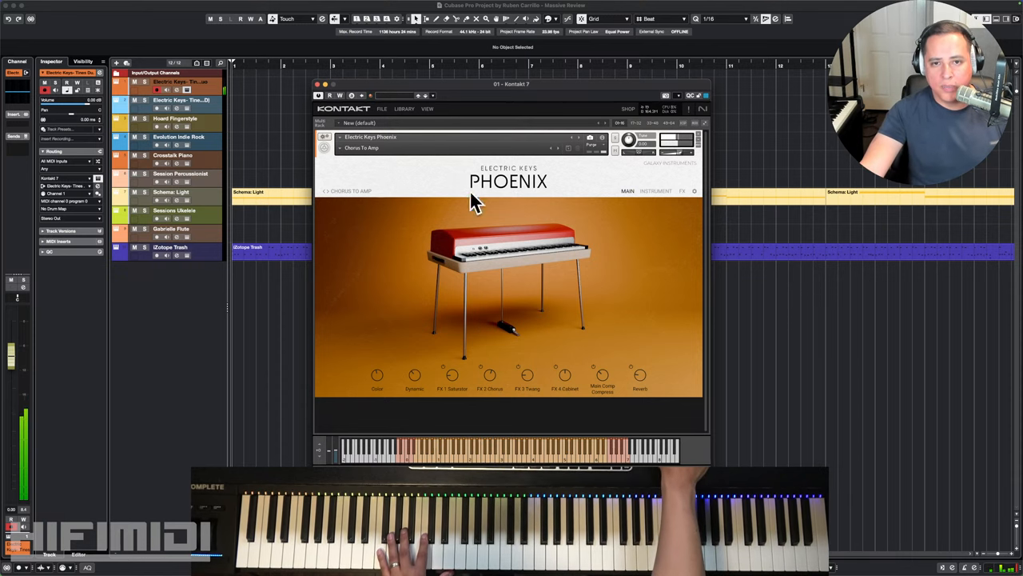
mouse_move(473, 383)
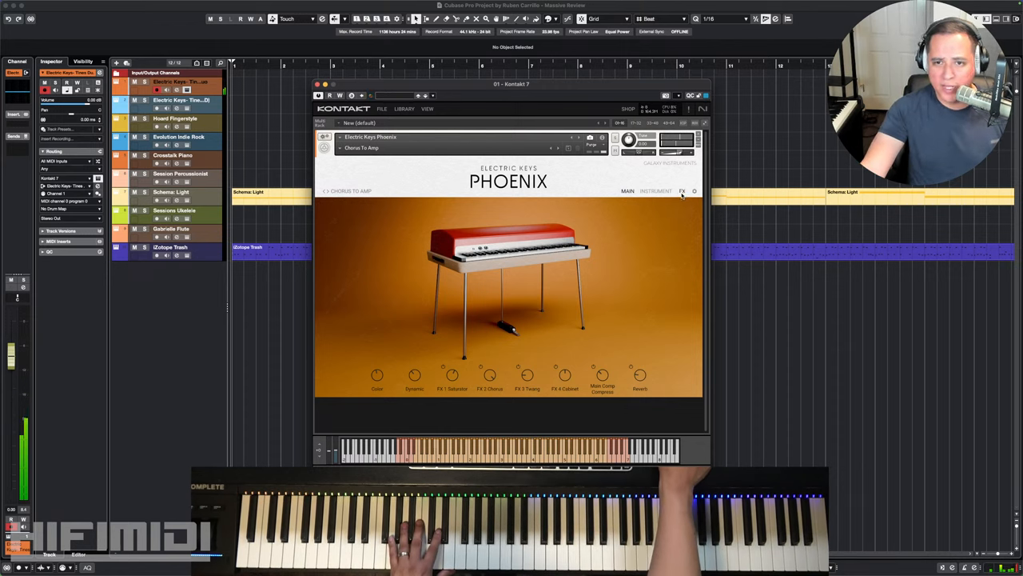
- Inspect the Phoenix effects chain's saturator and chorus settings, then the empty slot's effect picker
left_click(655, 190)
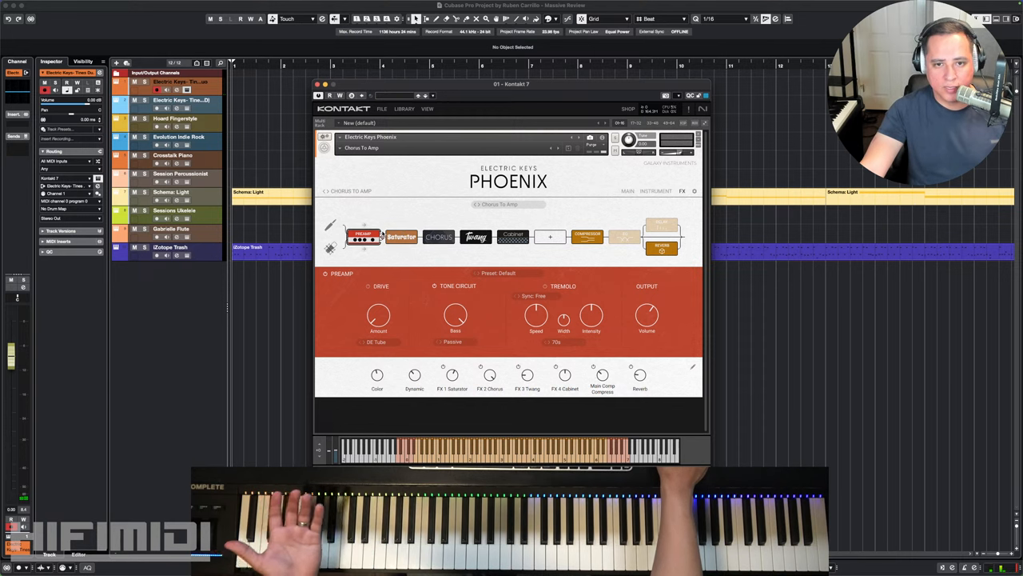
left_click(401, 237)
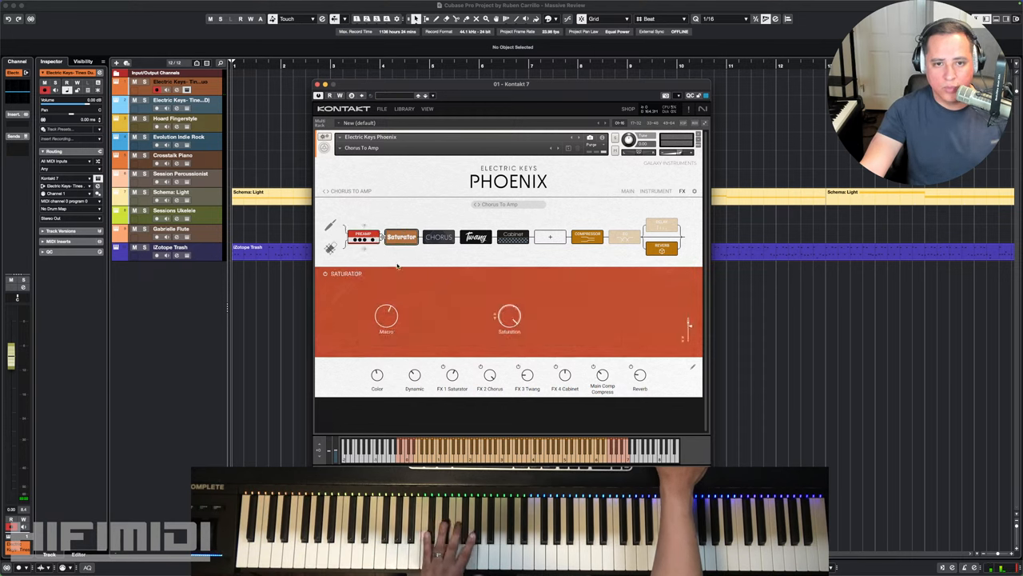
left_click(438, 237)
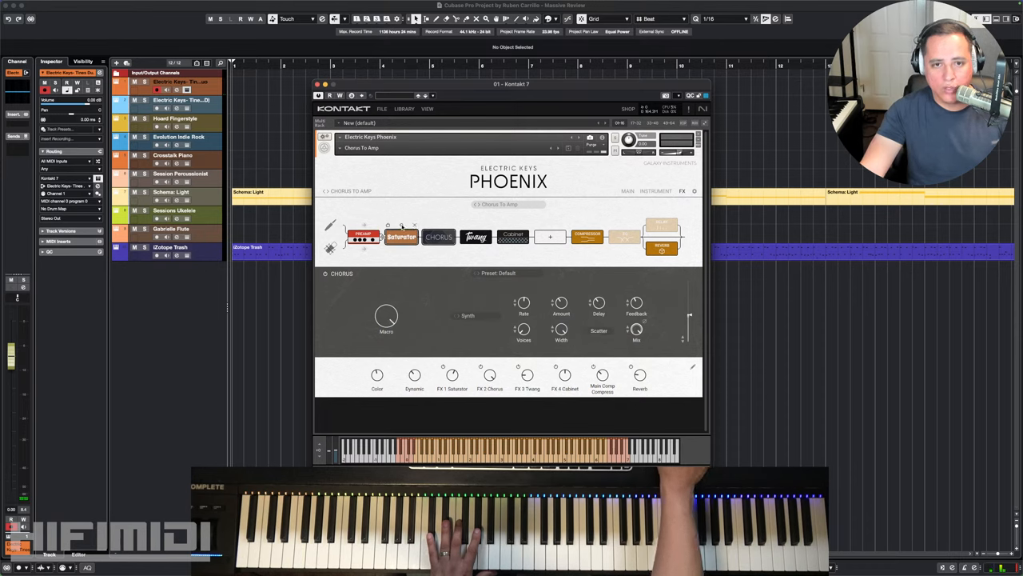
left_click(402, 236)
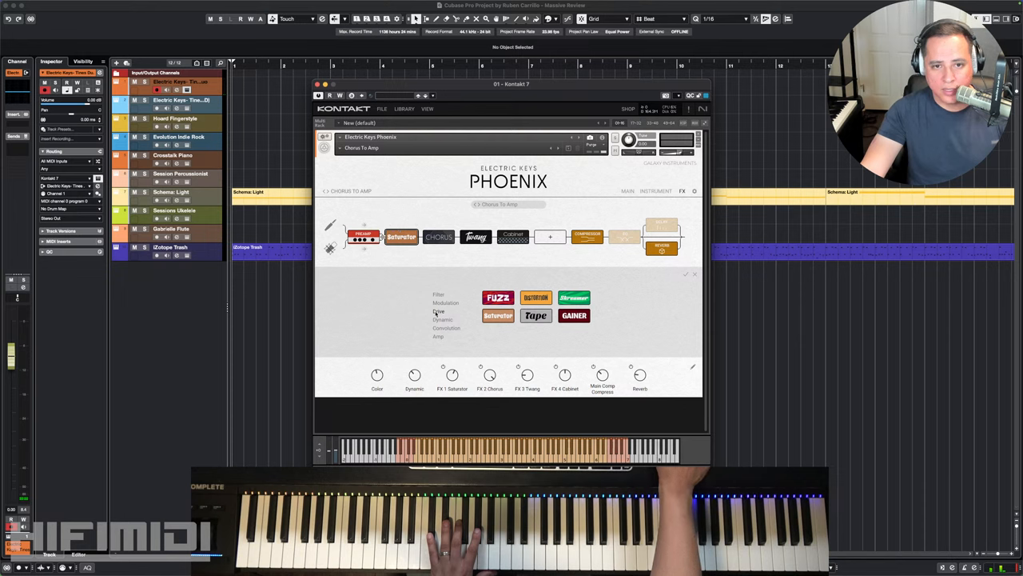
- Browse the convolution and filter effect categories, then show the Twang Amp settings
left_click(446, 328)
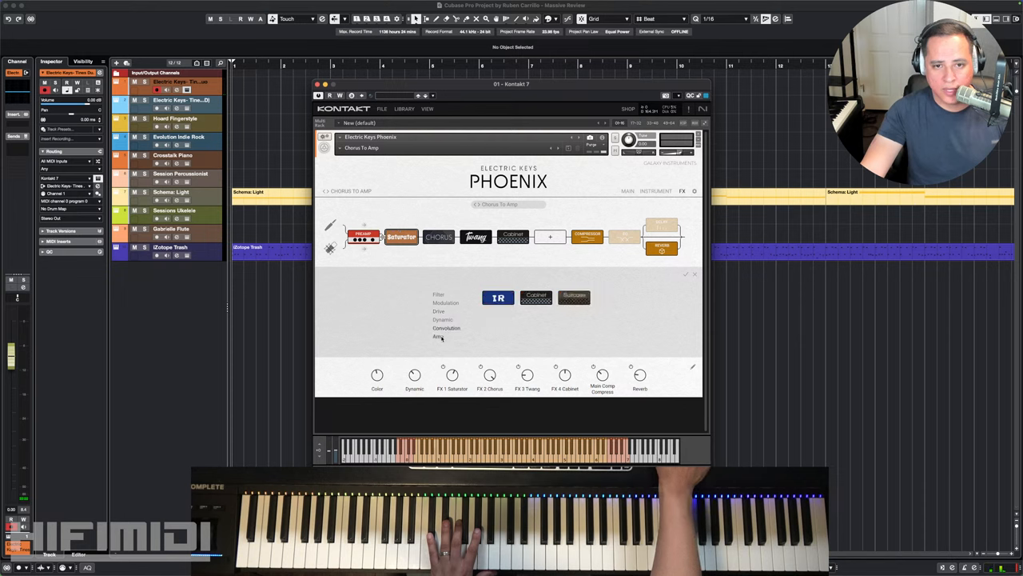
left_click(438, 294)
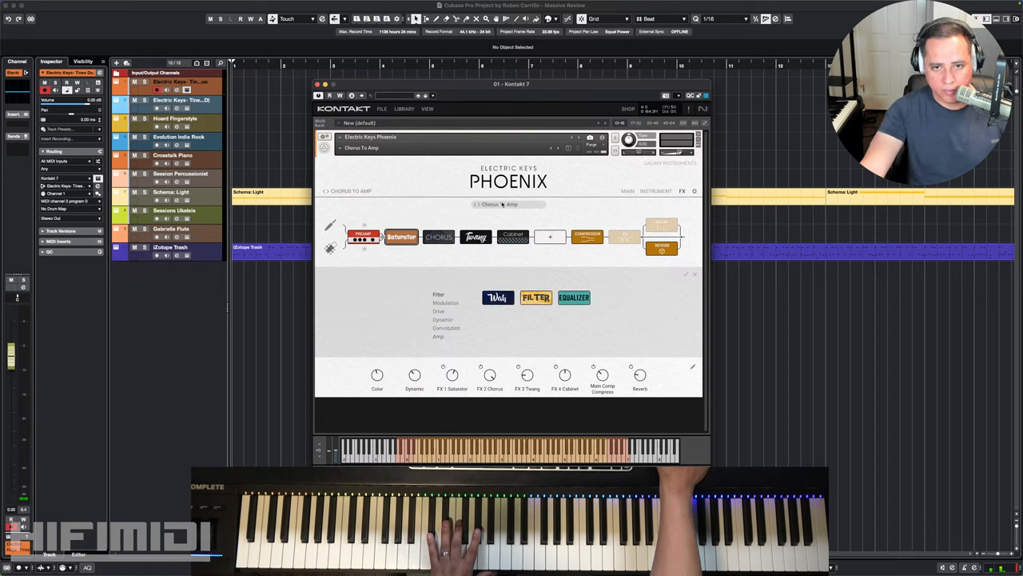
left_click(473, 236)
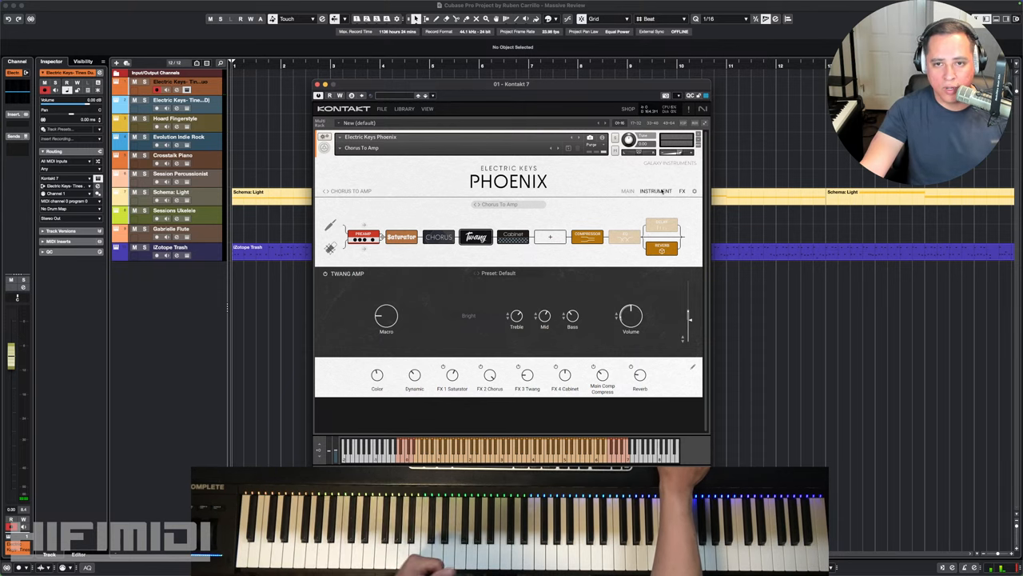
- Return to the main Phoenix page, step to Classic Flanger and bring up the full preset list
left_click(656, 191)
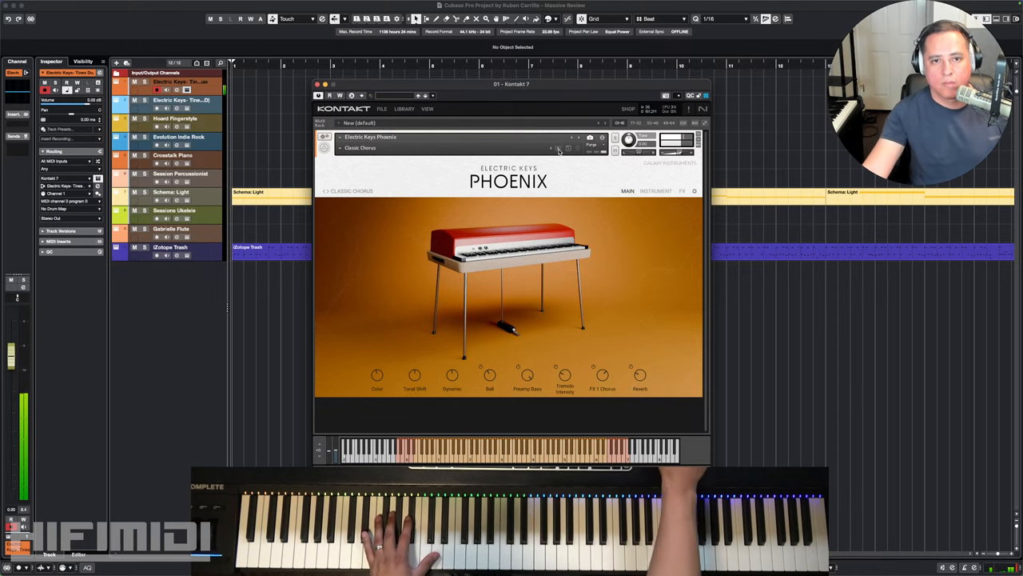
left_click(558, 150)
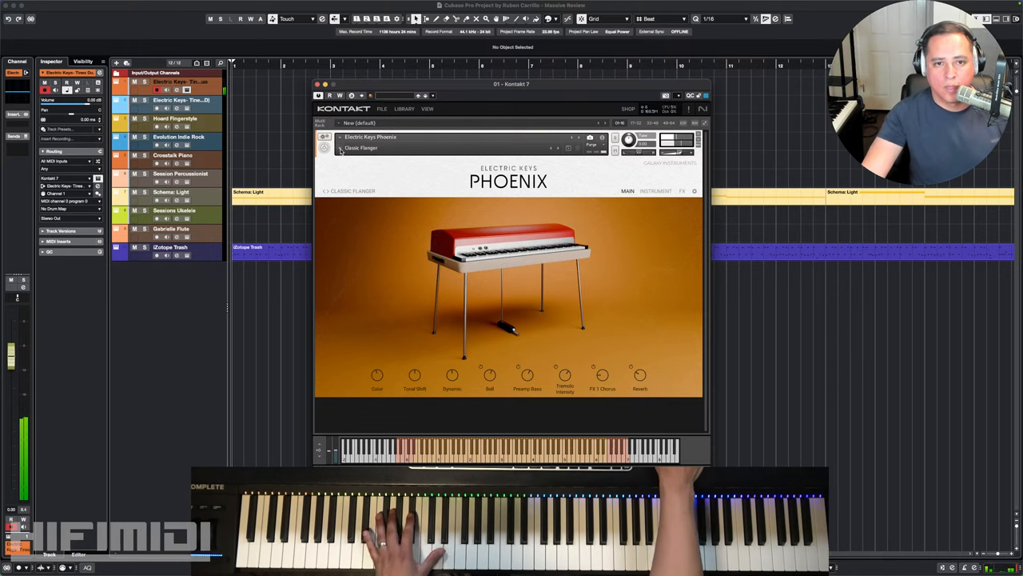
left_click(368, 147)
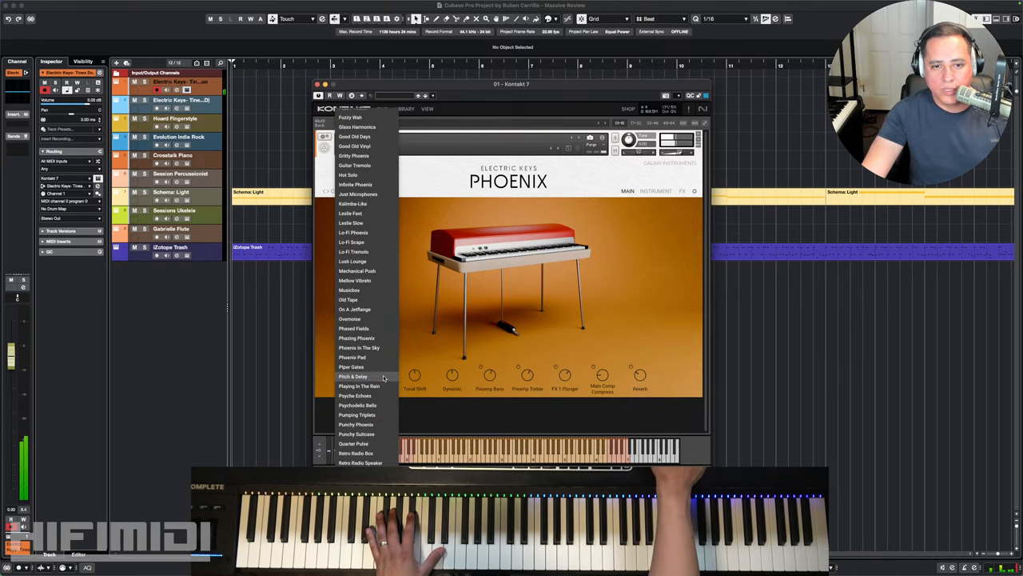
- Pick Smooth Vibes from the Phoenix snapshot dropdown list
scroll("down", 3)
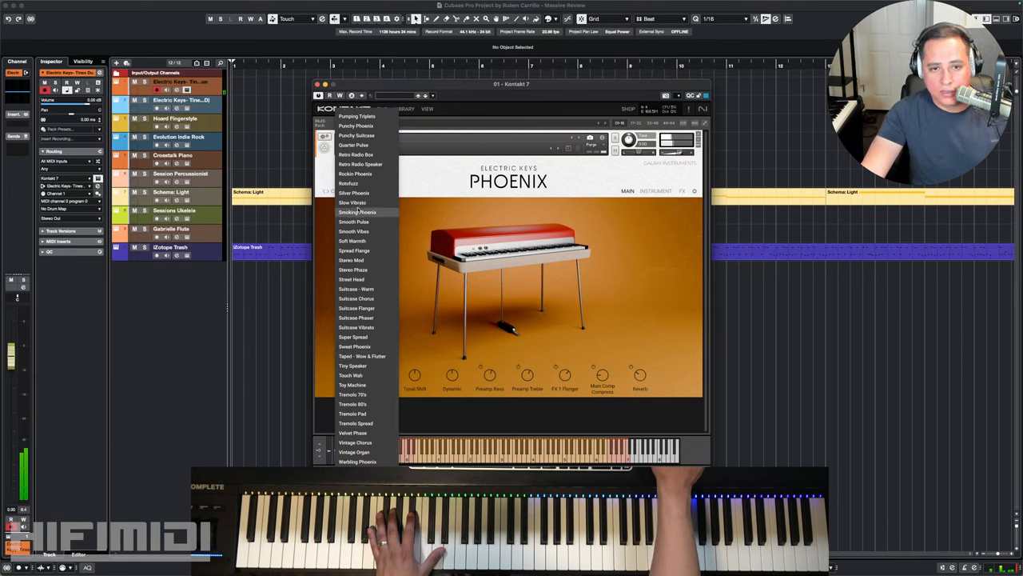
mouse_move(366, 249)
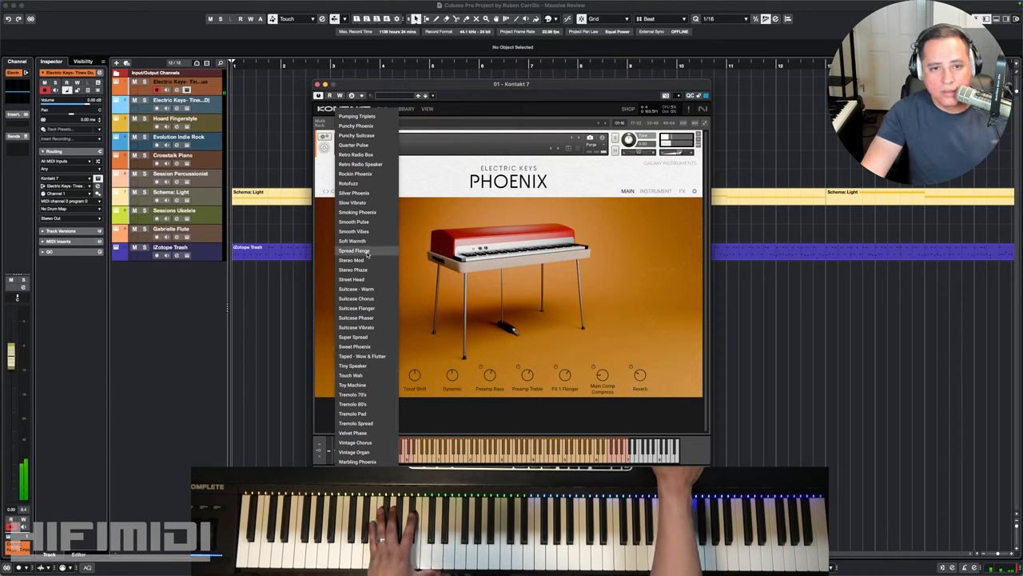
mouse_move(355, 230)
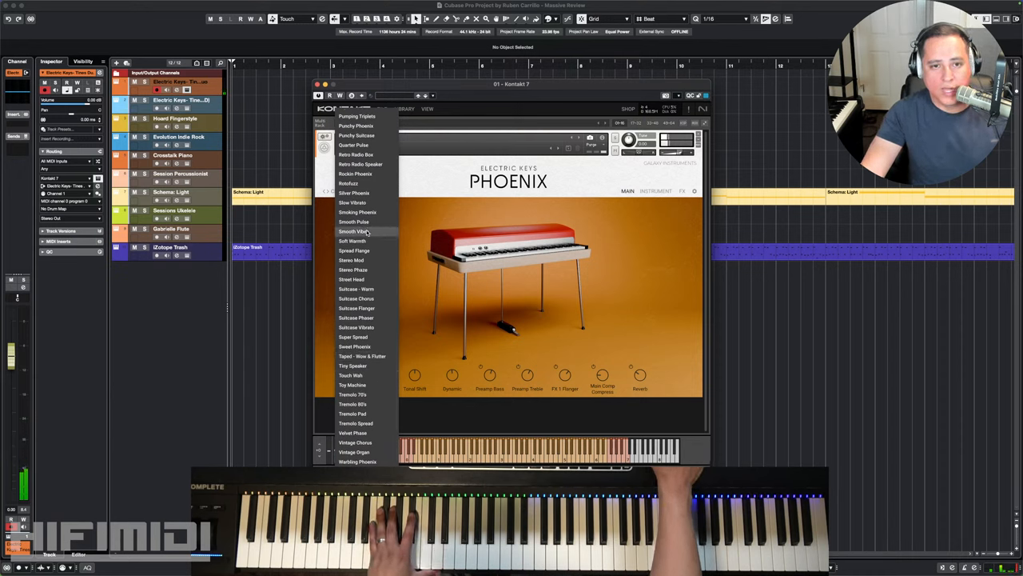
left_click(354, 231)
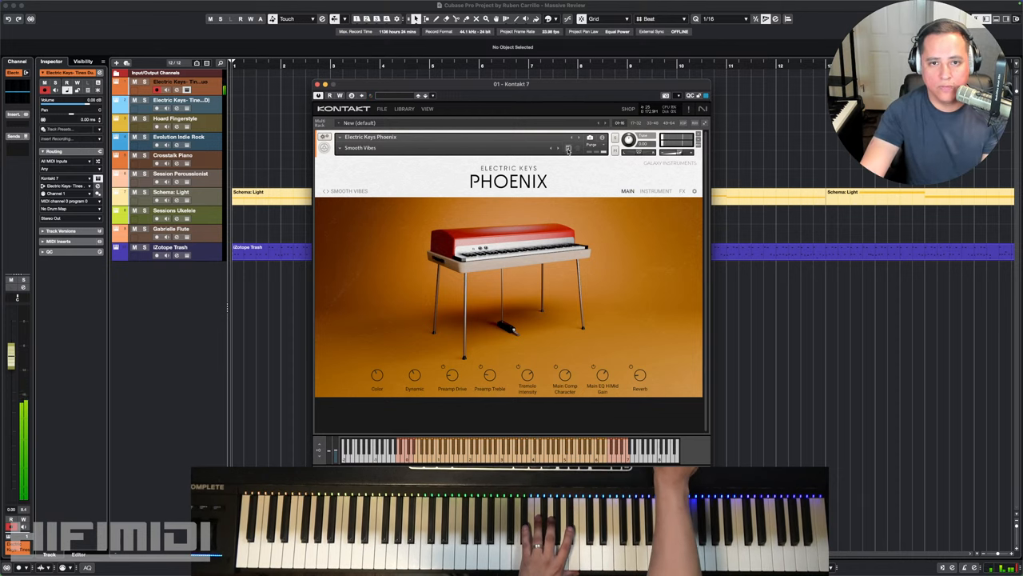
- Step to the Soft Warmth snapshot and show Phoenix's detailed instrument page
left_click(556, 148)
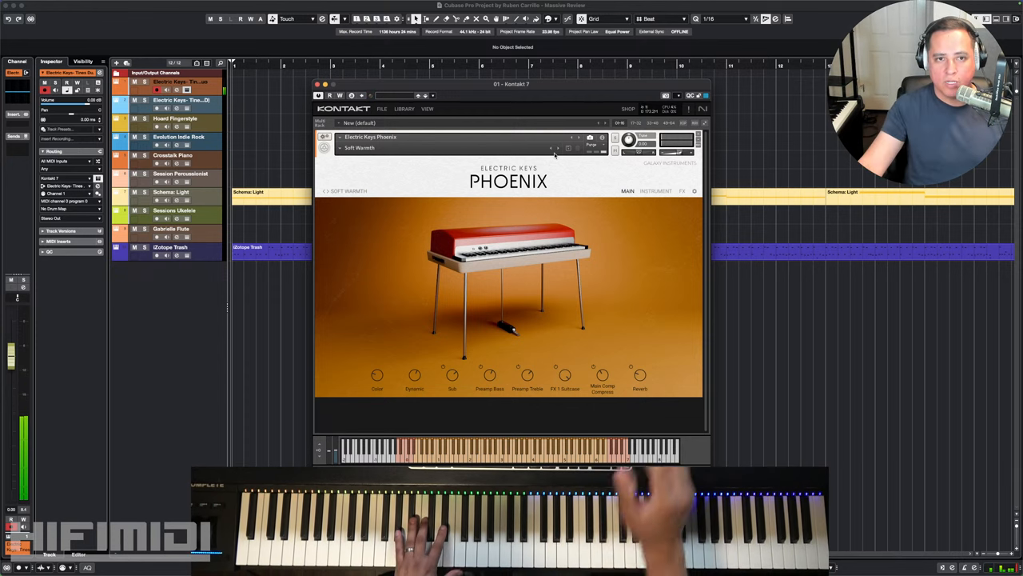
mouse_move(656, 176)
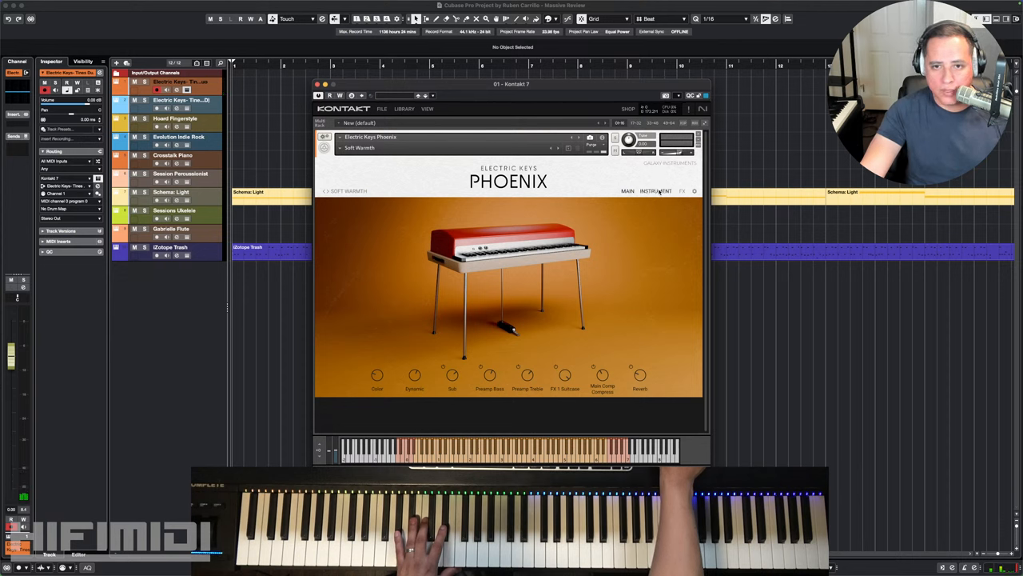
left_click(655, 191)
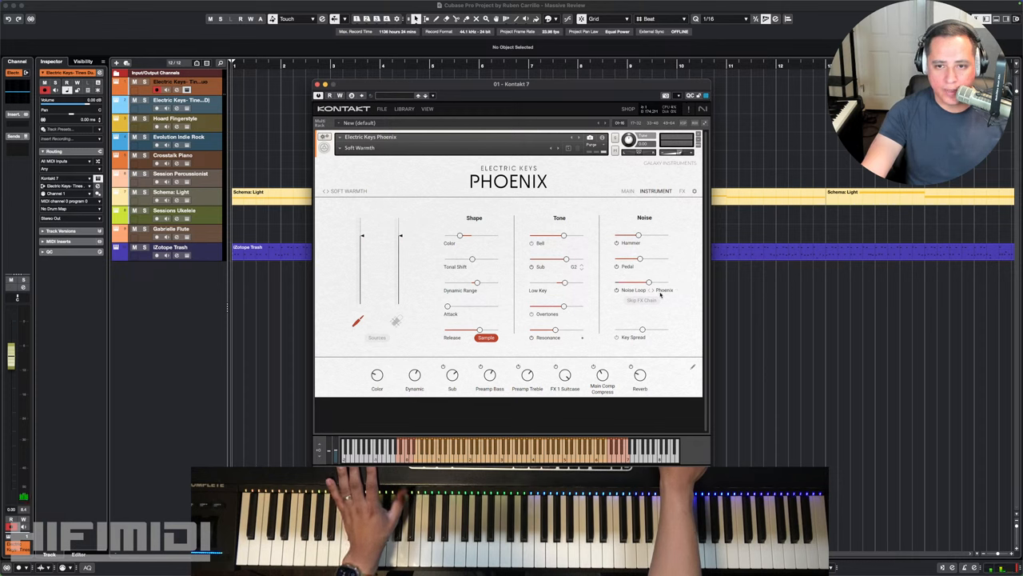
- Choose two different tremolo modes in turn from the Noise section's dropdown
left_click(664, 289)
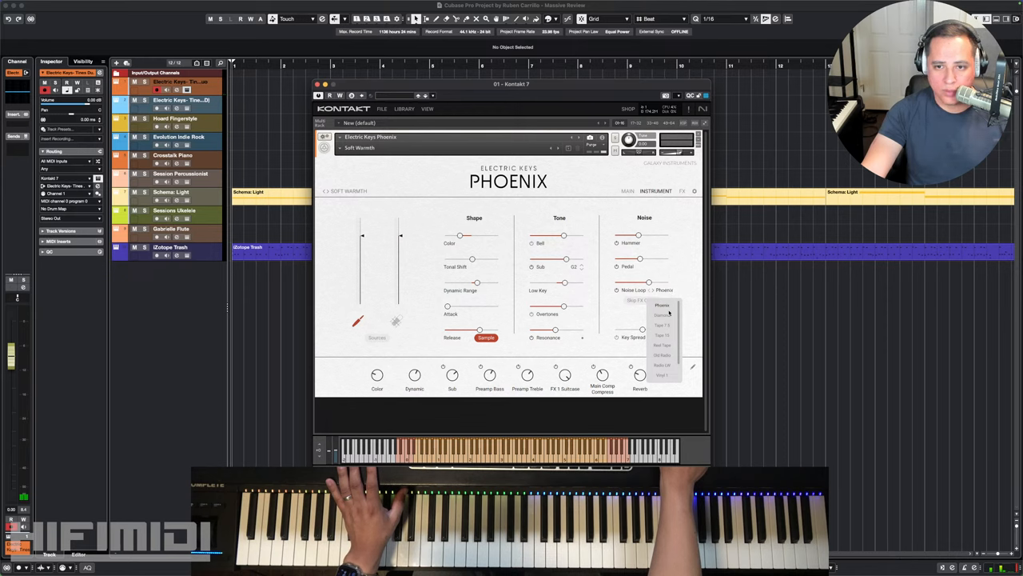
mouse_move(668, 355)
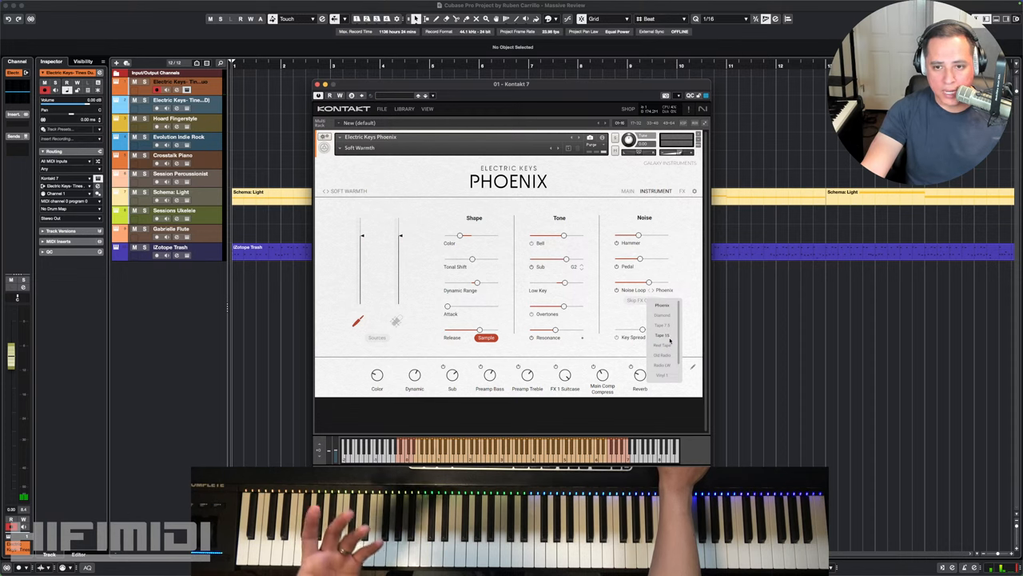
left_click(662, 335)
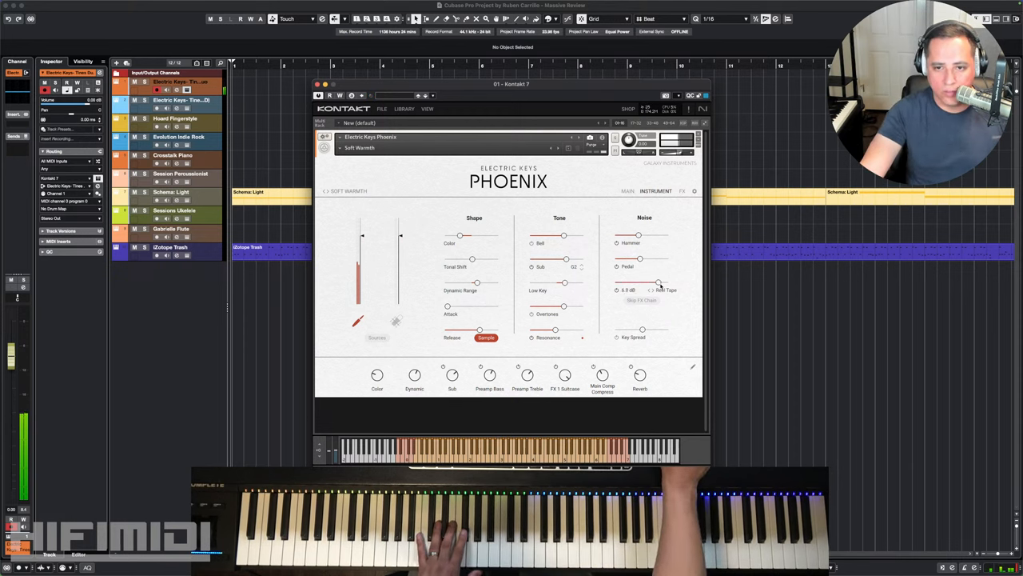
left_click(663, 290)
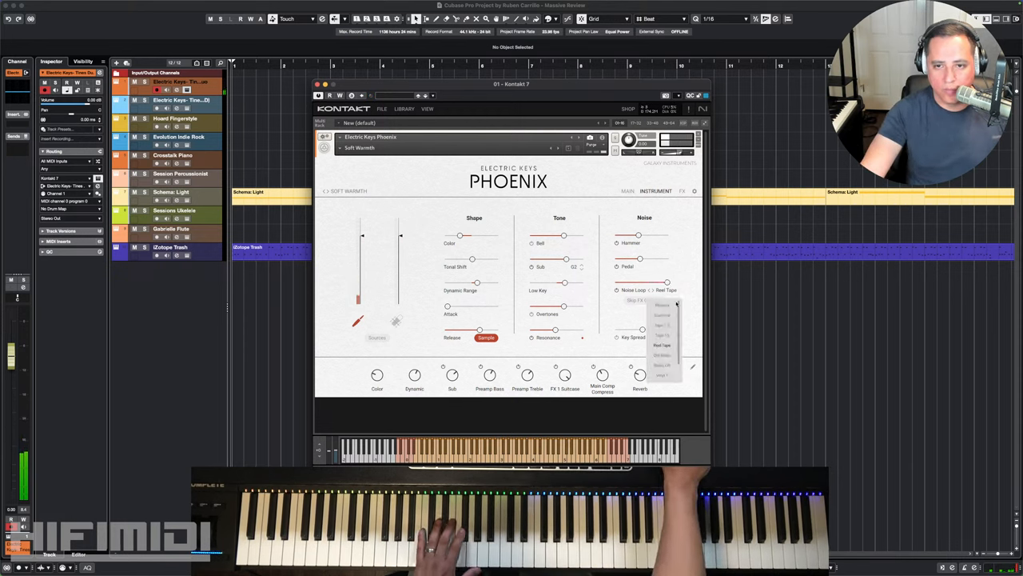
left_click(661, 355)
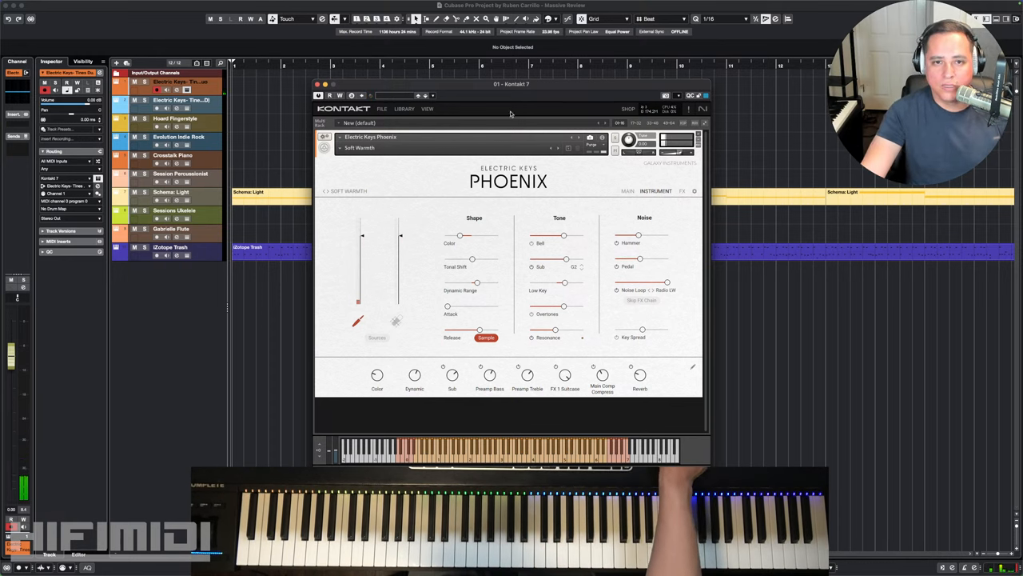
- Close Phoenix and open Kontakt Diamond from the Electric Keys Tine track
left_click(318, 83)
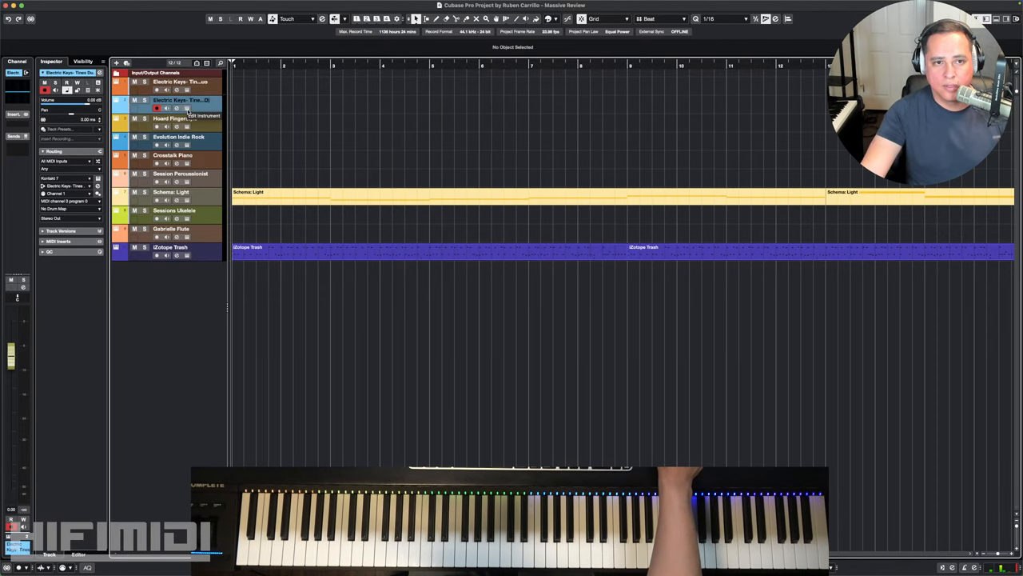
left_click(170, 109)
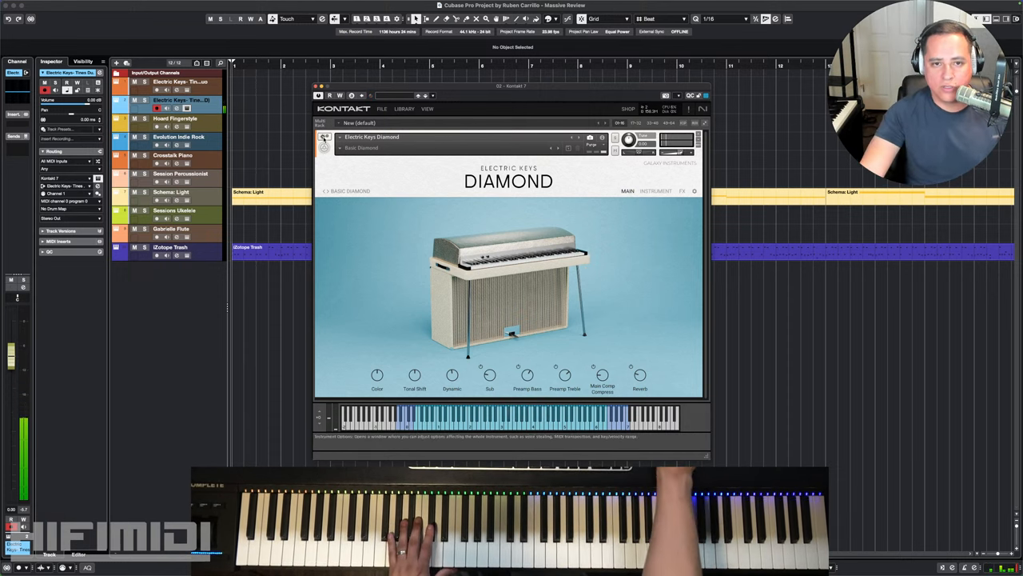
- Audition the Click Organ and Fuzzy Wah snapshots, then step on to Gentle Bell
left_click(370, 138)
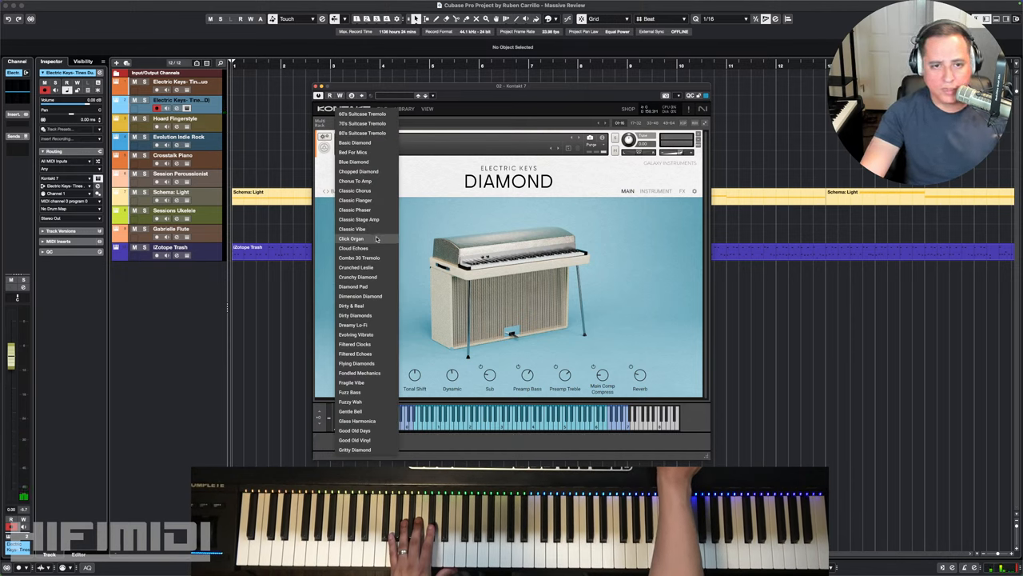
left_click(351, 238)
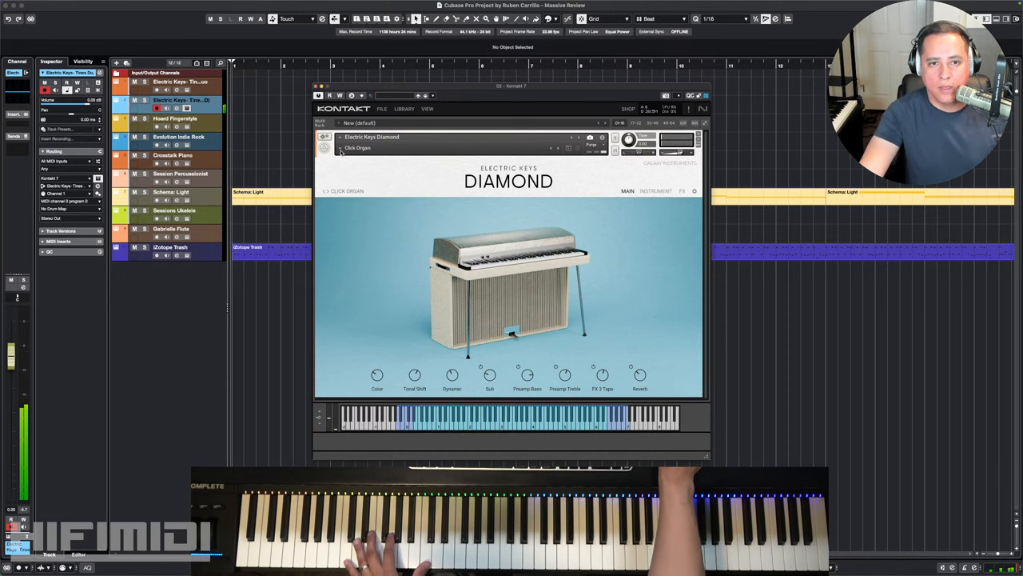
left_click(371, 138)
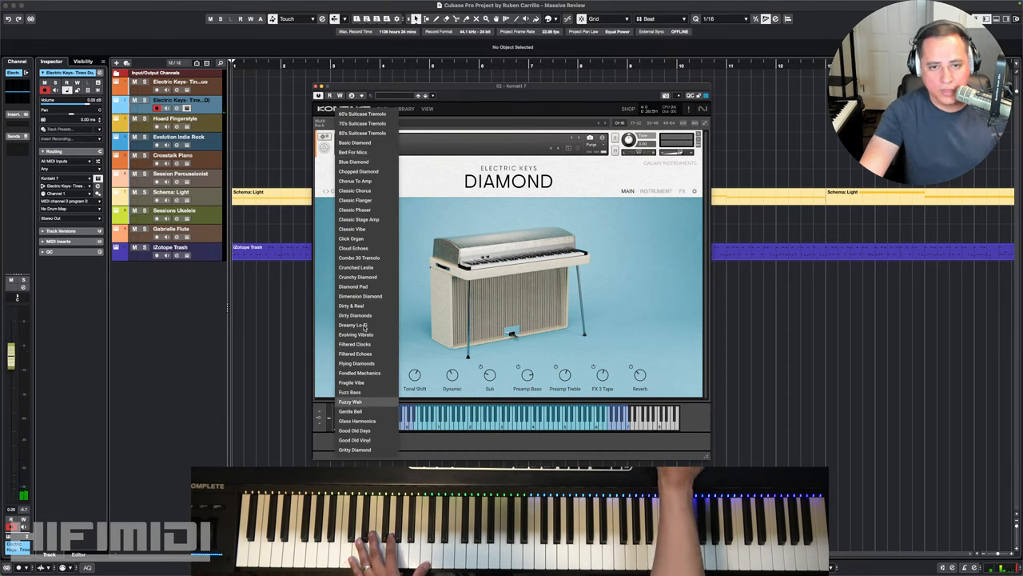
left_click(348, 401)
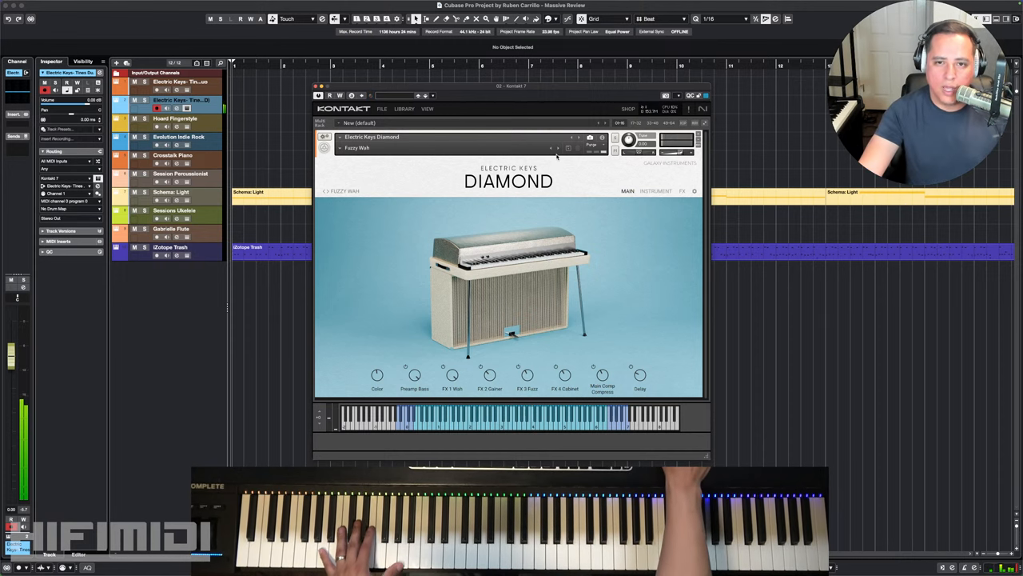
left_click(557, 148)
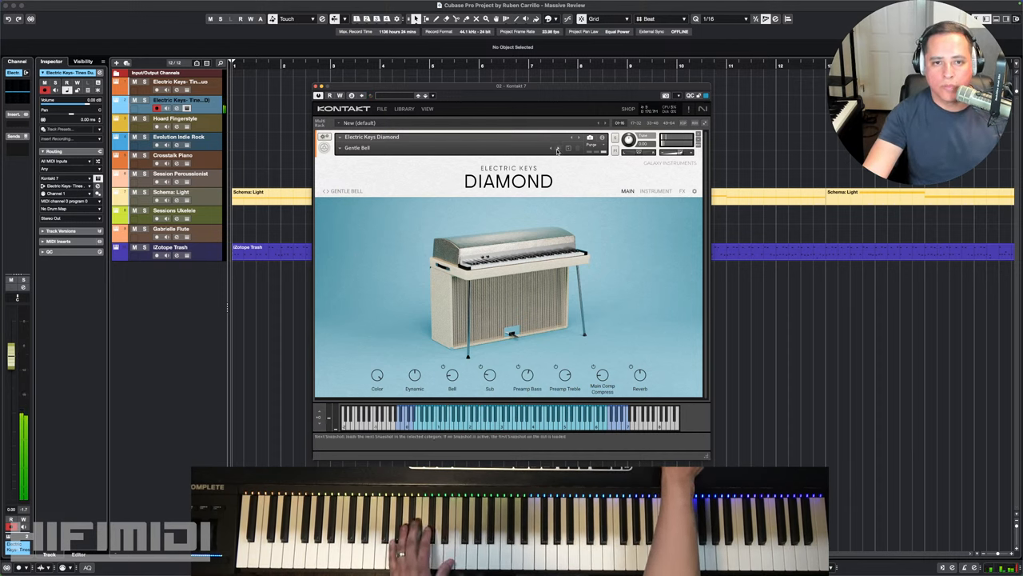
- Load the Good Old Vinyl snapshot onto the Diamond electric keys in Kontakt
left_click(556, 147)
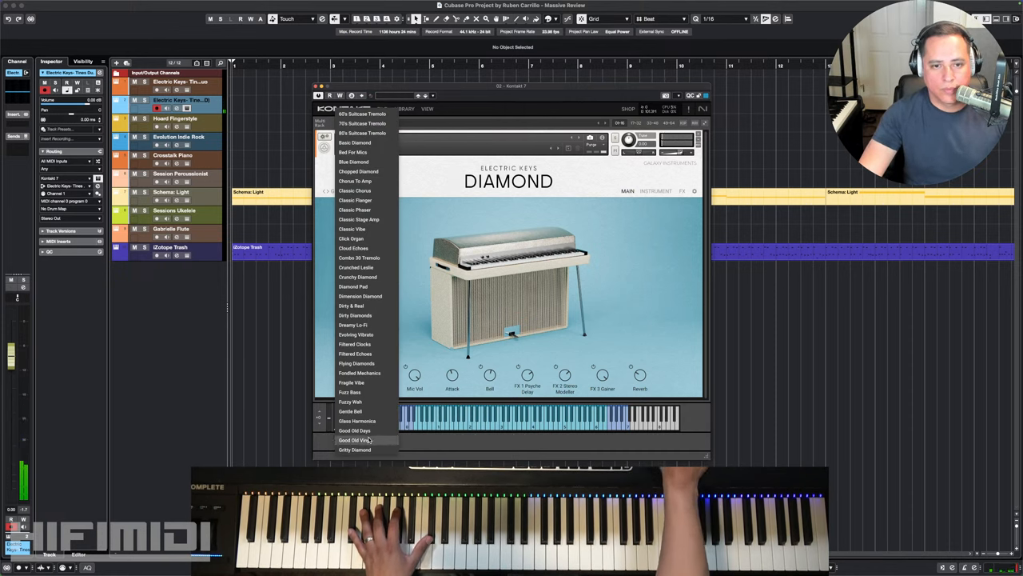
left_click(358, 440)
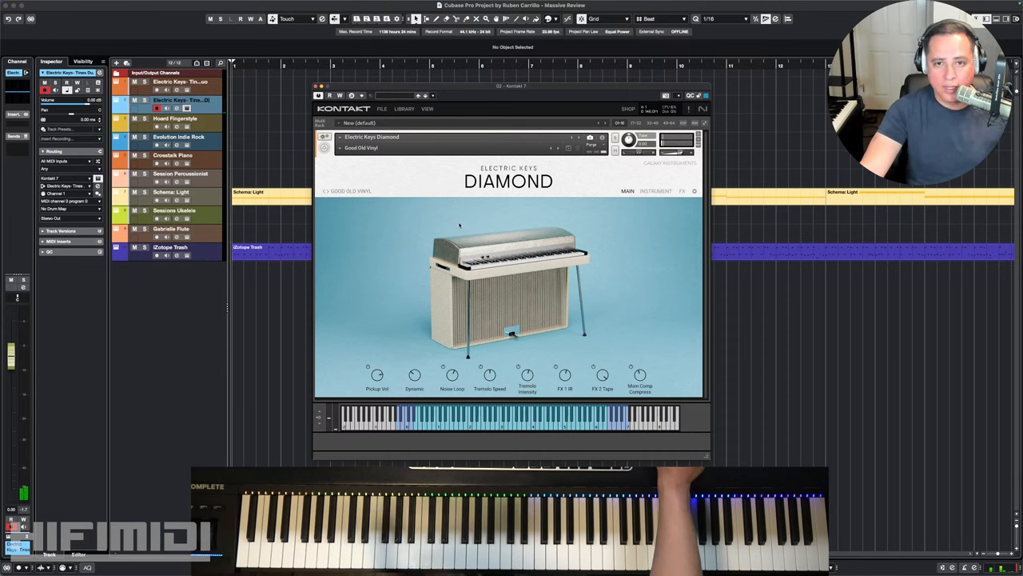
mouse_move(454, 222)
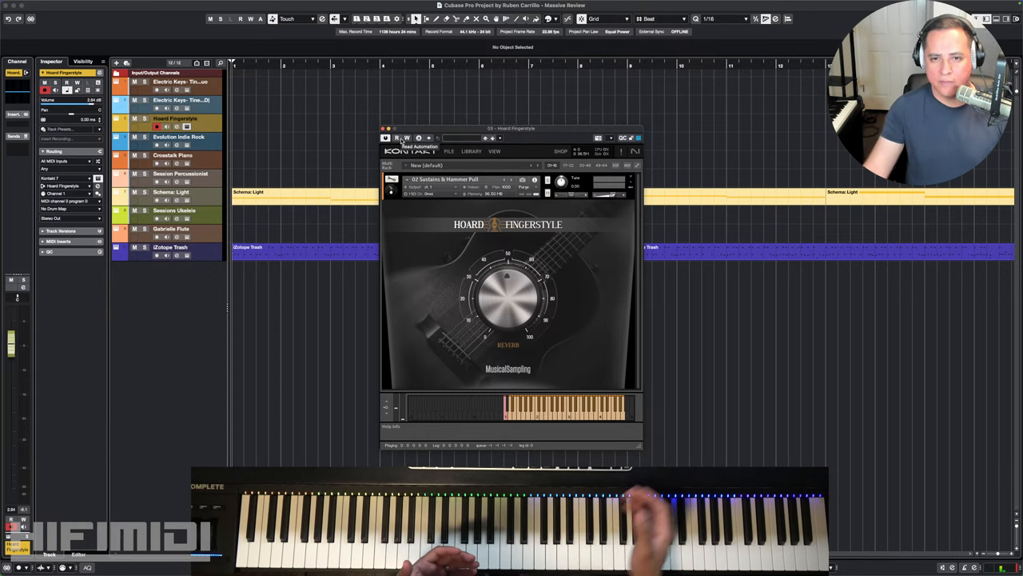
- Show Kontakt's installed libraries list, scrolling past Evolution Mandolin and Low End Strings
left_click(450, 150)
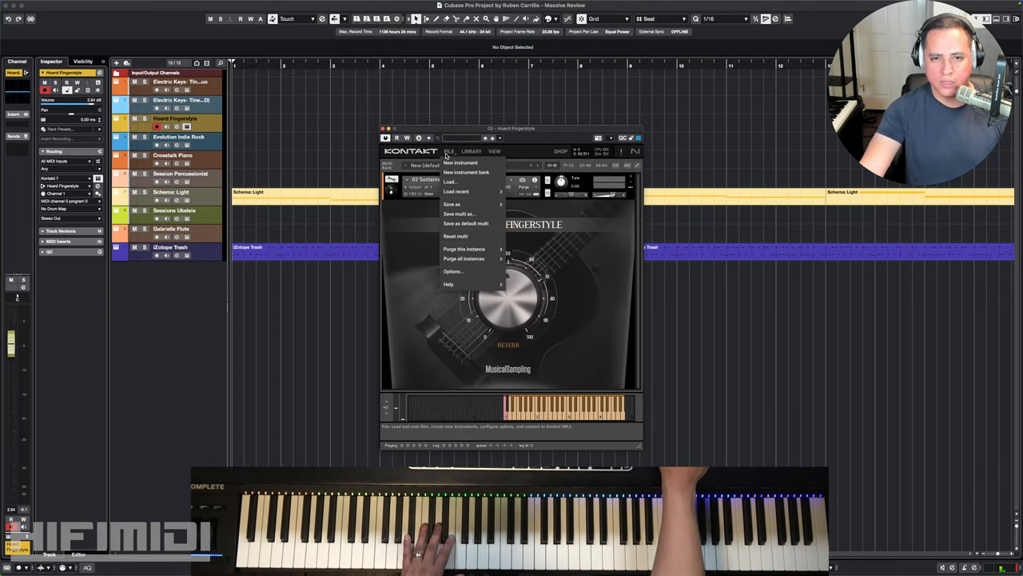
left_click(495, 151)
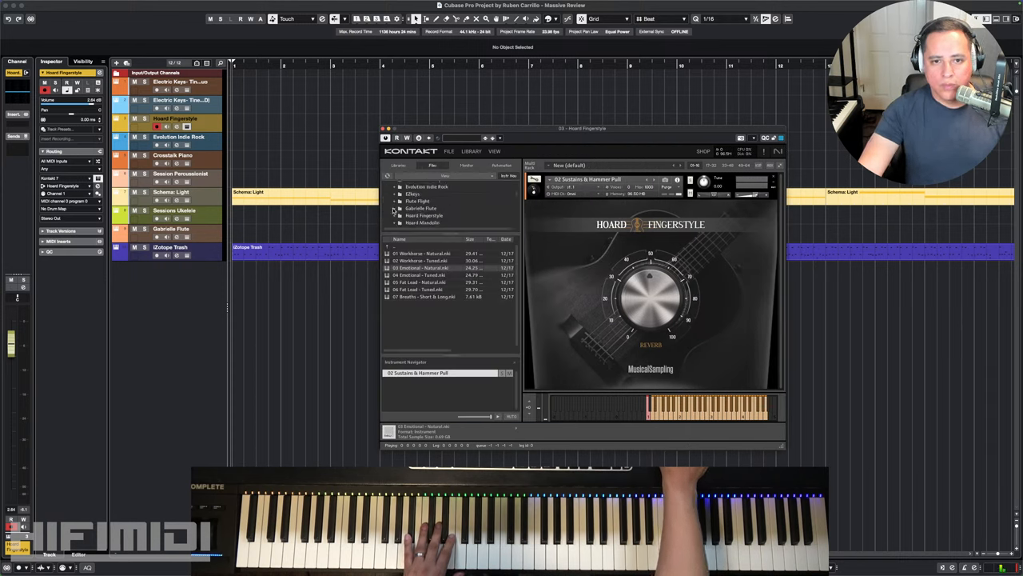
scroll("down", 3)
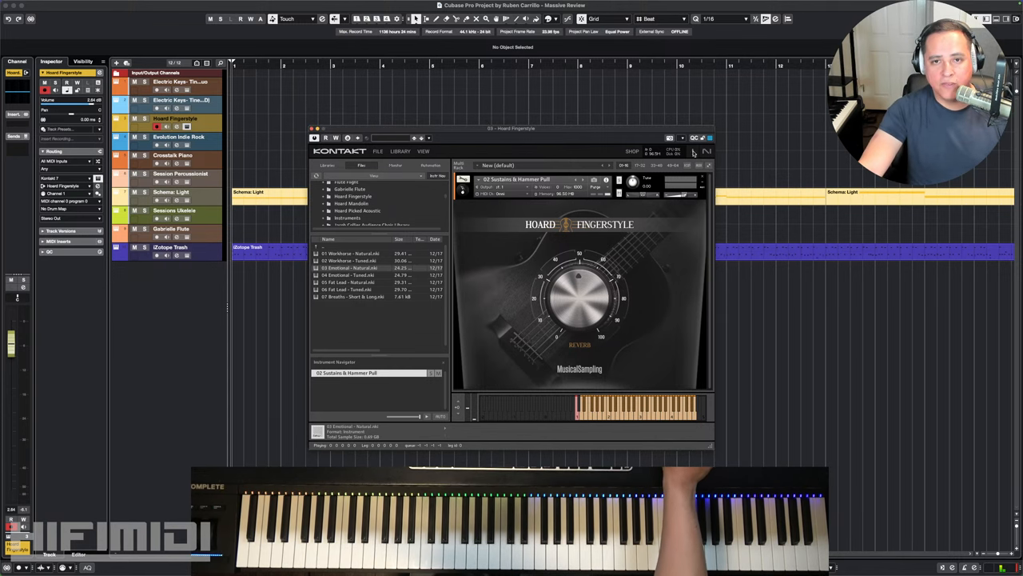
scroll("down", 3)
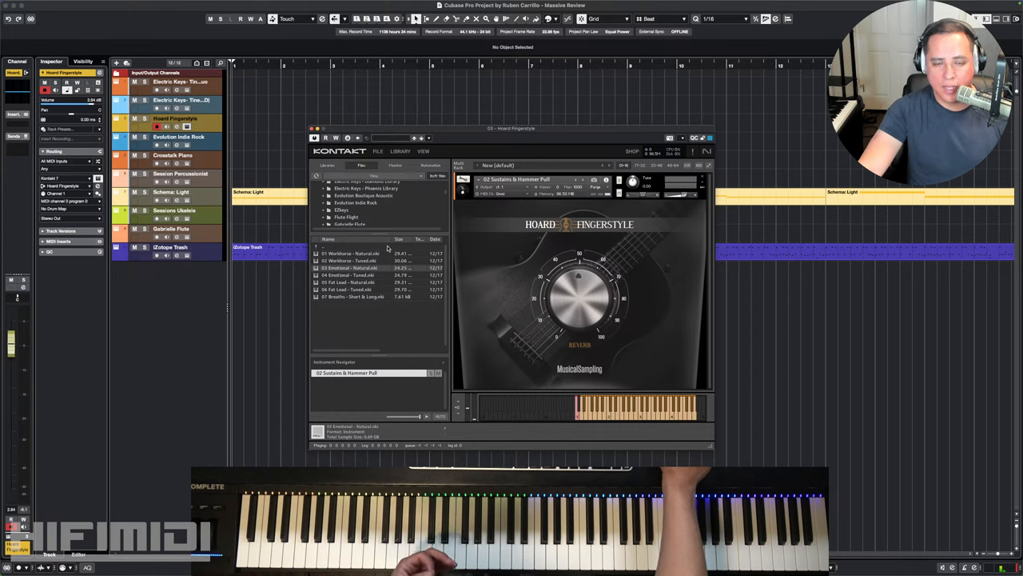
mouse_move(446, 199)
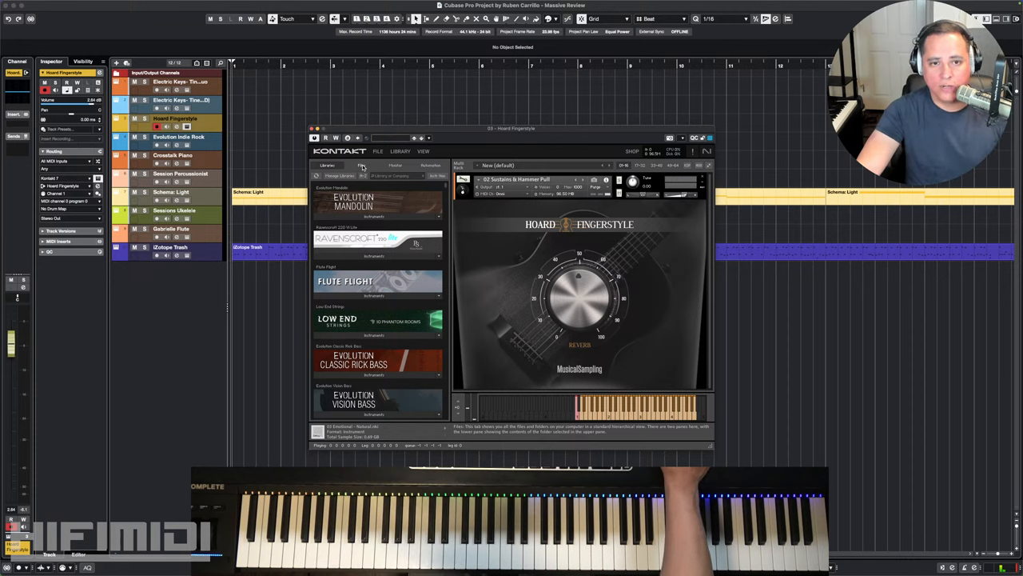
- Load the 01 Master Legato and Sustains & Hammer Pull Hoard Fingerstyle patches from the Files browser
left_click(362, 165)
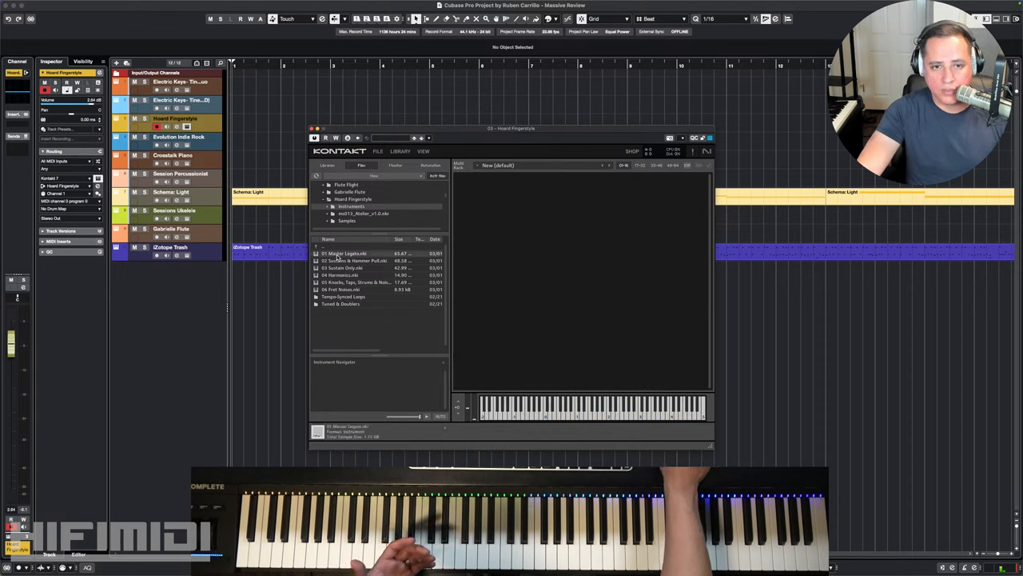
double_click(345, 252)
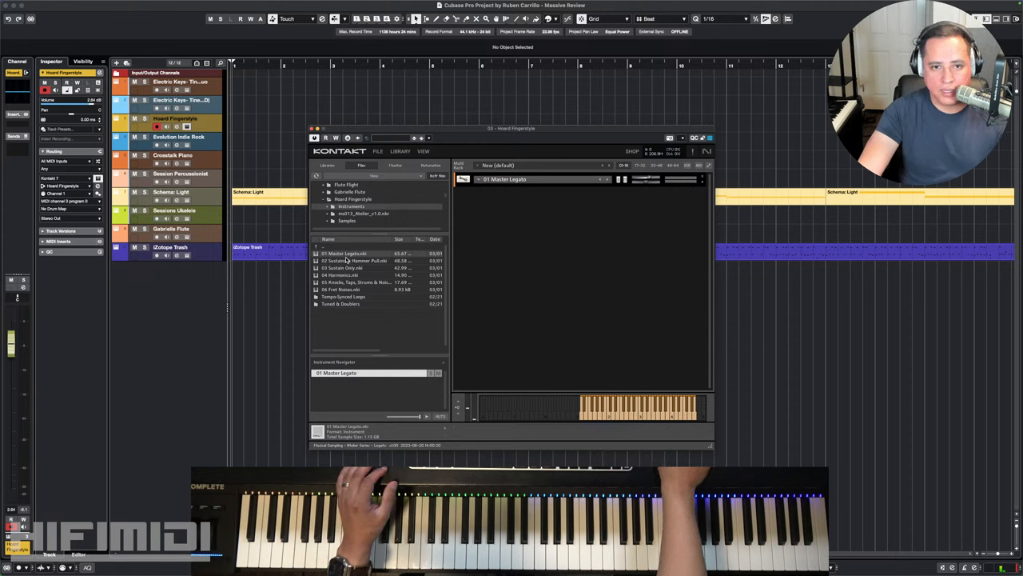
left_click(355, 261)
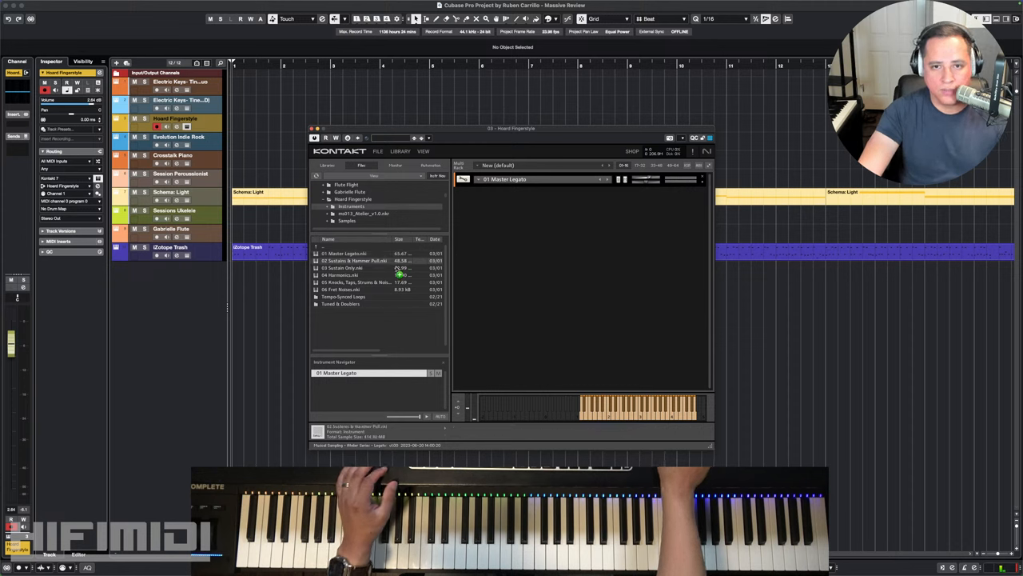
double_click(355, 261)
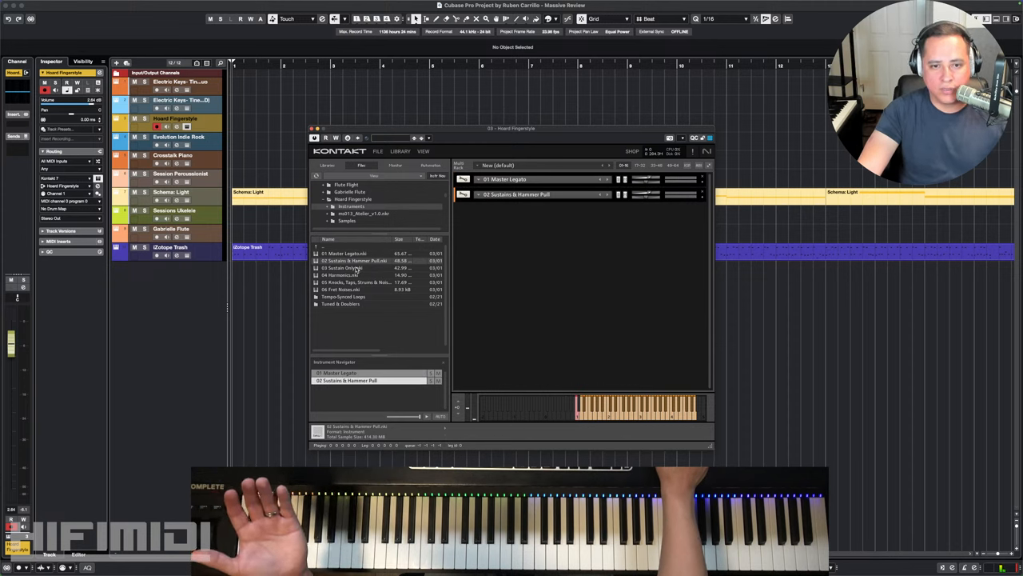
- Load another Hoard Fingerstyle articulation, then keep only 01 Master Legato
left_click(355, 268)
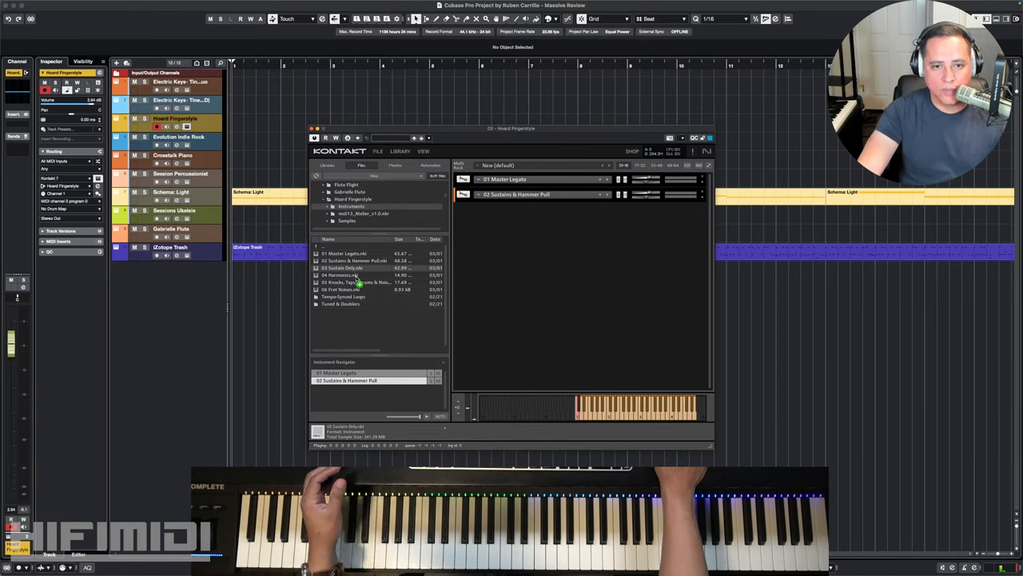
double_click(342, 267)
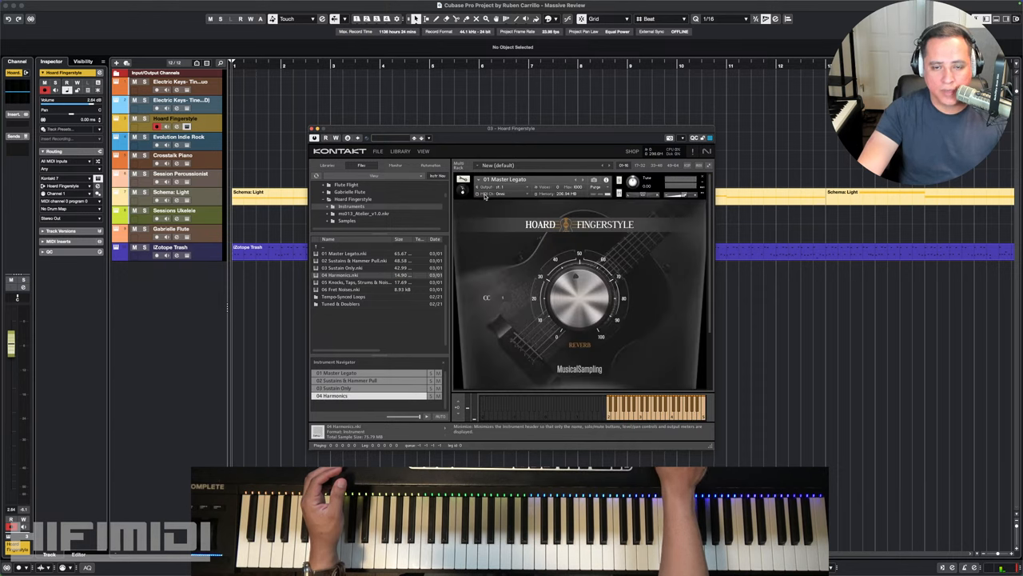
left_click(505, 195)
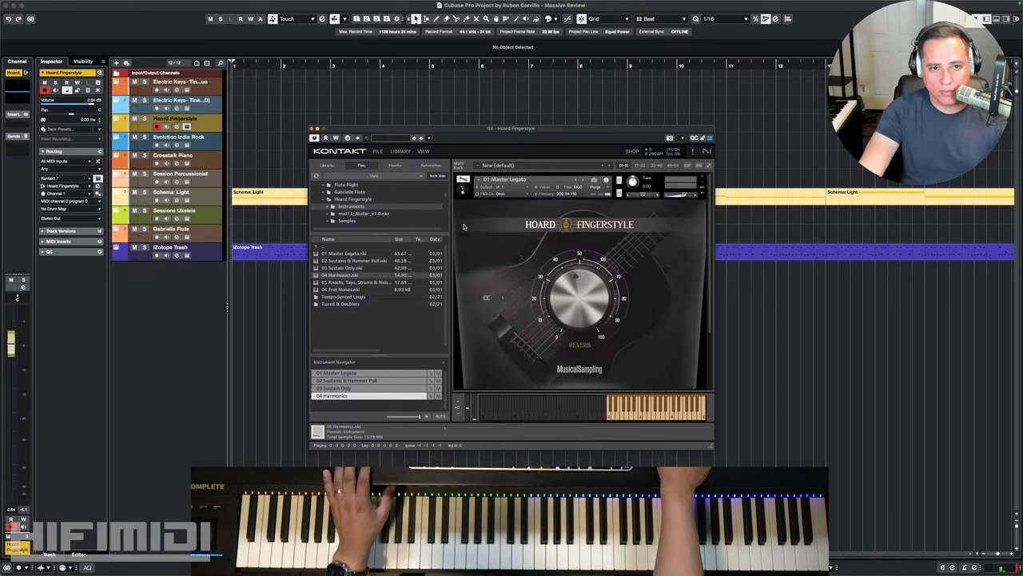
mouse_move(511, 195)
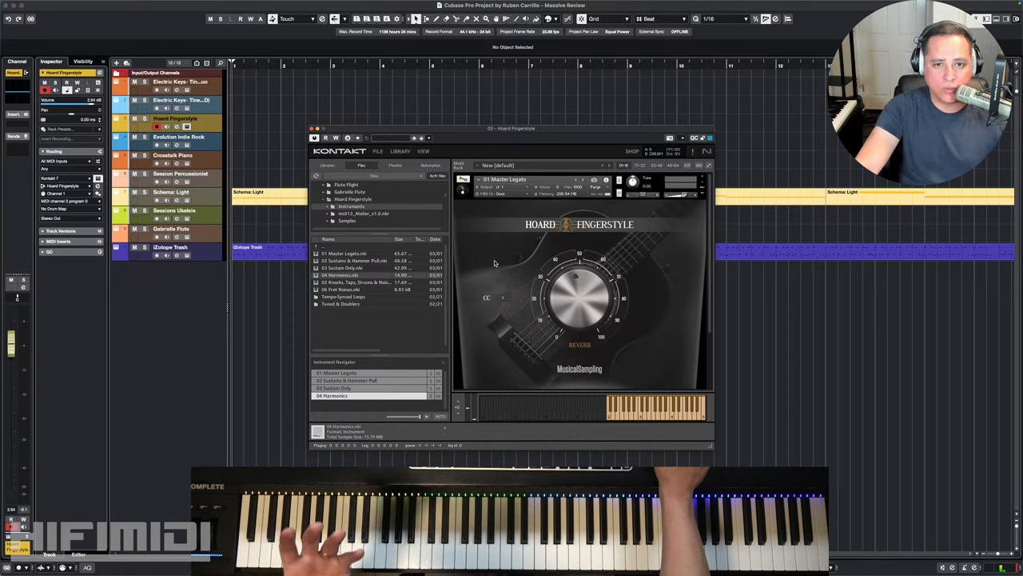
mouse_move(534, 243)
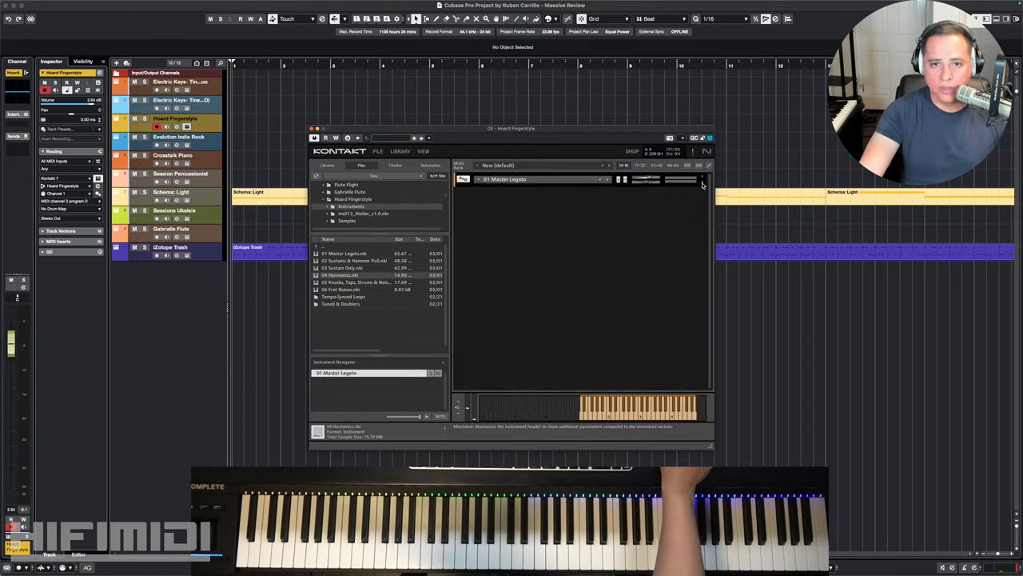
- Expand the Master Legato instrument header to show the full Hoard Fingerstyle GUI
left_click(707, 179)
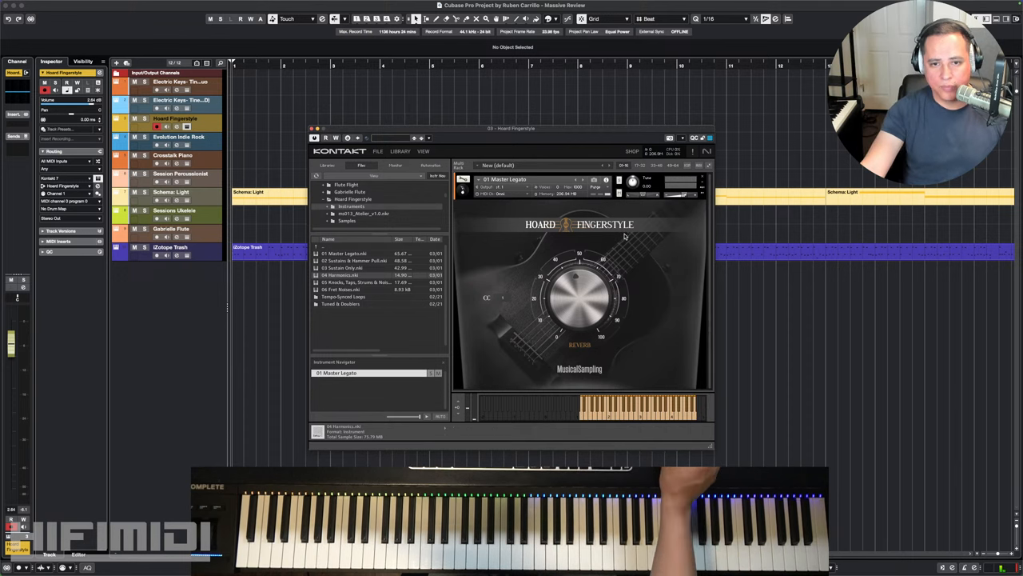
mouse_move(604, 299)
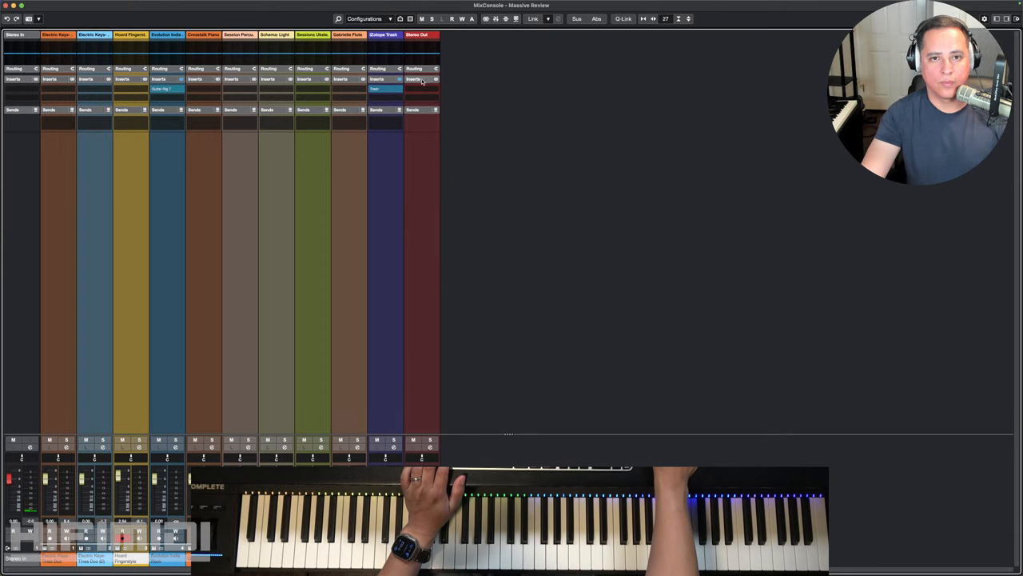
- Bring up the insert plug-in selector for the blue channel in the MixConsole
right_click(422, 78)
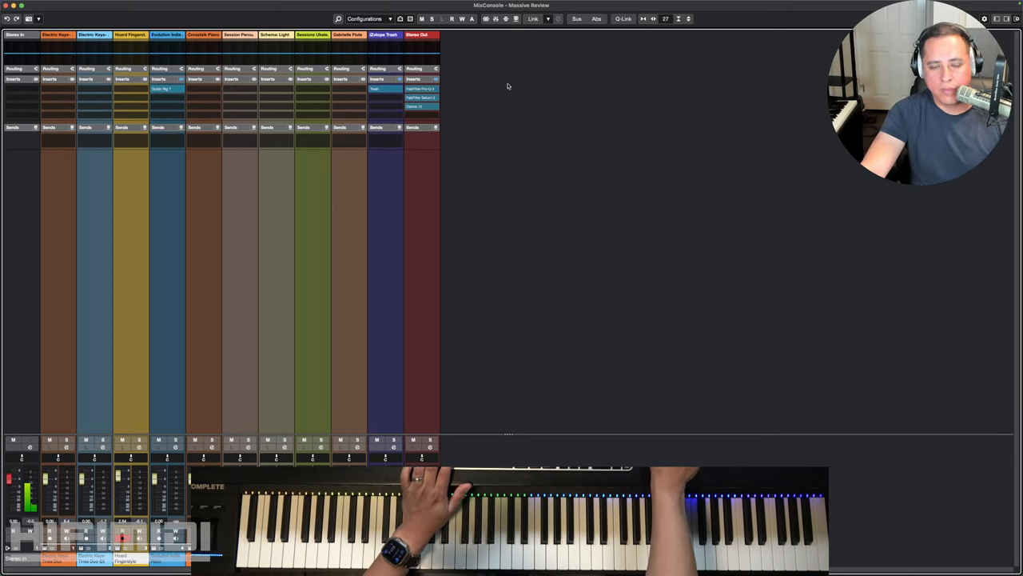
mouse_move(441, 89)
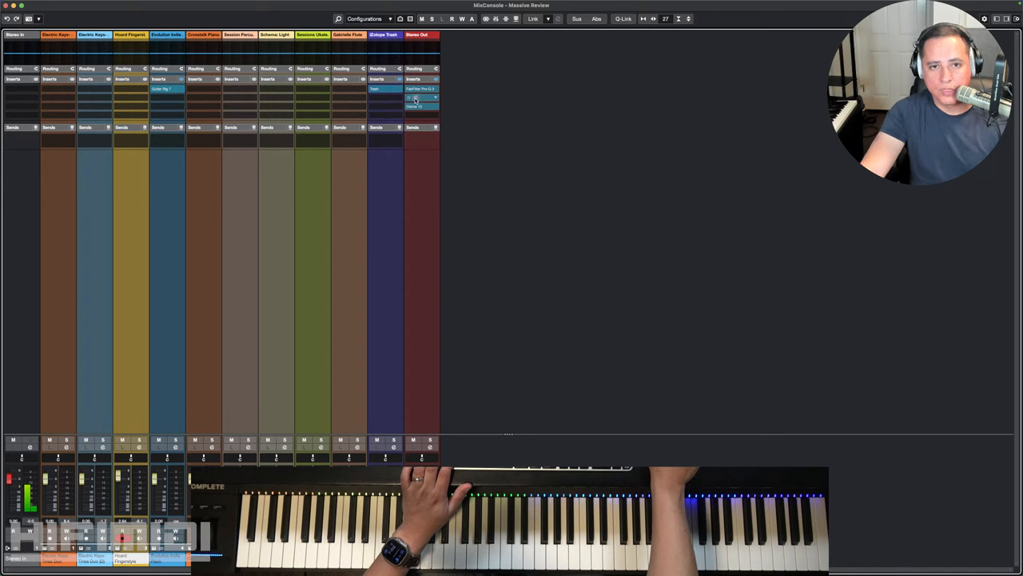
left_click(422, 98)
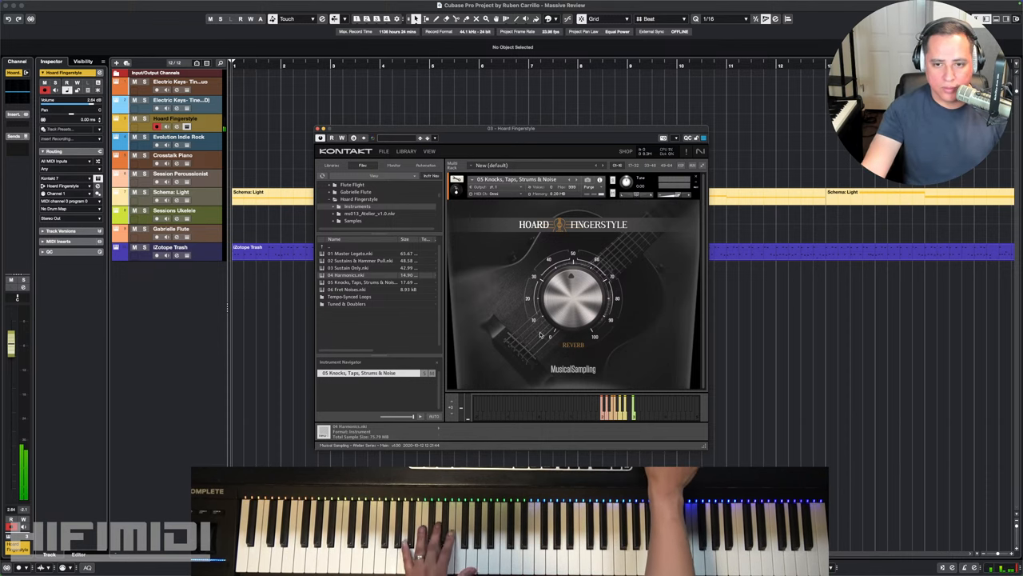
mouse_move(568, 339)
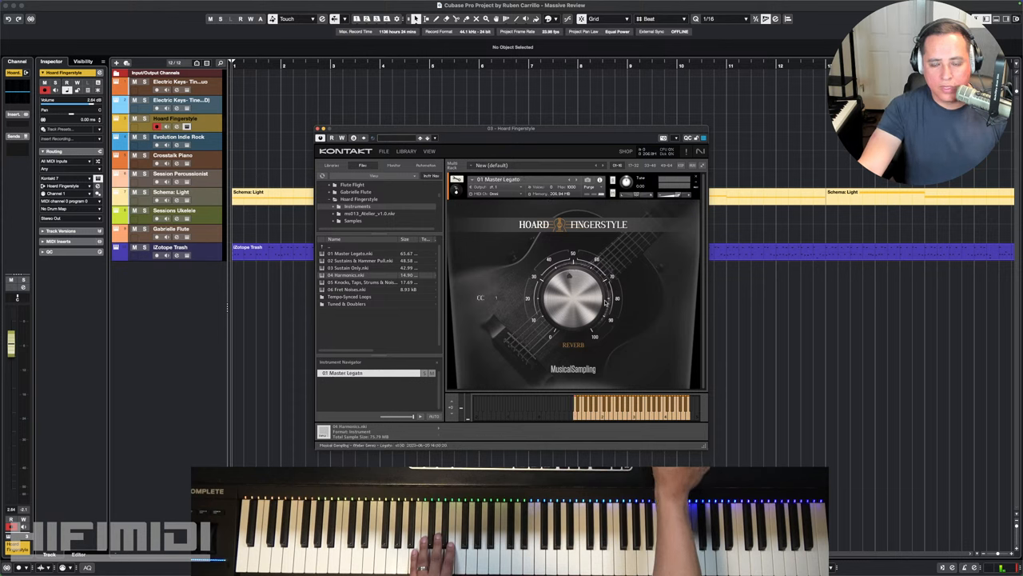
mouse_move(583, 250)
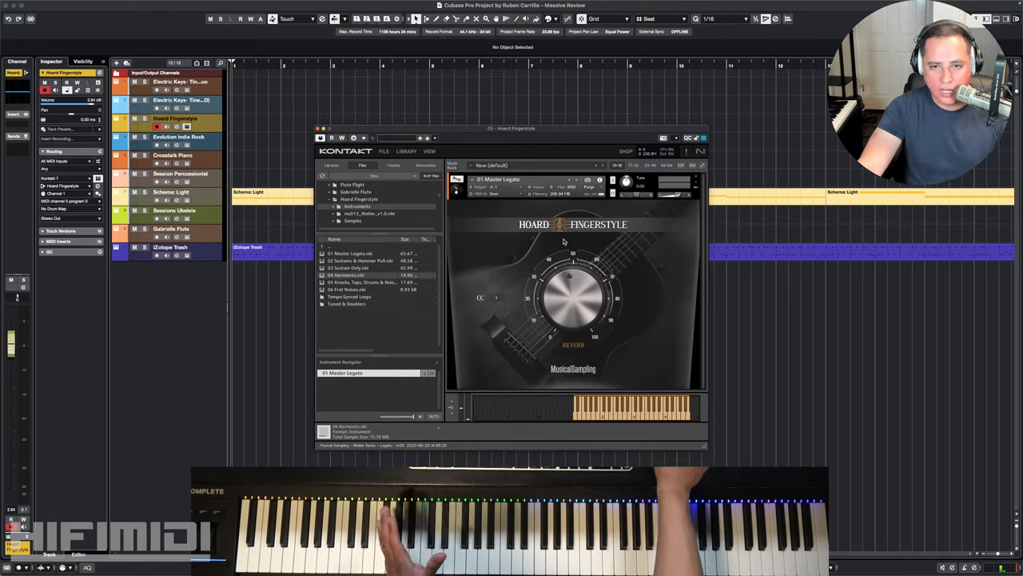
mouse_move(492, 232)
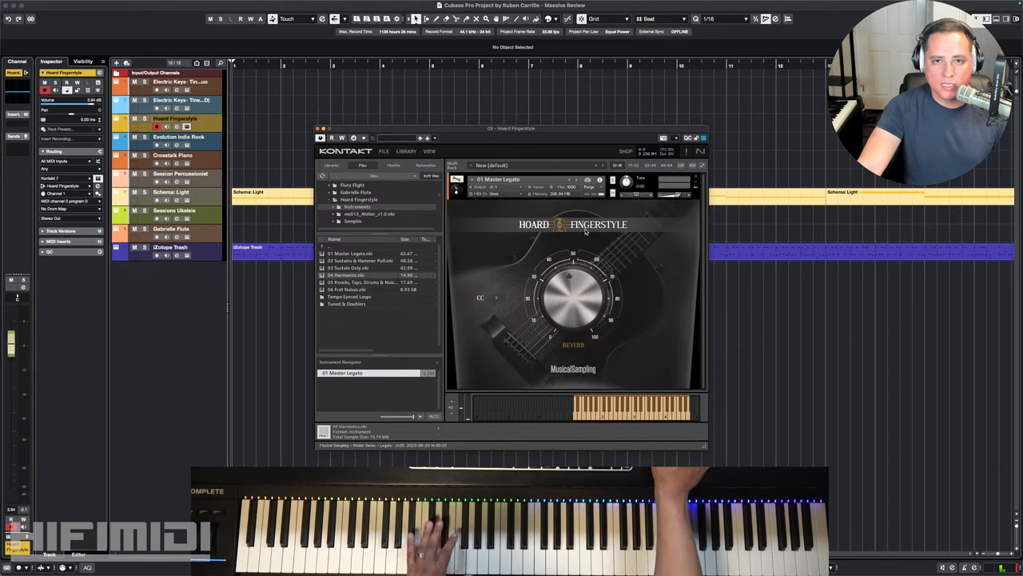
mouse_move(547, 259)
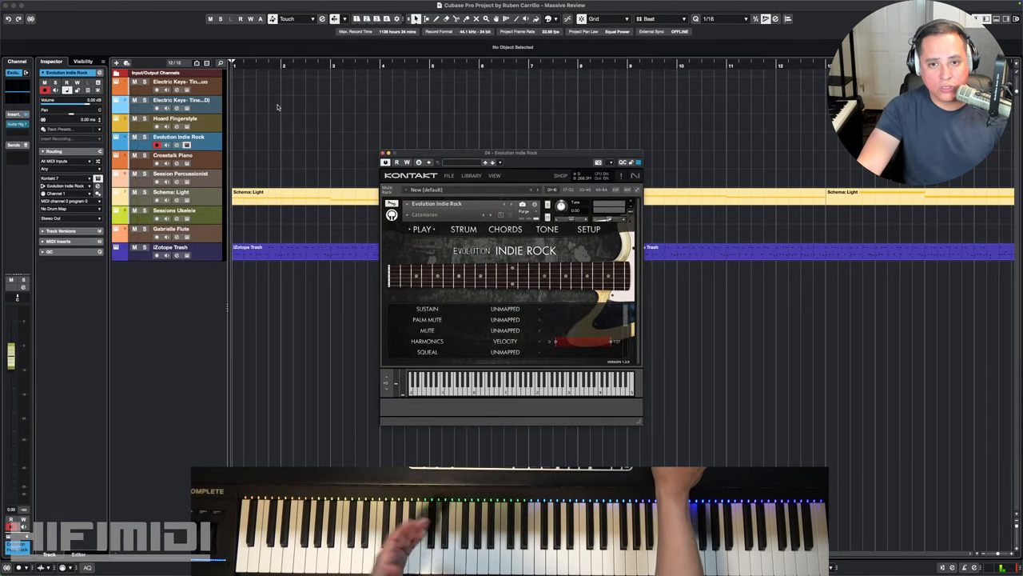
mouse_move(661, 337)
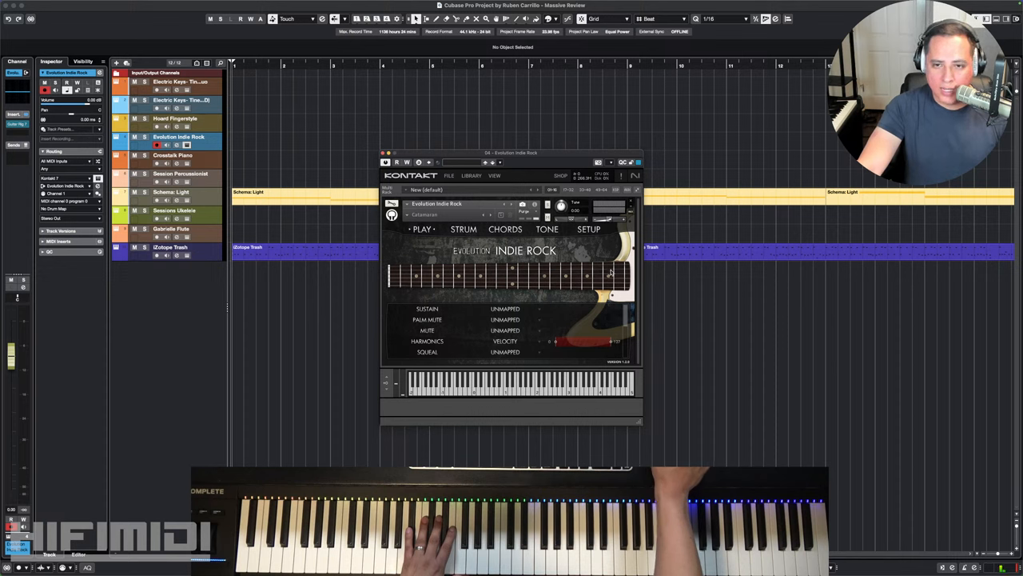
mouse_move(566, 259)
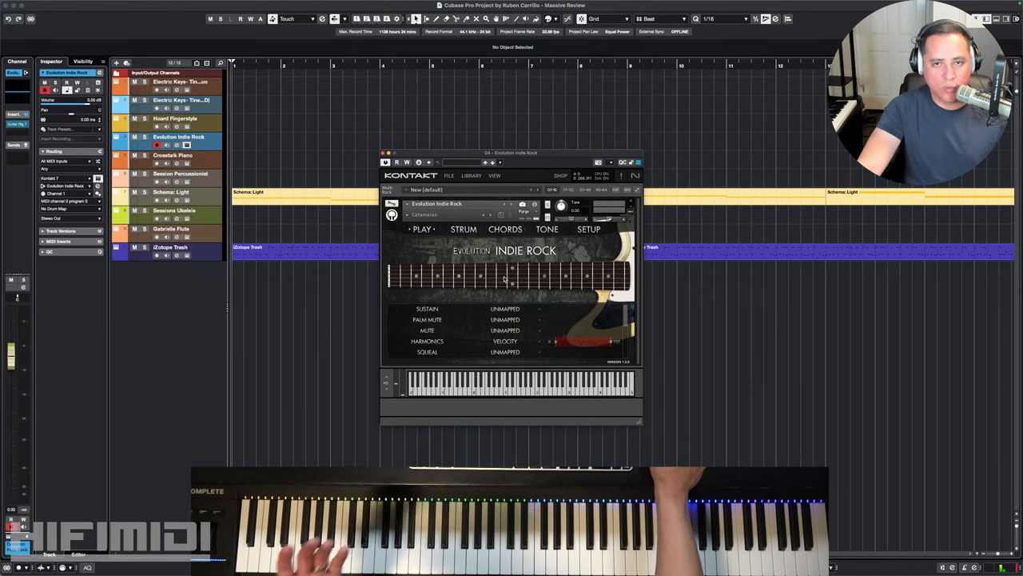
mouse_move(595, 325)
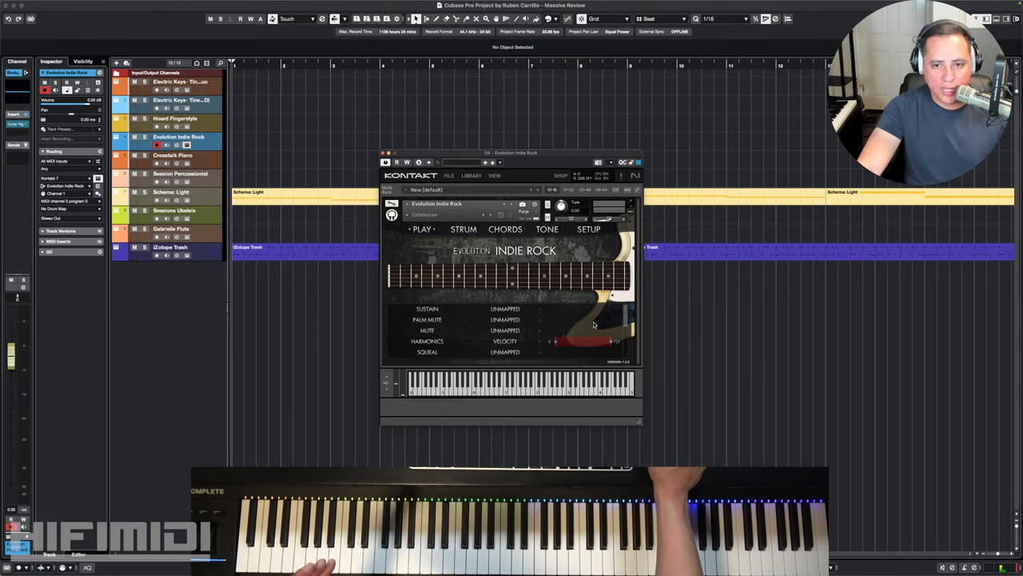
mouse_move(627, 326)
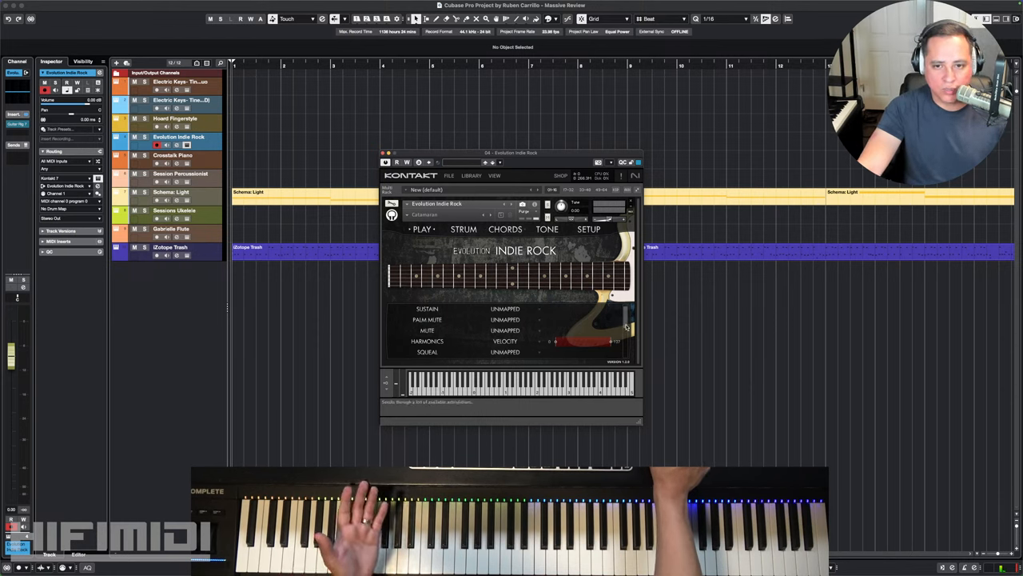
- Browse the Evolution Indie Rock Chords, Tone and Setup pages, then bring up its preset list
scroll("down", 3)
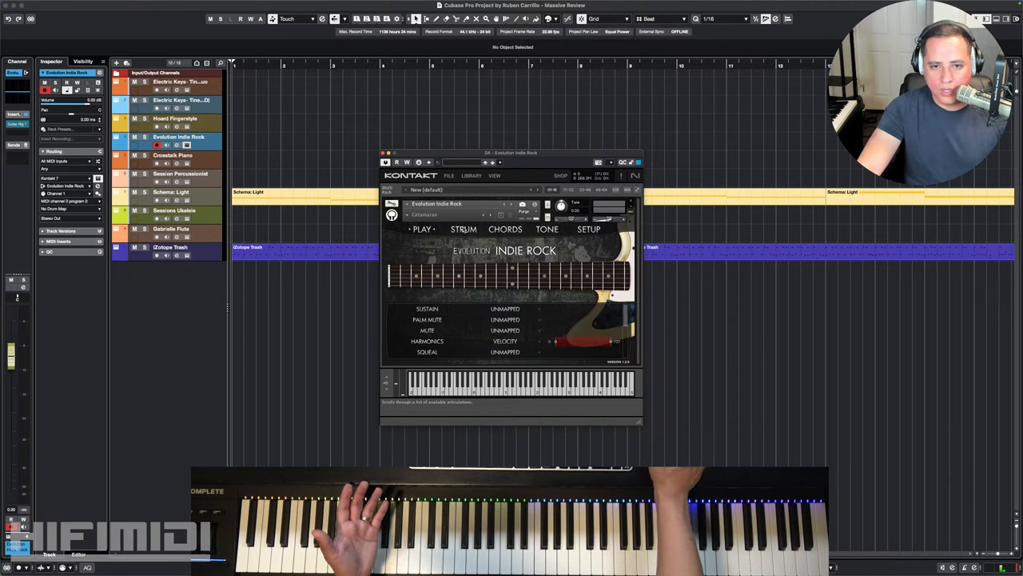
left_click(464, 229)
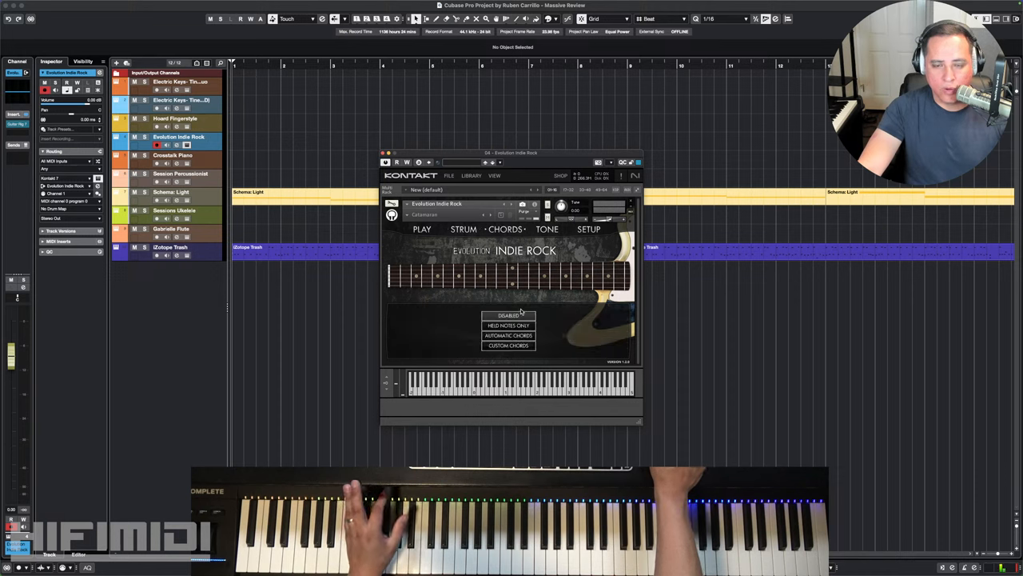
mouse_move(560, 233)
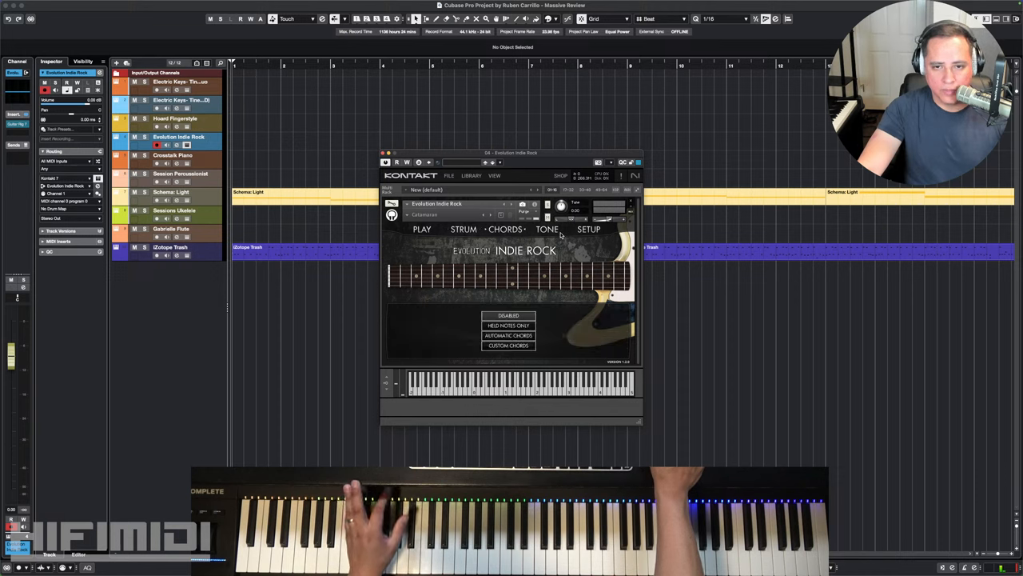
left_click(546, 230)
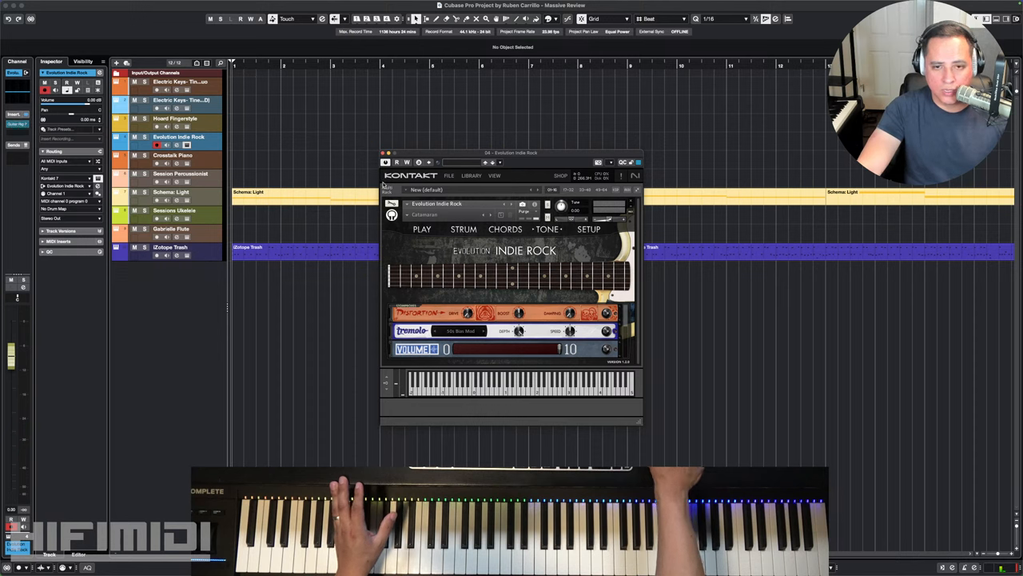
left_click(588, 230)
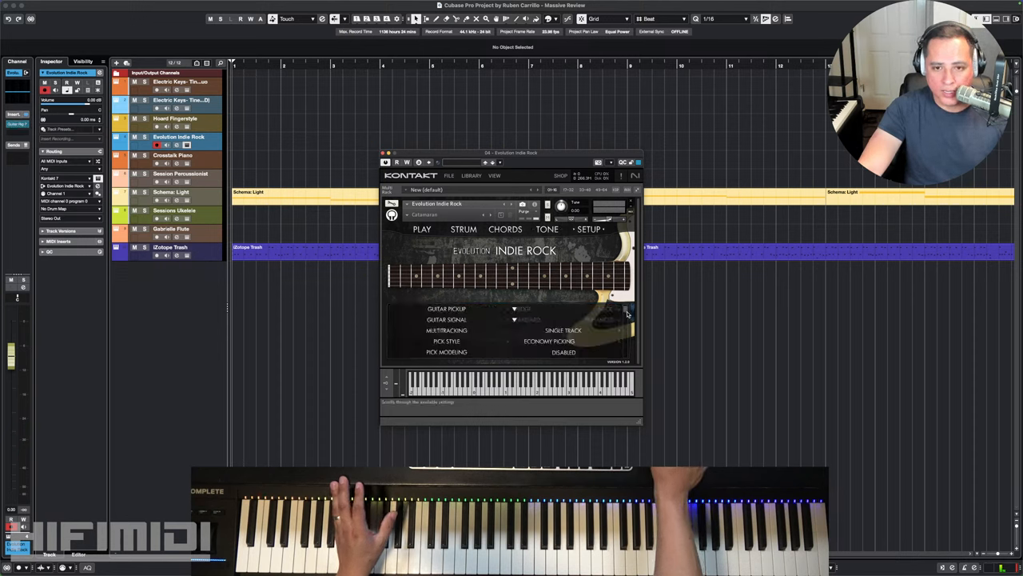
scroll("down", 3)
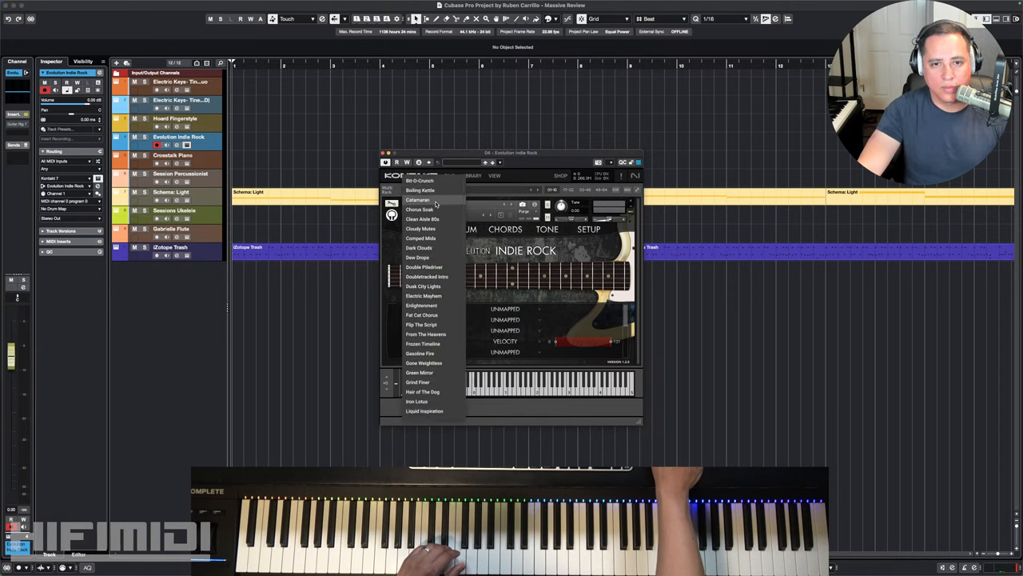
- Load a different crunch preset for Evolution Indie Rock, mapping Sustain and Palm Mute to velocity
left_click(419, 198)
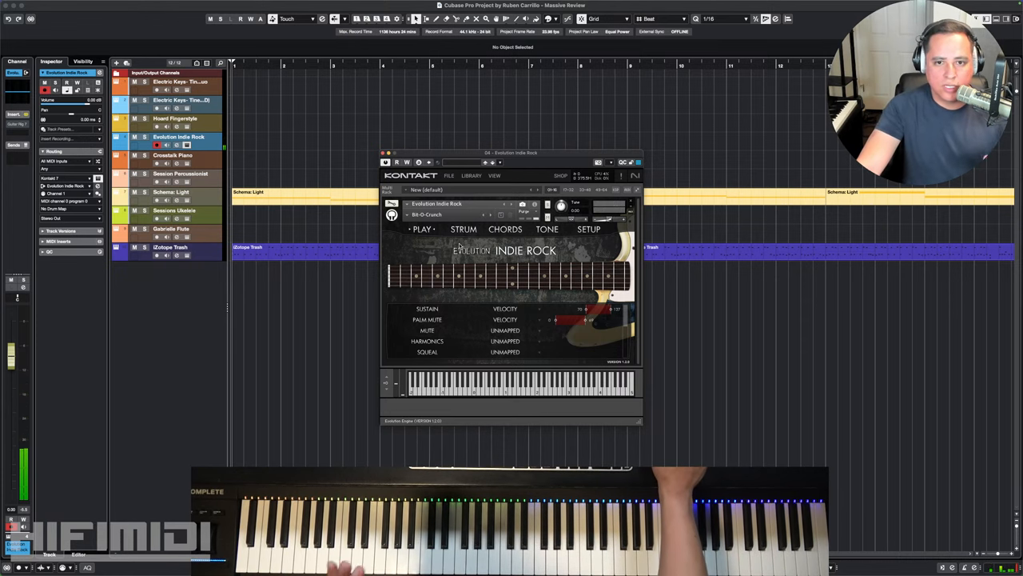
mouse_move(489, 262)
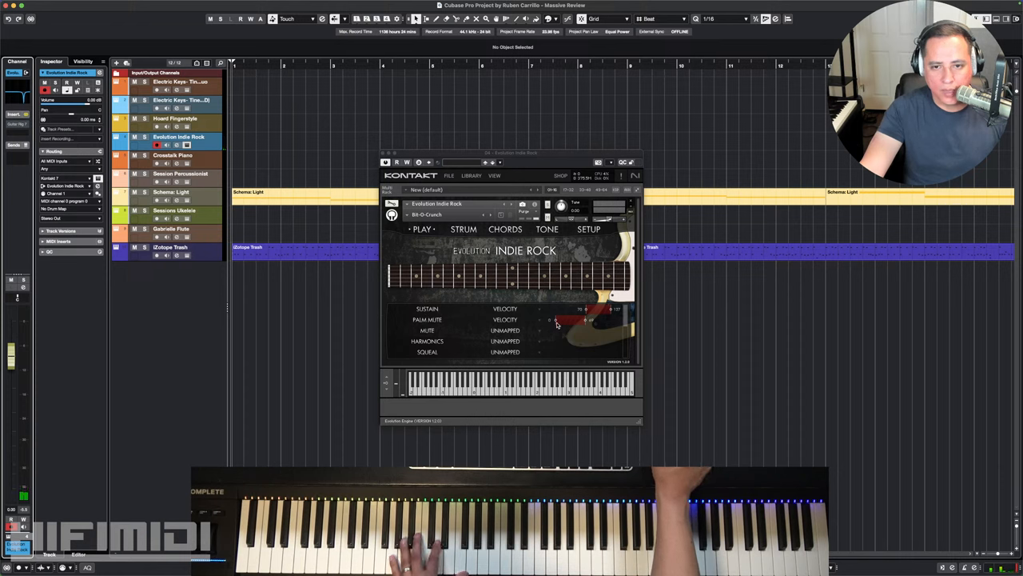
- Set Harmonics to velocity triggering and leave Sustain, Palm Mute and Mute unmapped
left_click(505, 308)
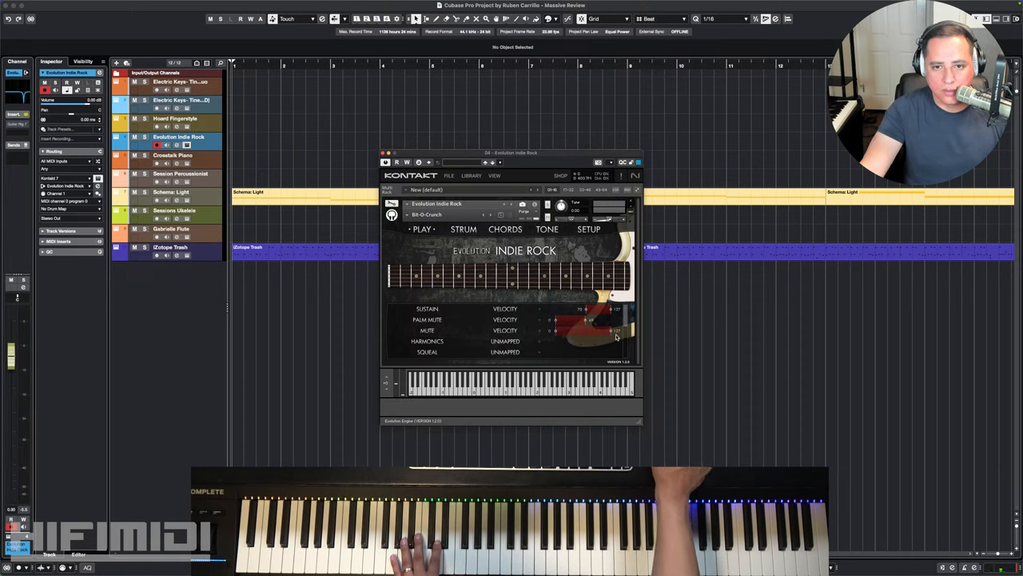
mouse_move(520, 331)
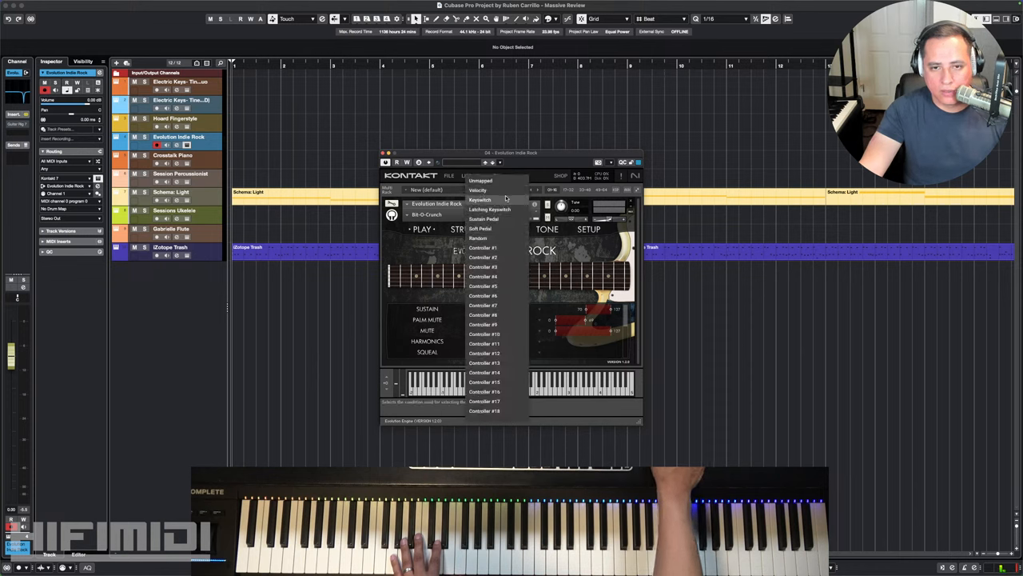
mouse_move(489, 210)
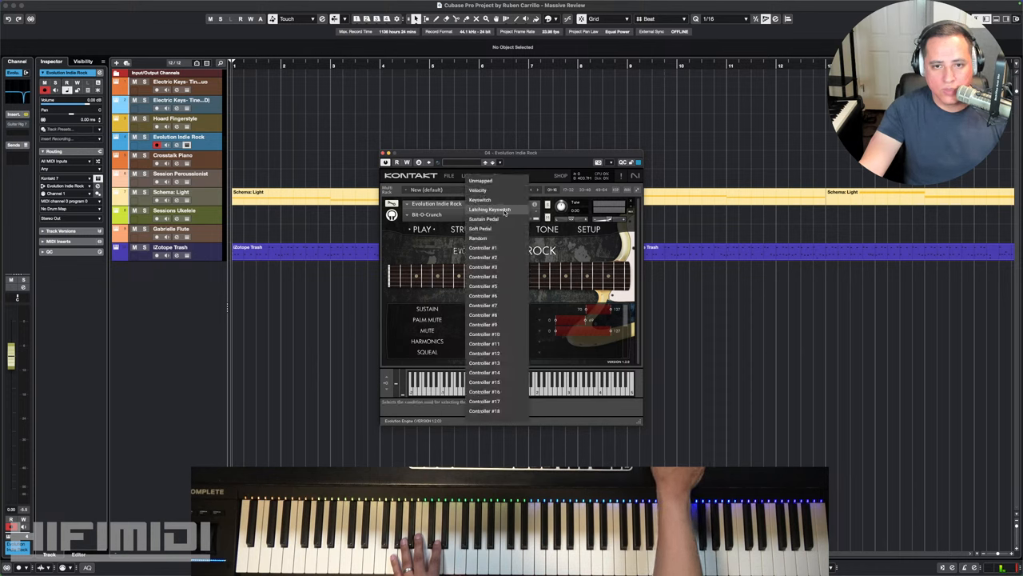
mouse_move(493, 228)
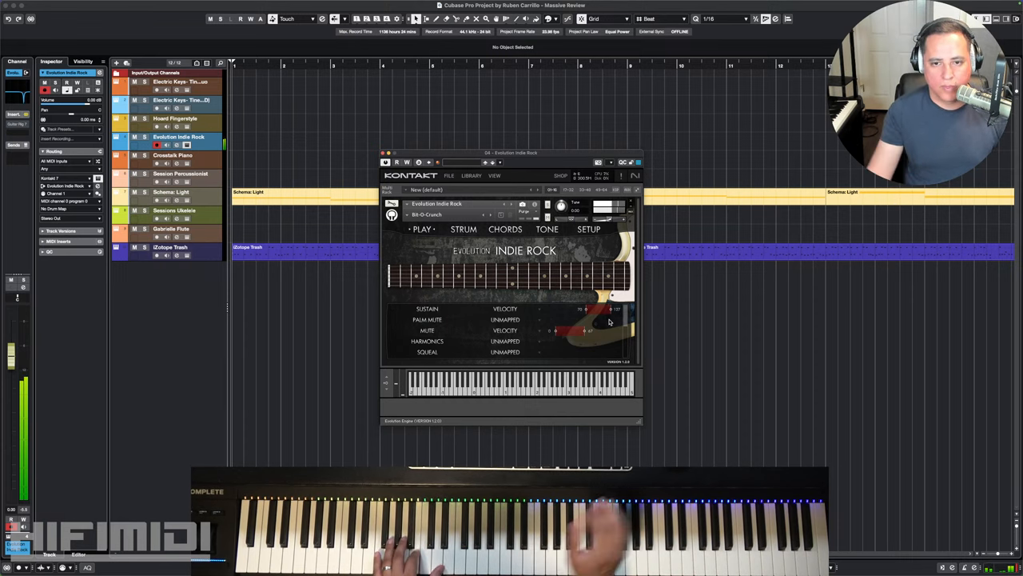
left_click(506, 320)
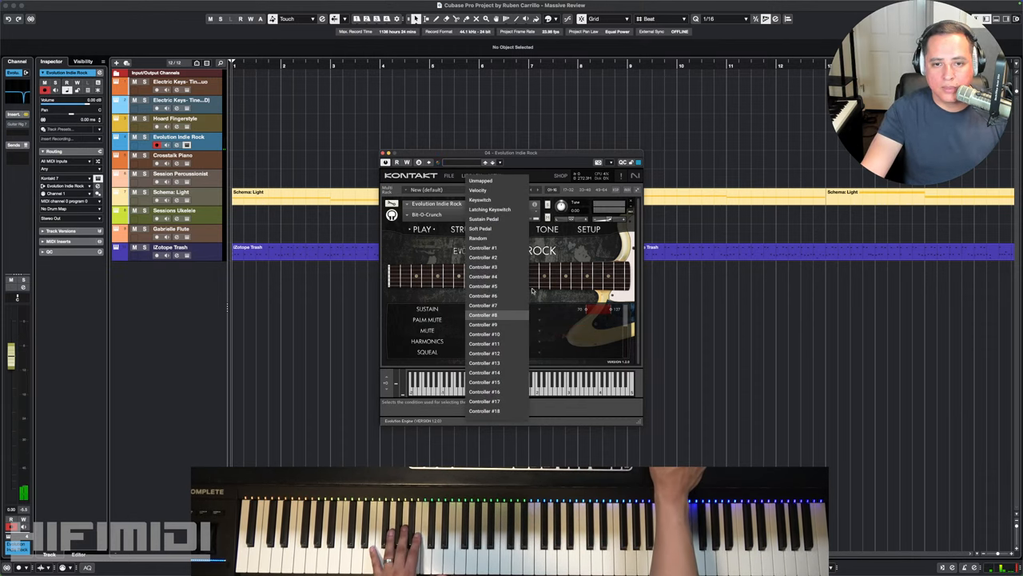
mouse_move(509, 302)
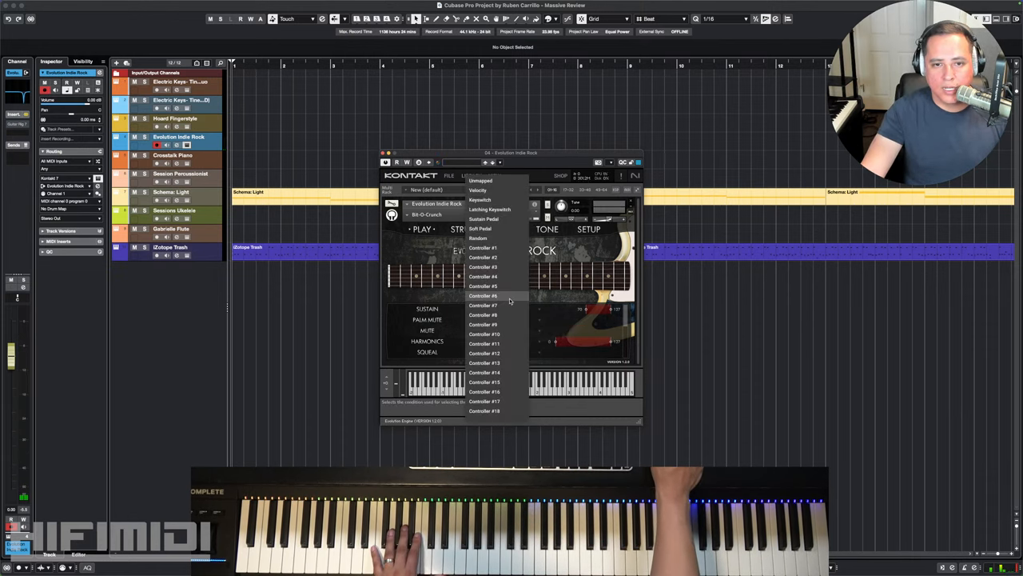
left_click(476, 191)
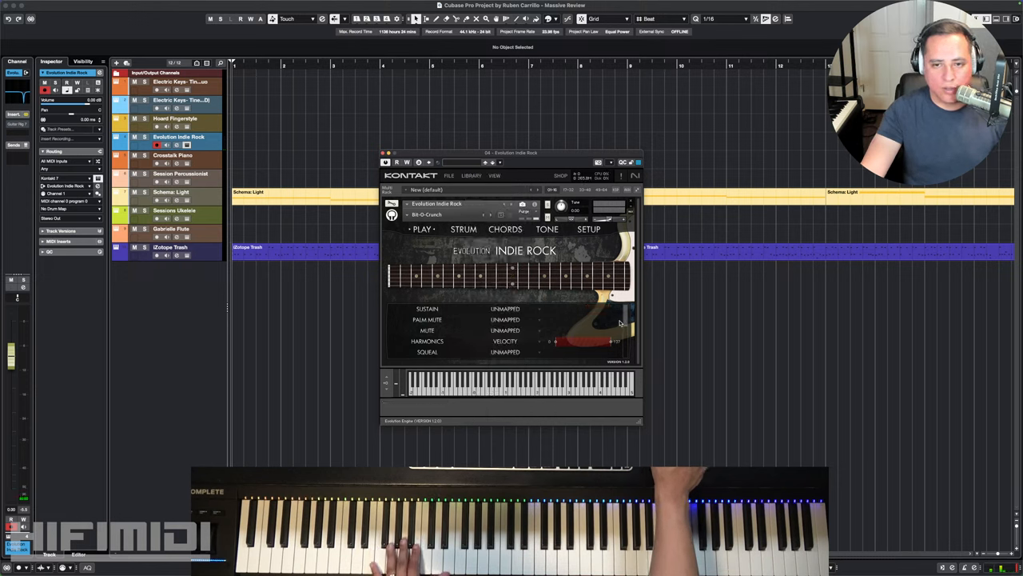
scroll("down", 3)
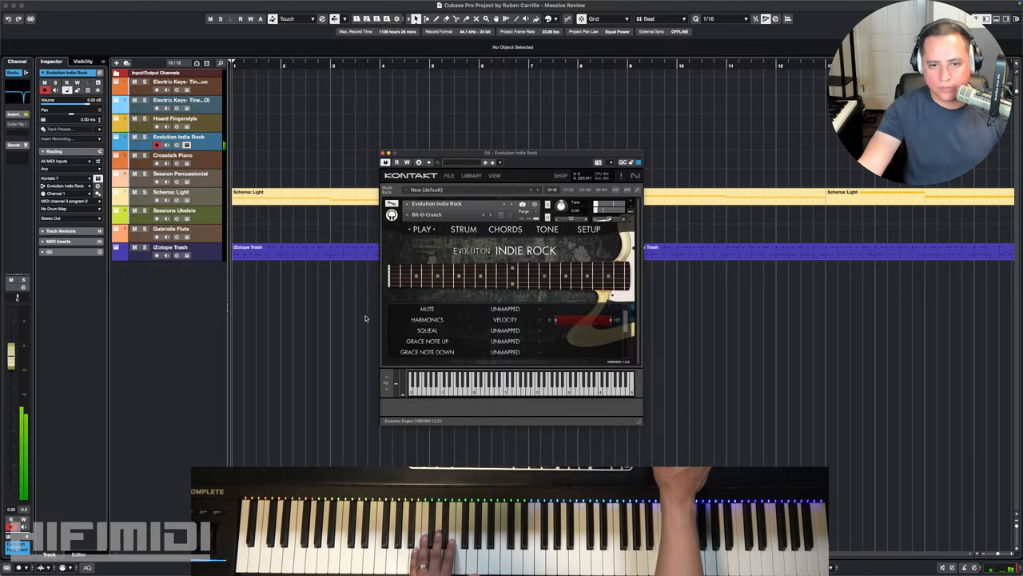
- Make Grace Note Up the velocity-triggered articulation, replacing Harmonics
left_click(505, 308)
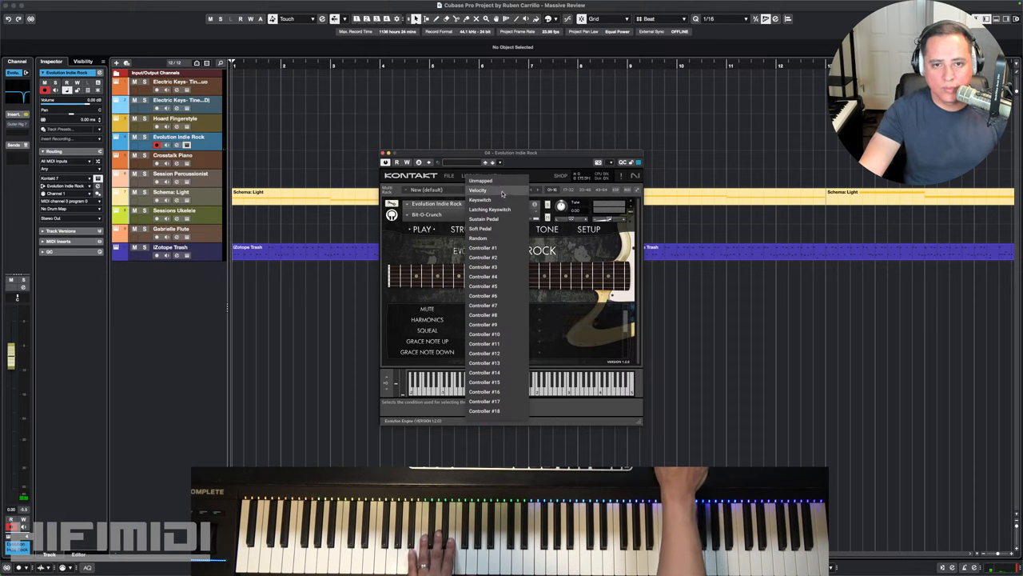
left_click(476, 190)
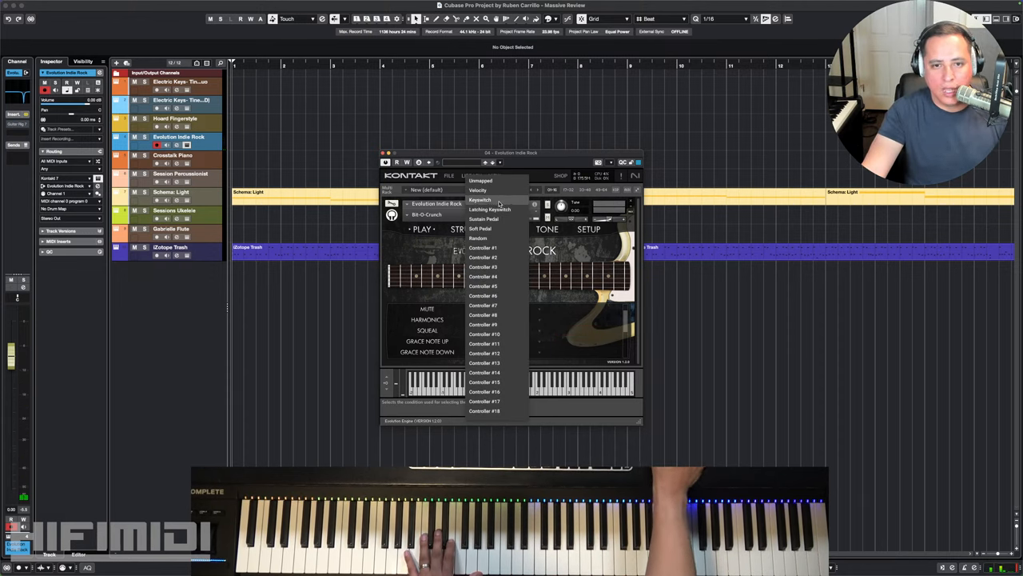
left_click(489, 208)
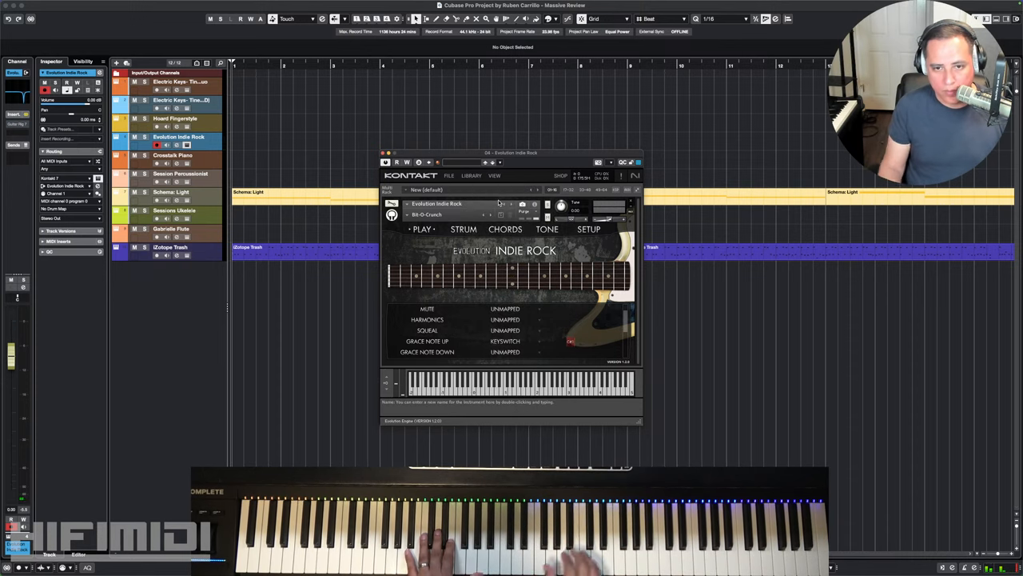
left_click(505, 340)
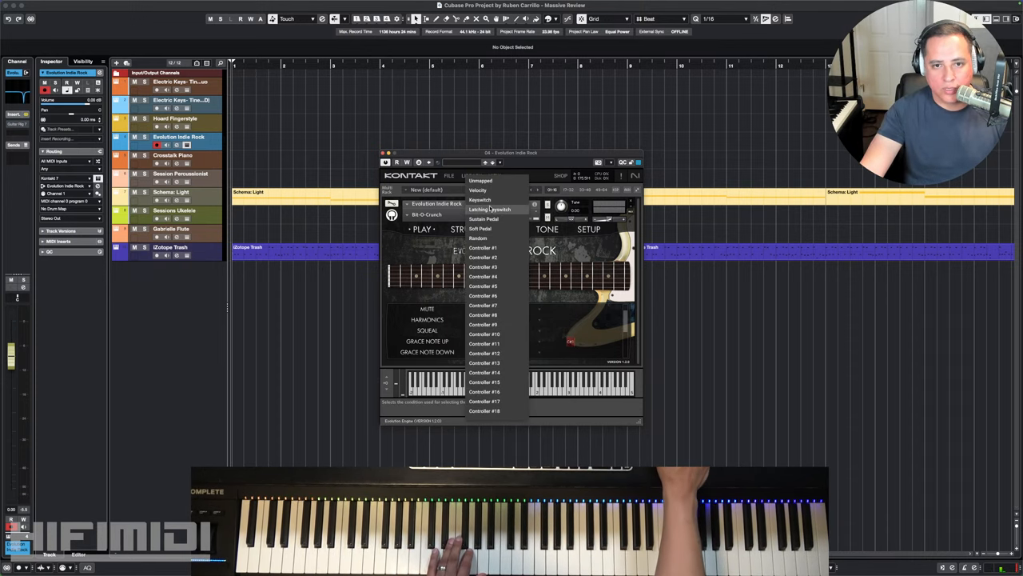
left_click(476, 190)
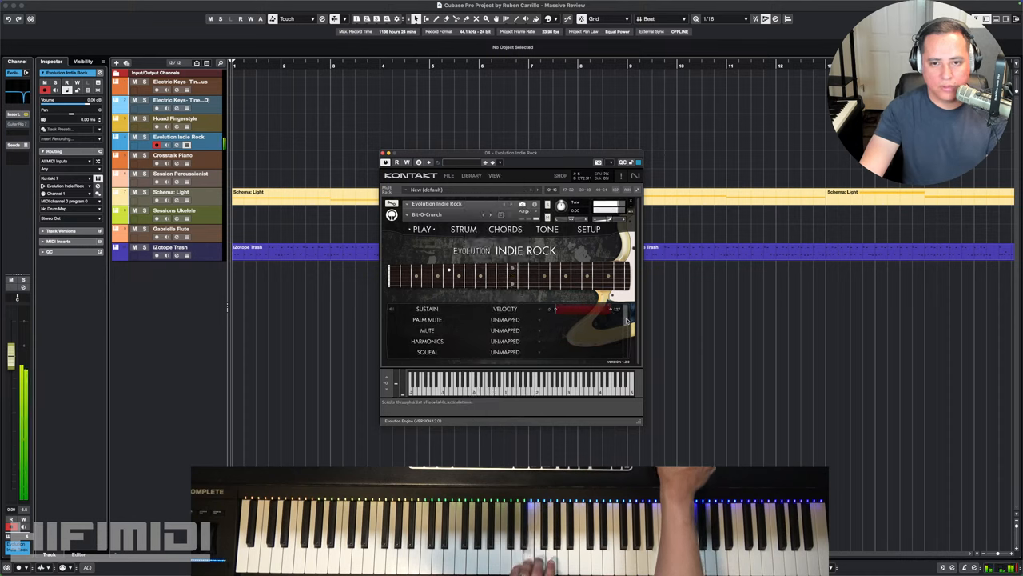
scroll("down", 3)
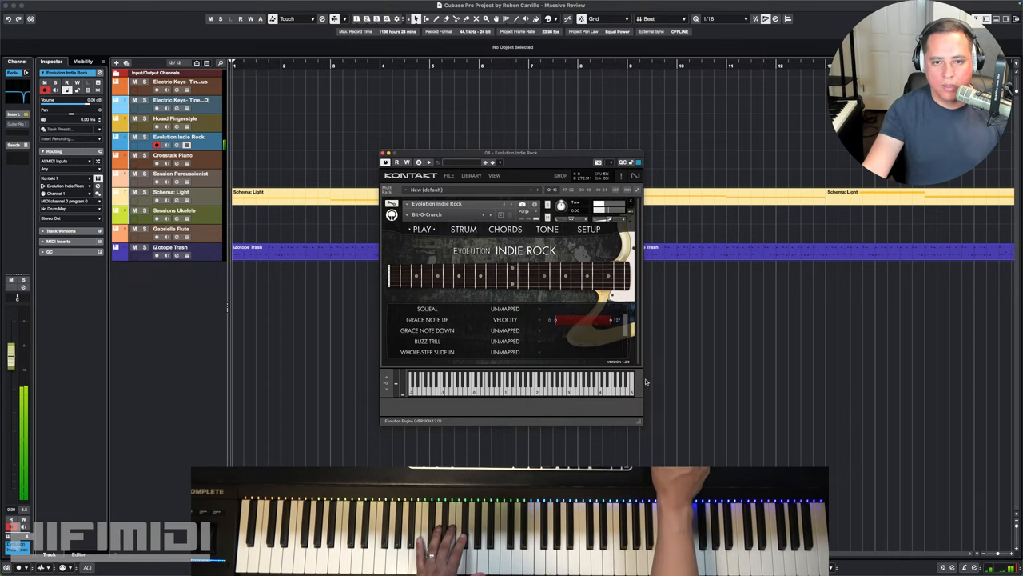
- Set Grace Note Up and Buzz Trill to Unmapped, leaving Velocity Slide on velocity
left_click(506, 320)
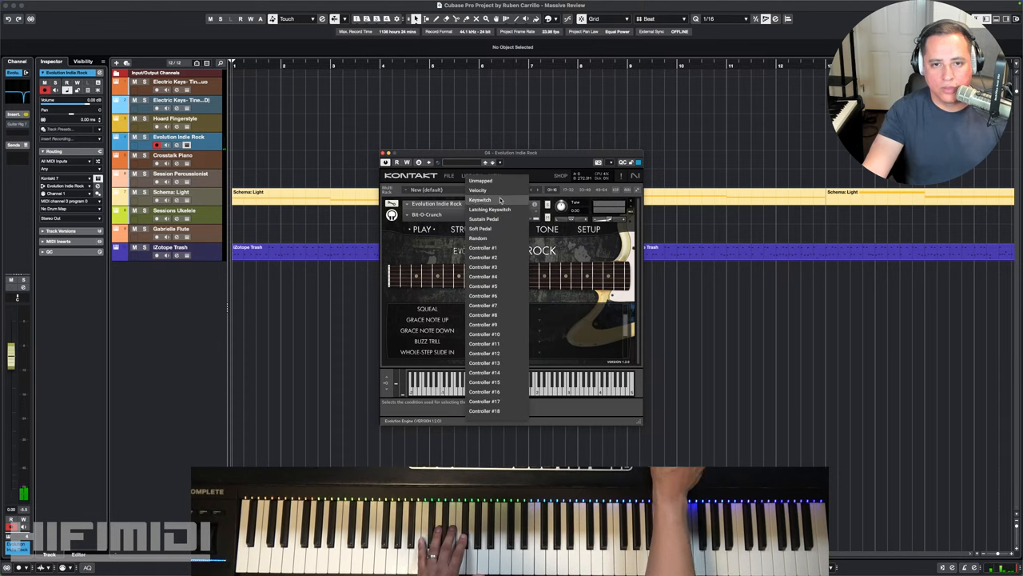
left_click(480, 198)
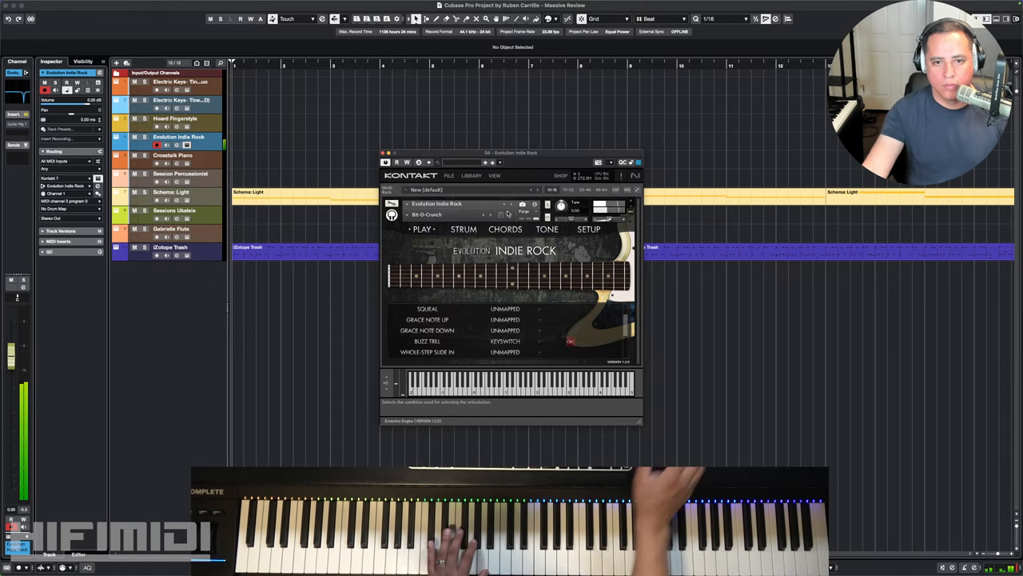
left_click(505, 341)
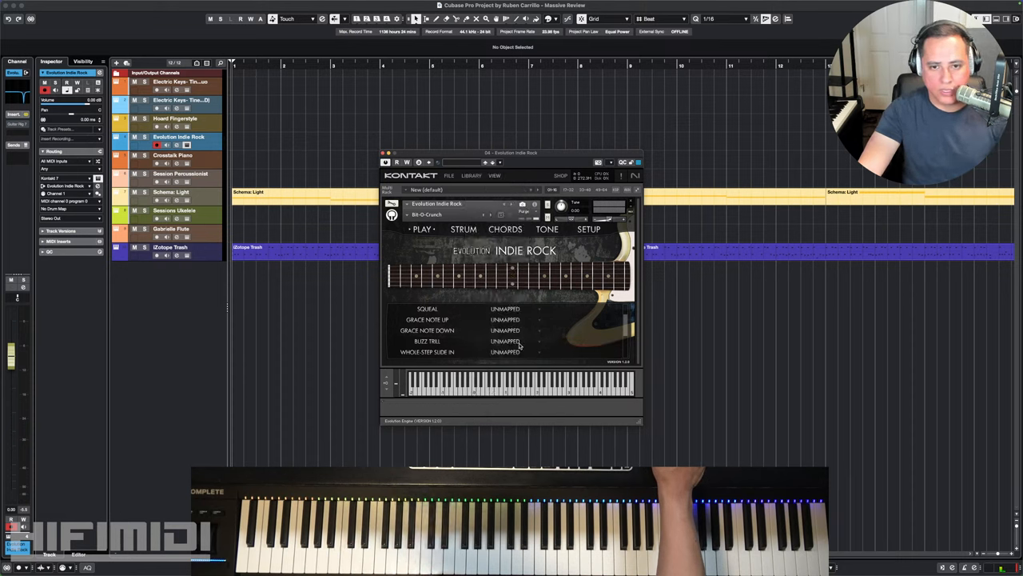
scroll("down", 3)
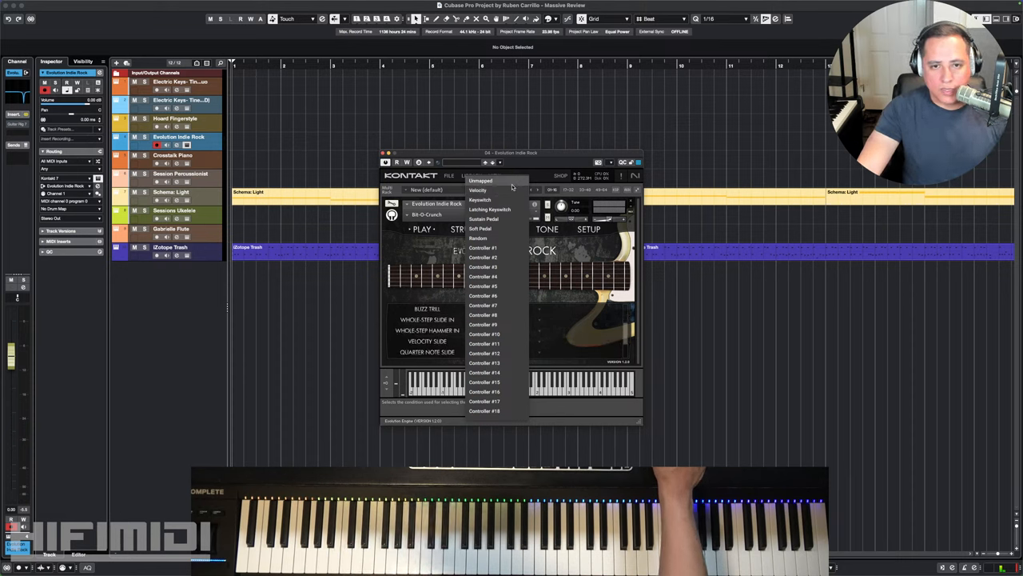
left_click(476, 190)
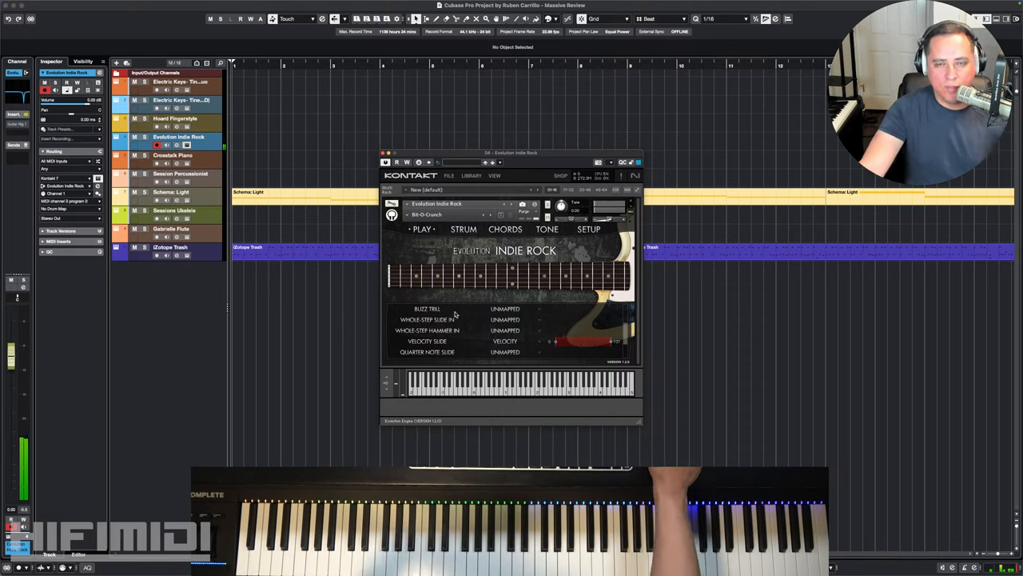
scroll("down", 3)
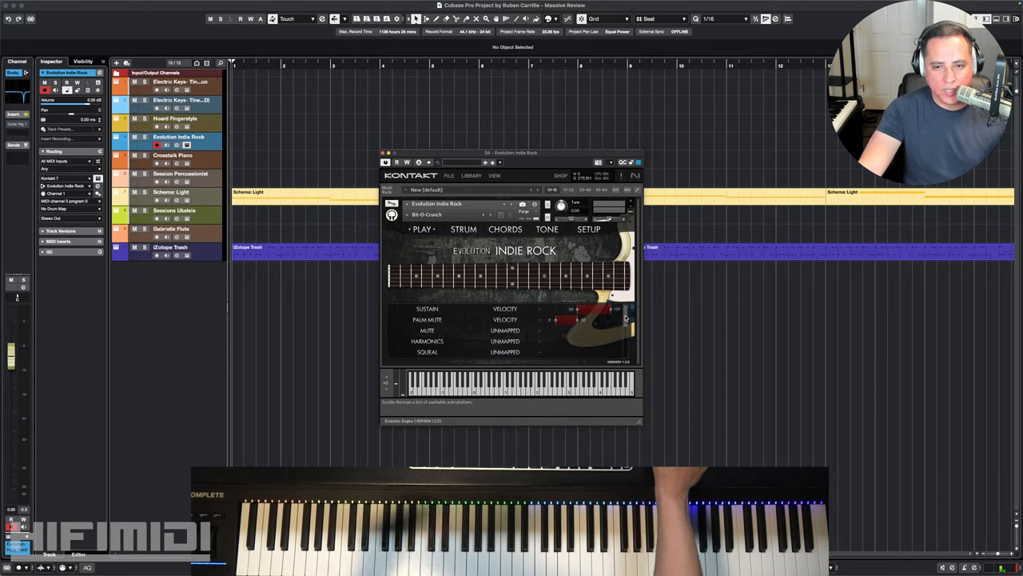
scroll("down", 3)
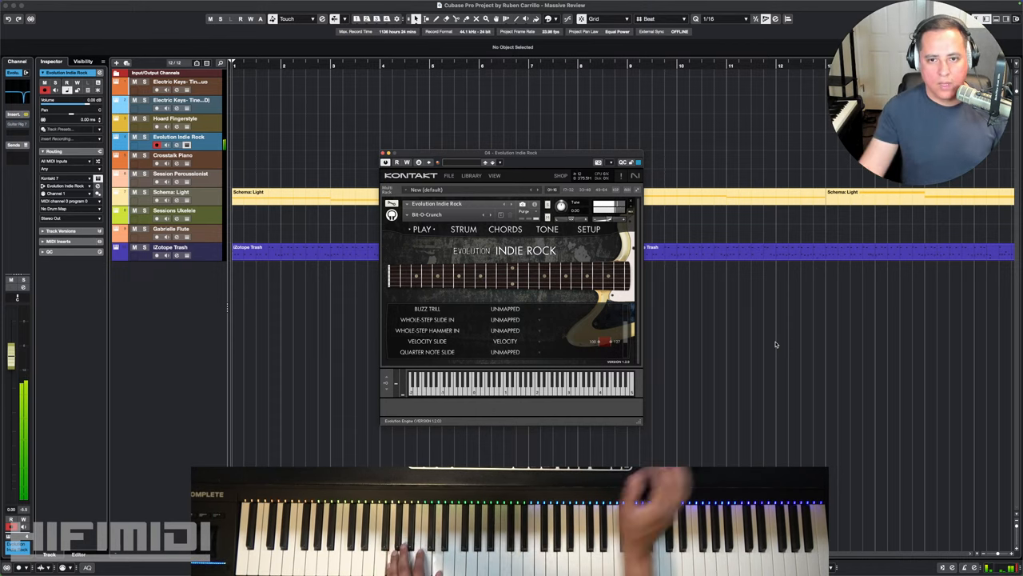
- Switch Pick Modeling from Disabled to Enabled on the Evolution Indie Rock Setup page
left_click(589, 229)
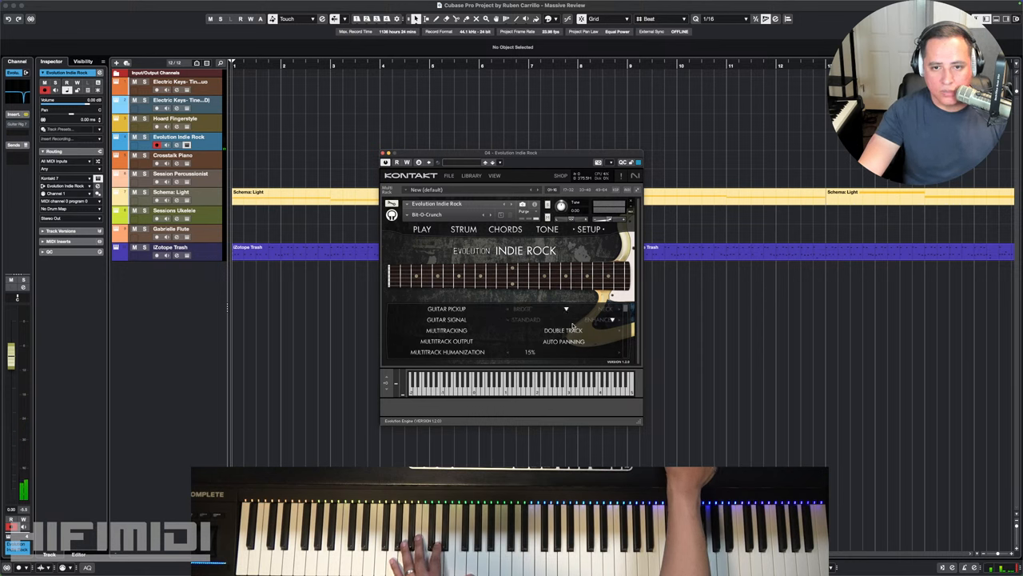
mouse_move(627, 316)
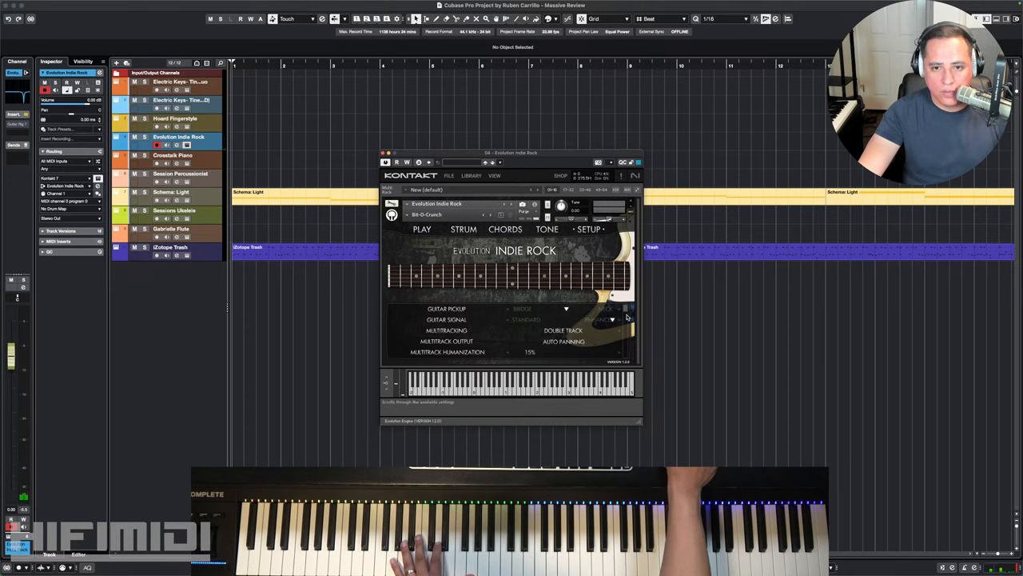
scroll("down", 3)
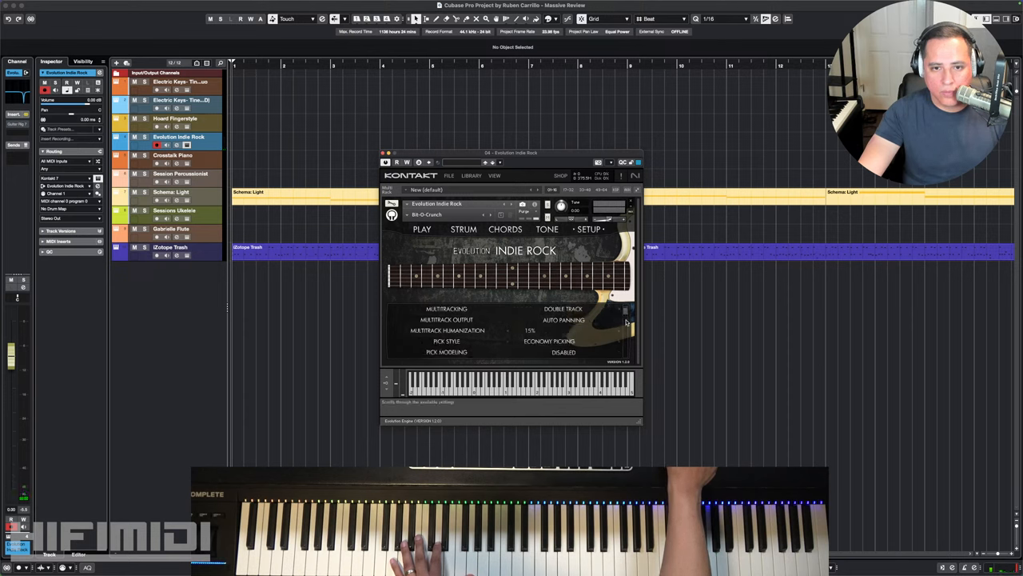
scroll("down", 3)
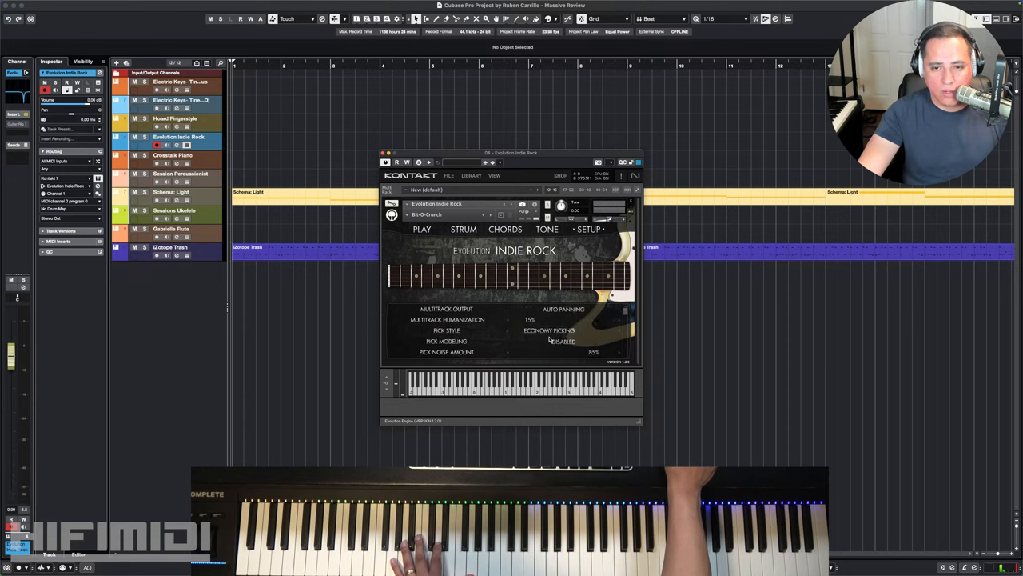
left_click(563, 340)
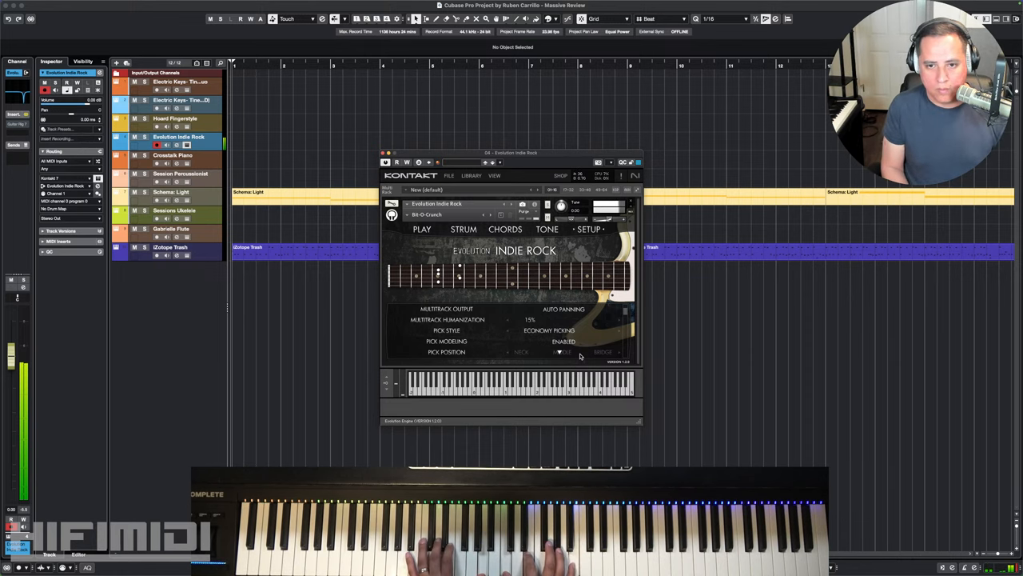
left_click(563, 351)
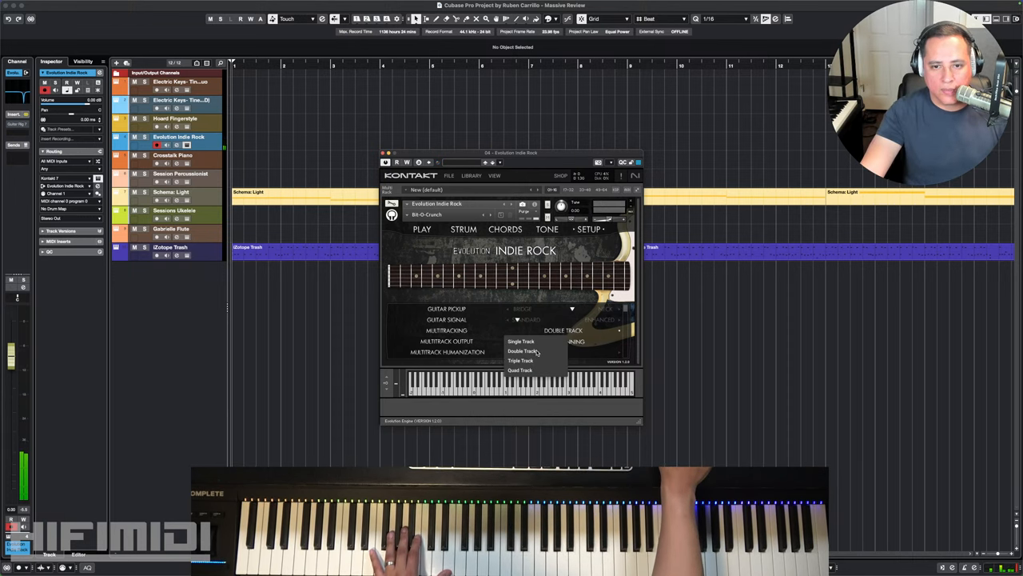
- Choose a multitracking mode for the guitar and browse the remaining setup options
left_click(523, 352)
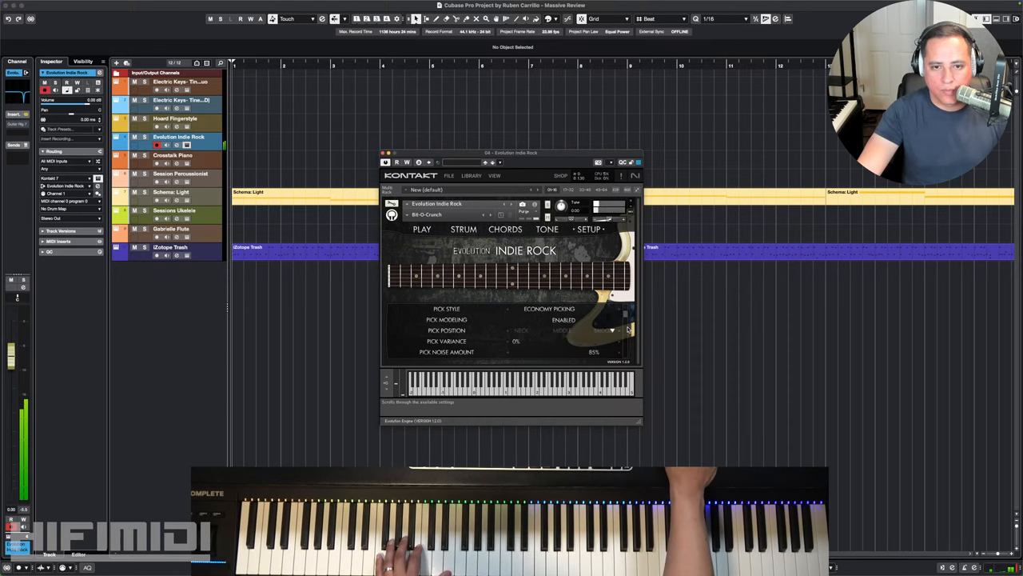
scroll("down", 3)
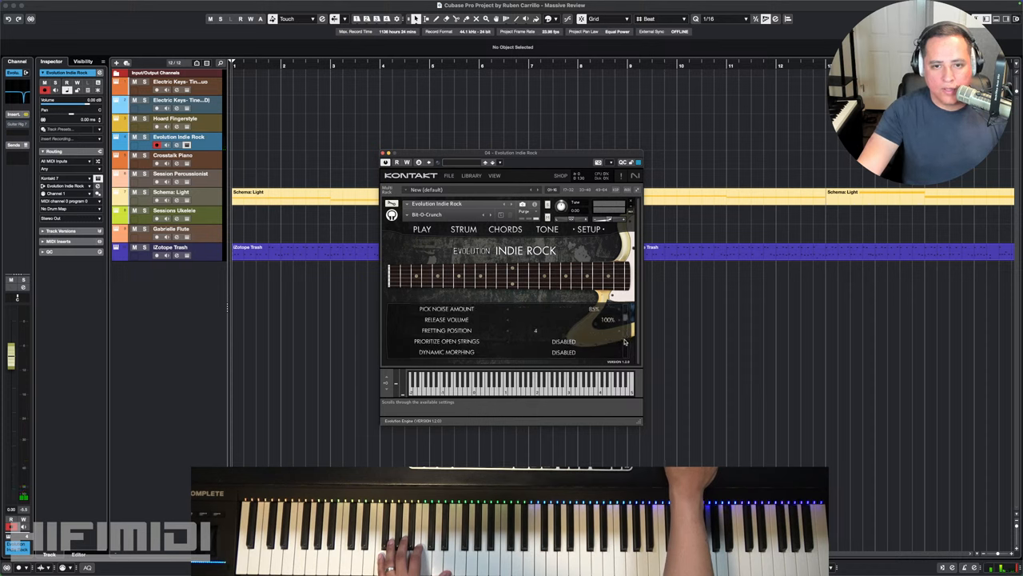
scroll("down", 3)
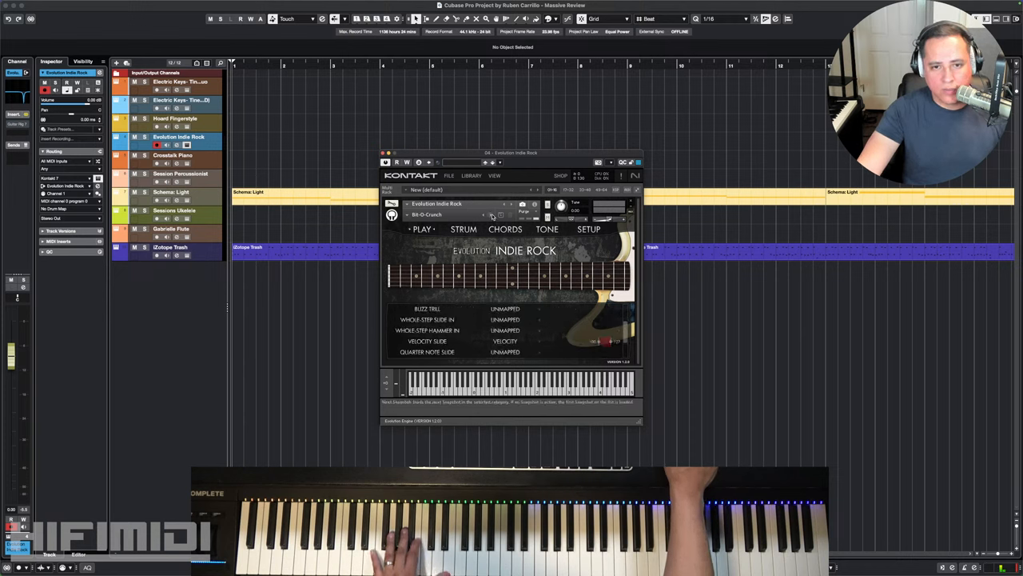
- Step through three further Indie Rock snapshots to one mapping Sustain and Harmonics to velocity
left_click(502, 214)
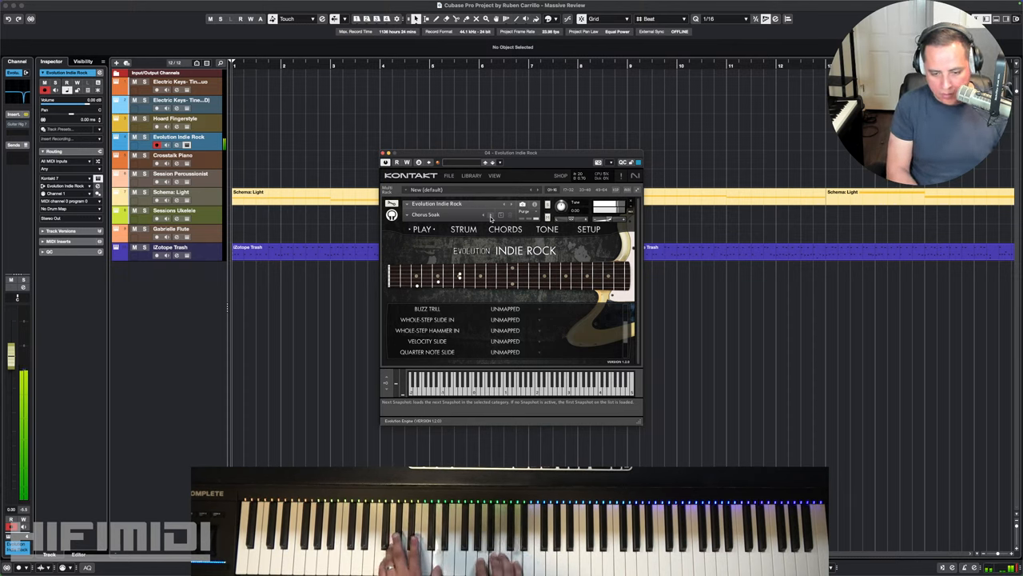
left_click(490, 217)
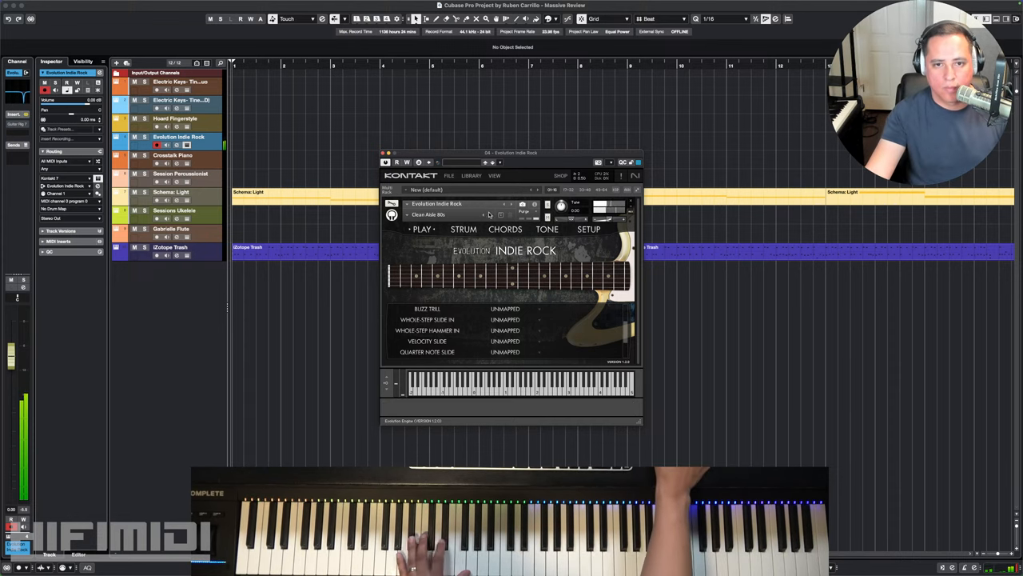
left_click(493, 215)
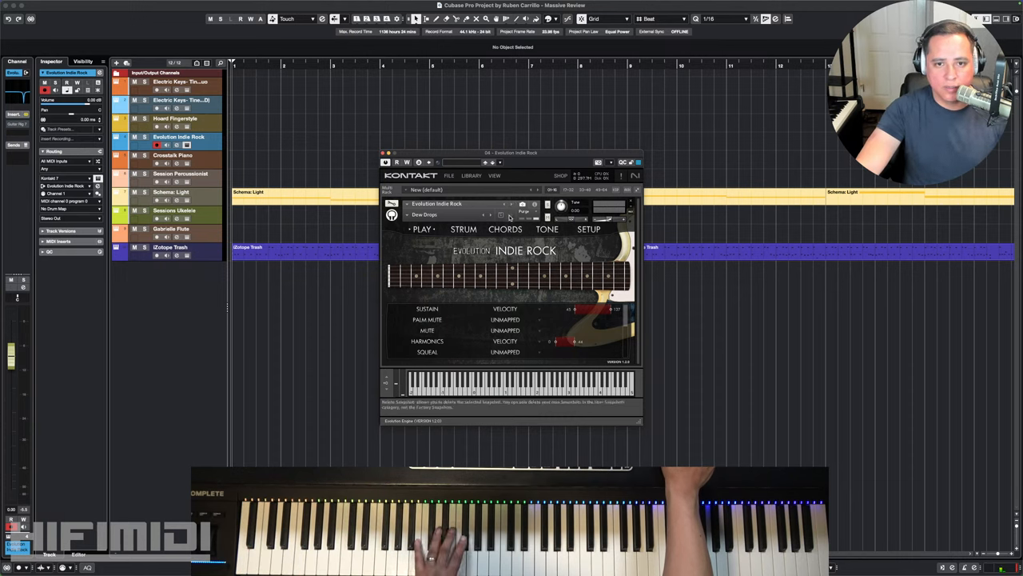
- Load the next Indie Rock snapshot, which maps only Sustain to velocity
left_click(502, 214)
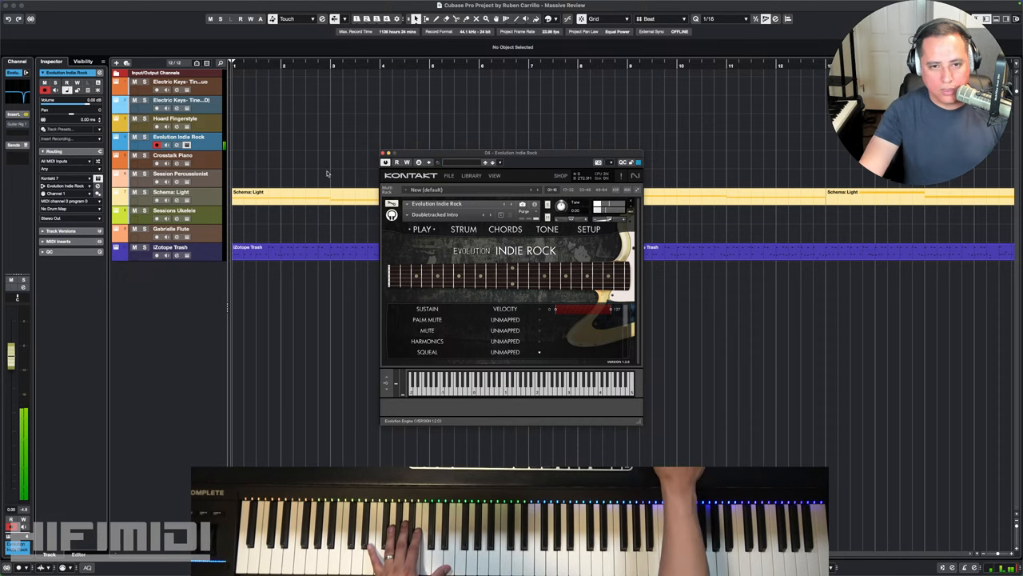
- Advance to another Indie Rock snapshot that still maps only Sustain to velocity
left_click(491, 215)
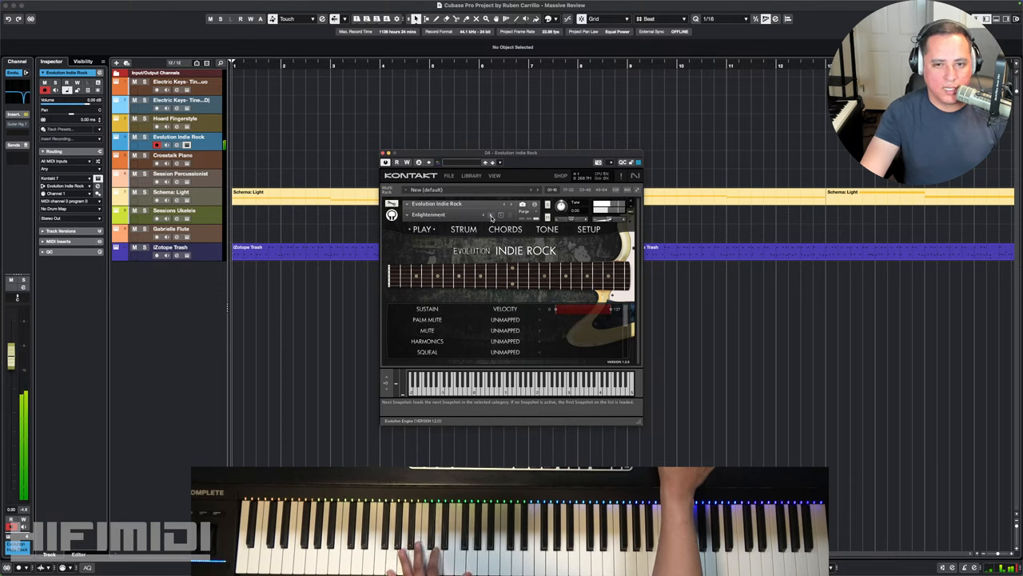
- Load a further snapshot whose map puts Sustain and Palm Mute on velocity
left_click(502, 215)
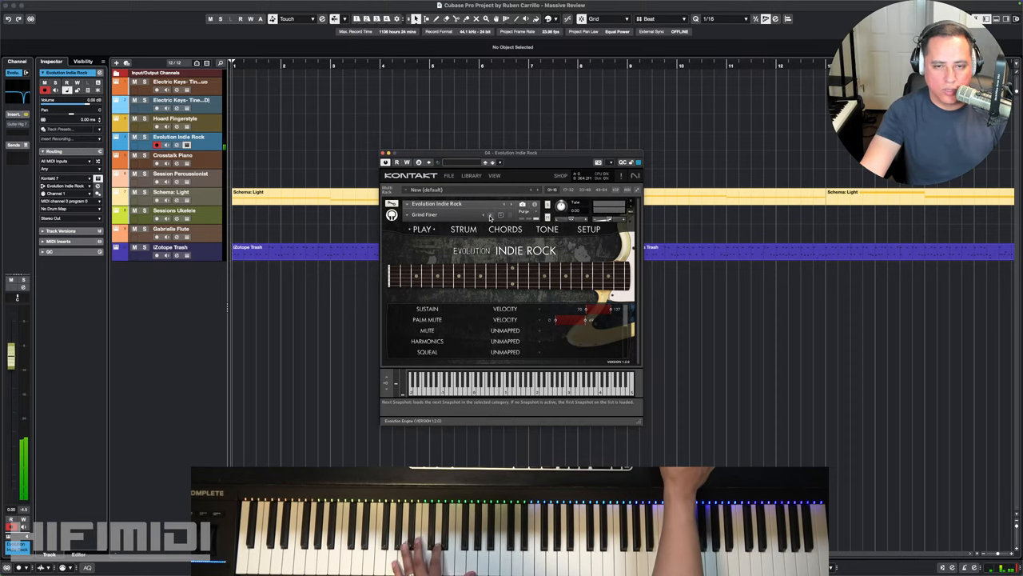
- Cycle through two more Indie Rock snapshots to audition other guitar tones
left_click(489, 214)
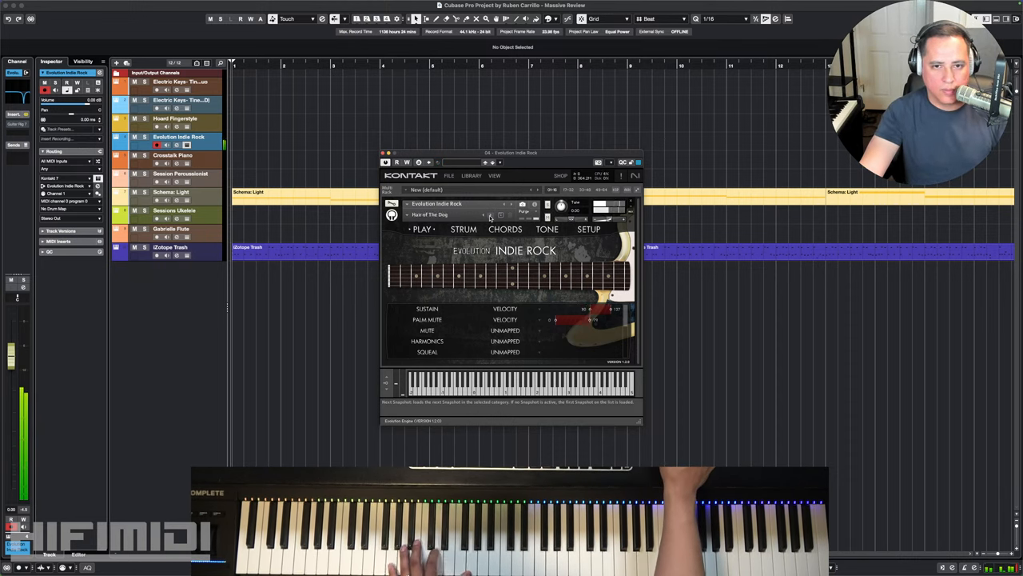
left_click(486, 216)
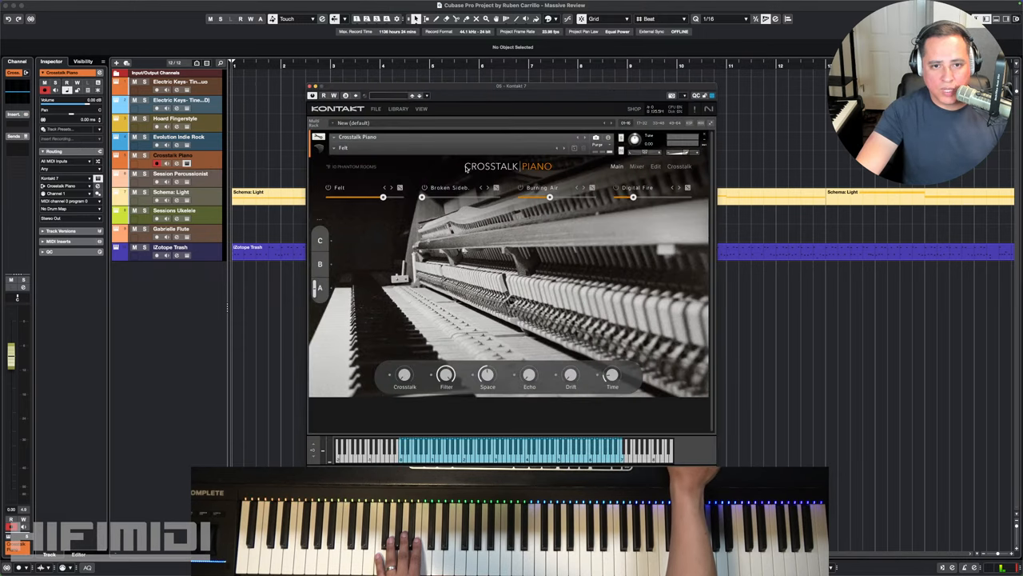
mouse_move(444, 198)
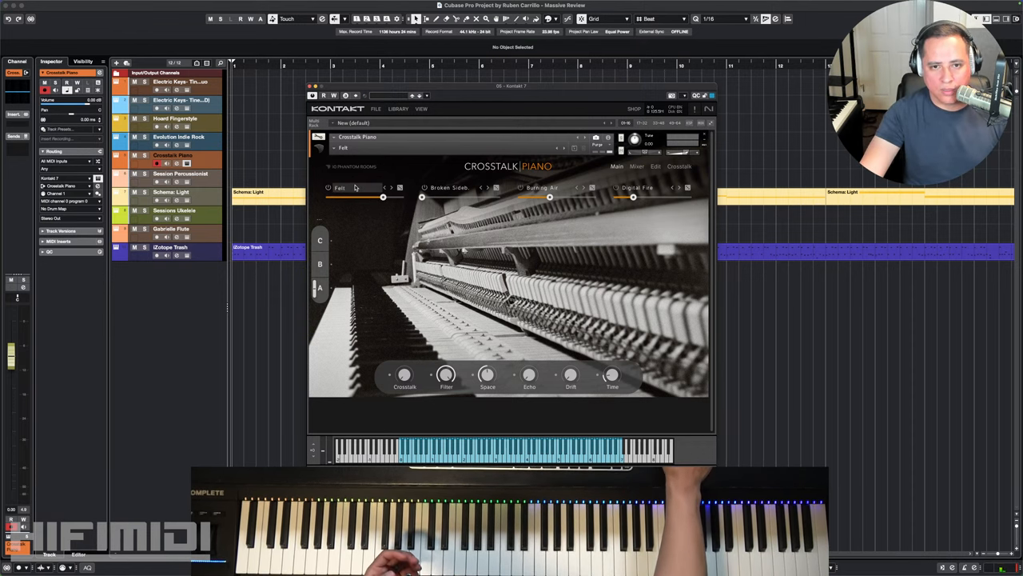
left_click(339, 187)
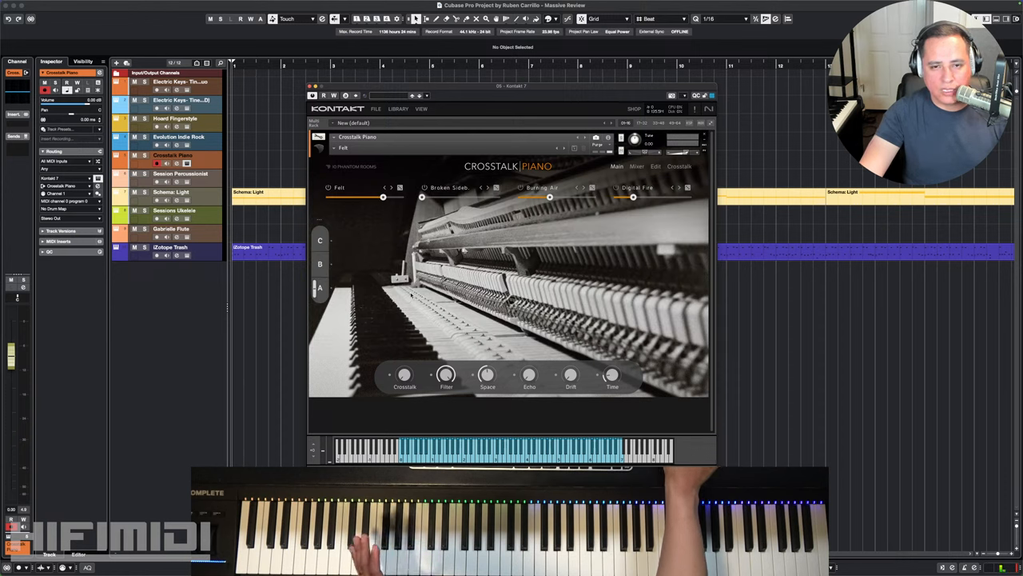
mouse_move(392, 240)
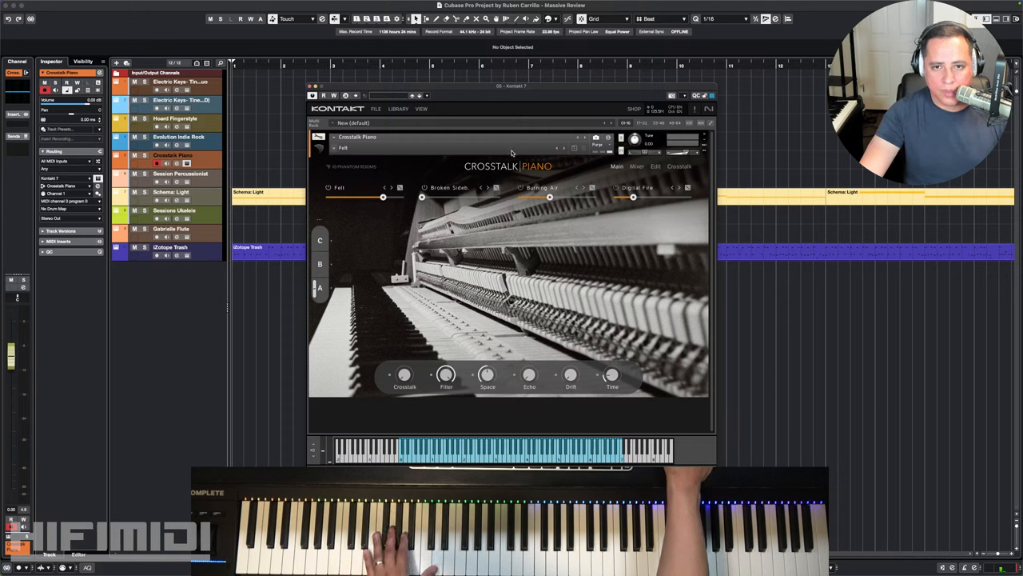
mouse_move(381, 249)
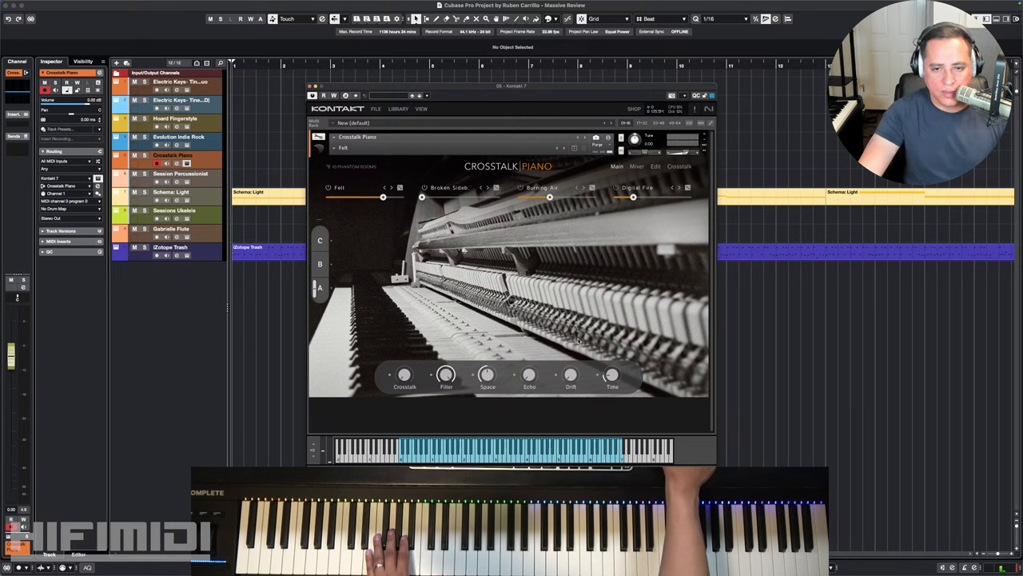
mouse_move(547, 345)
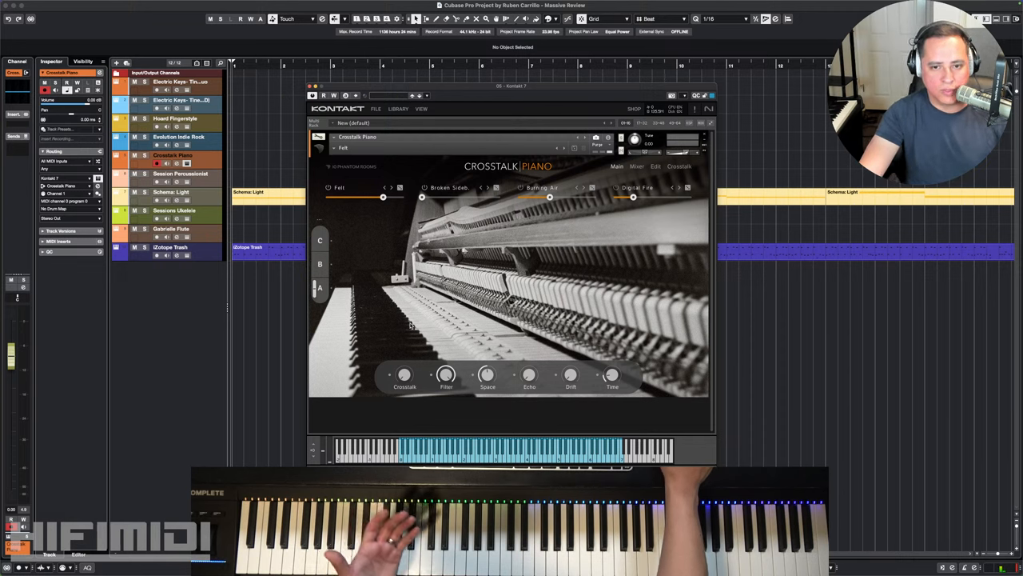
mouse_move(412, 351)
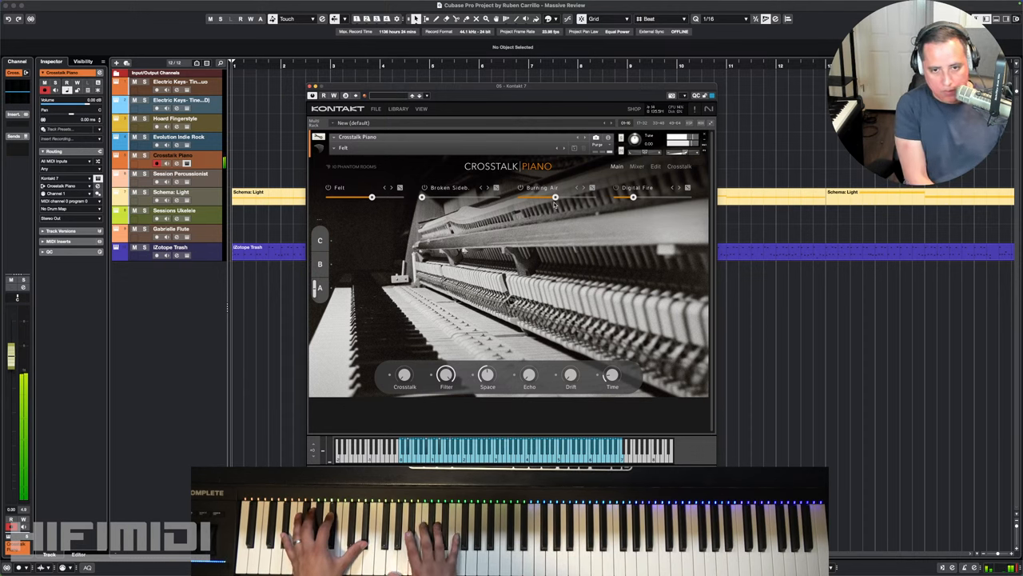
mouse_move(380, 186)
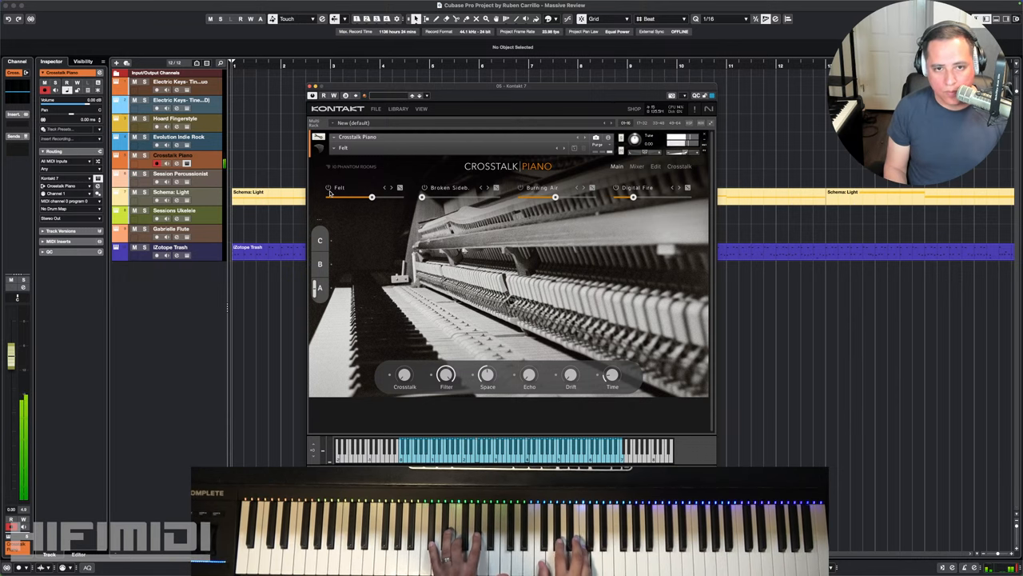
- Audition the Felt, Plucked and Pure presets under Felt Pianos, ending on Pure
left_click(339, 187)
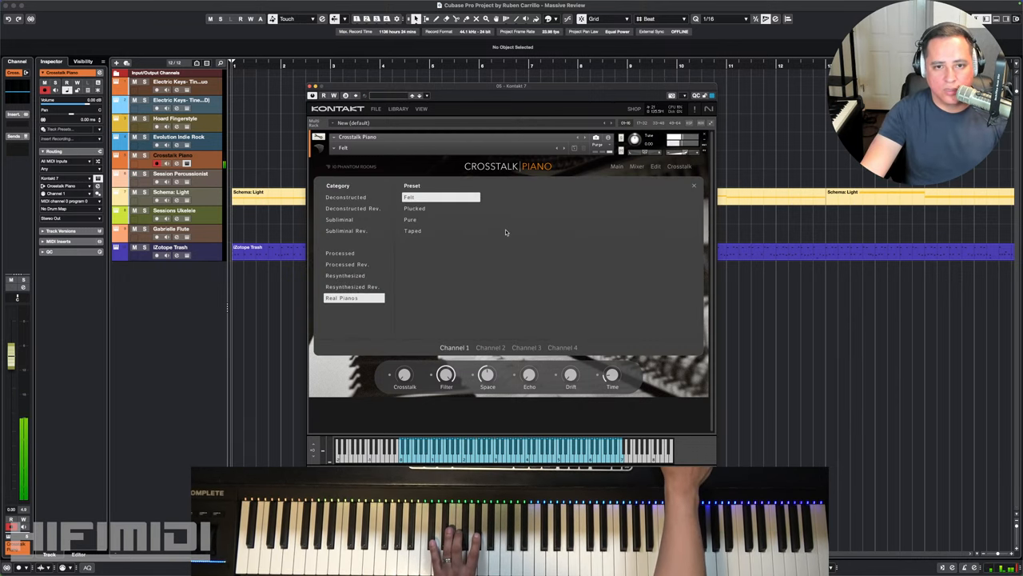
left_click(415, 208)
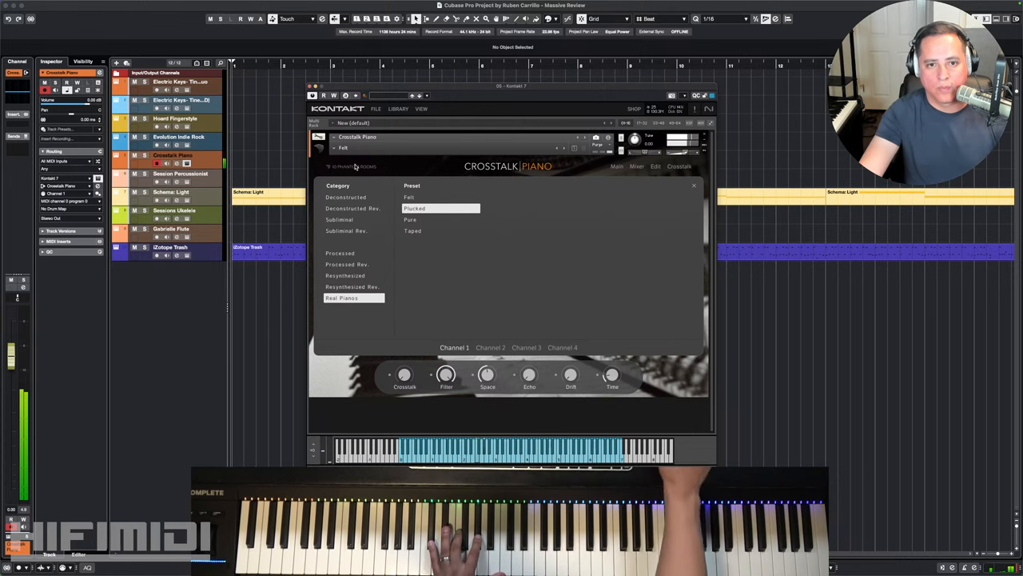
left_click(411, 221)
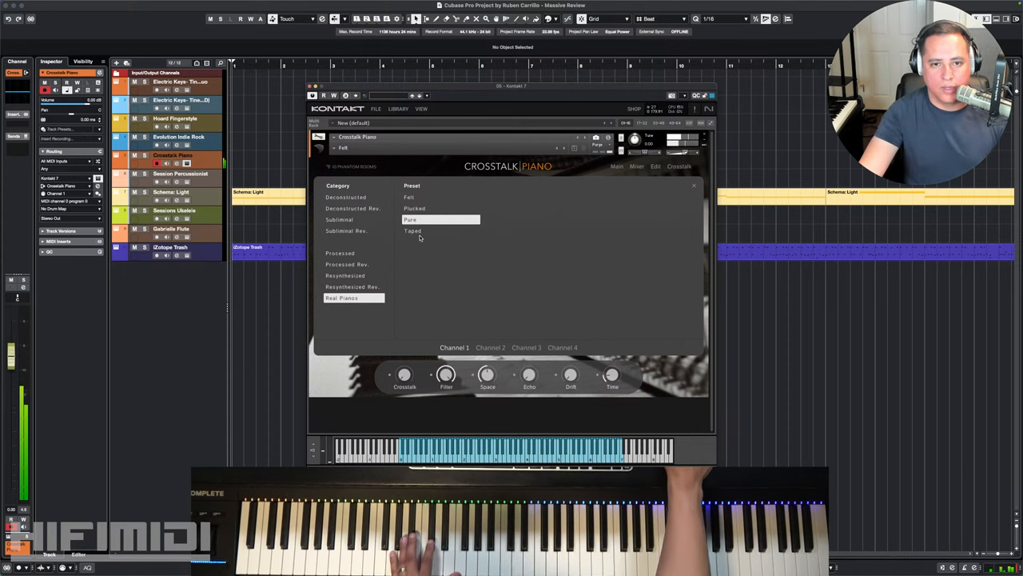
left_click(413, 230)
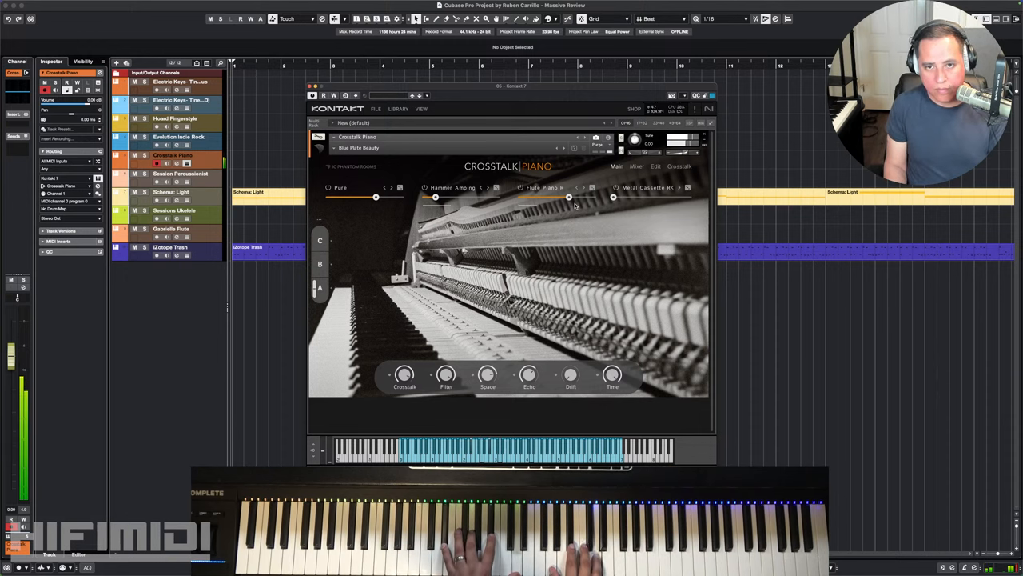
mouse_move(566, 202)
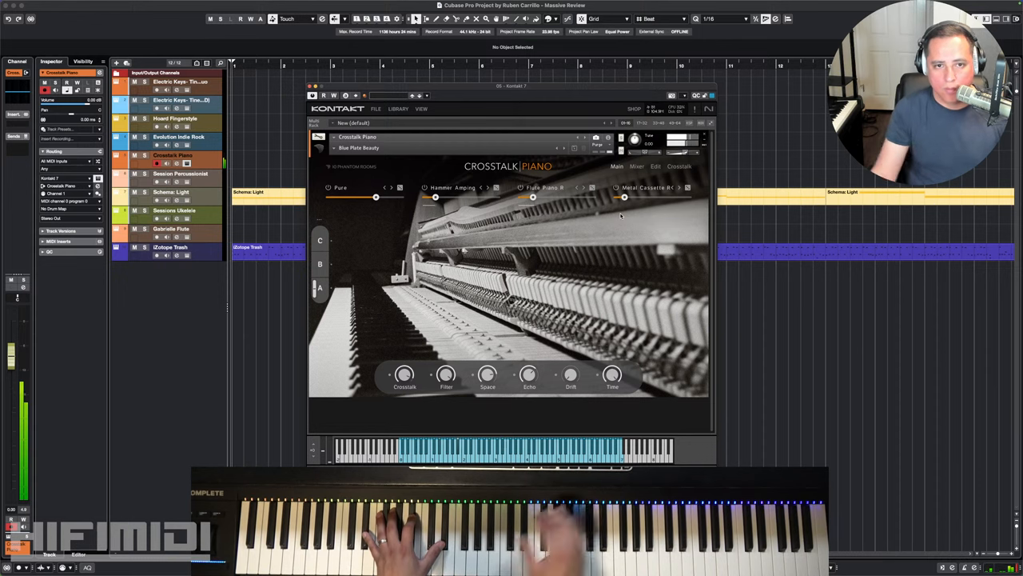
mouse_move(601, 176)
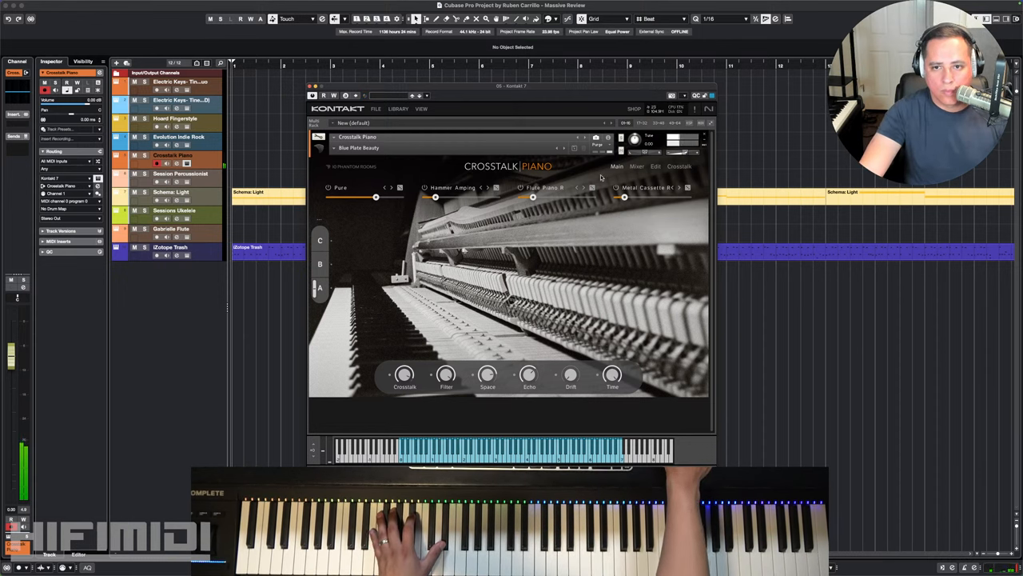
left_click(636, 165)
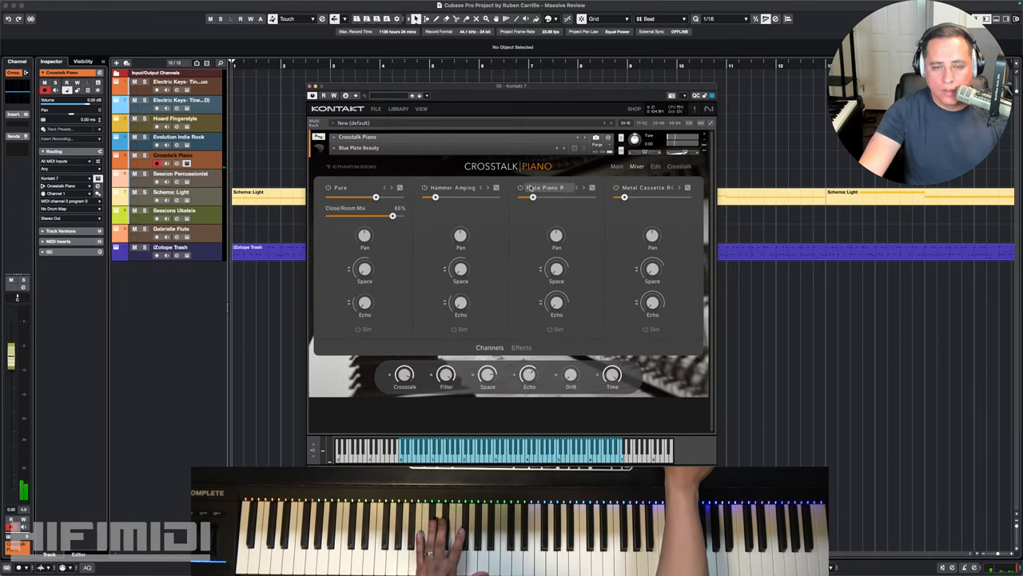
left_click(678, 166)
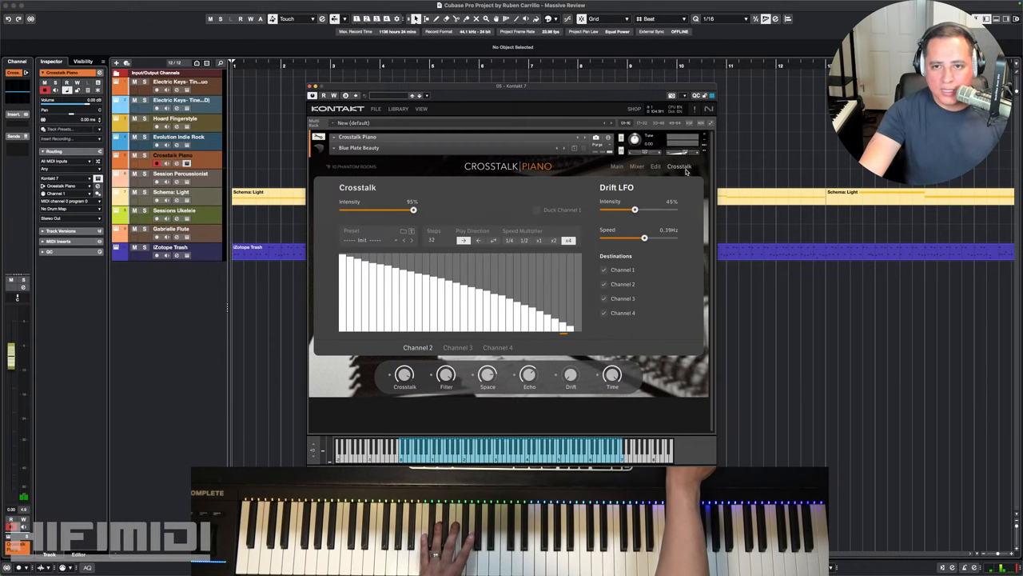
left_click(617, 166)
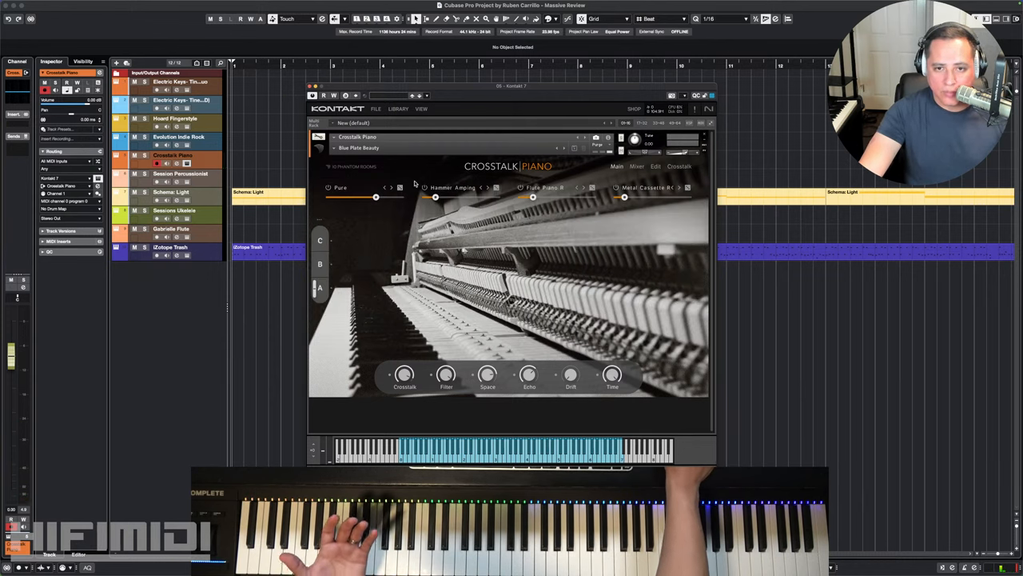
mouse_move(401, 240)
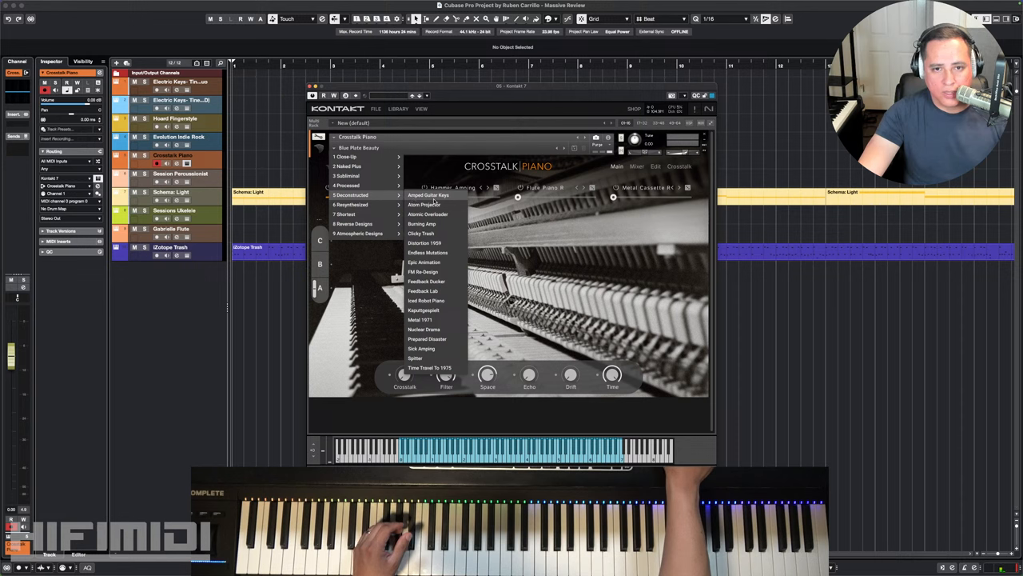
mouse_move(435, 243)
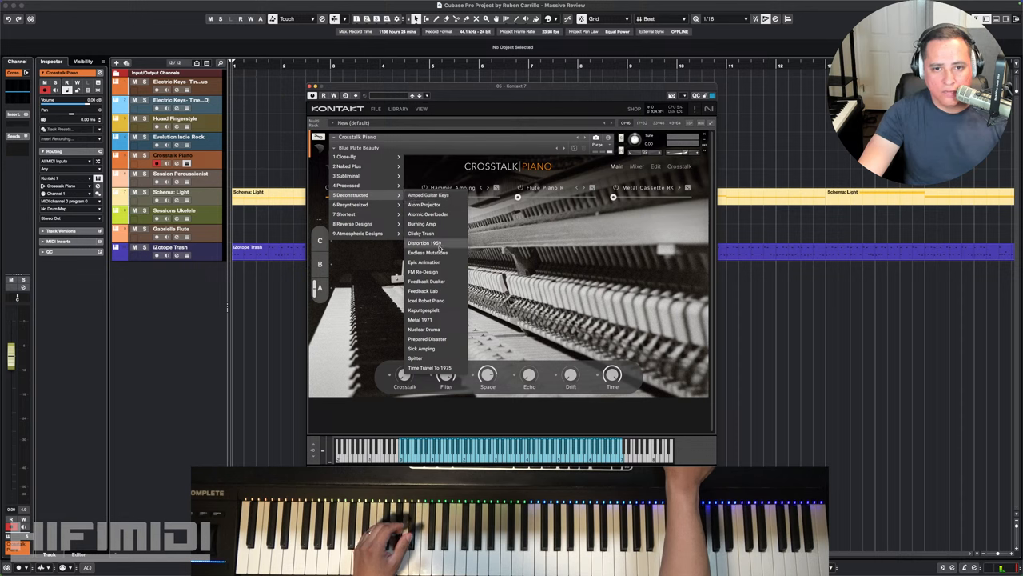
- Load the chosen character preset for Crosstalk Piano from its snapshot menu
left_click(425, 243)
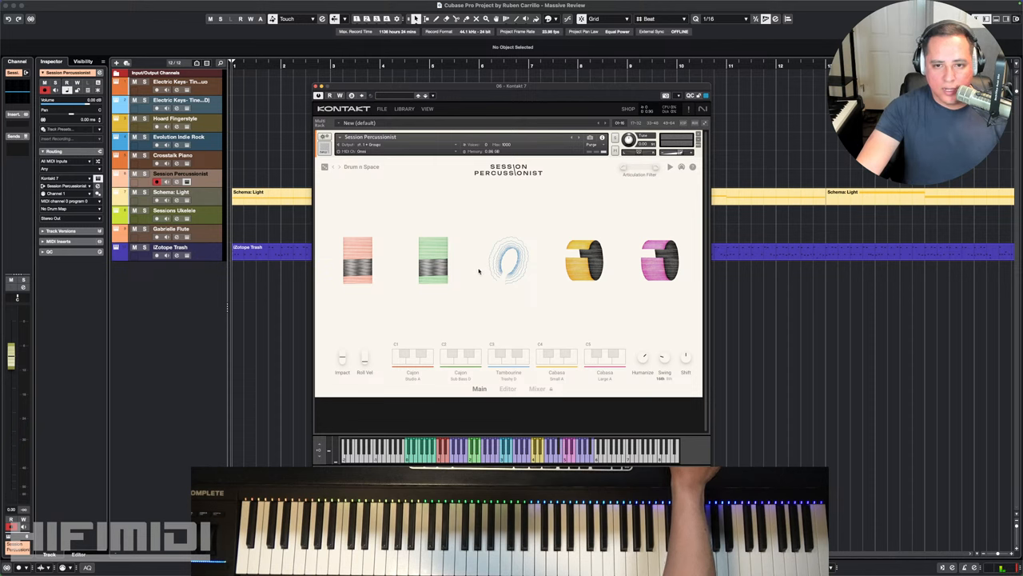
mouse_move(470, 278)
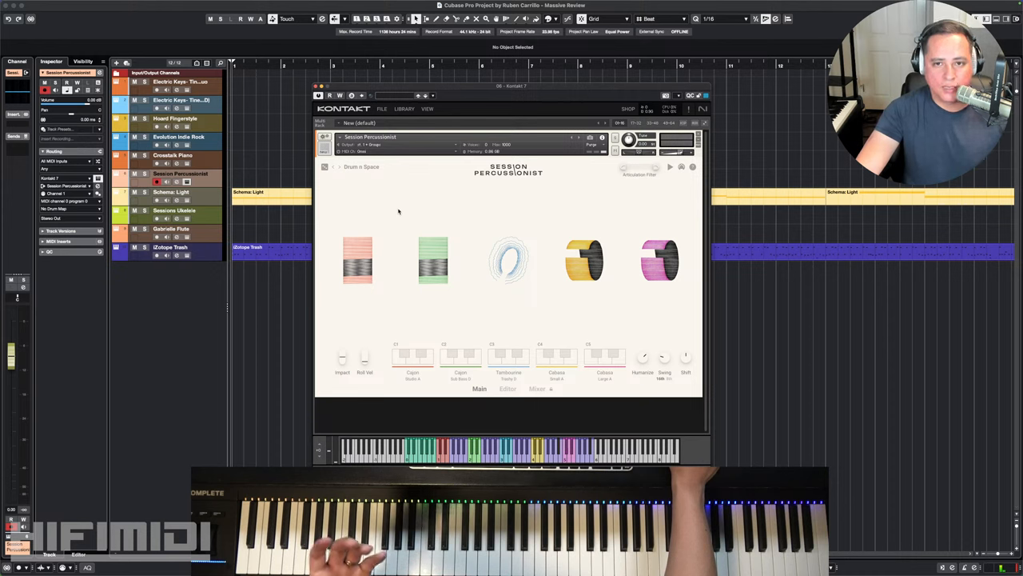
mouse_move(494, 202)
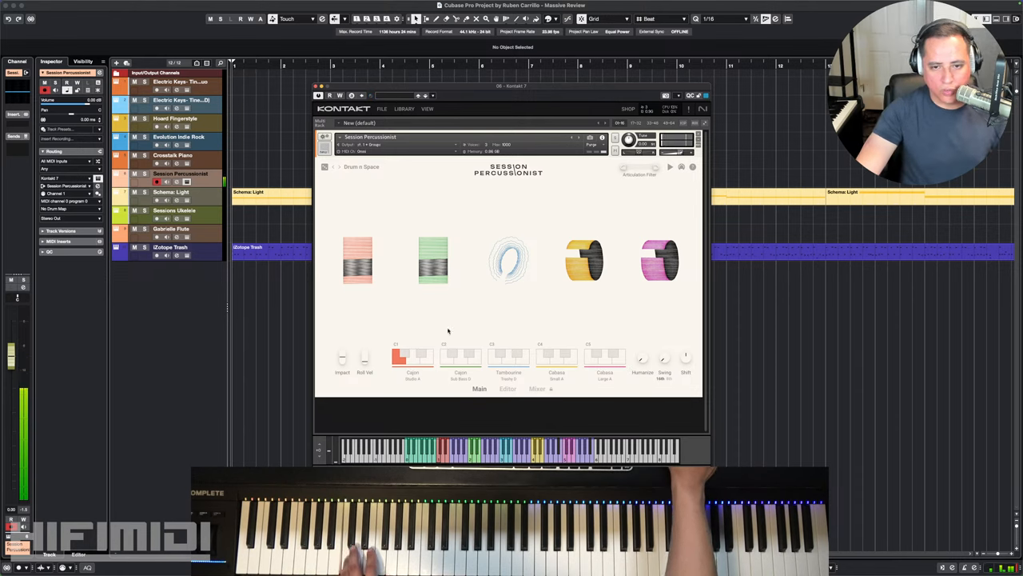
mouse_move(403, 334)
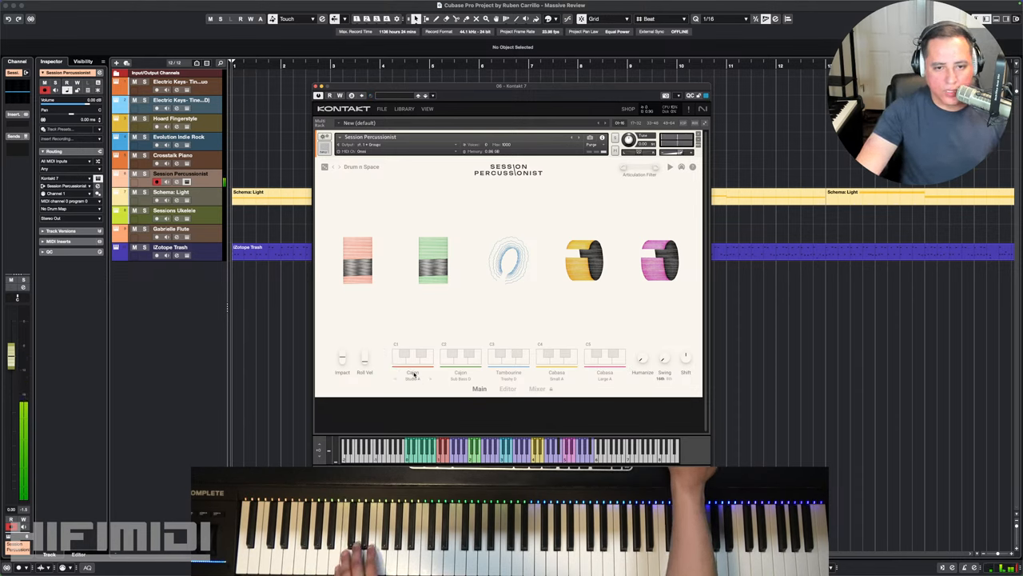
- Give player one a different percussion category and audition three of its instrument variations
left_click(413, 358)
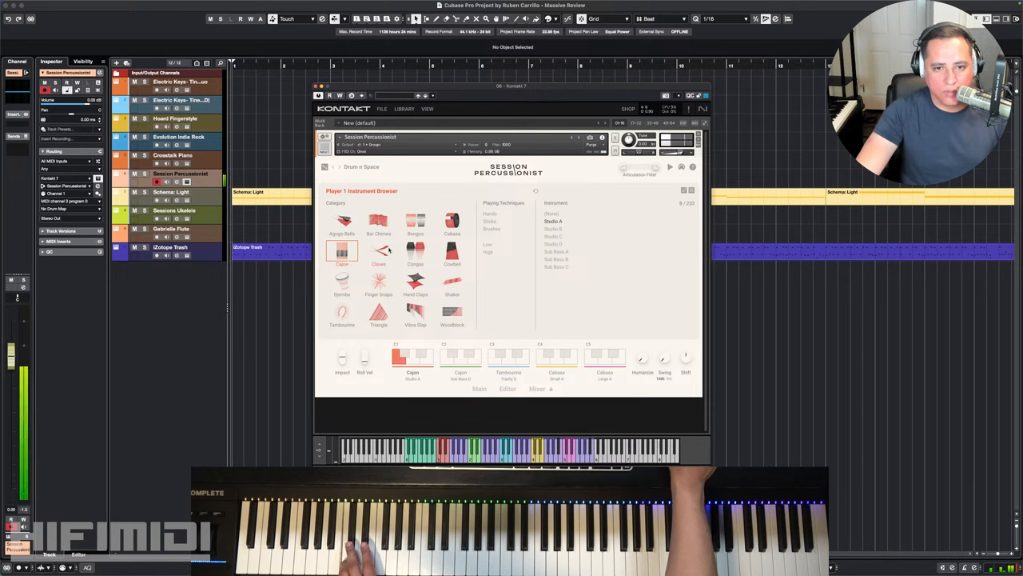
left_click(416, 250)
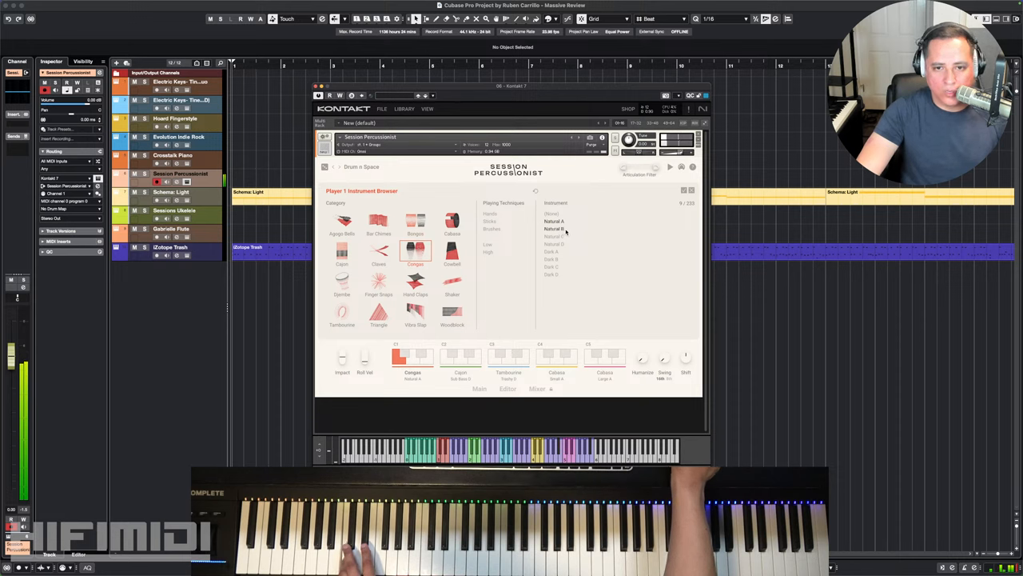
left_click(553, 220)
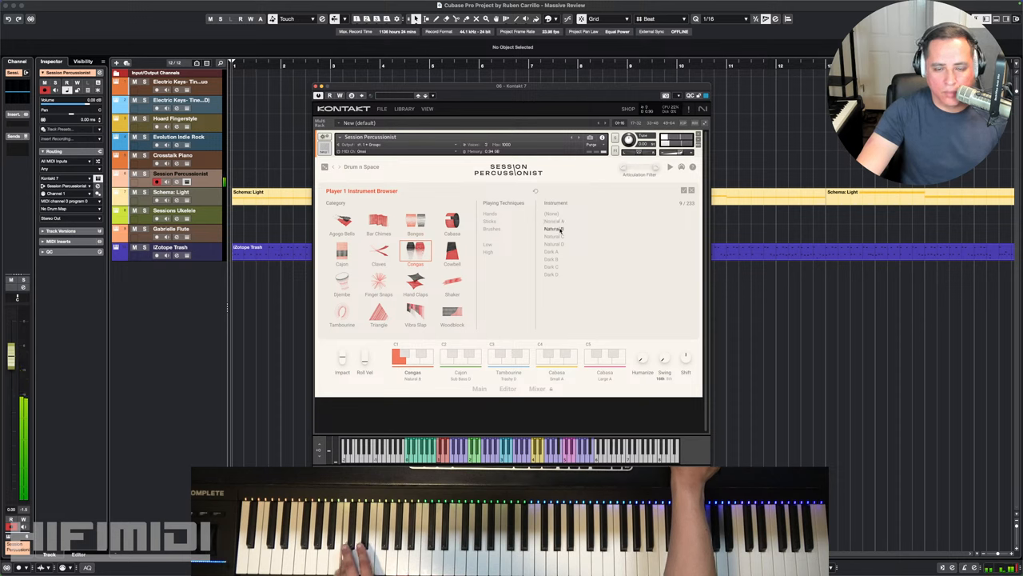
left_click(553, 228)
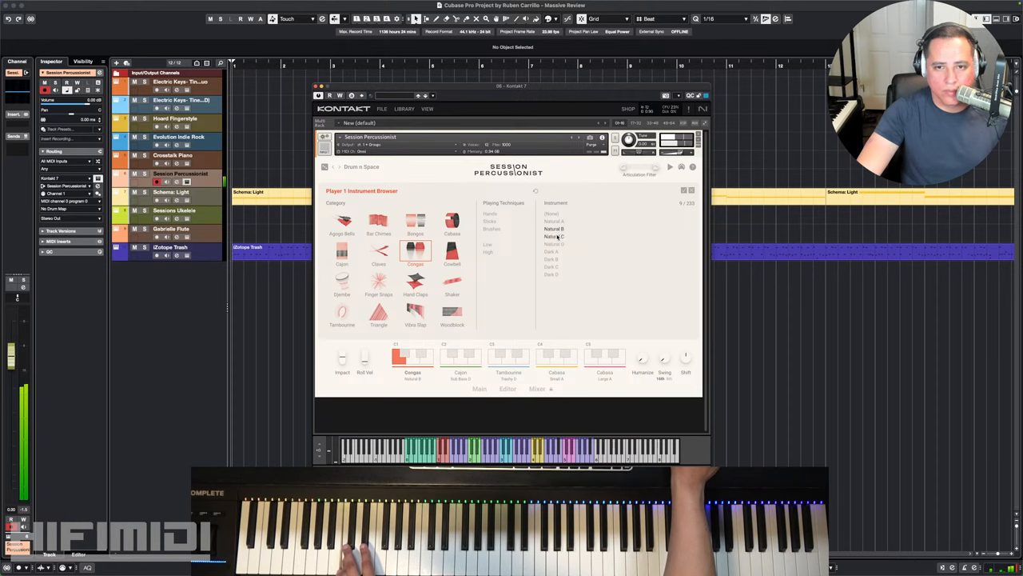
left_click(555, 237)
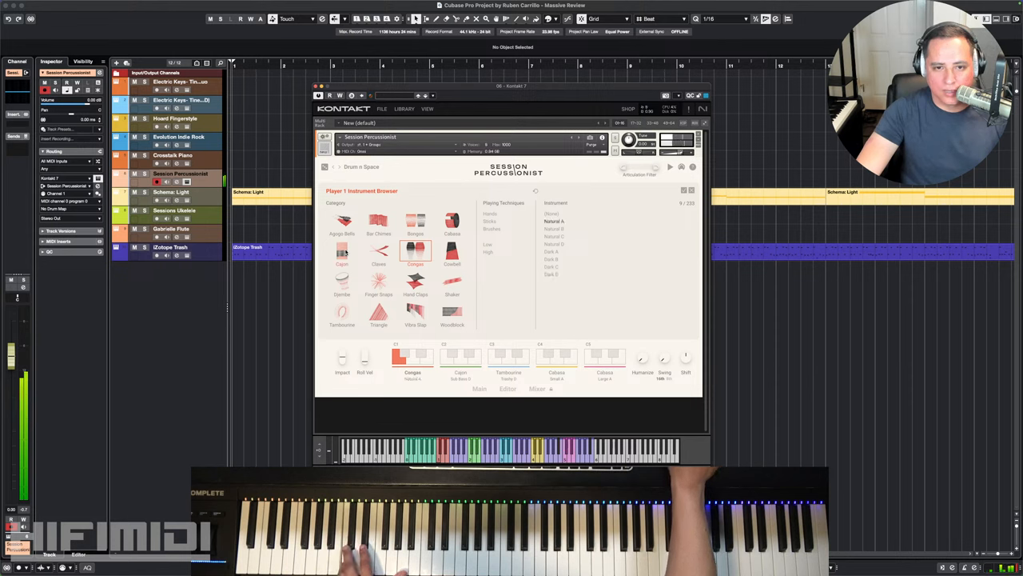
- Move player one to another category, try two instruments there, and start on the next player
left_click(342, 249)
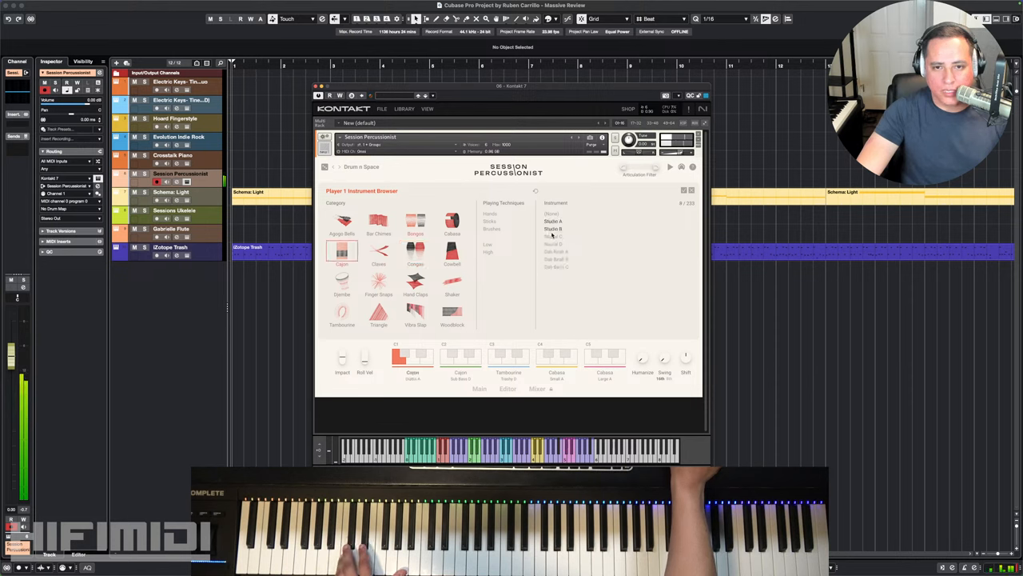
left_click(553, 231)
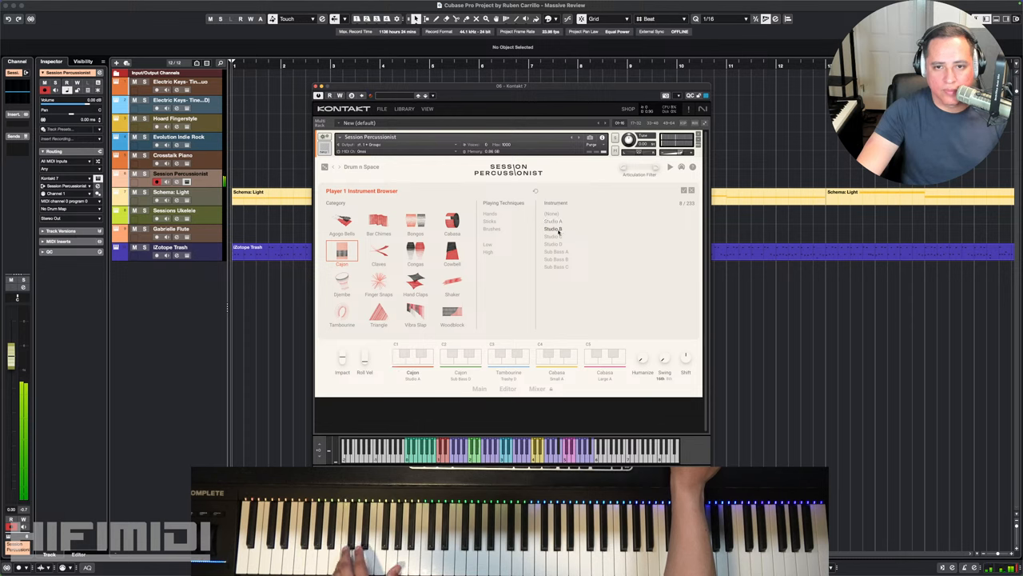
left_click(553, 236)
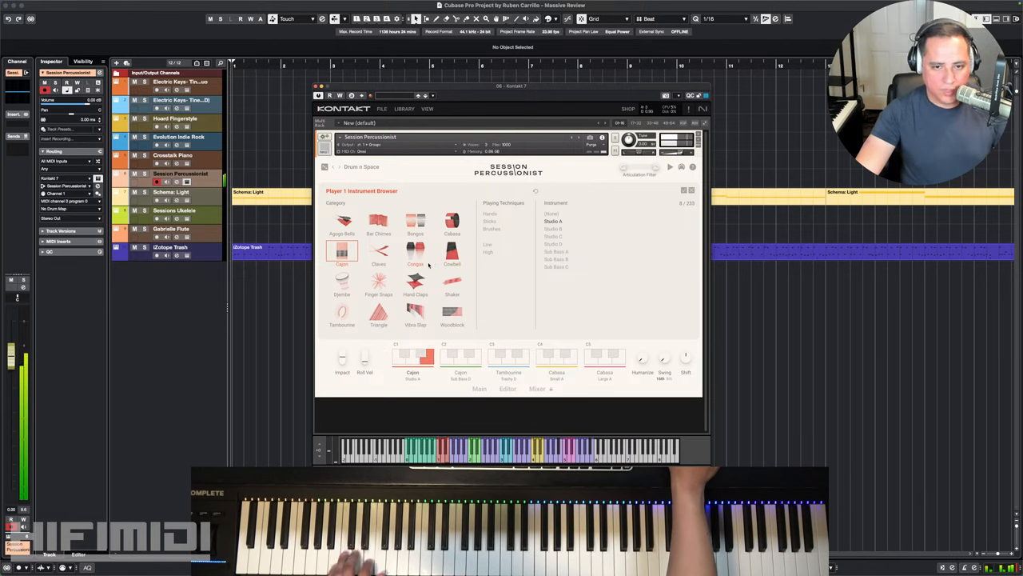
left_click(412, 357)
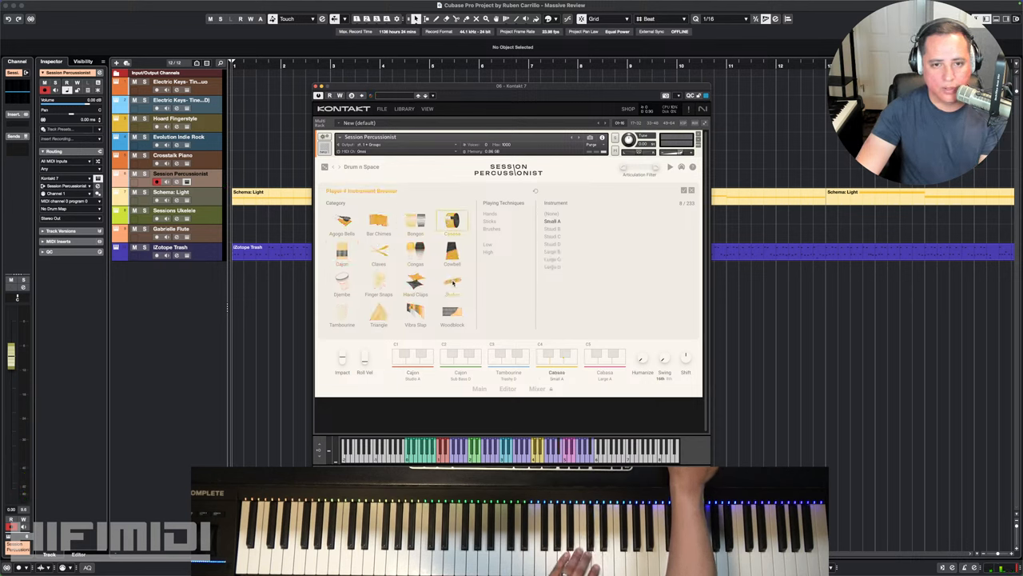
- Pick a new percussion category for a player and switch to the Editor page's articulation grid
left_click(453, 285)
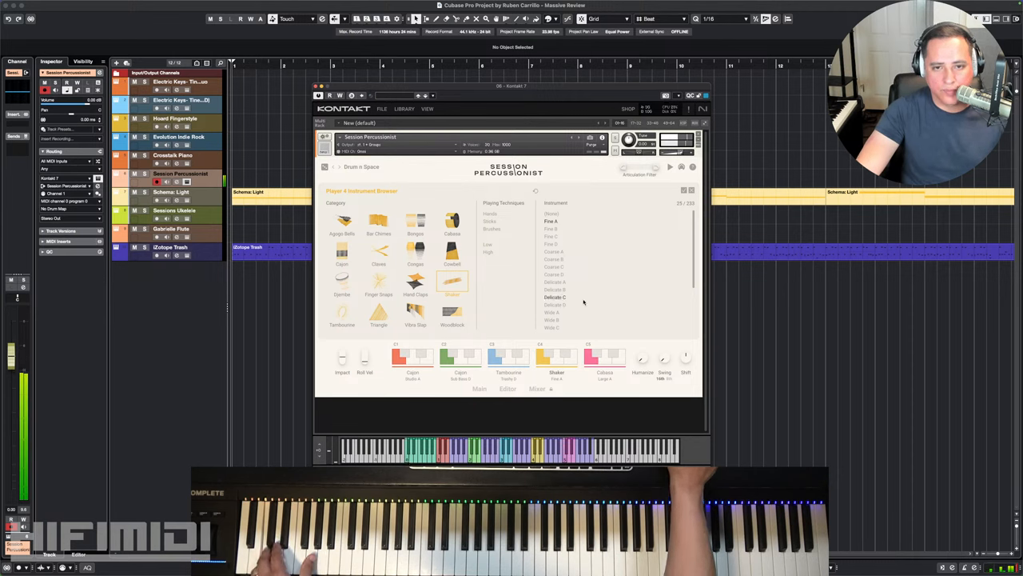
mouse_move(384, 350)
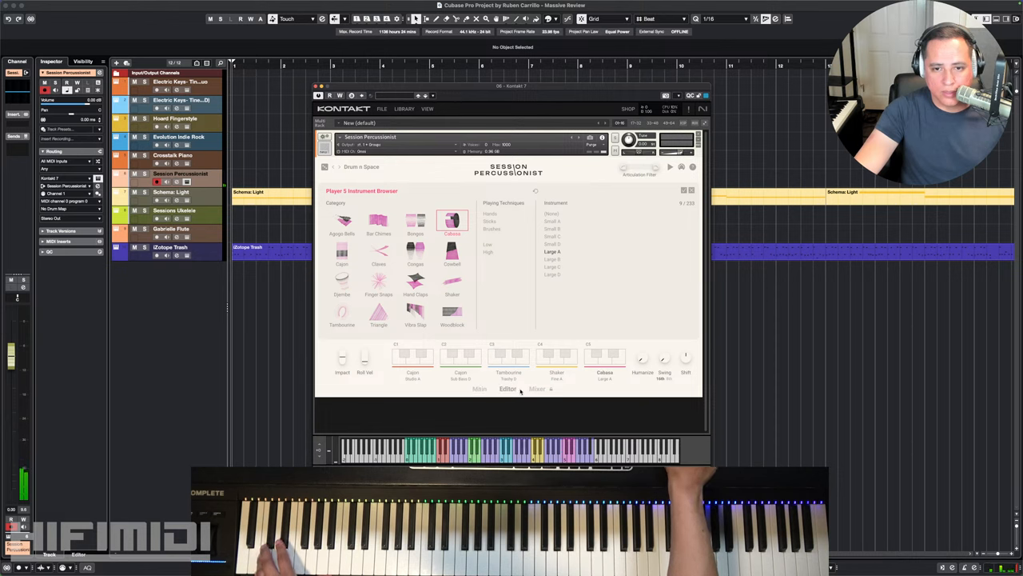
left_click(508, 389)
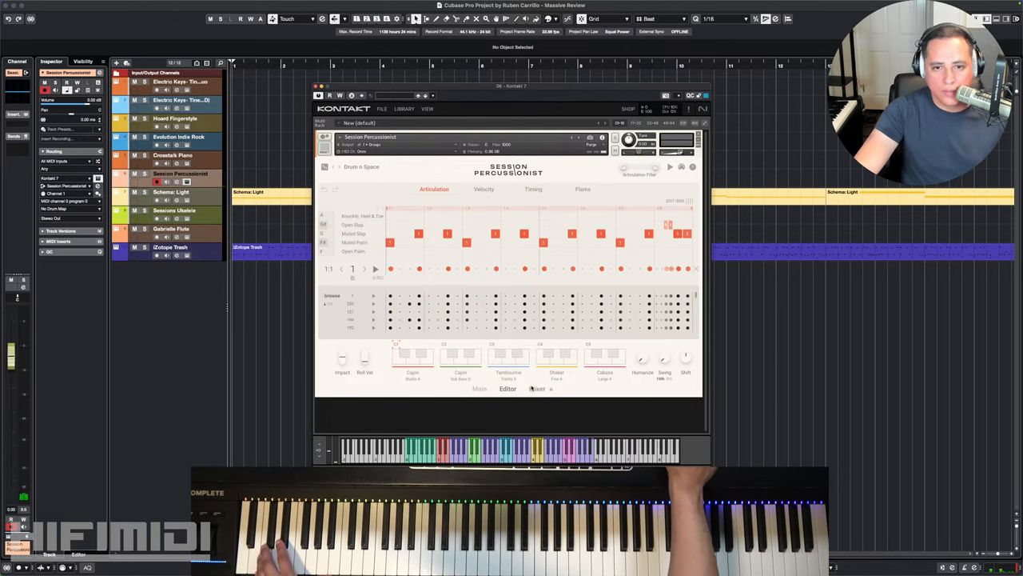
- Show the Session Percussionist Mixer page with its five player channel strips
left_click(537, 388)
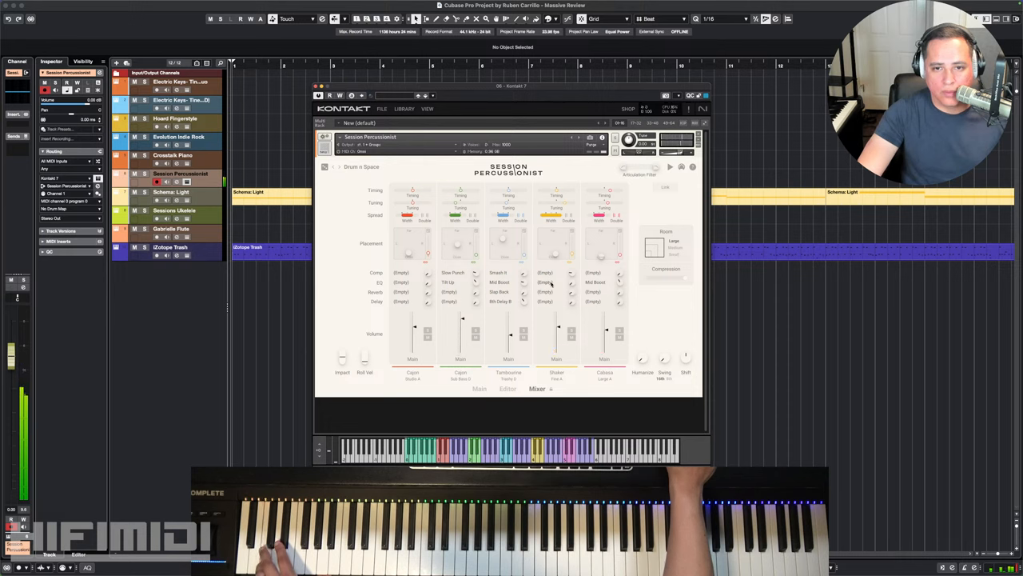
- Choose an effect on one mixer channel and a reverb on another via their slot dropdowns
left_click(547, 282)
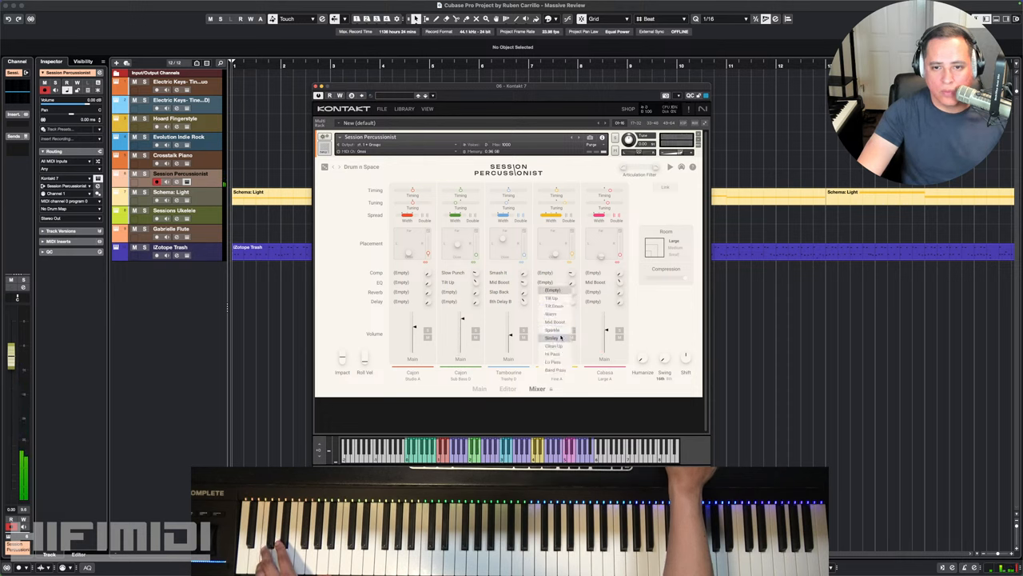
left_click(553, 337)
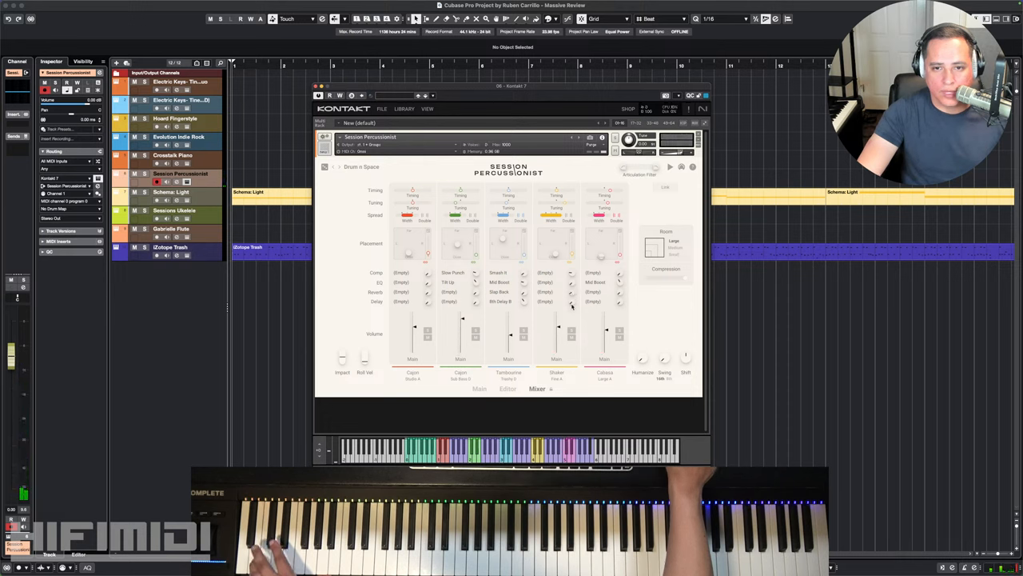
left_click(547, 301)
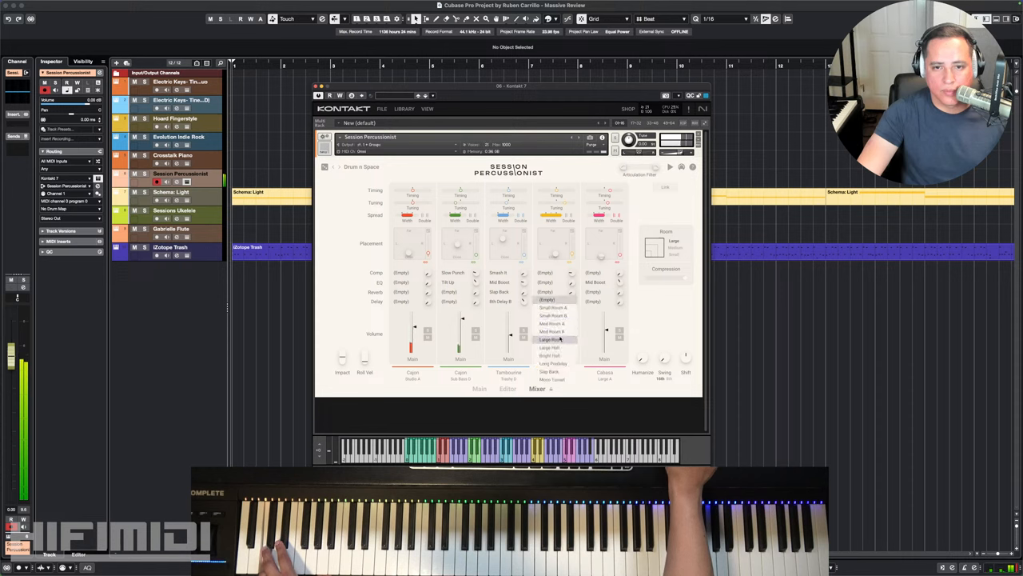
left_click(550, 339)
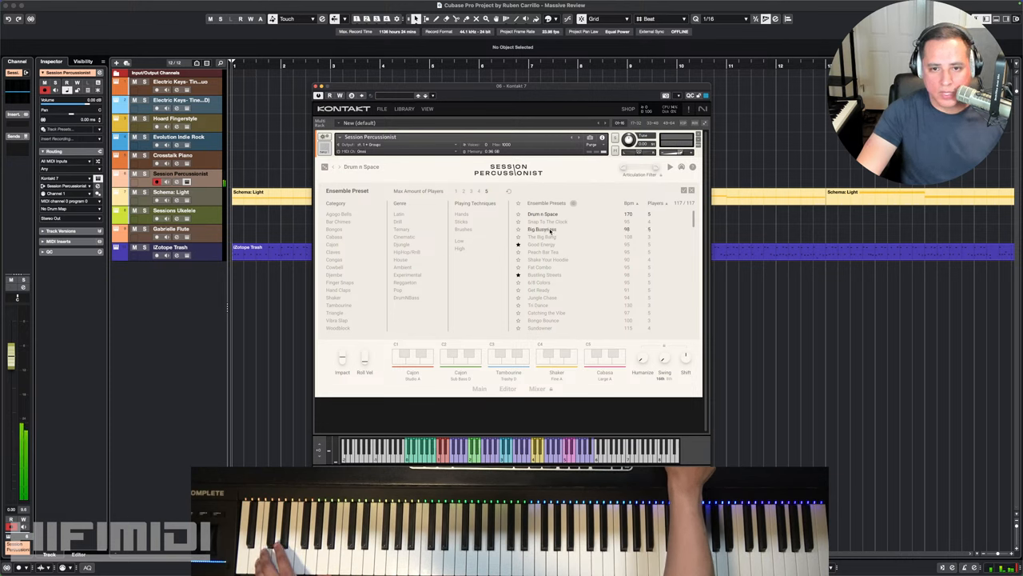
- Load the Big Suspense ensemble preset from the preset browser
left_click(541, 230)
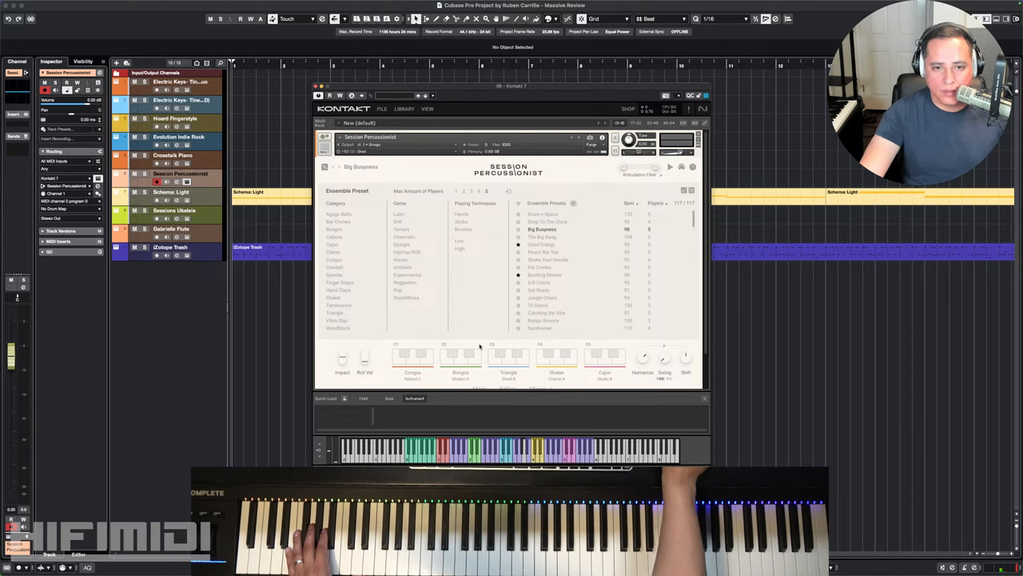
mouse_move(543, 346)
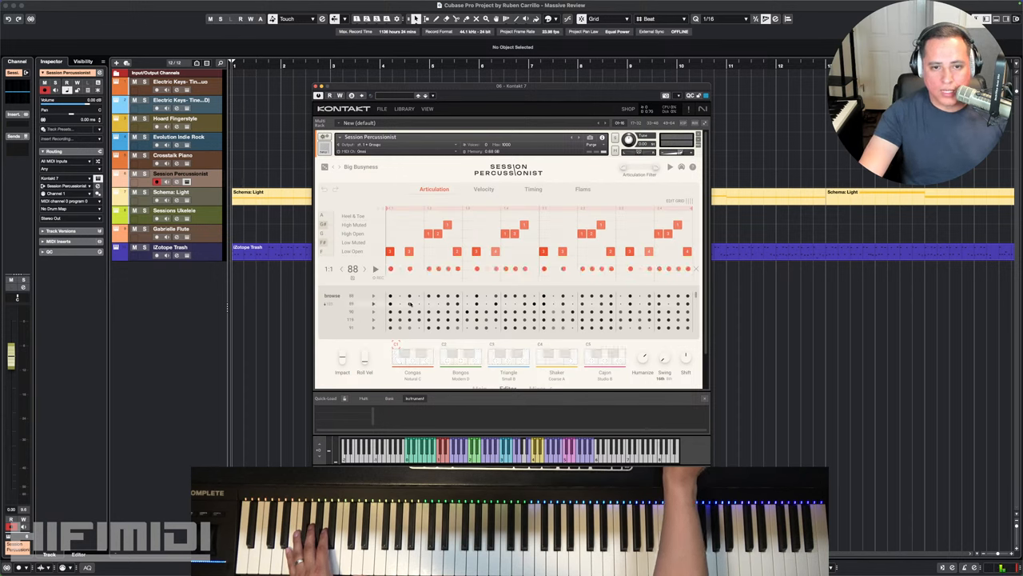
- Drop the pattern onto the Session Percussionist track and close the Kontakt window
left_click(409, 251)
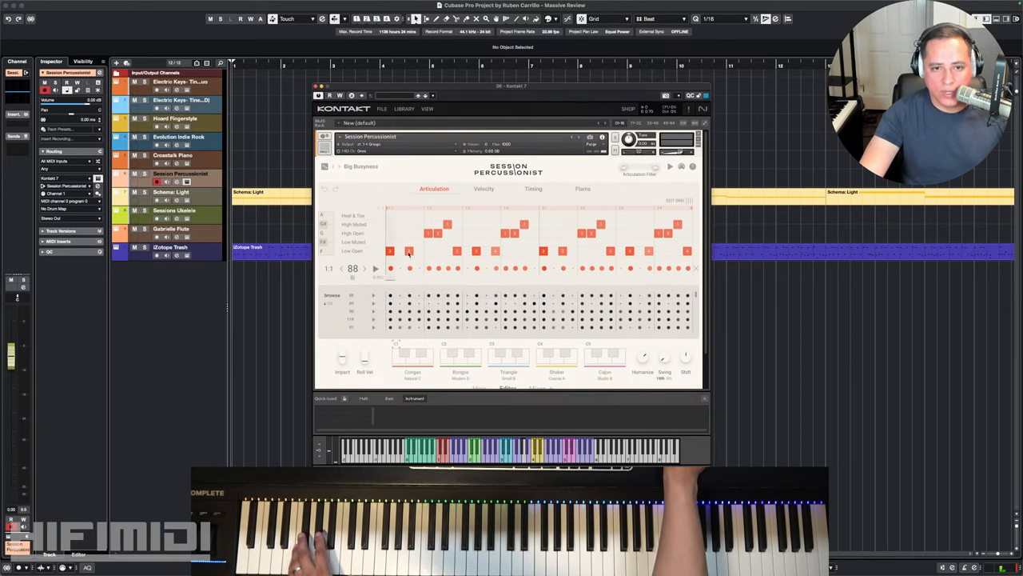
left_click(438, 251)
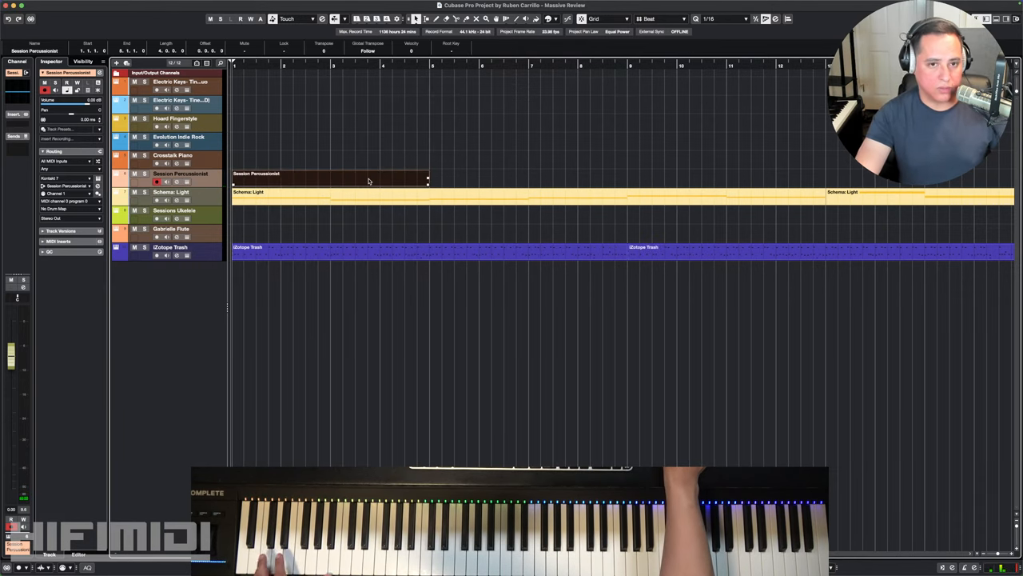
- Open the Session Percussionist part in the Key Editor and reopen the Kontakt instrument
double_click(328, 176)
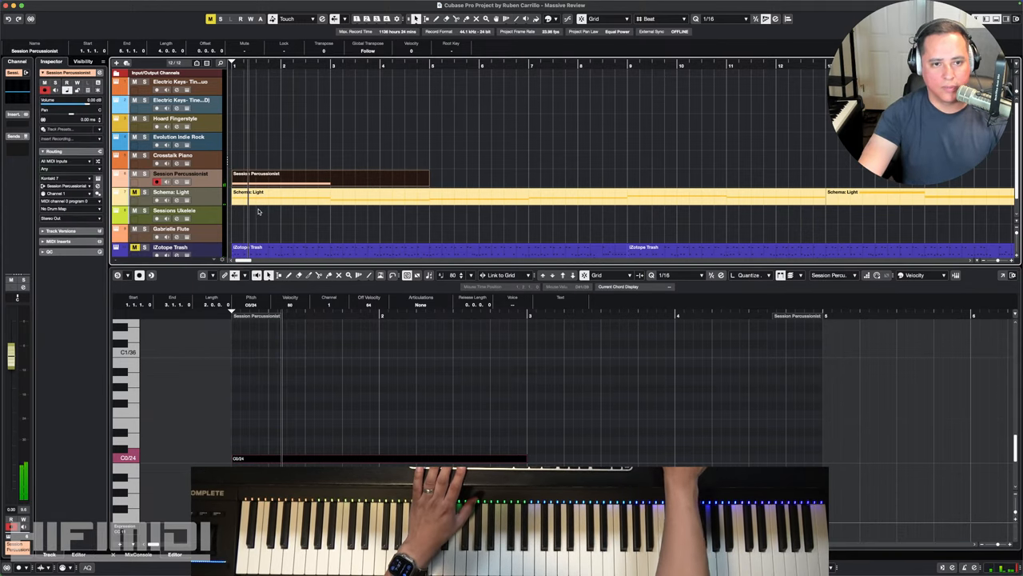
mouse_move(476, 374)
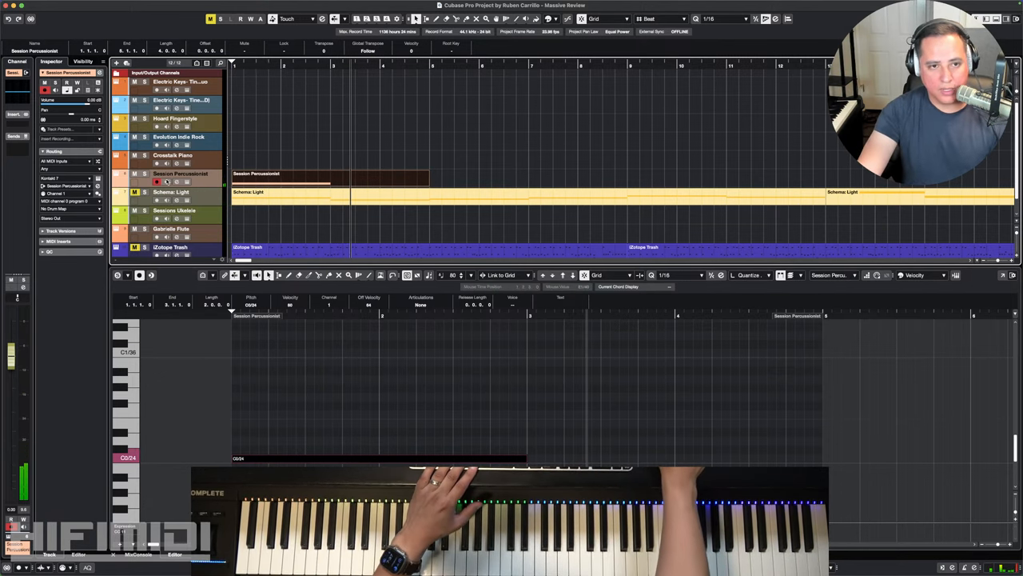
mouse_move(186, 189)
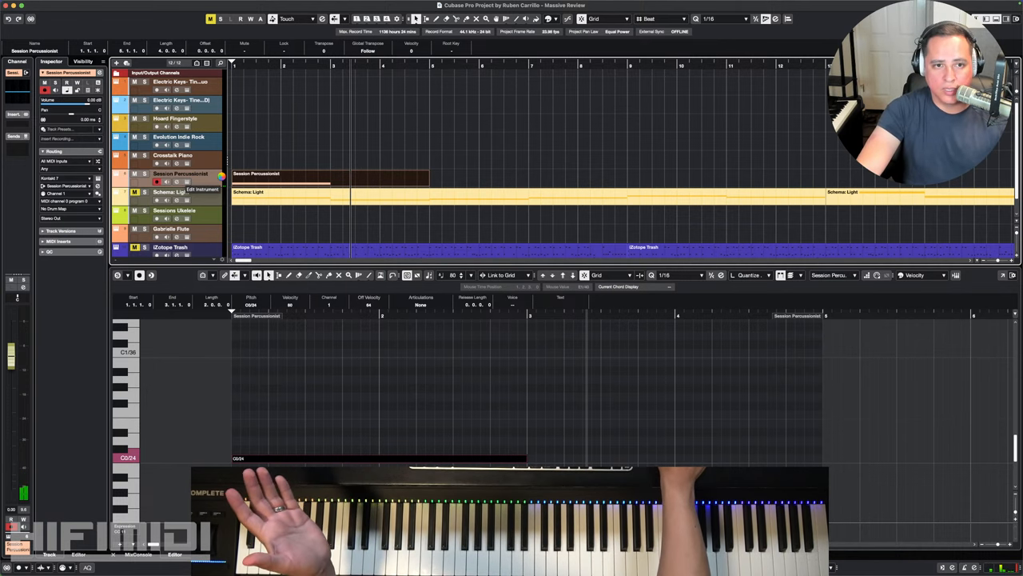
left_click(201, 189)
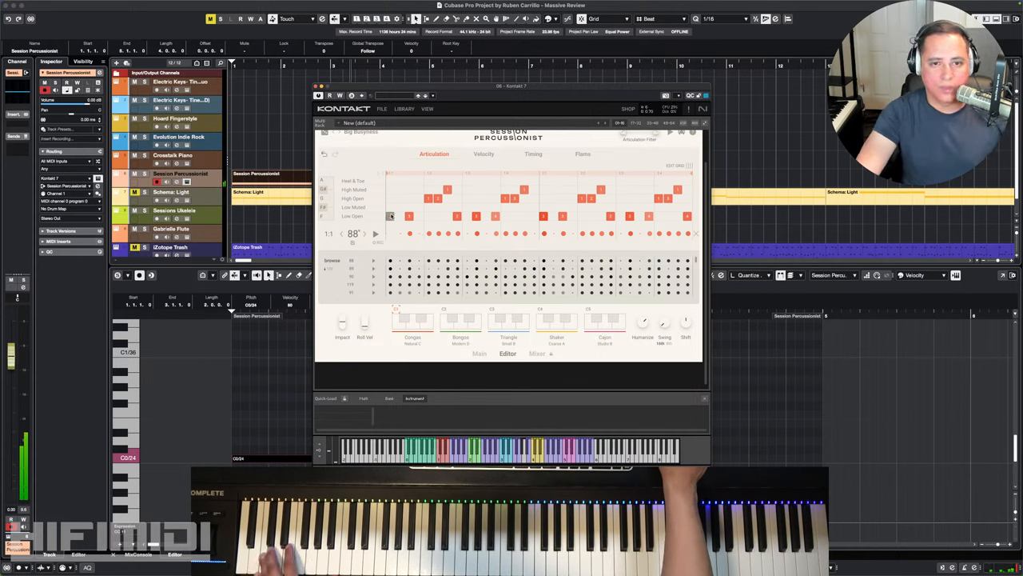
- Load The Big Bang preset, then reopen the preset list and browse the larger-Players submenu
left_click(351, 216)
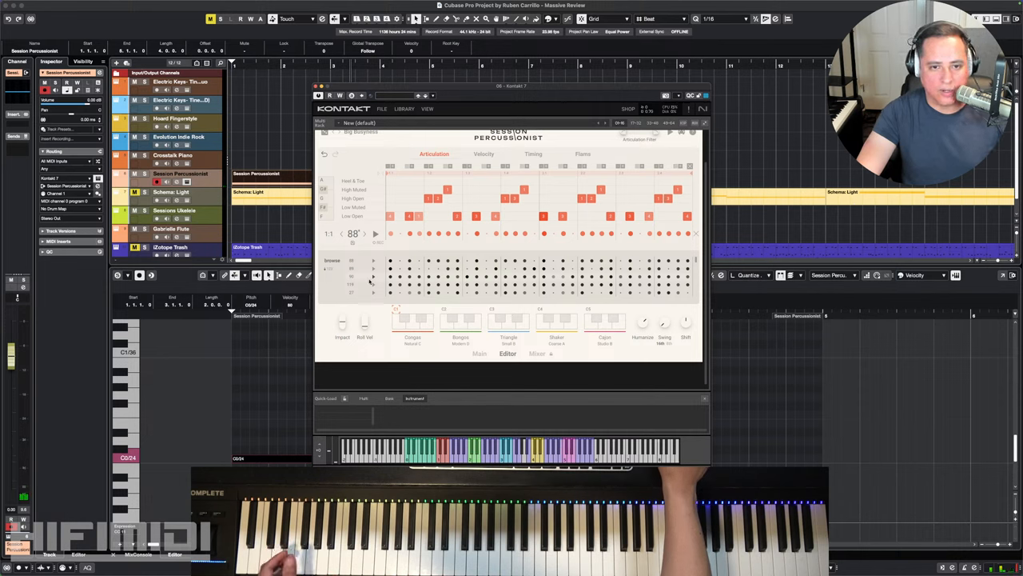
left_click(400, 179)
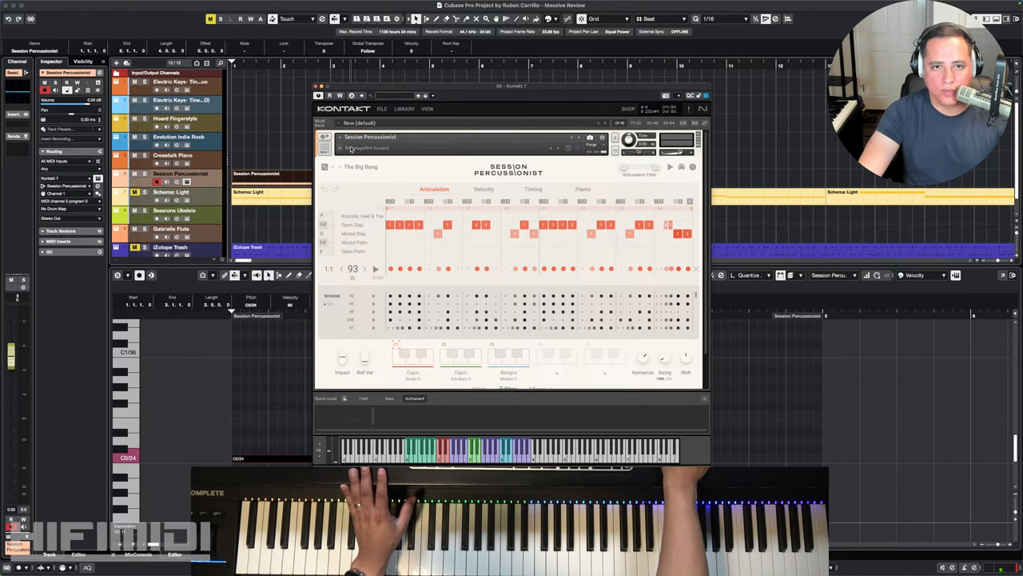
left_click(349, 147)
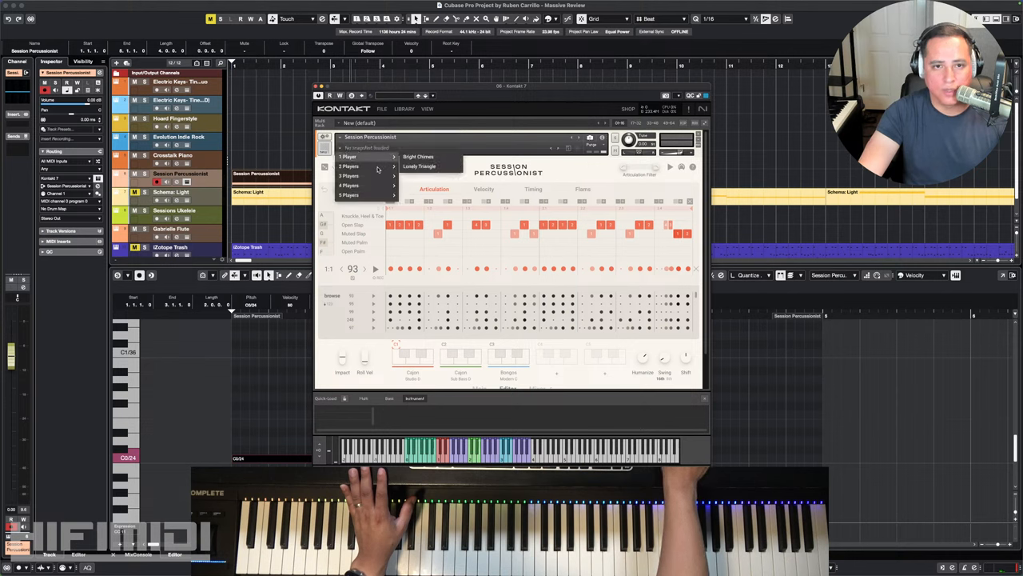
mouse_move(348, 195)
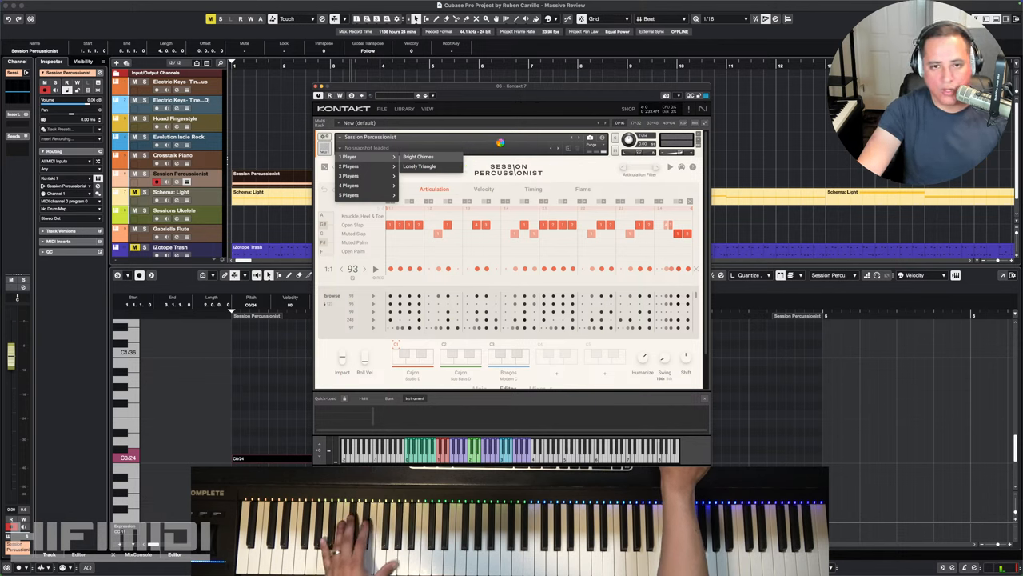
left_click(419, 156)
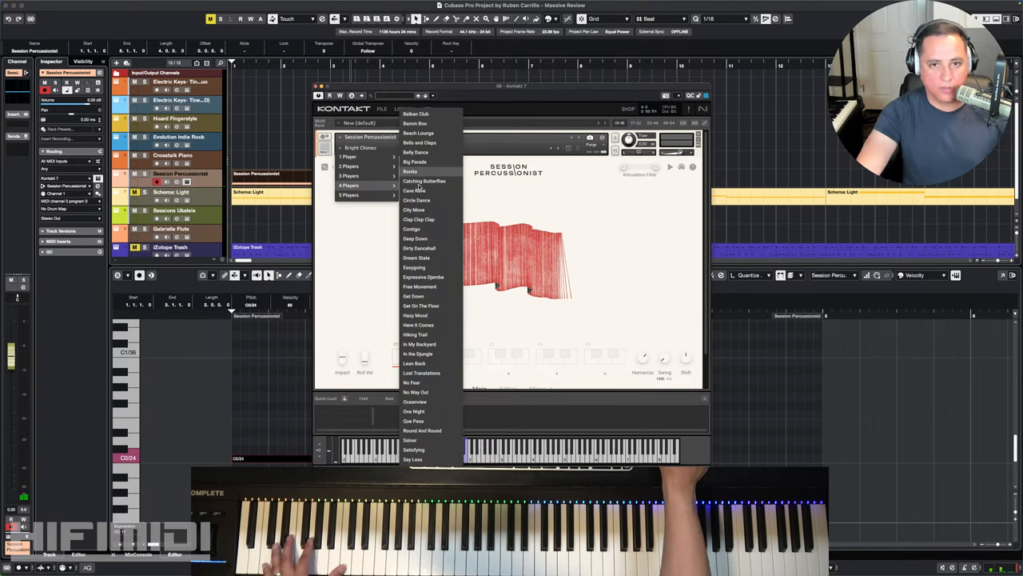
mouse_move(419, 179)
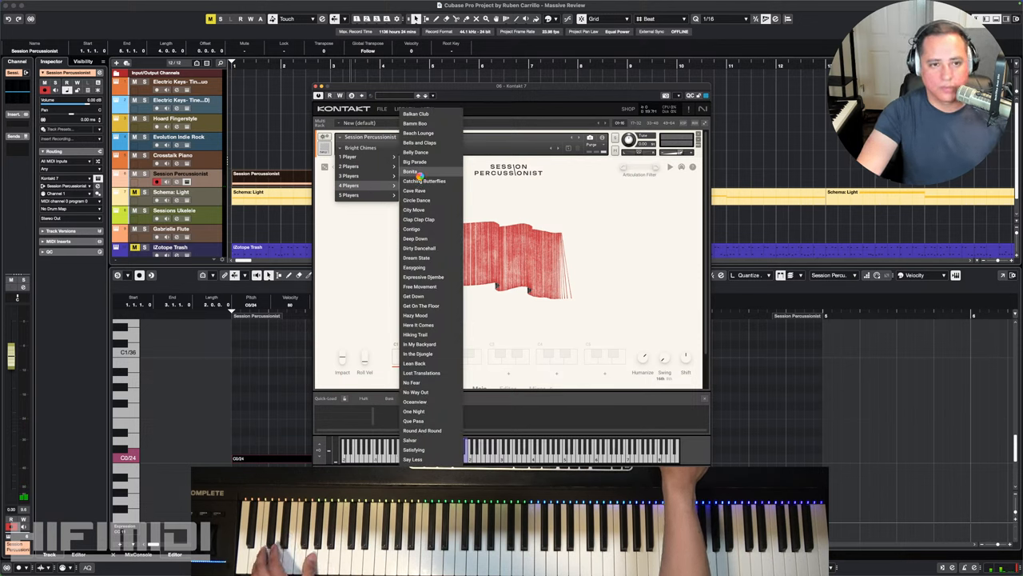
- Load another ensemble preset from the Players submenu
left_click(412, 171)
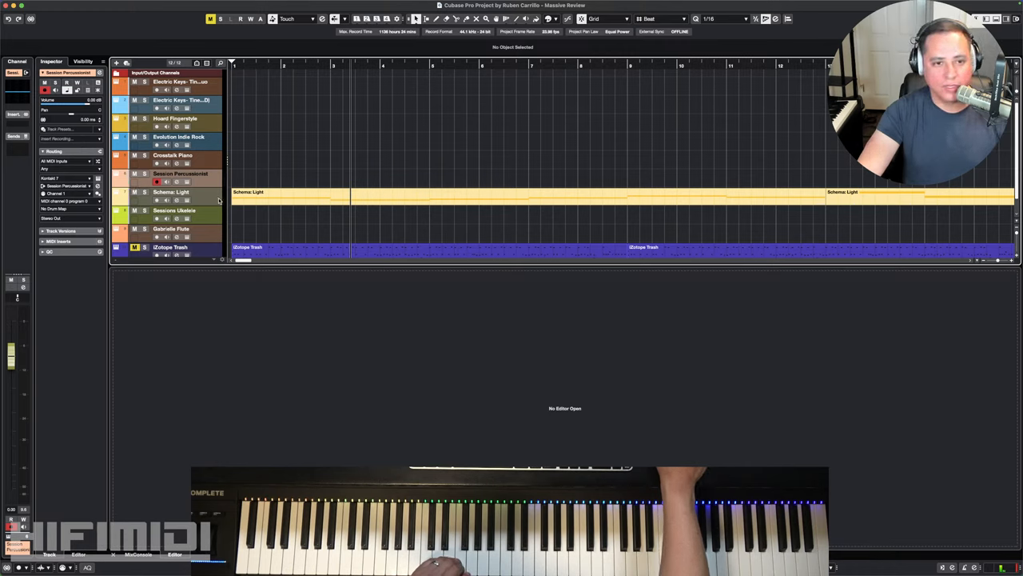
- Open Schema Light from its track and close its Sound Layer browser to show the four layers
left_click(170, 191)
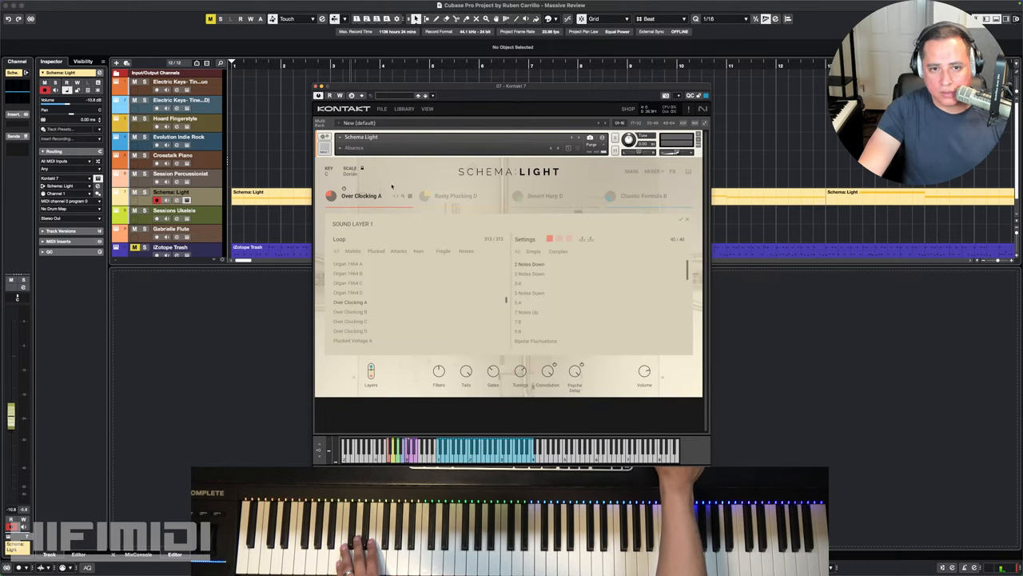
mouse_move(380, 301)
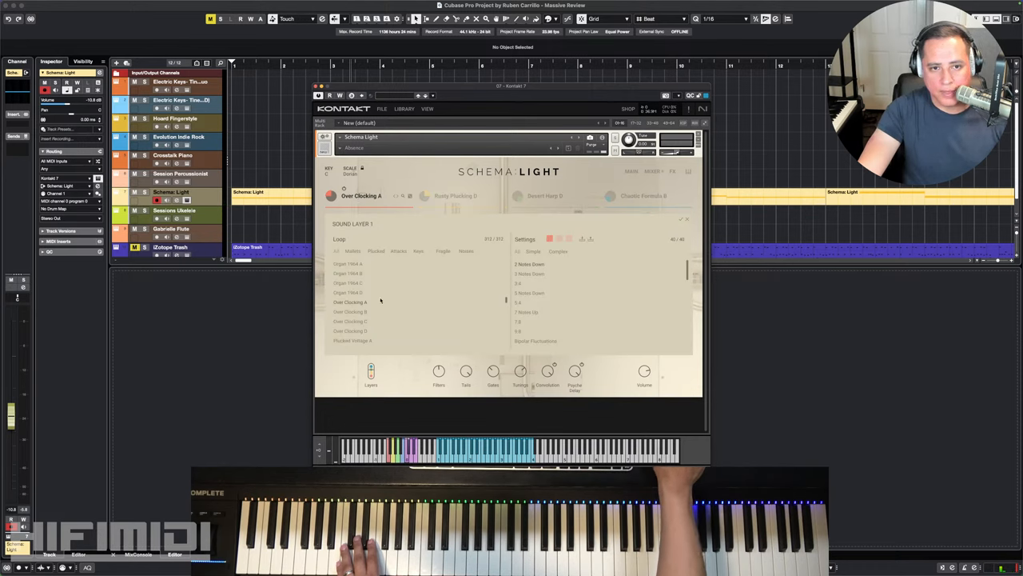
left_click(349, 264)
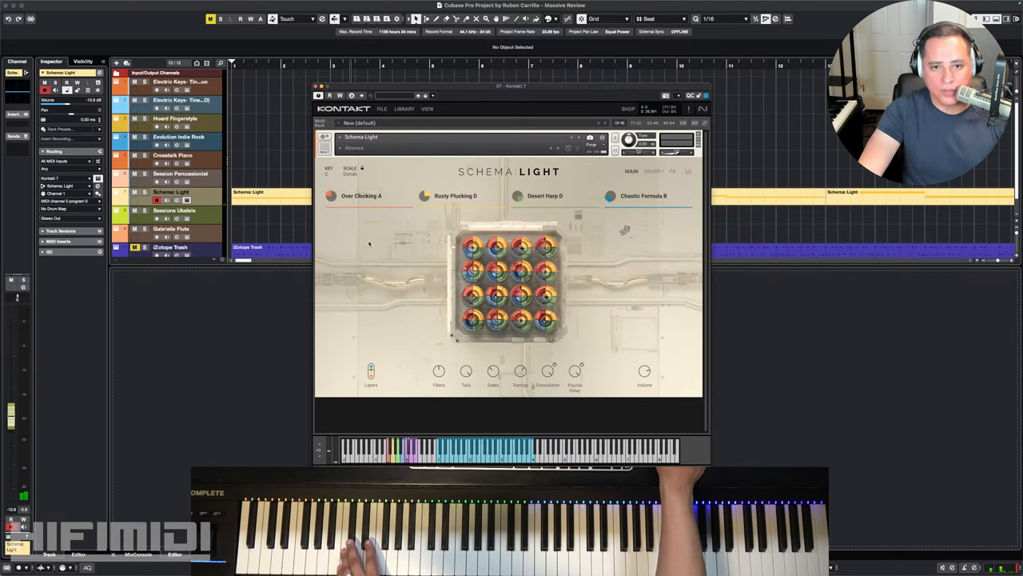
- Mute layers 2–4 on Schema Light's mixer, keeping Over Clocking A, and open its Sound Layer browser
left_click(653, 171)
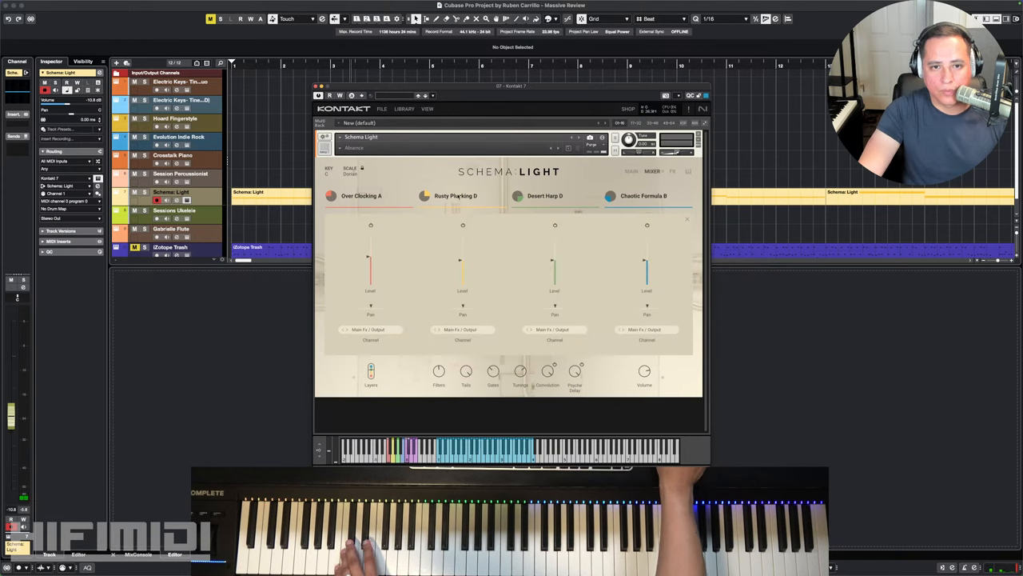
left_click(455, 195)
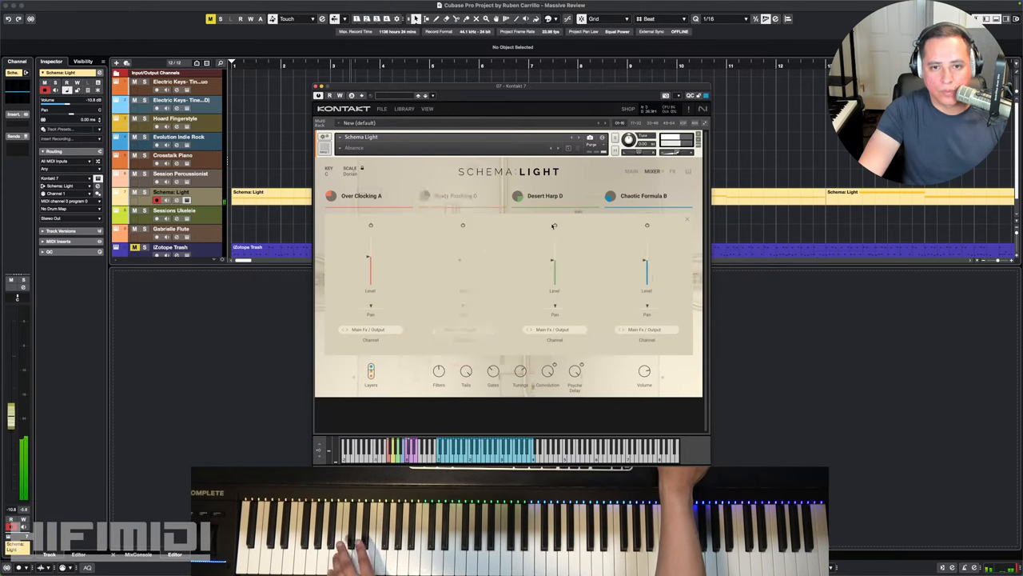
left_click(361, 195)
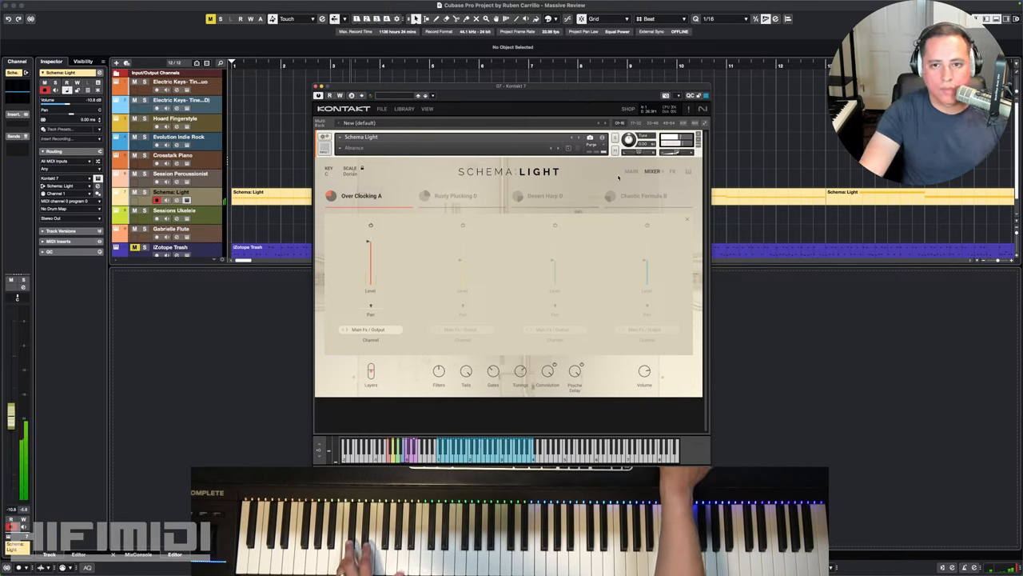
left_click(371, 371)
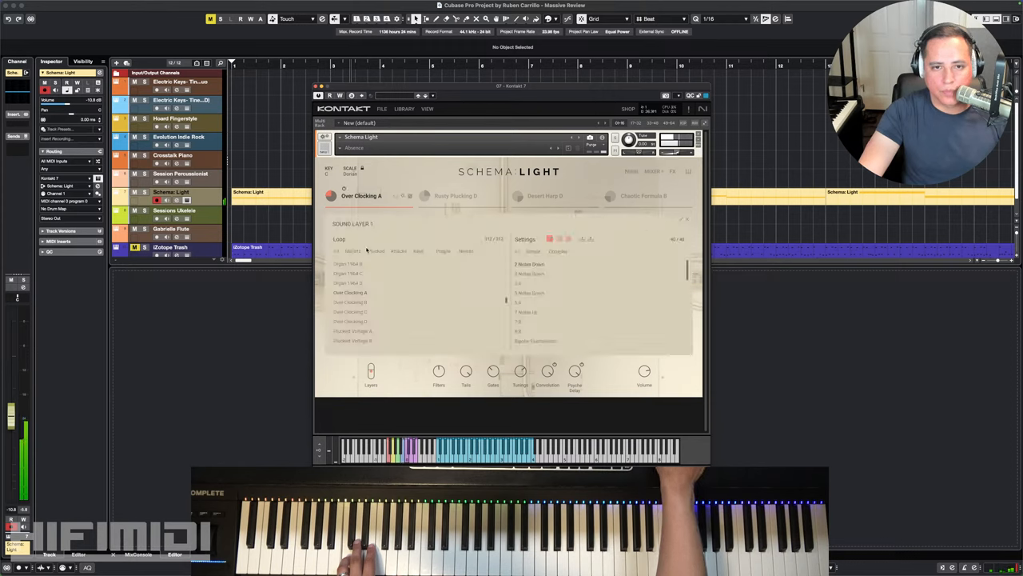
- Audition loops, then re-enable the Rusty Plucking D, Desert Harp D and Chaotic Formula B layers
left_click(348, 301)
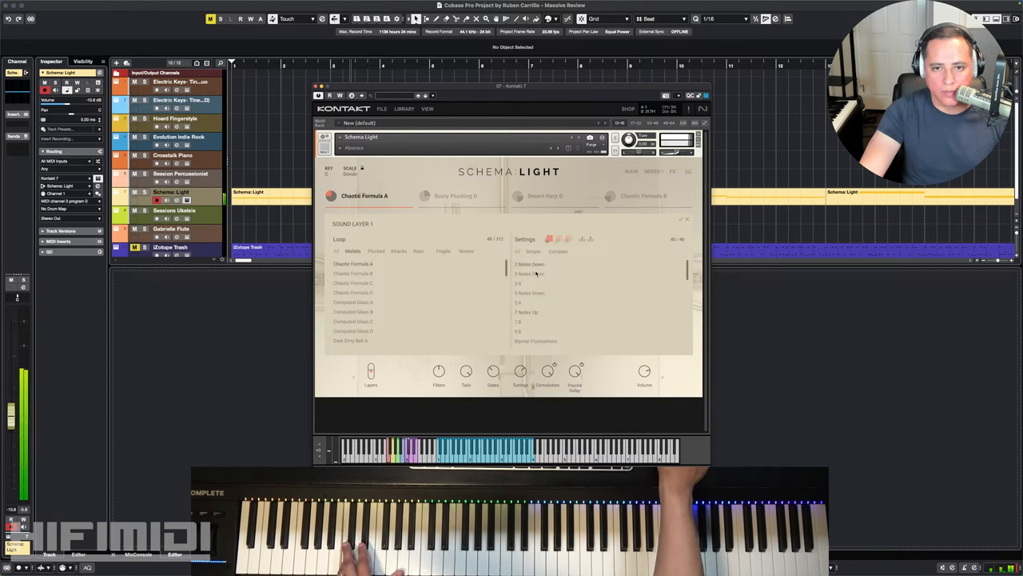
mouse_move(529, 344)
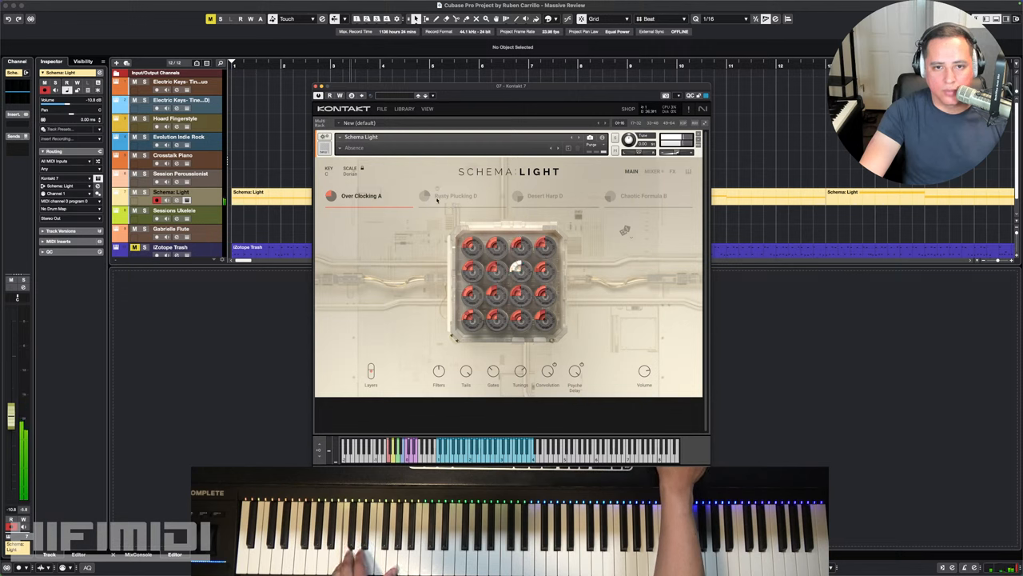
left_click(456, 195)
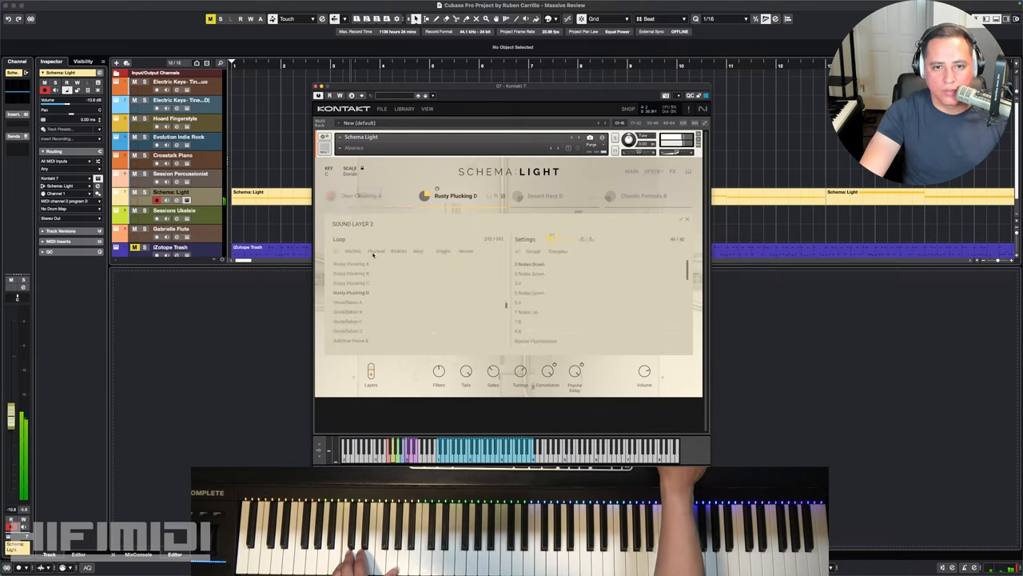
left_click(350, 303)
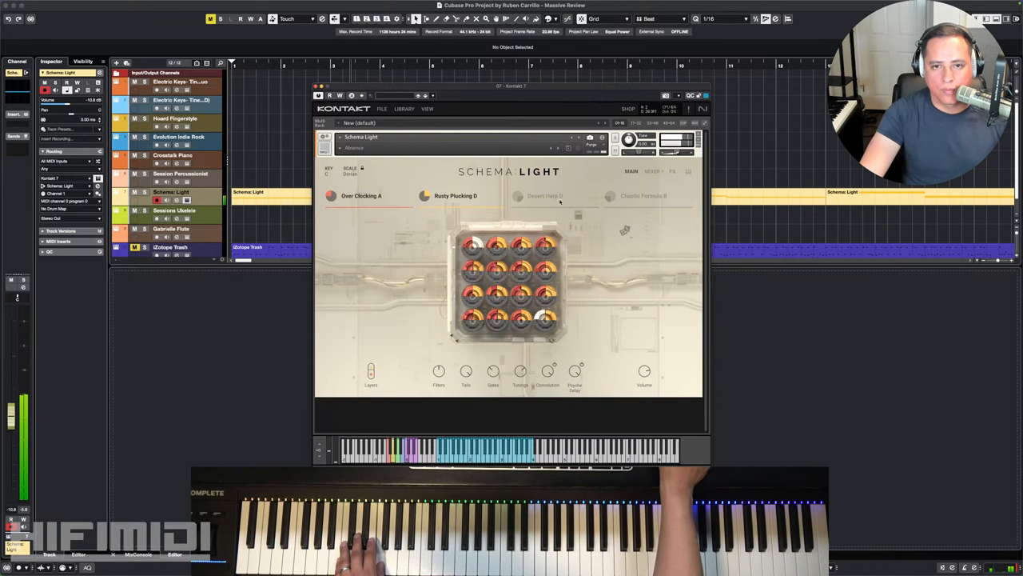
left_click(518, 195)
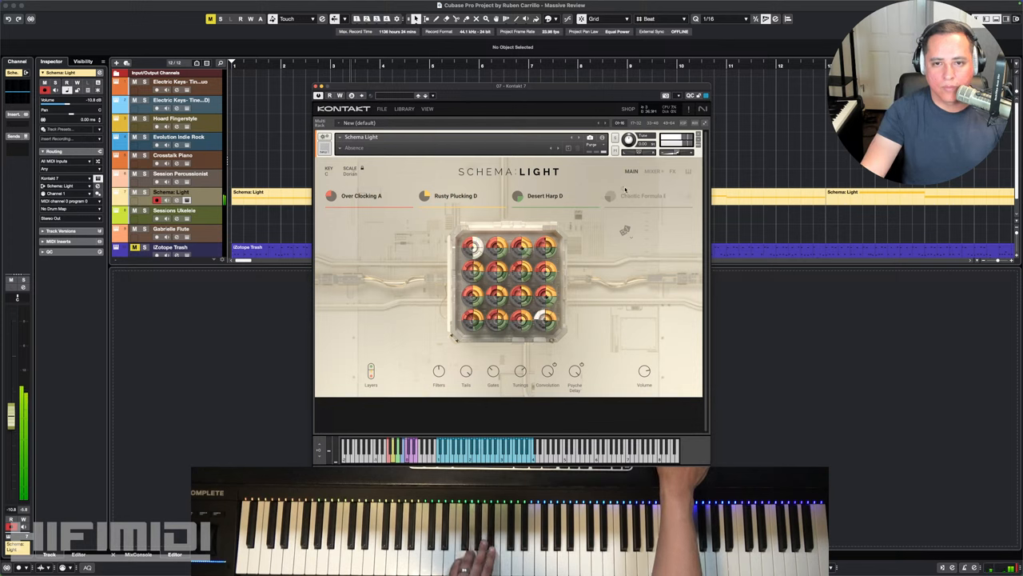
left_click(643, 196)
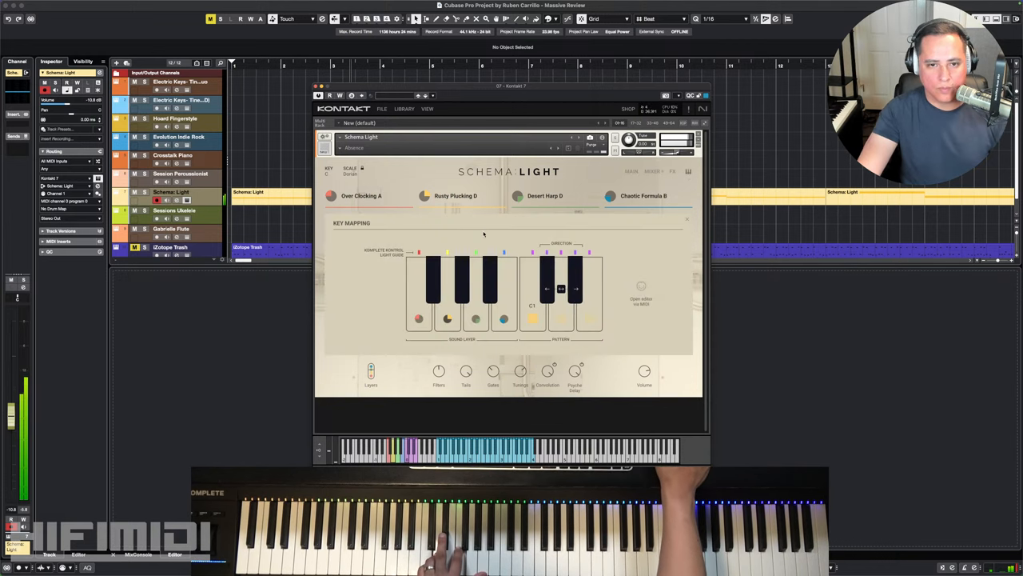
mouse_move(434, 415)
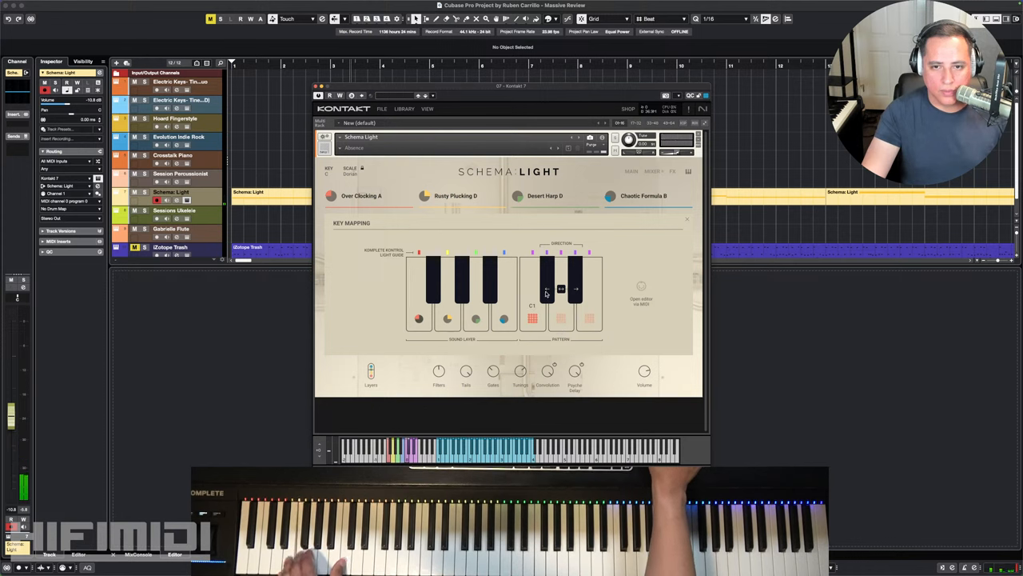
mouse_move(560, 323)
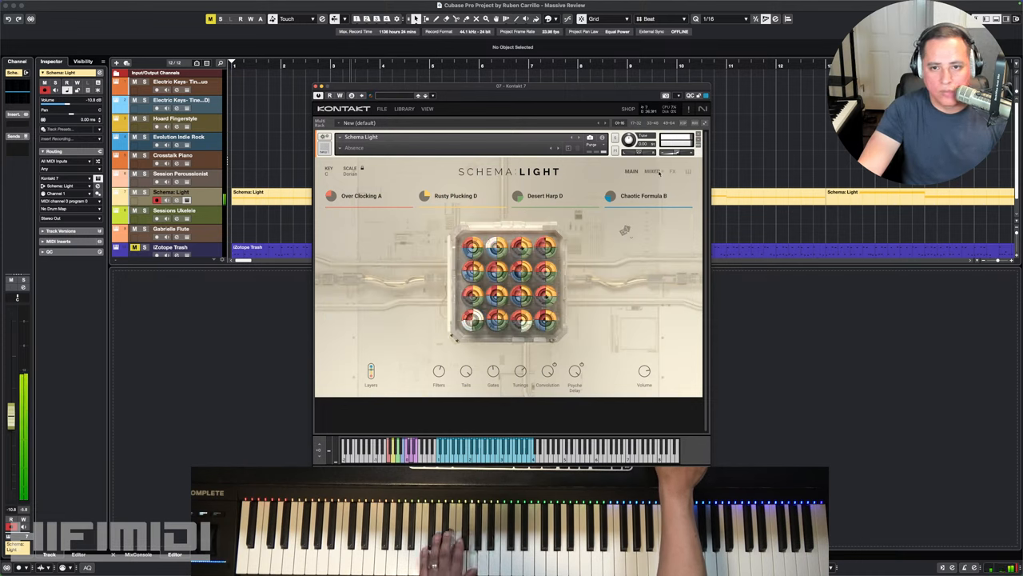
- Check the layer mixer, load another Schema Light snapshot, then close the Kontakt window
left_click(653, 171)
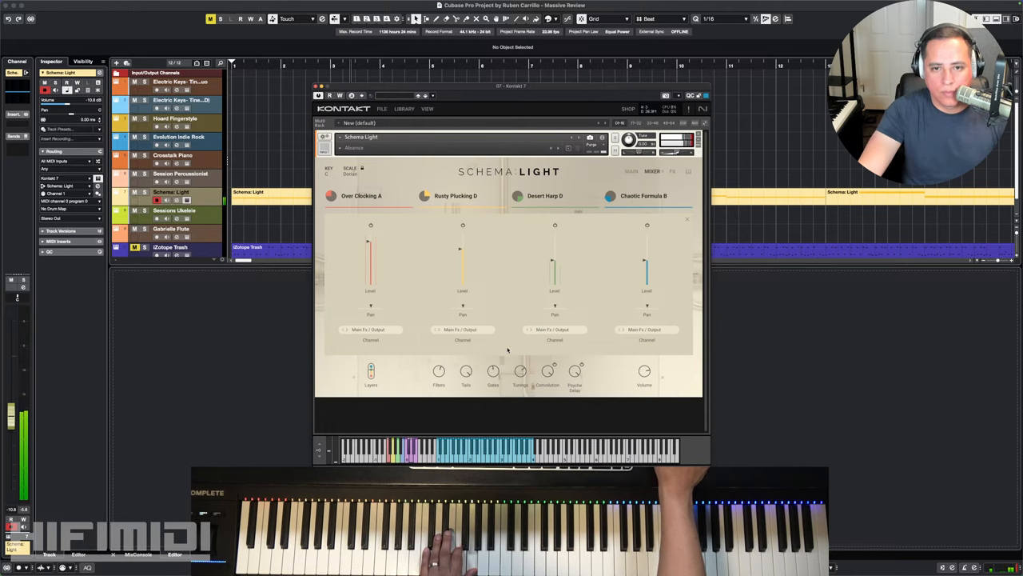
mouse_move(544, 386)
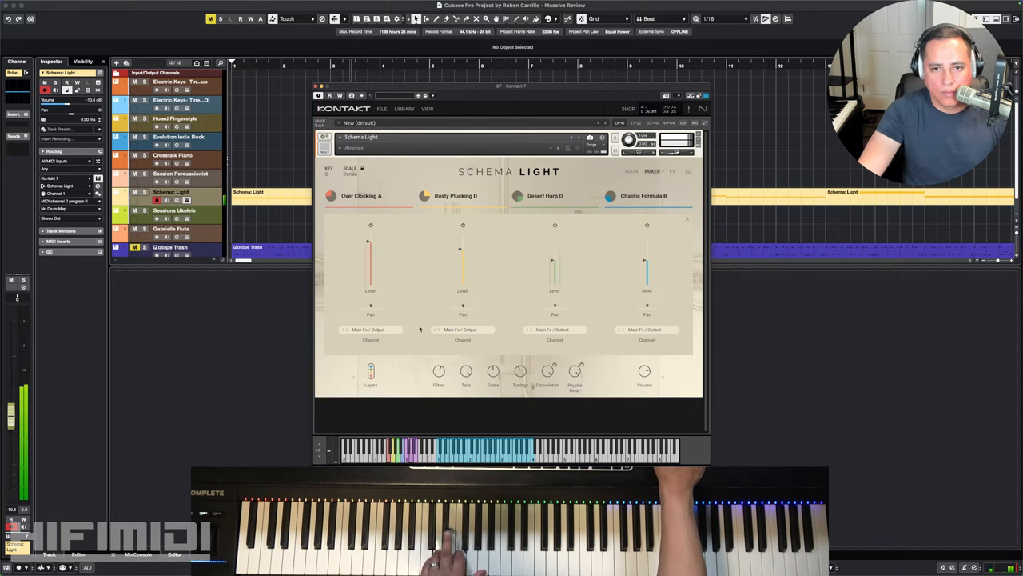
left_click(371, 371)
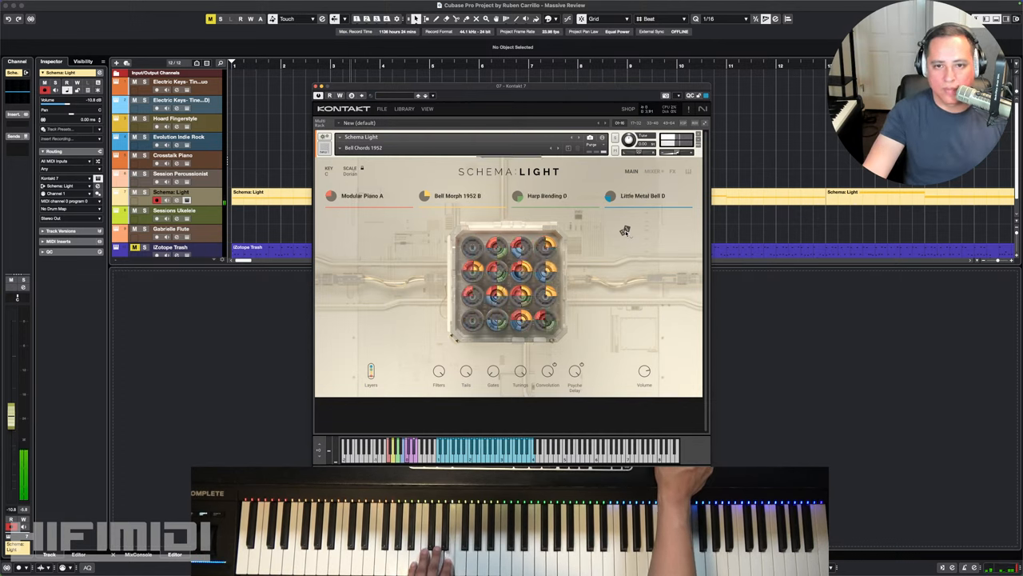
mouse_move(627, 230)
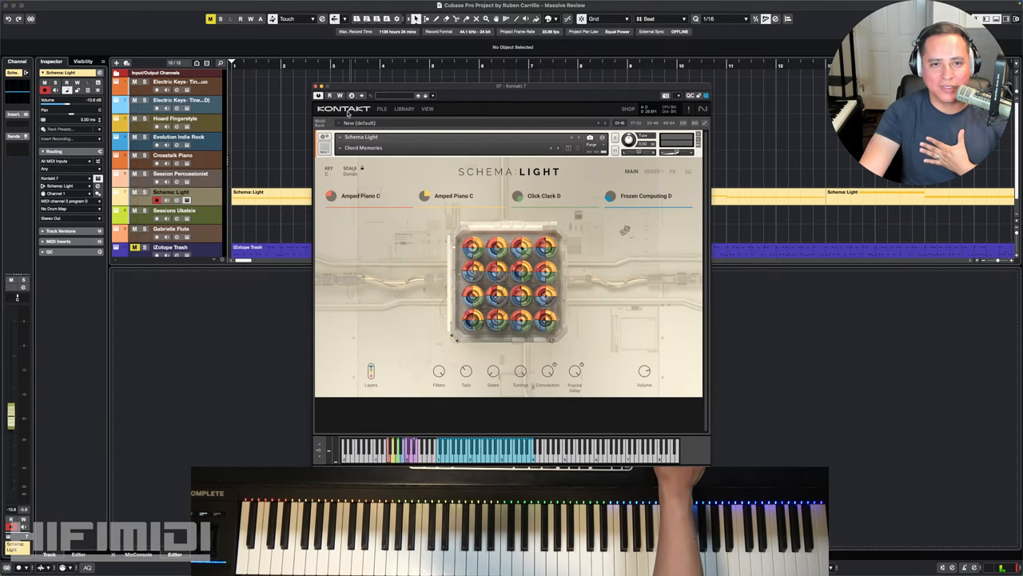
left_click(316, 86)
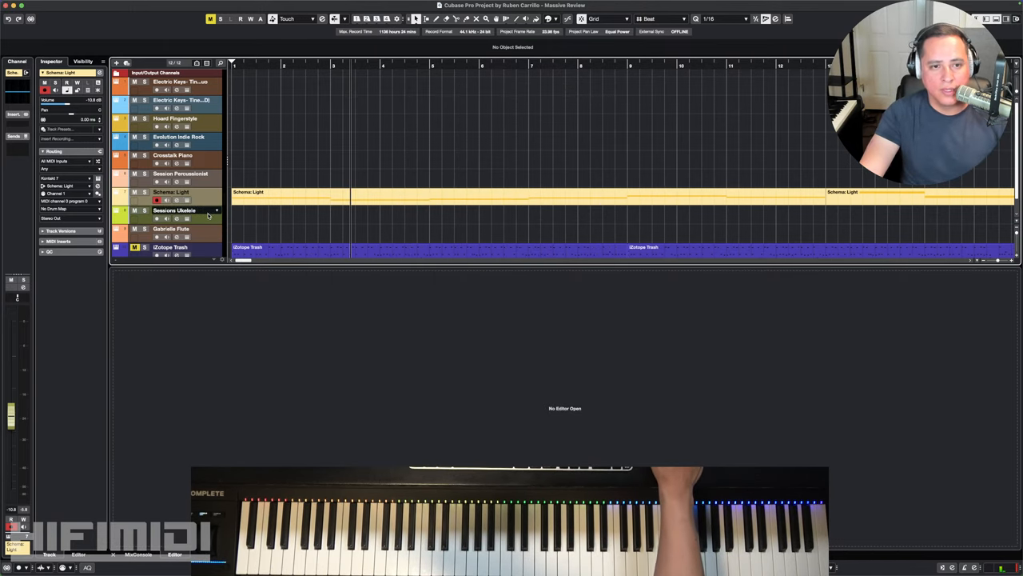
- Select the Session Ukulele instrument track and show Kontakt's side file browser
left_click(173, 211)
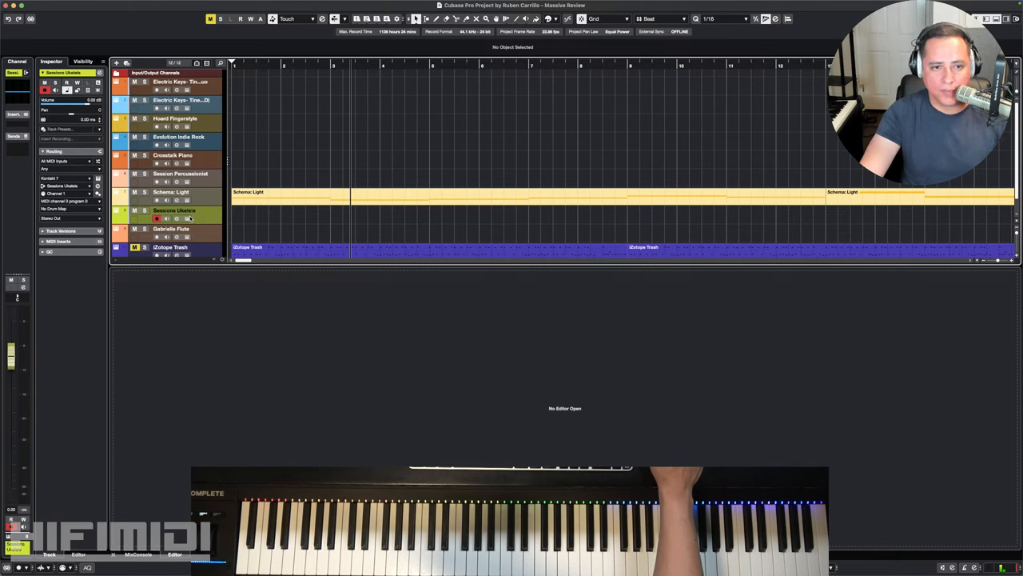
left_click(187, 217)
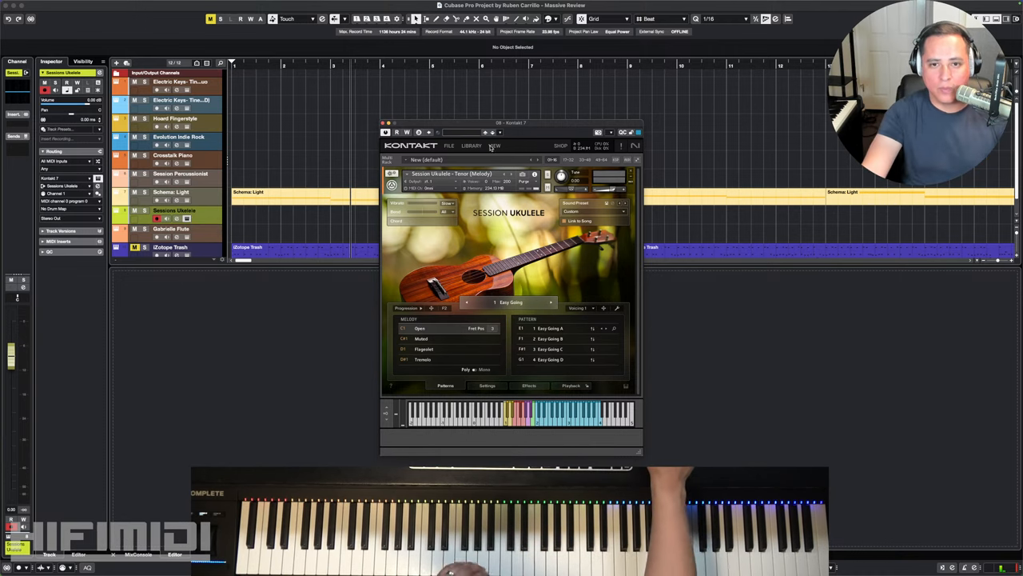
mouse_move(557, 122)
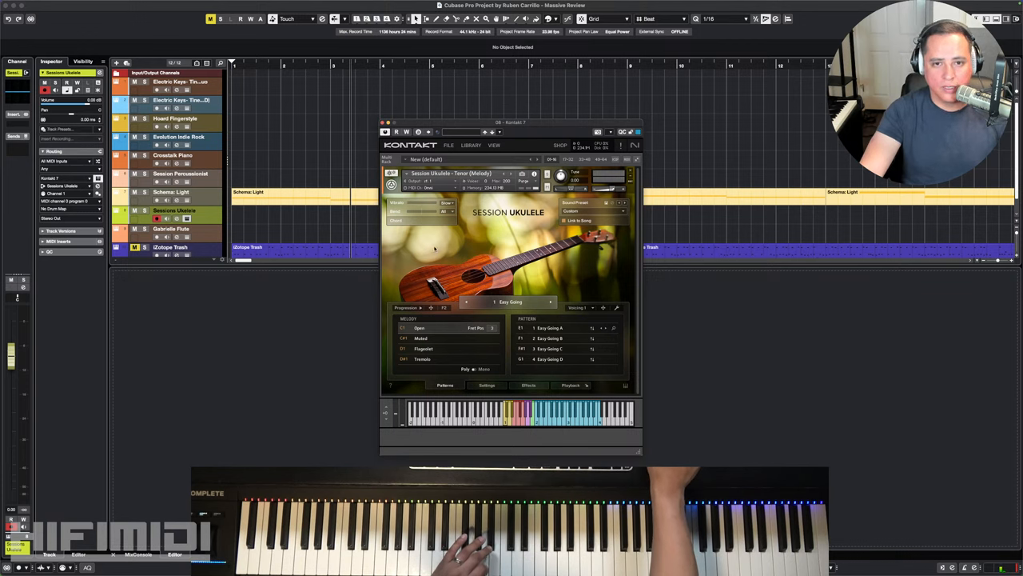
left_click(494, 144)
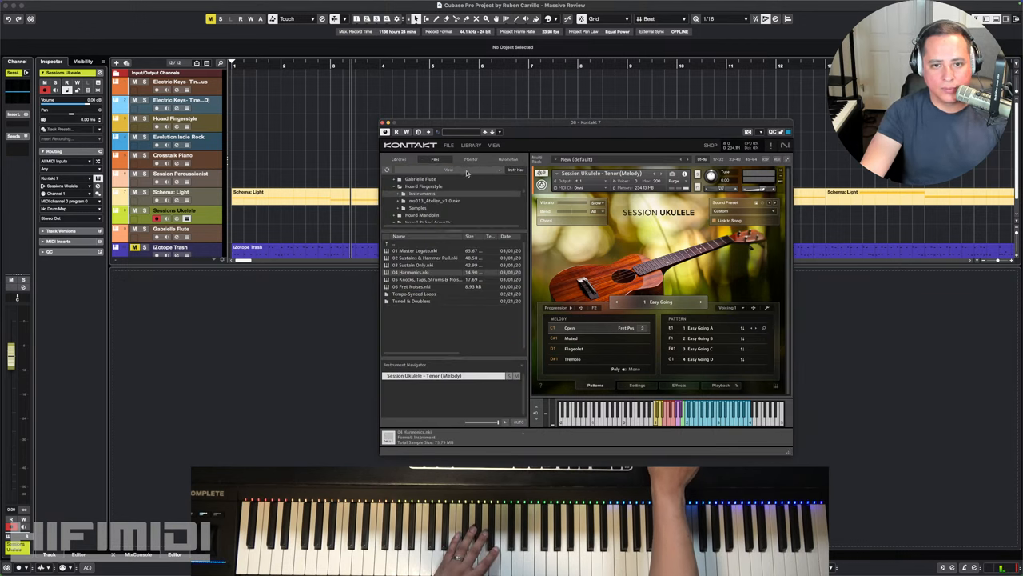
- List the Session Ukulele library's .nki instruments in Kontakt's browser
left_click(400, 160)
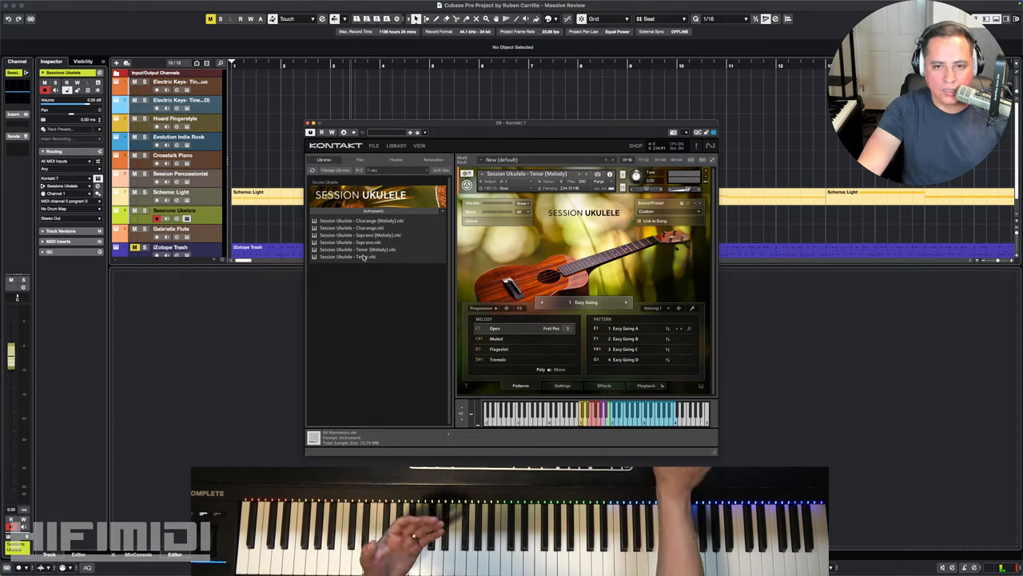
mouse_move(339, 248)
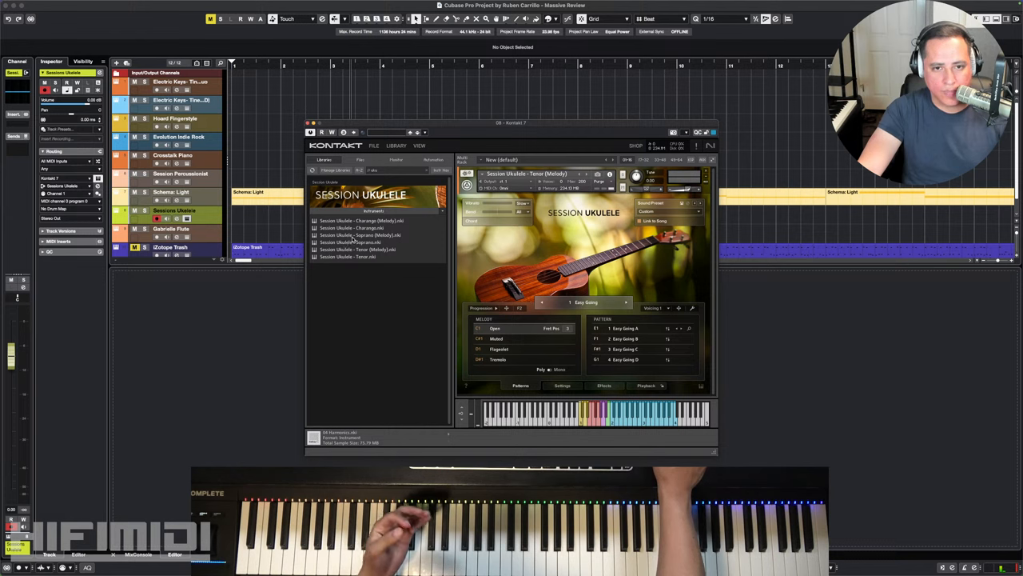
mouse_move(355, 256)
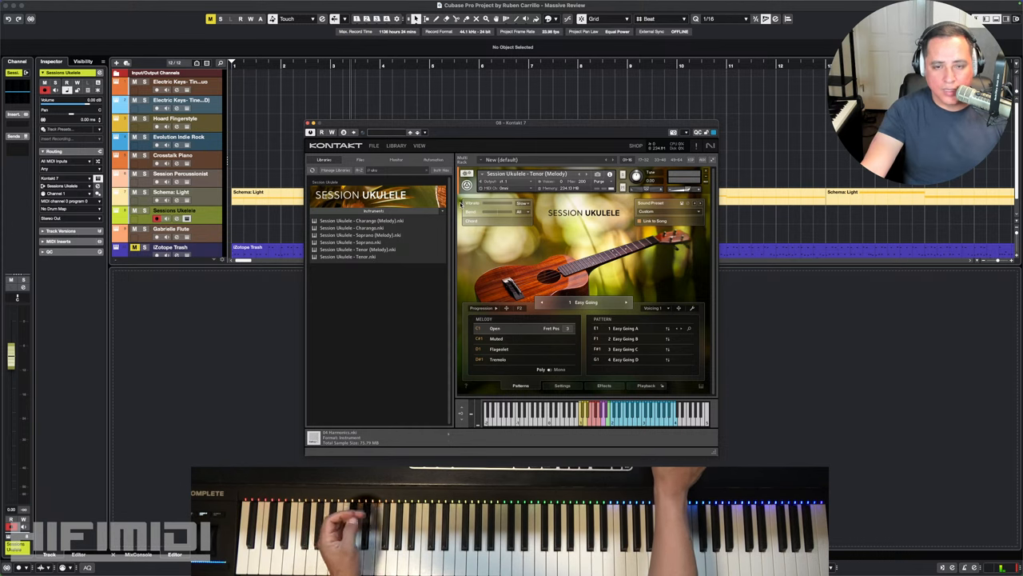
mouse_move(550, 236)
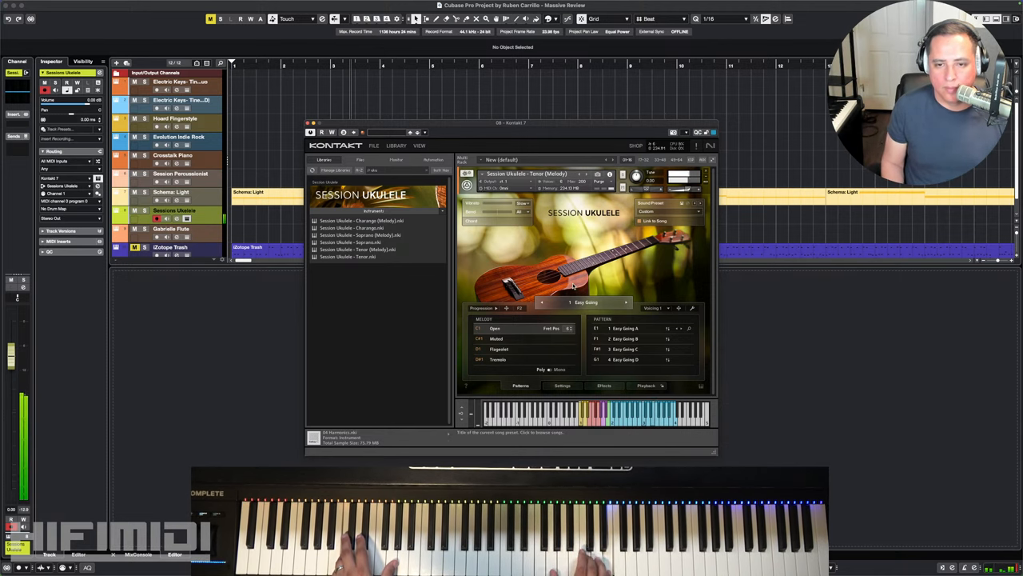
mouse_move(585, 329)
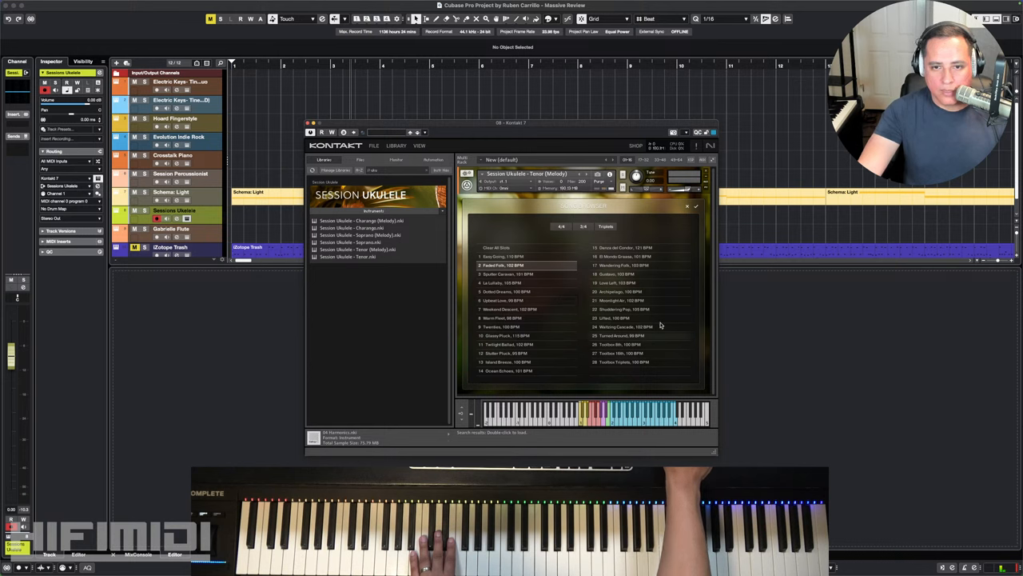
- Switch the pattern page and pick a new strumming pattern instead of Easy Going
left_click(559, 227)
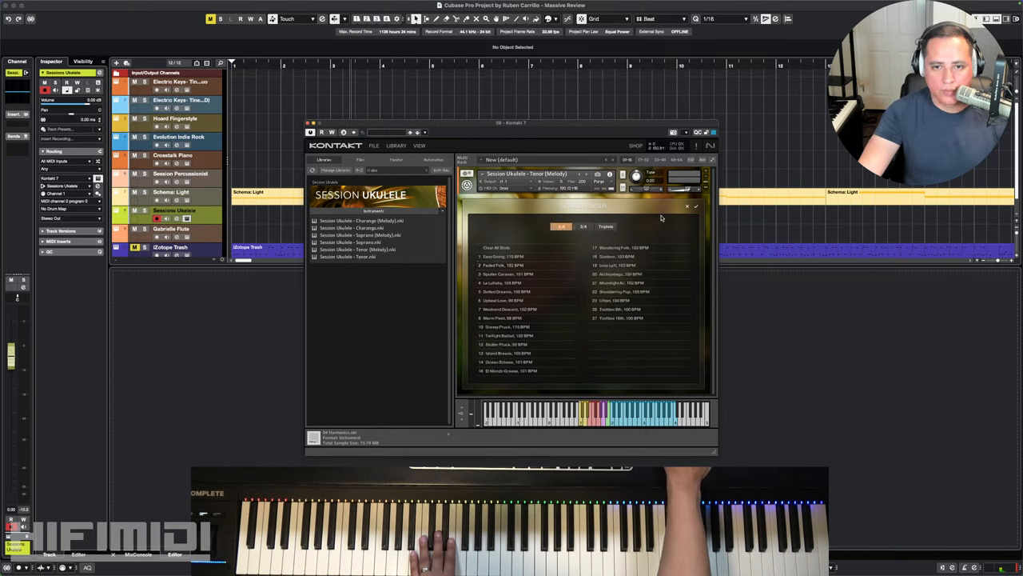
left_click(505, 266)
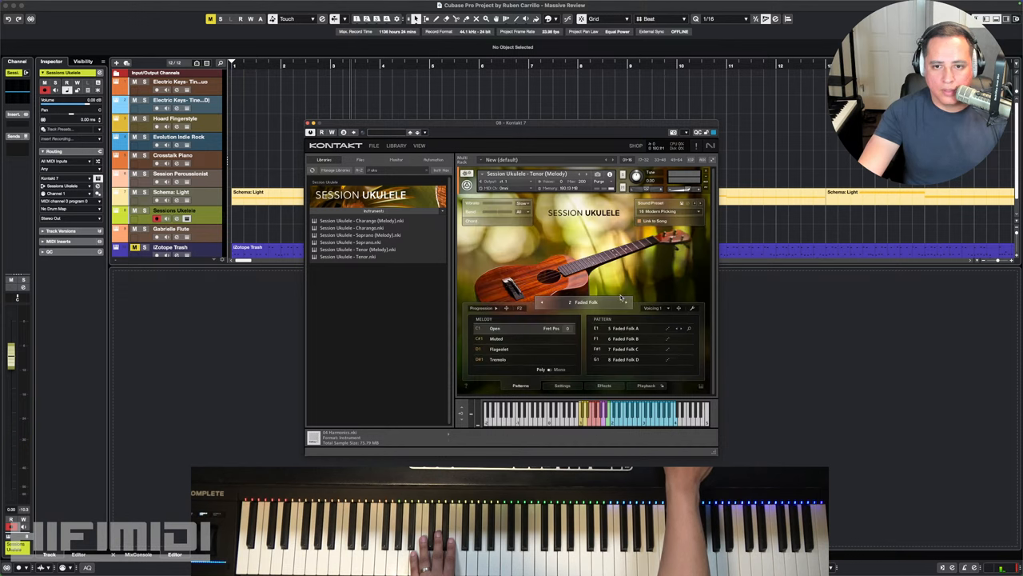
- Step through three further ukulele strumming patterns while playing
left_click(626, 302)
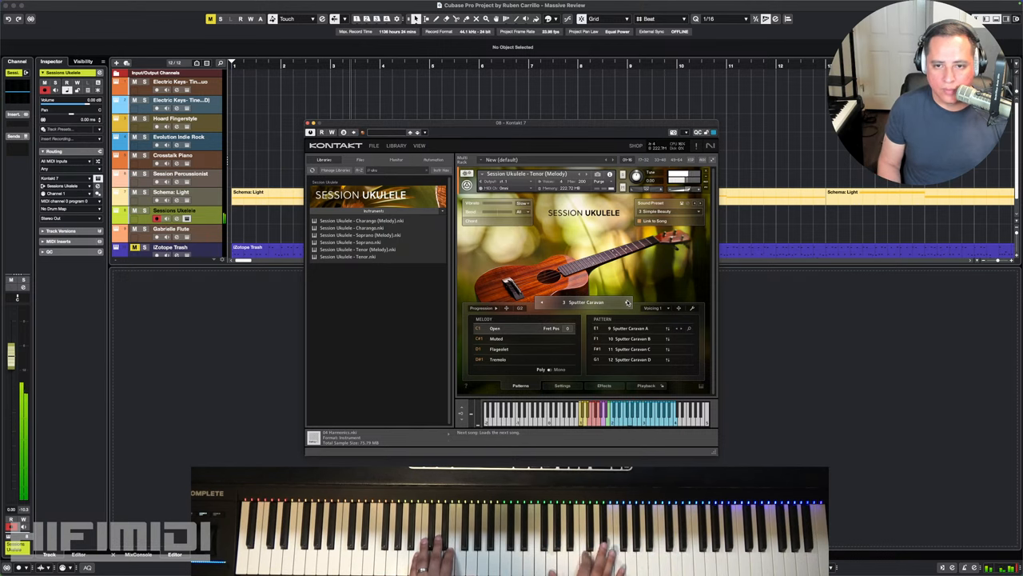
left_click(628, 302)
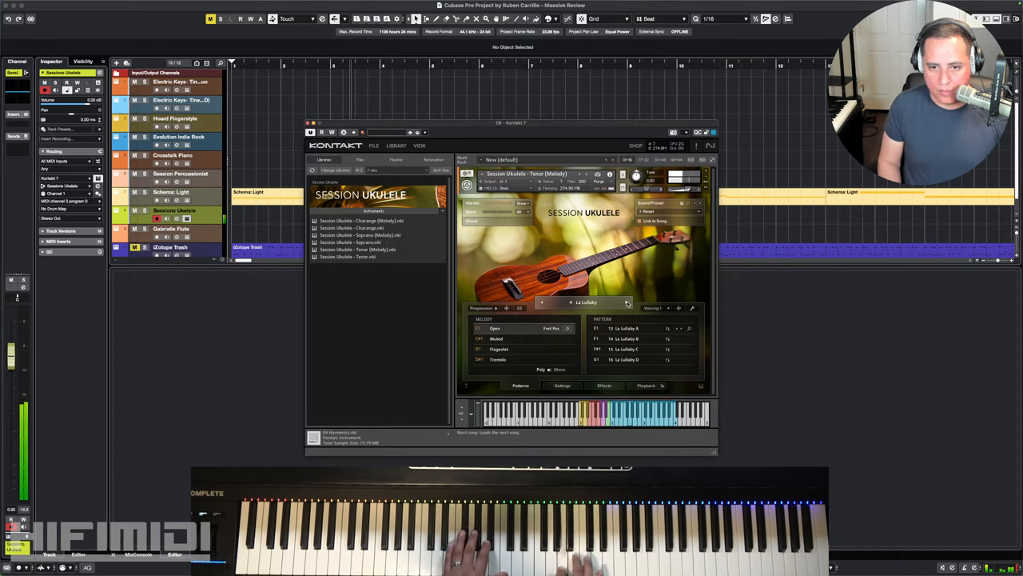
left_click(626, 302)
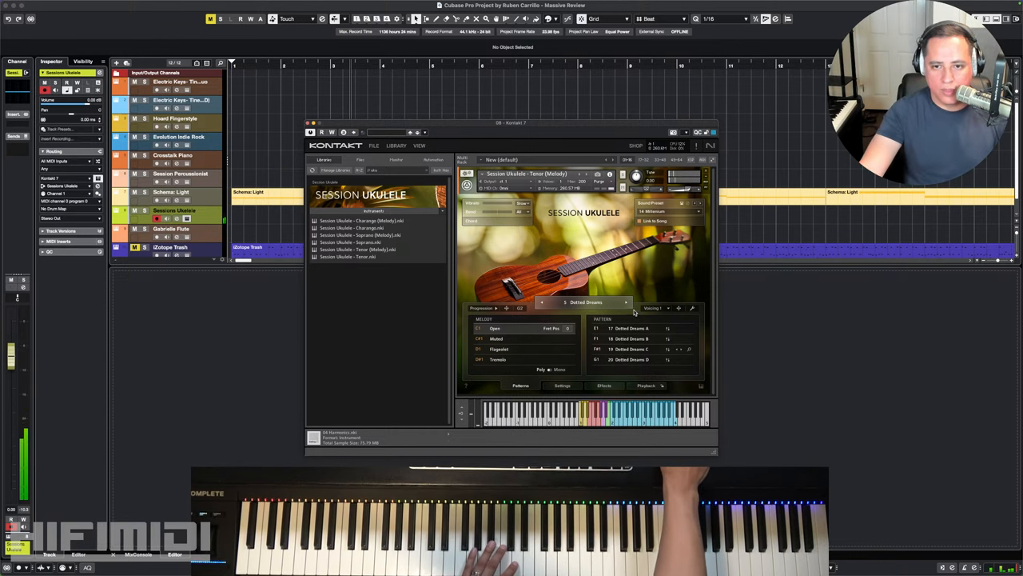
- Advance the ukulele two more strumming patterns with the next-pattern arrow
left_click(626, 302)
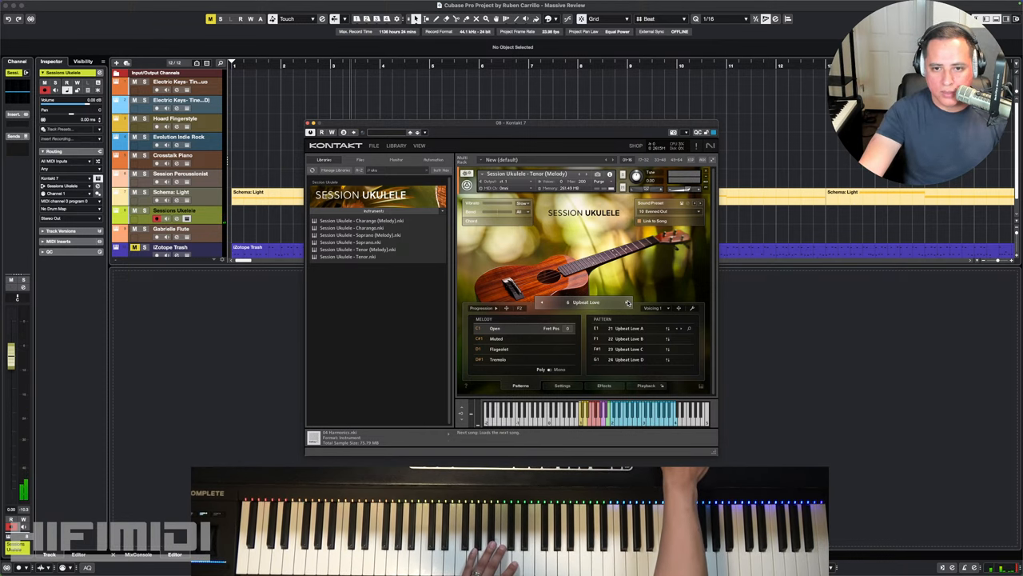
left_click(629, 302)
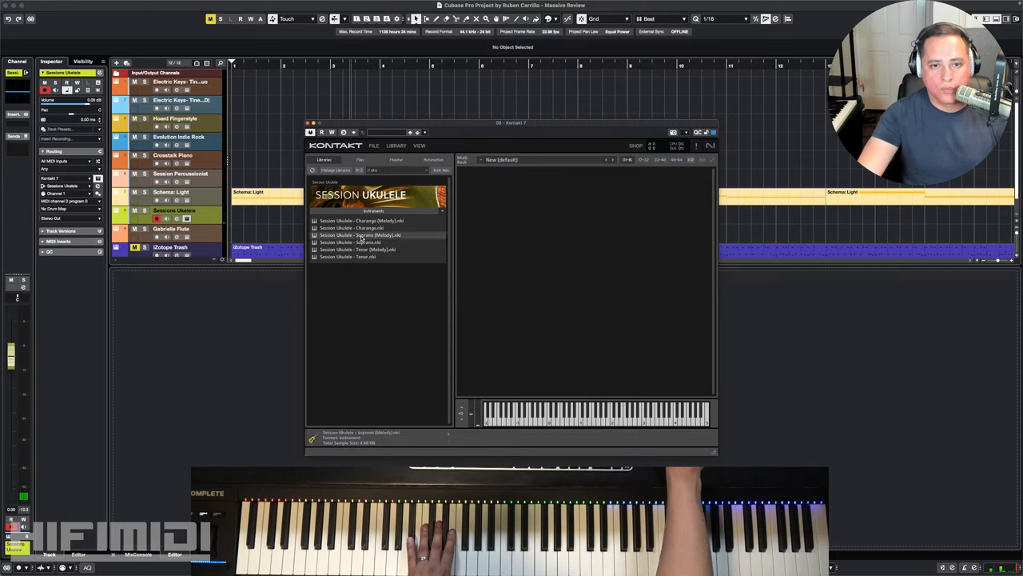
- Load the Session Ukulele Soprano instrument from the browser
double_click(359, 235)
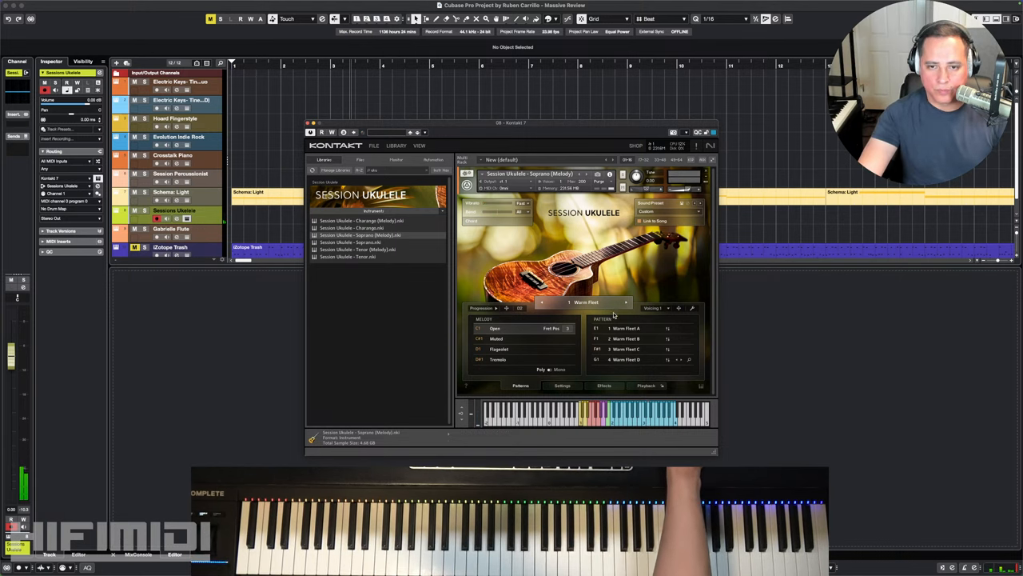
- Move the Soprano ukulele on to a different strumming pattern
left_click(627, 303)
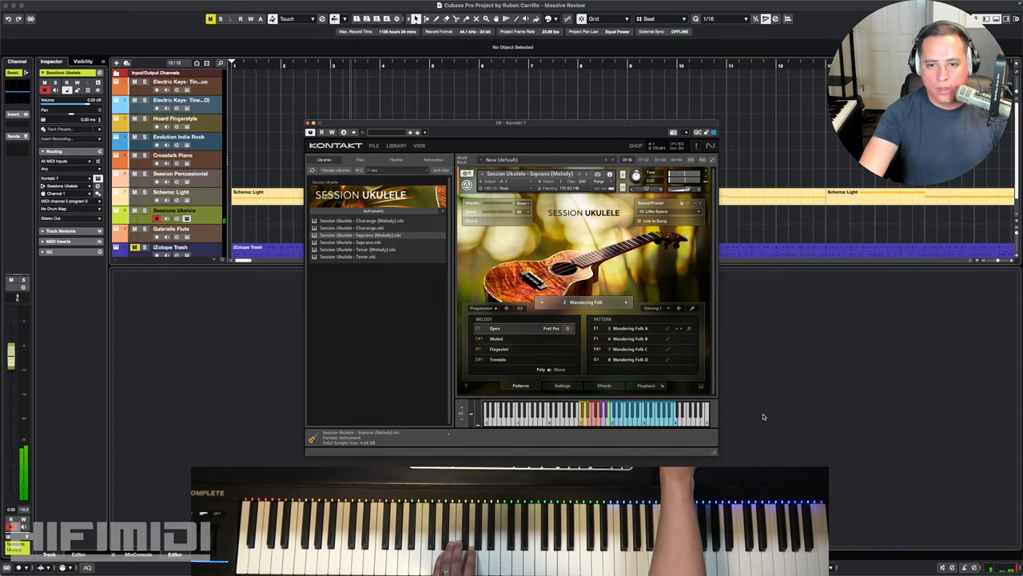
- Show the Soprano ukulele's settings page for microphones, stereo width, noise and tuning
left_click(563, 385)
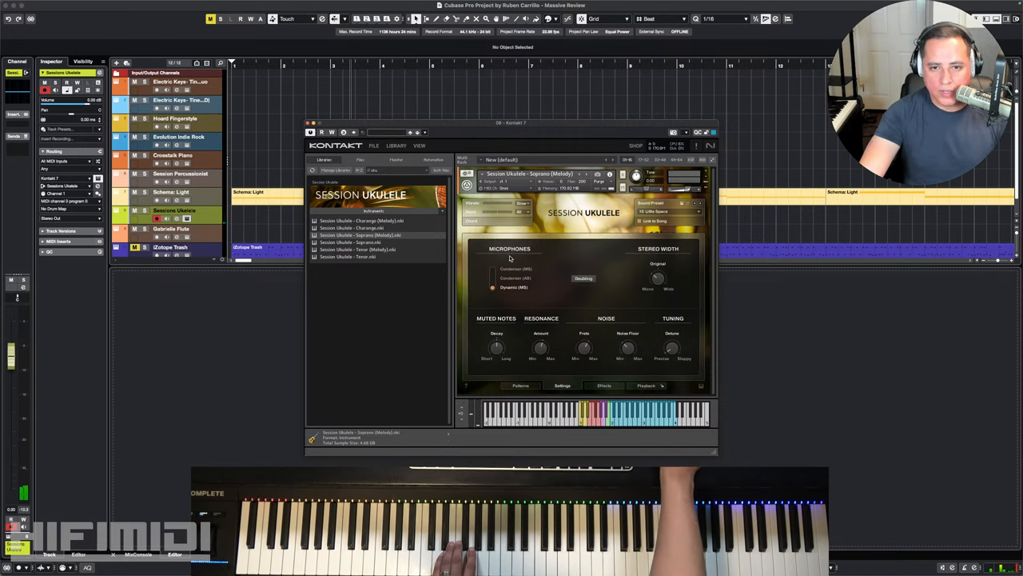
mouse_move(527, 283)
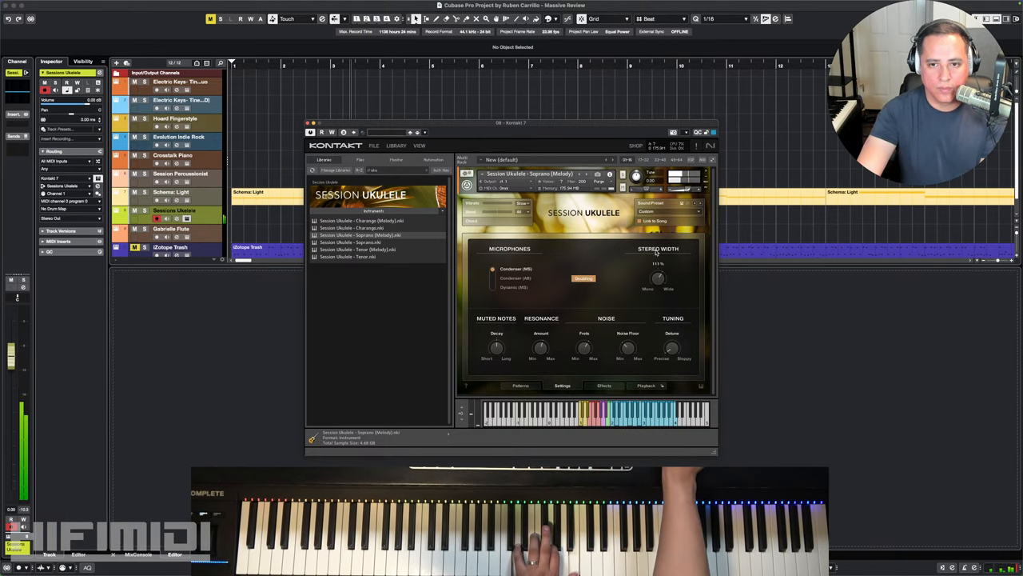
- View the Soprano ukulele's effects and filters page, then remove the instrument from Kontakt's rack
left_click_drag(657, 278, 668, 272)
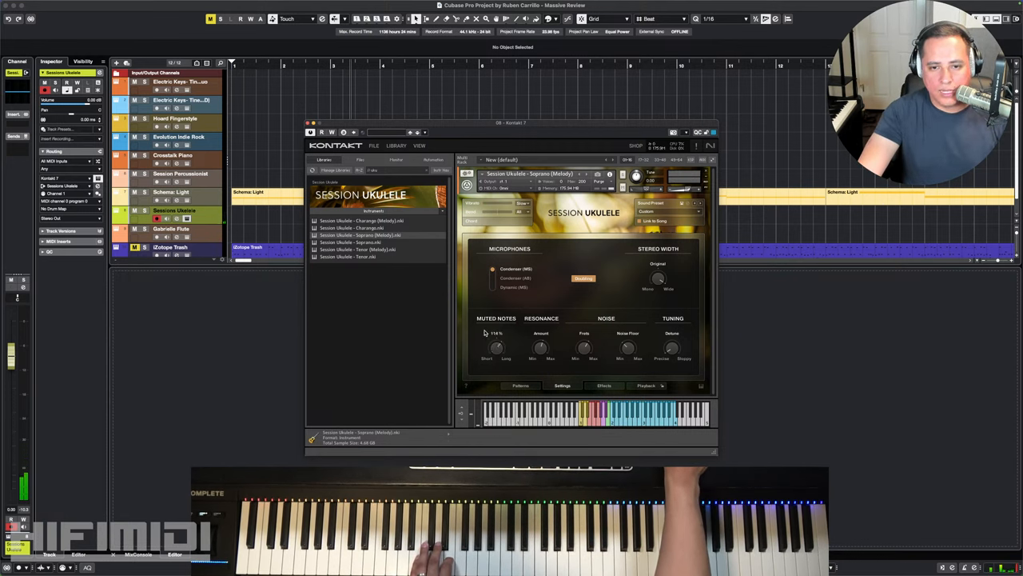
left_click_drag(496, 345, 496, 355)
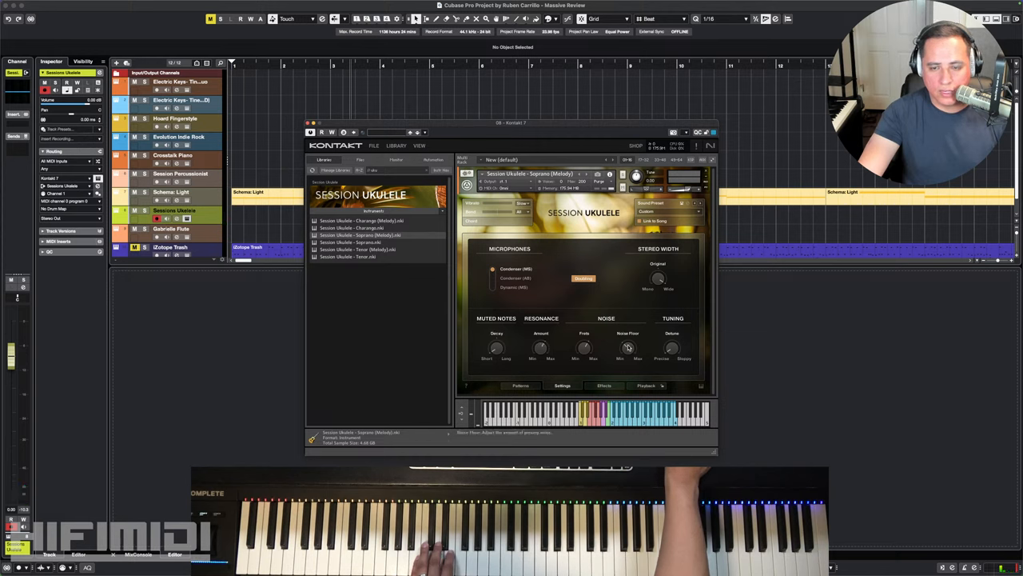
left_click(604, 385)
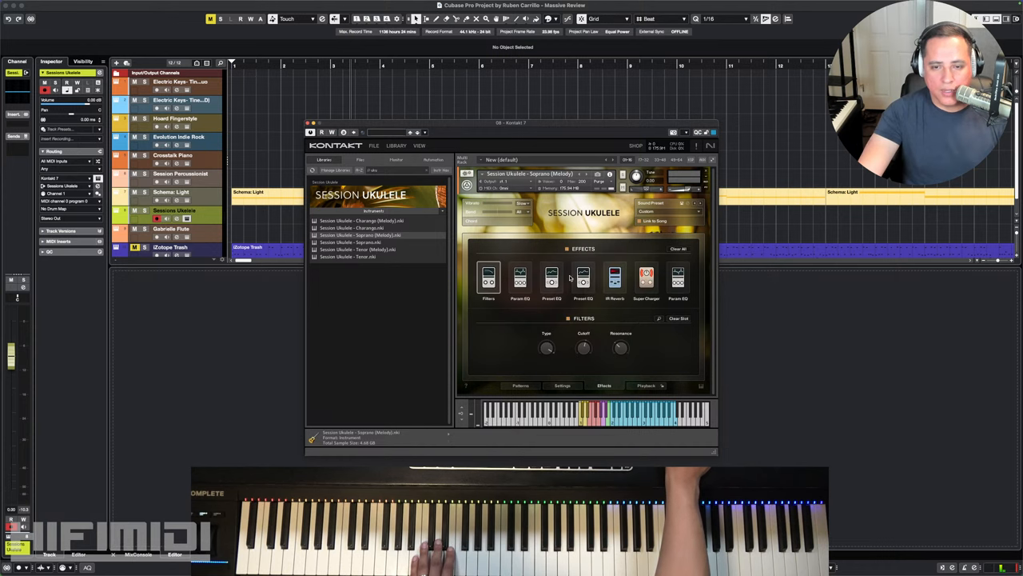
mouse_move(646, 386)
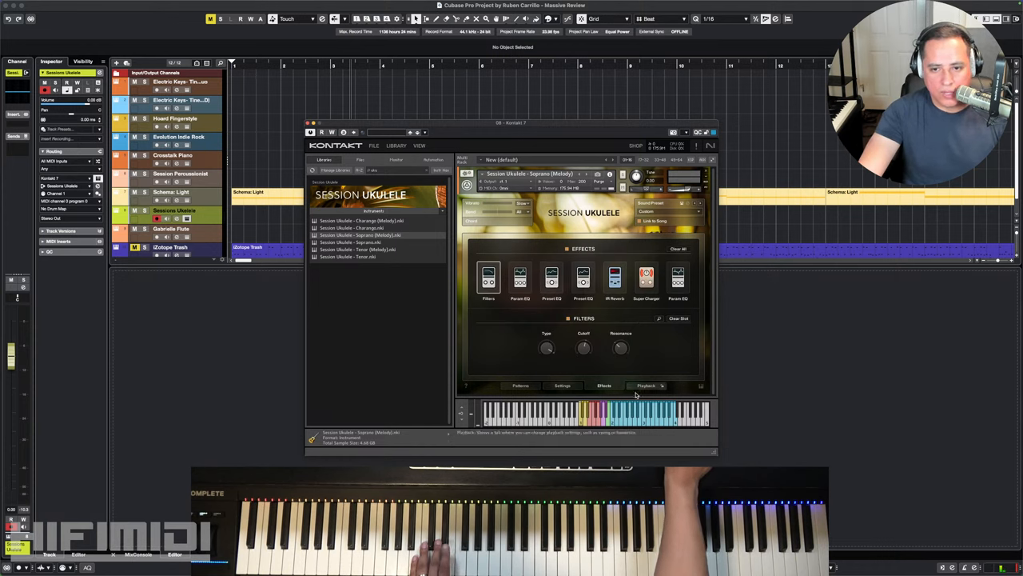
left_click(646, 386)
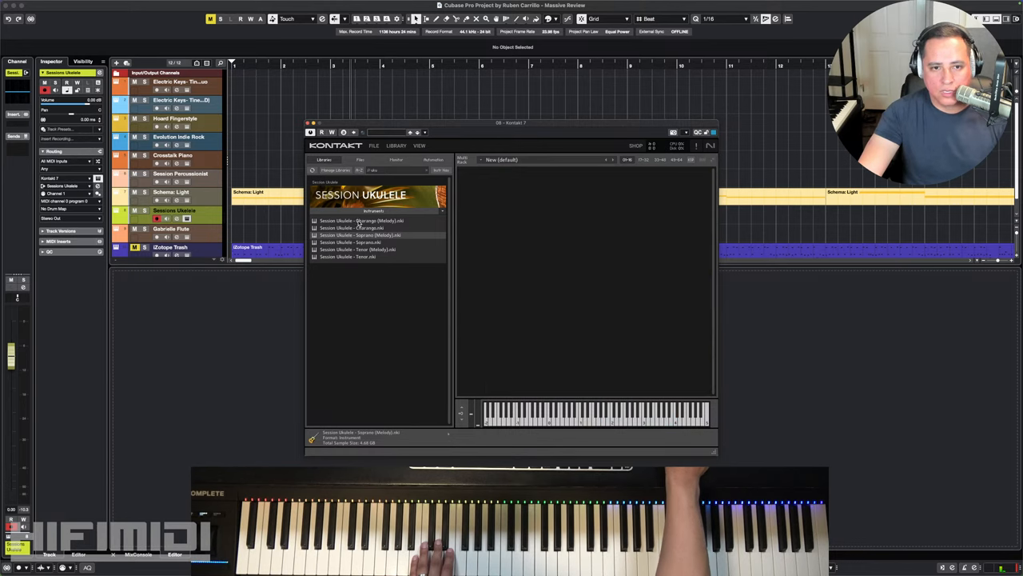
- Load the Charango patch into Kontakt and choose a different strumming pattern
double_click(350, 227)
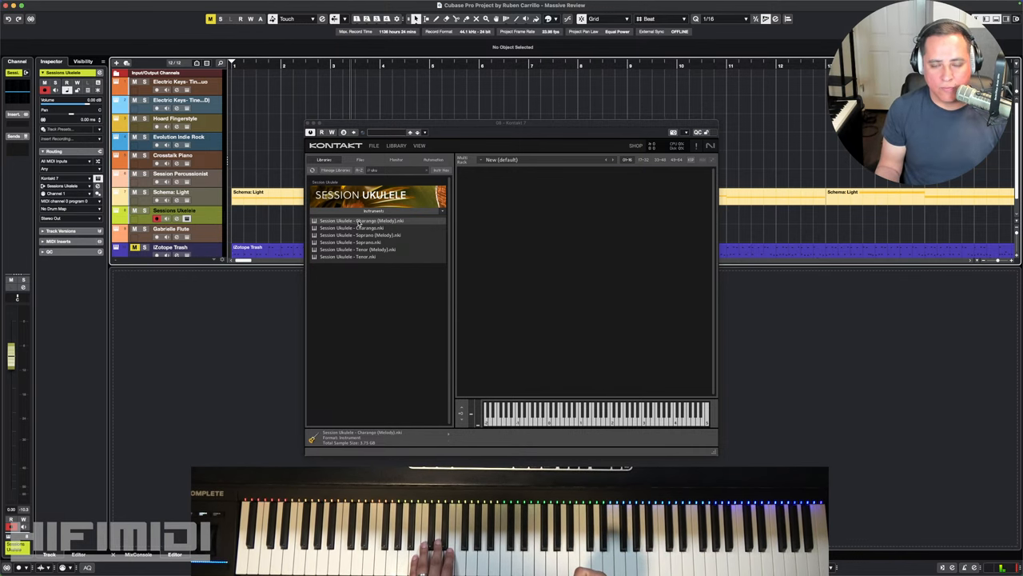
double_click(361, 221)
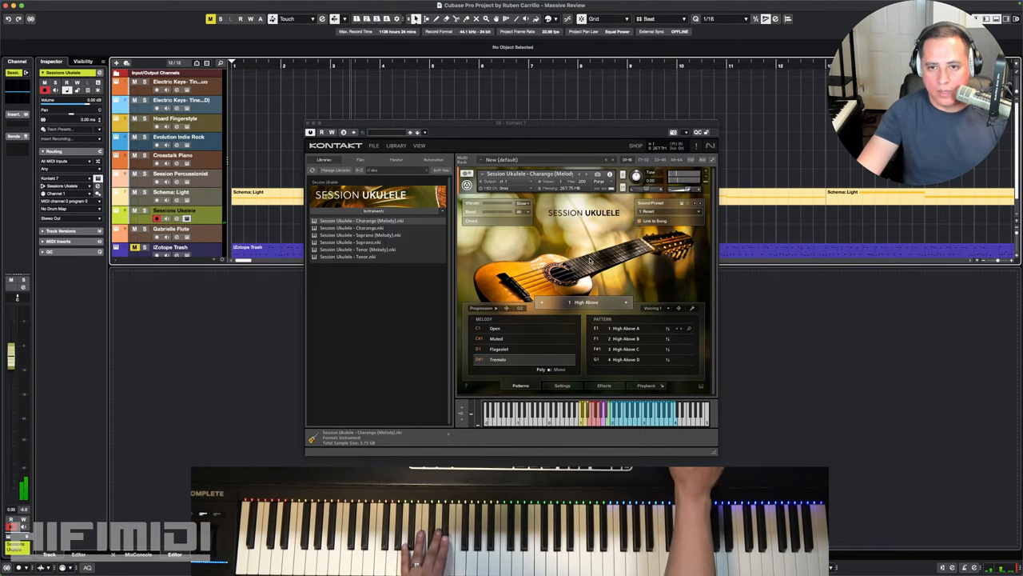
left_click(627, 302)
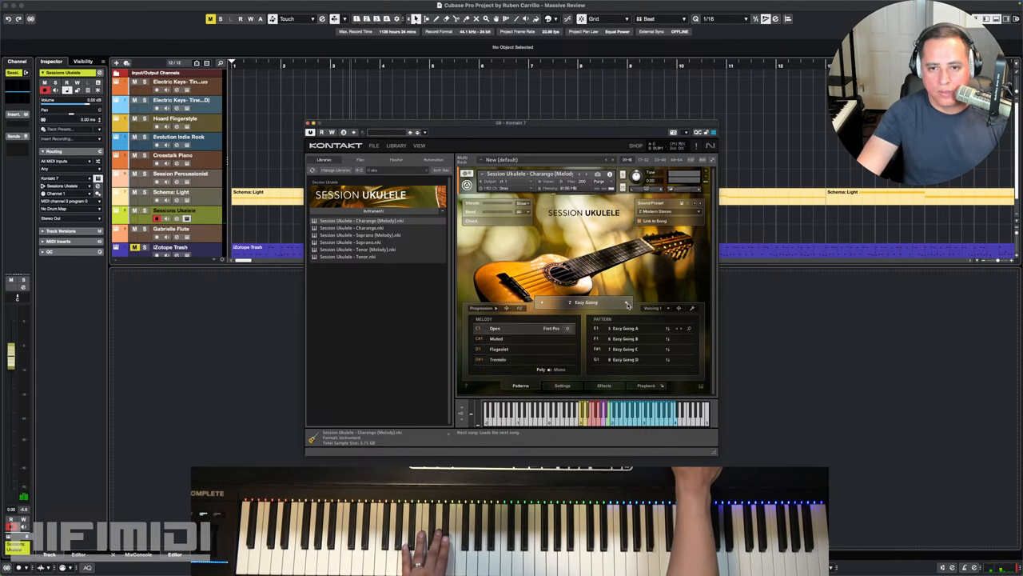
left_click(626, 302)
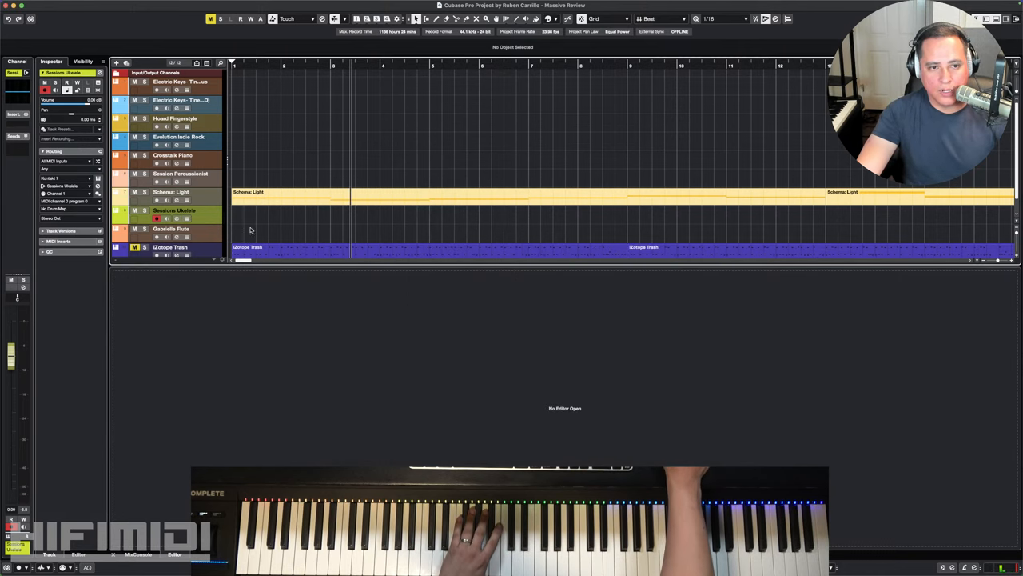
- Bring up the flute track's Kontakt instrument with the Libraries browser in Files view
left_click(169, 229)
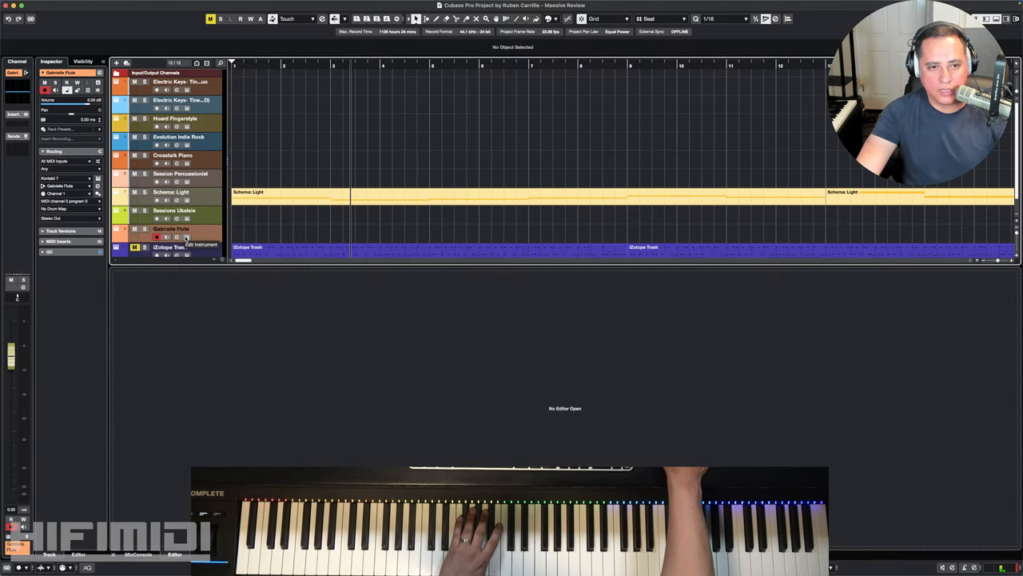
left_click(185, 236)
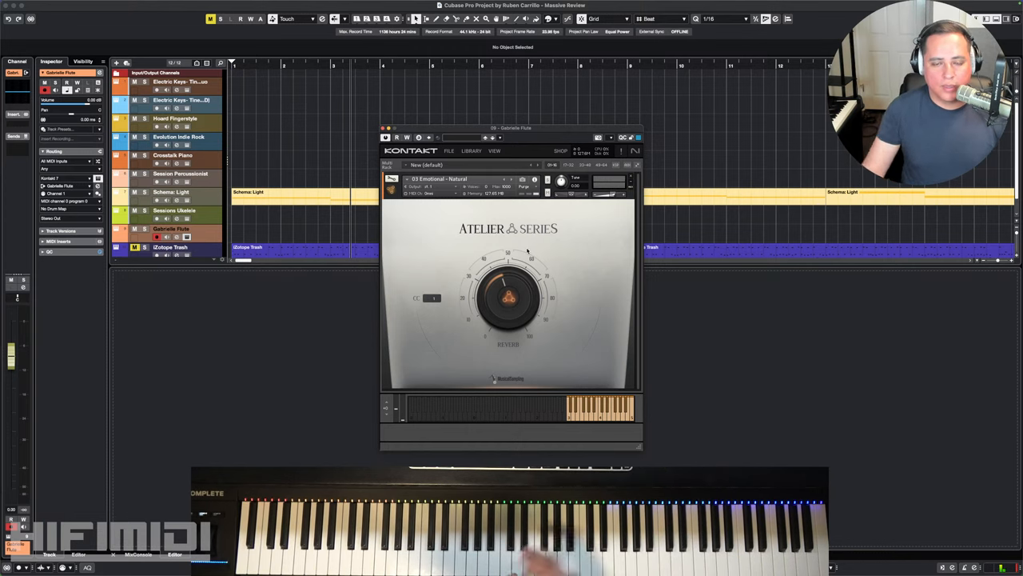
left_click(494, 150)
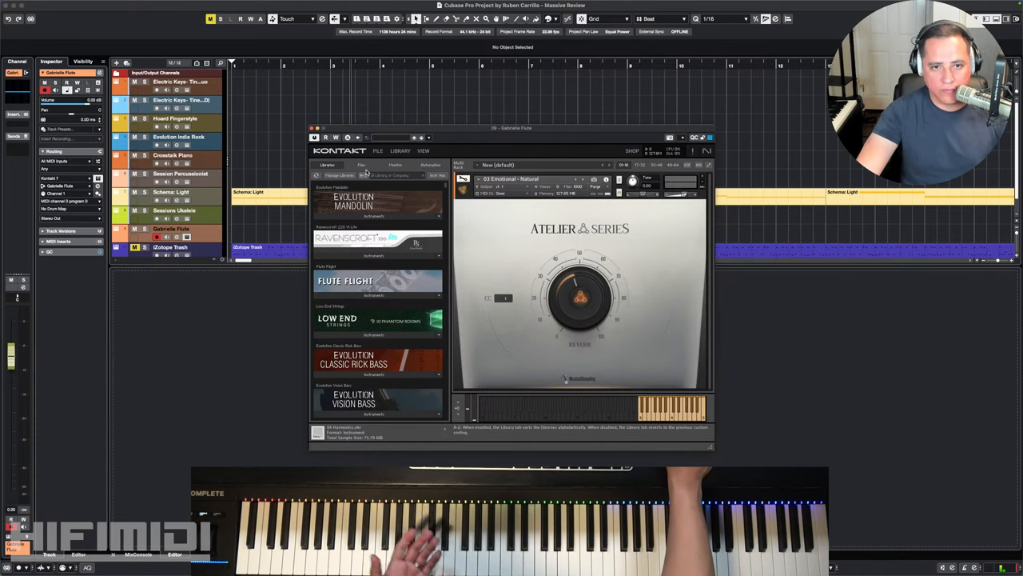
left_click(362, 165)
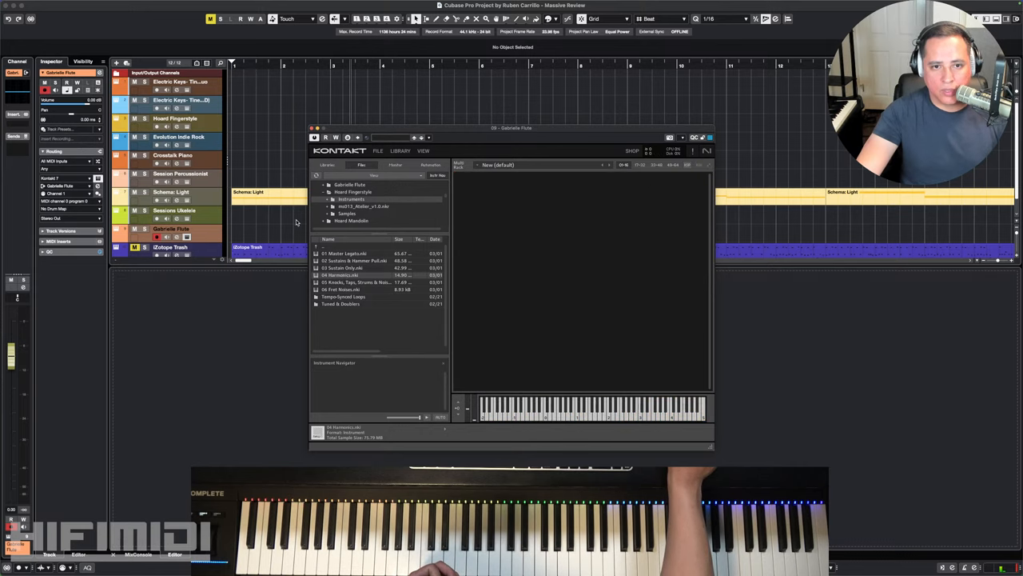
- Load a flute .nki from the library's instruments folder into the Kontakt rack
left_click(328, 192)
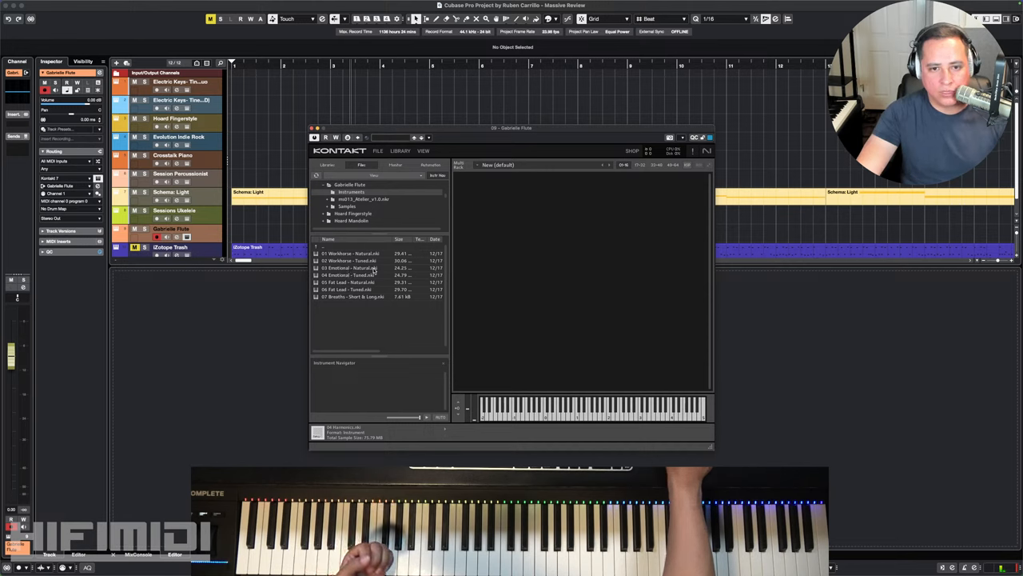
double_click(350, 268)
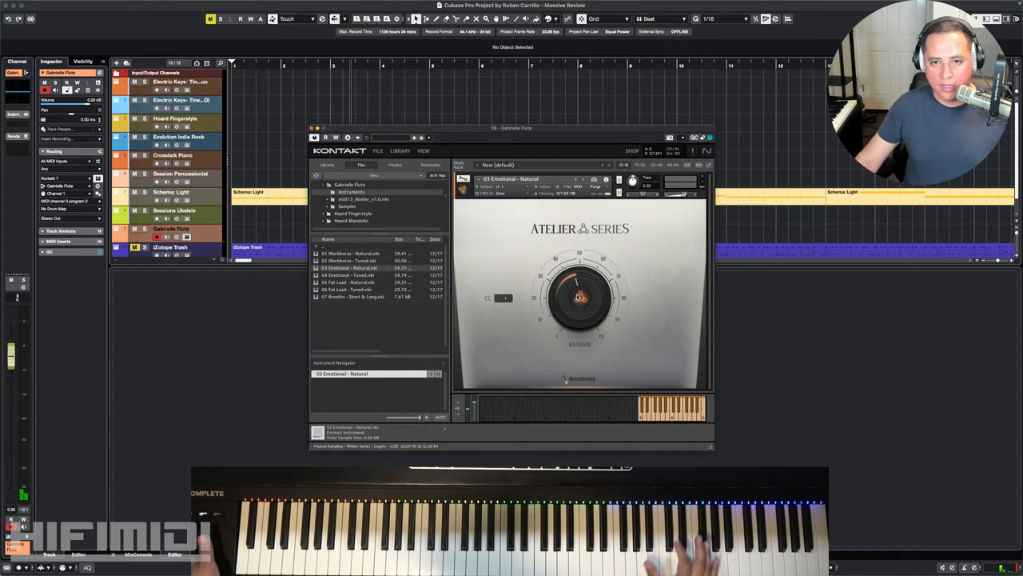
- Load another Atelier Series flute patch from Kontakt's file list
left_click(576, 179)
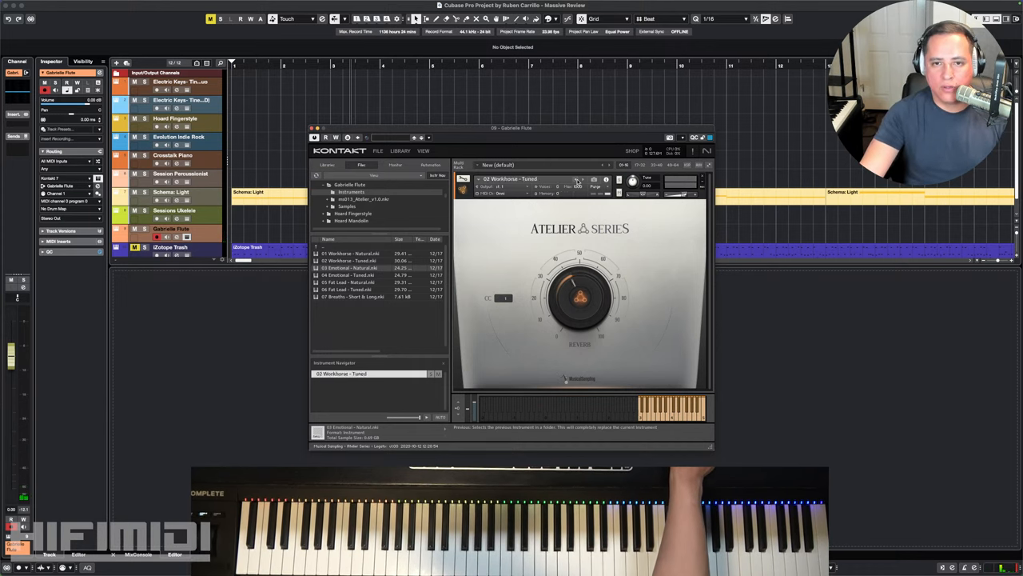
left_click(609, 165)
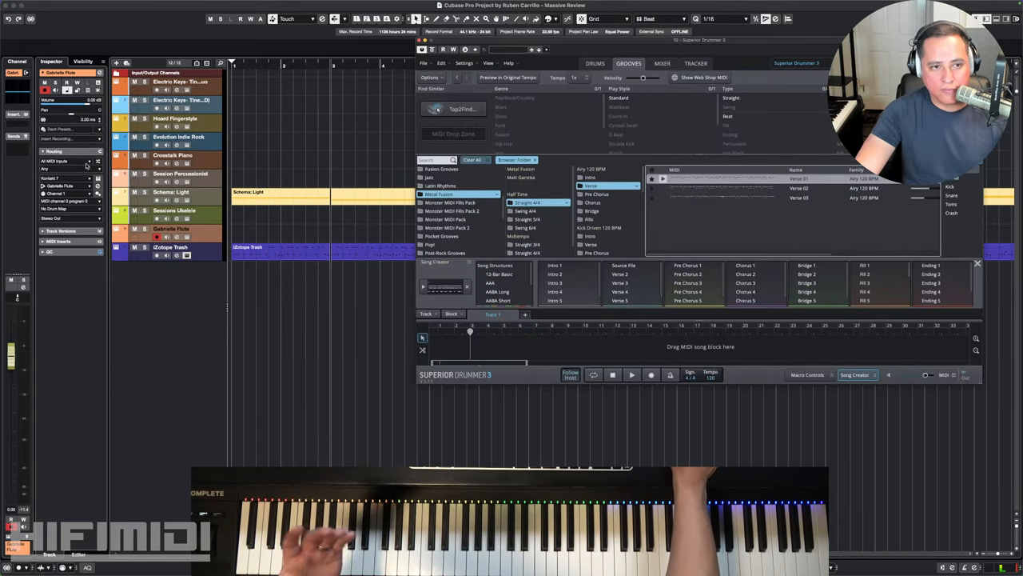
- Show Superior Drummer 3's drum kit, then bring up the drum track's iZotope Trash plugin
left_click(170, 246)
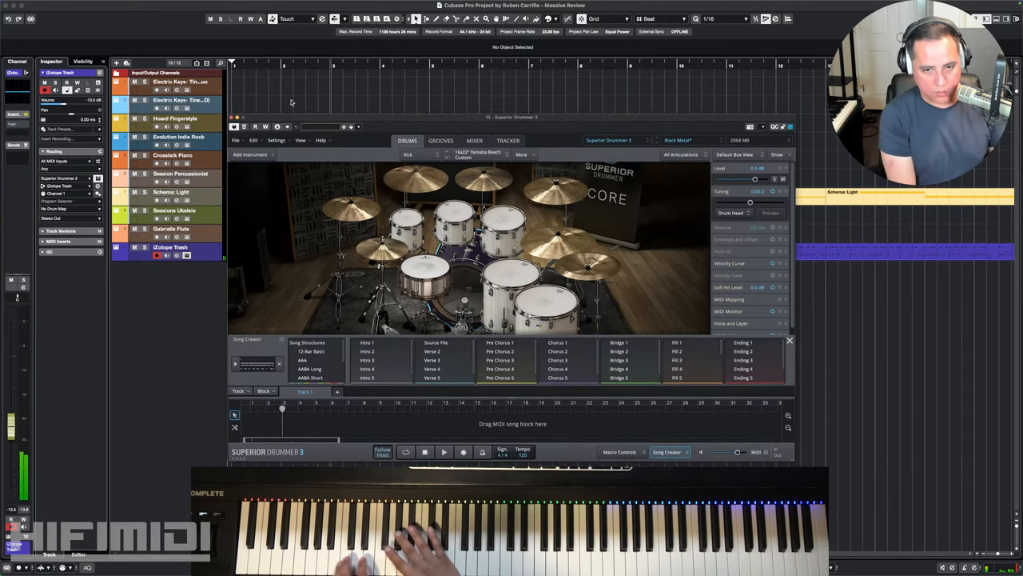
left_click(499, 352)
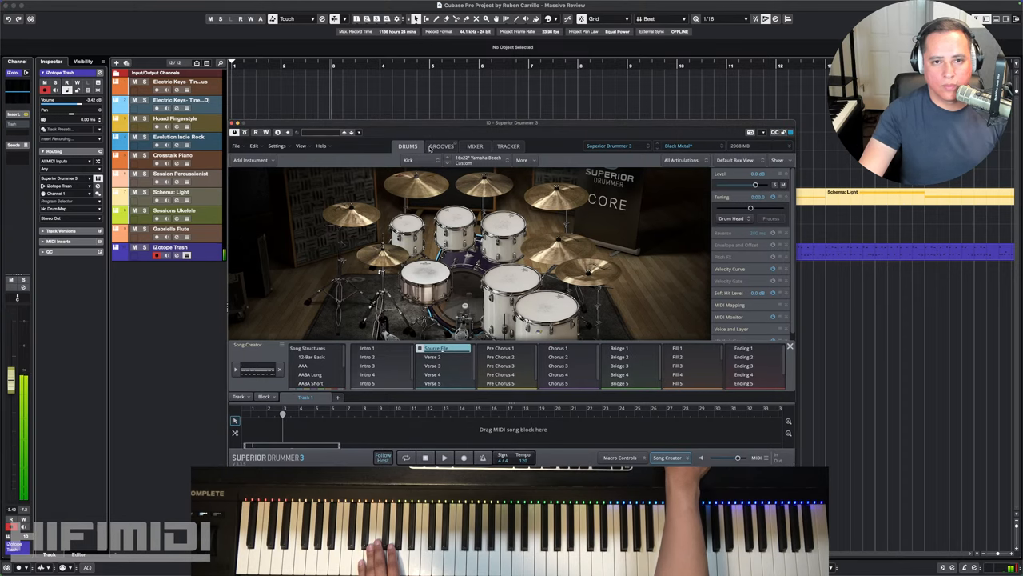
left_click(475, 145)
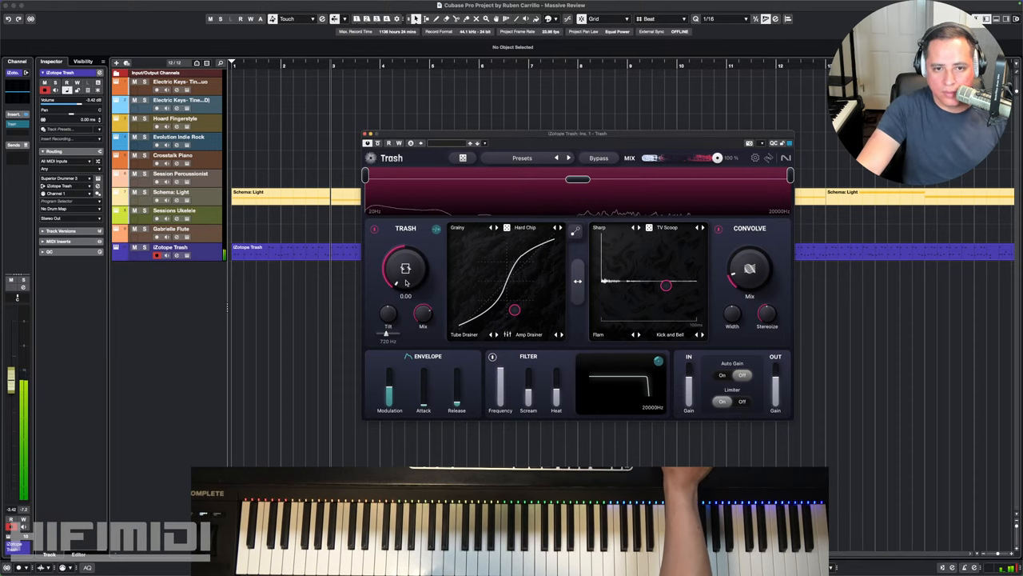
- Dial in the Trash Drive knob, nudging it down and back up to a higher setting
left_click_drag(406, 268, 392, 279)
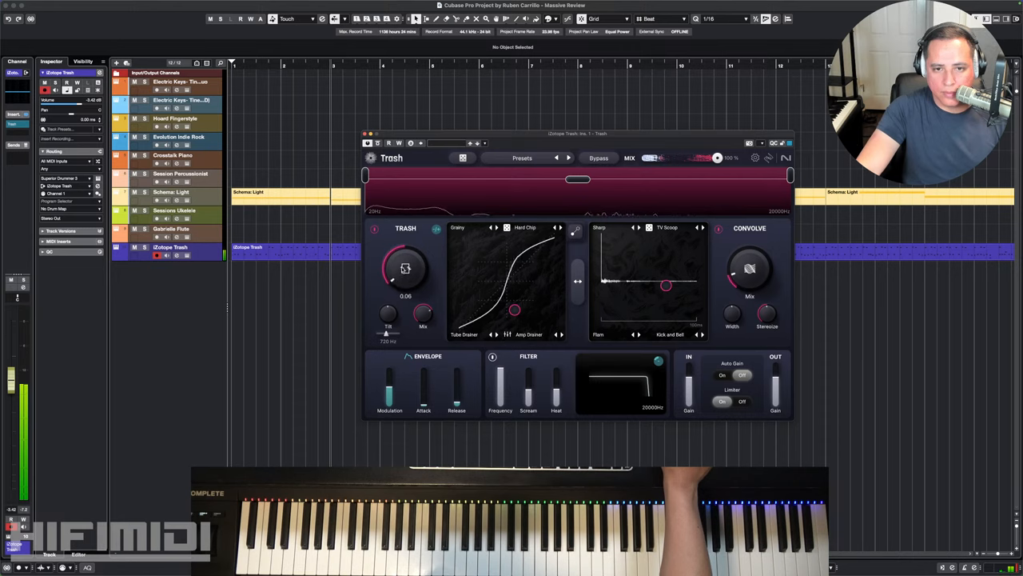
left_click_drag(406, 269, 400, 253)
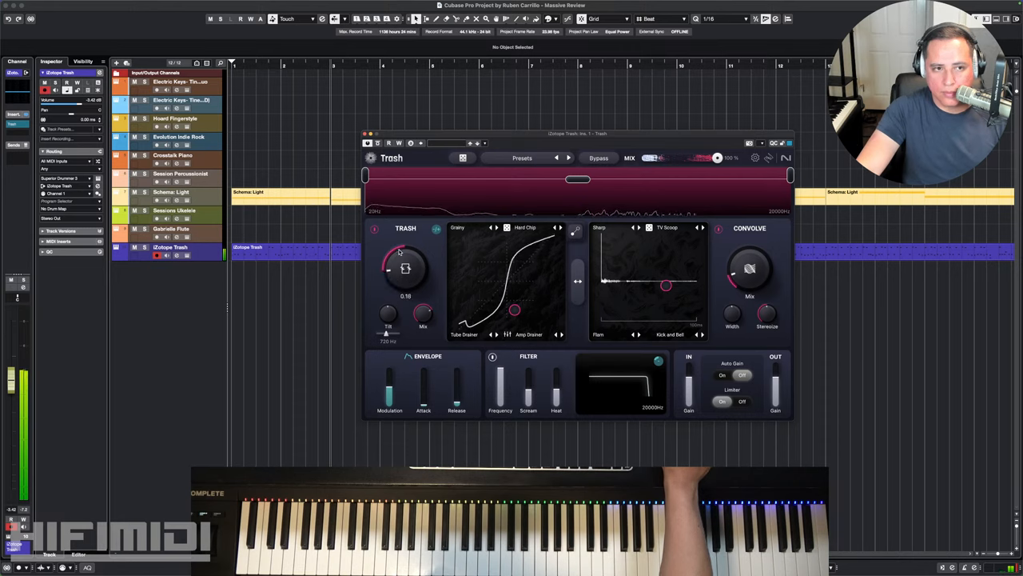
left_click_drag(403, 256, 400, 253)
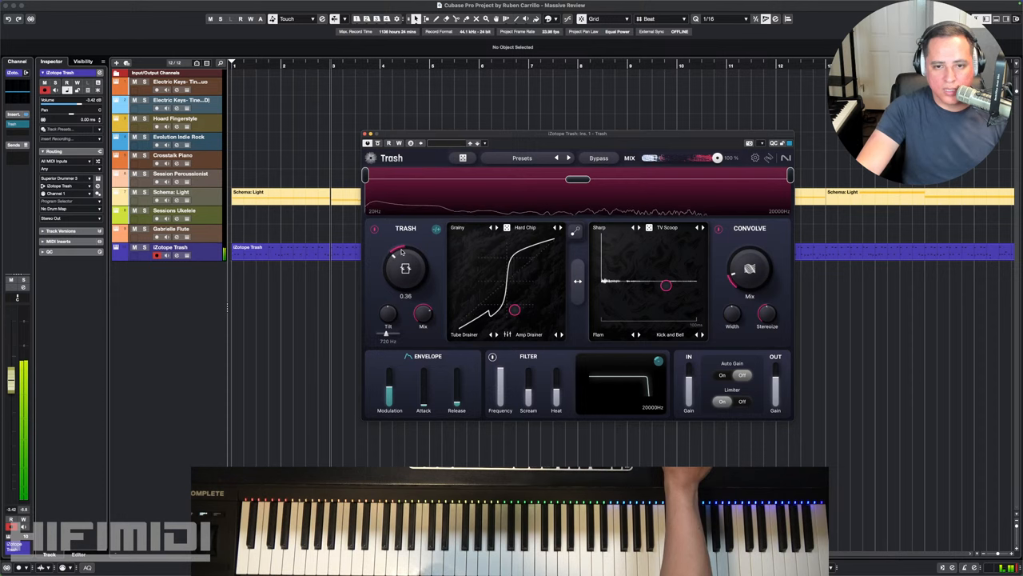
left_click_drag(406, 268, 406, 259)
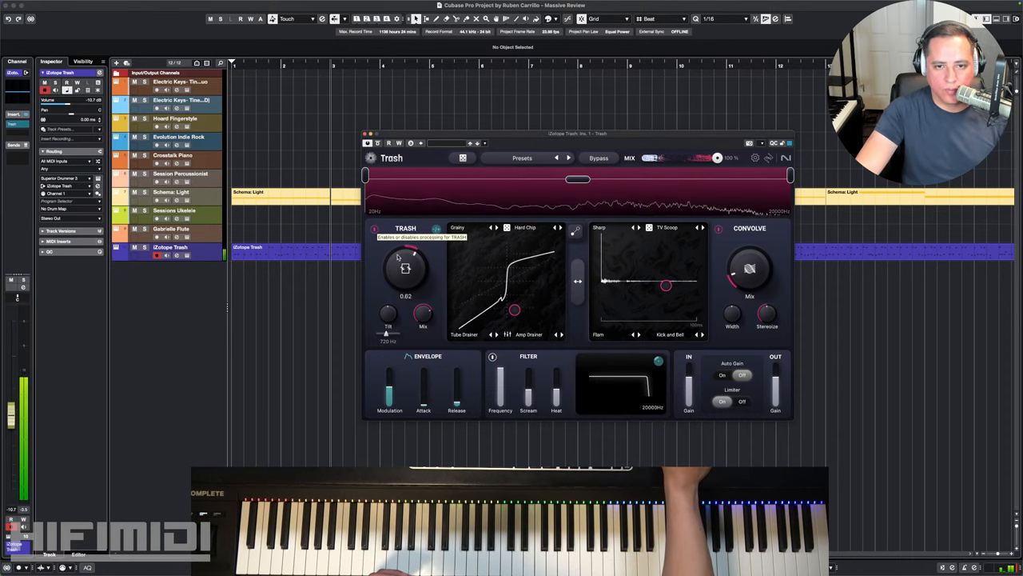
left_click_drag(406, 269, 412, 255)
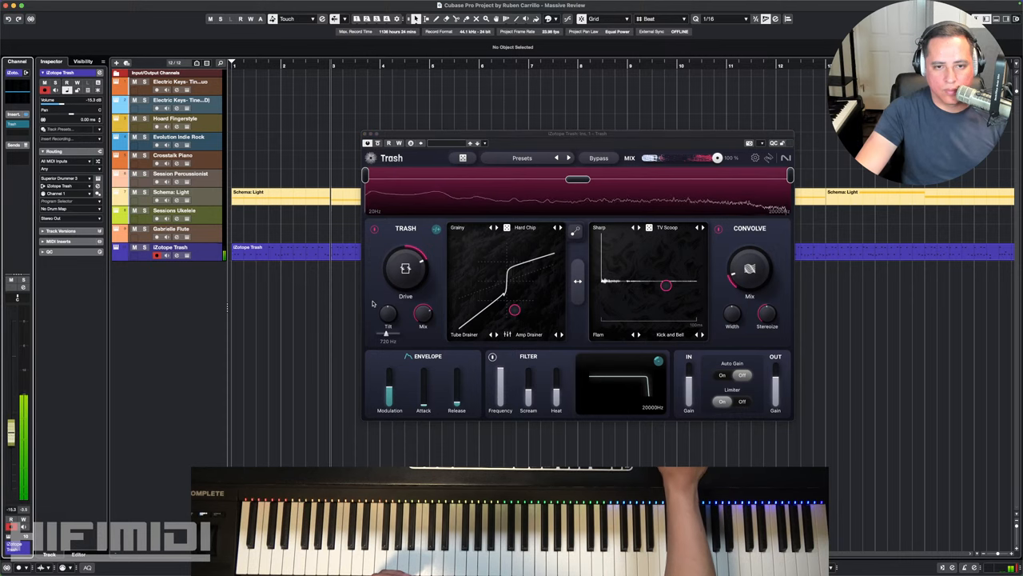
left_click_drag(406, 269, 416, 248)
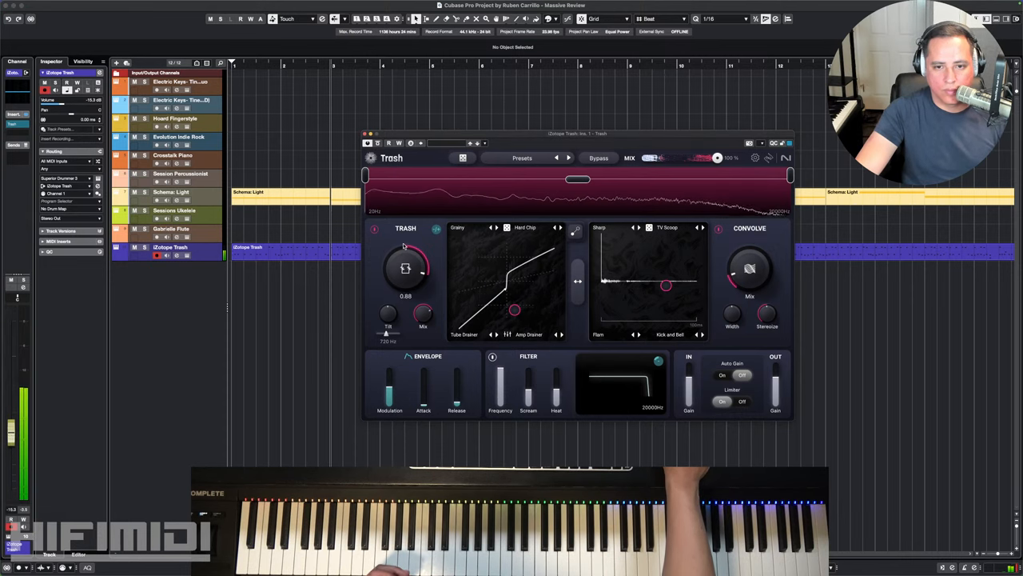
left_click_drag(406, 269, 416, 259)
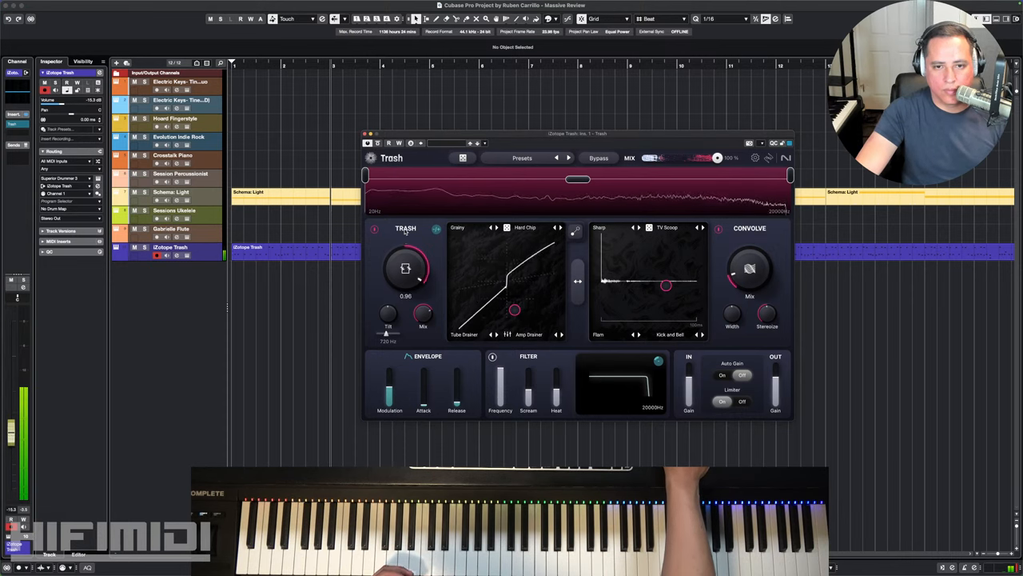
left_click_drag(406, 264, 406, 275)
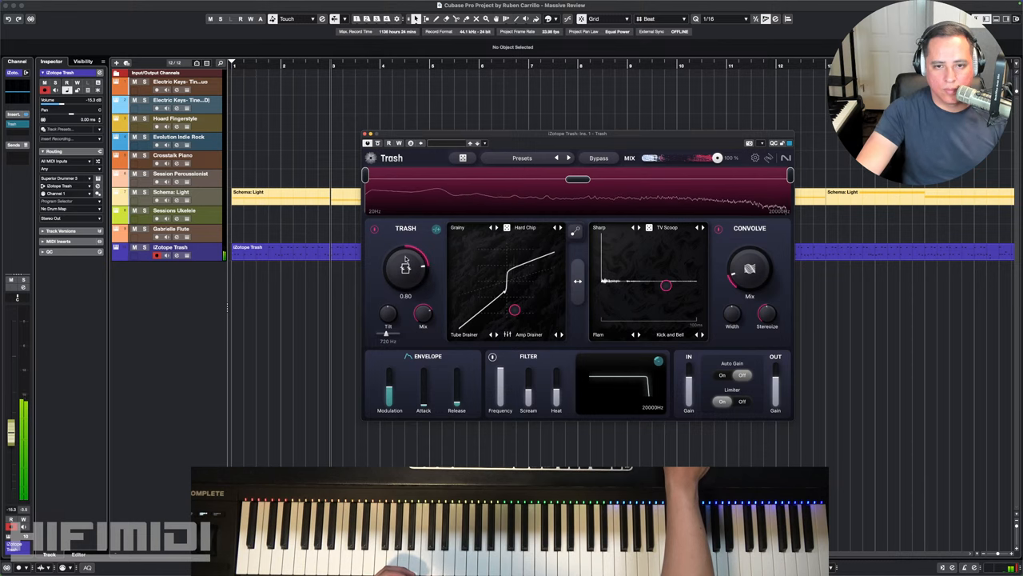
- Raise the Convolve Mix amount and reshape the convolution response
left_click_drag(750, 269, 750, 288)
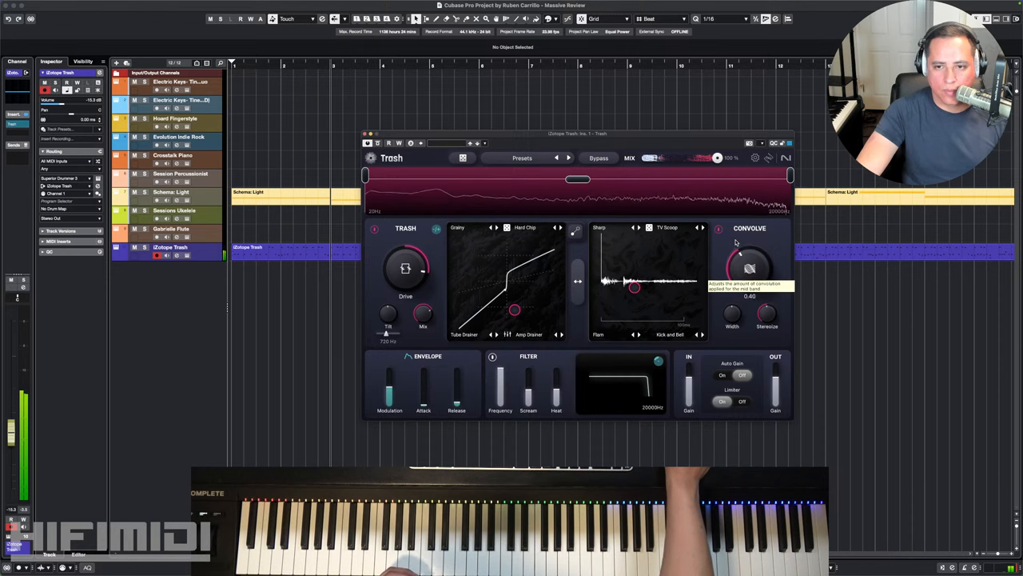
left_click_drag(750, 256, 765, 248)
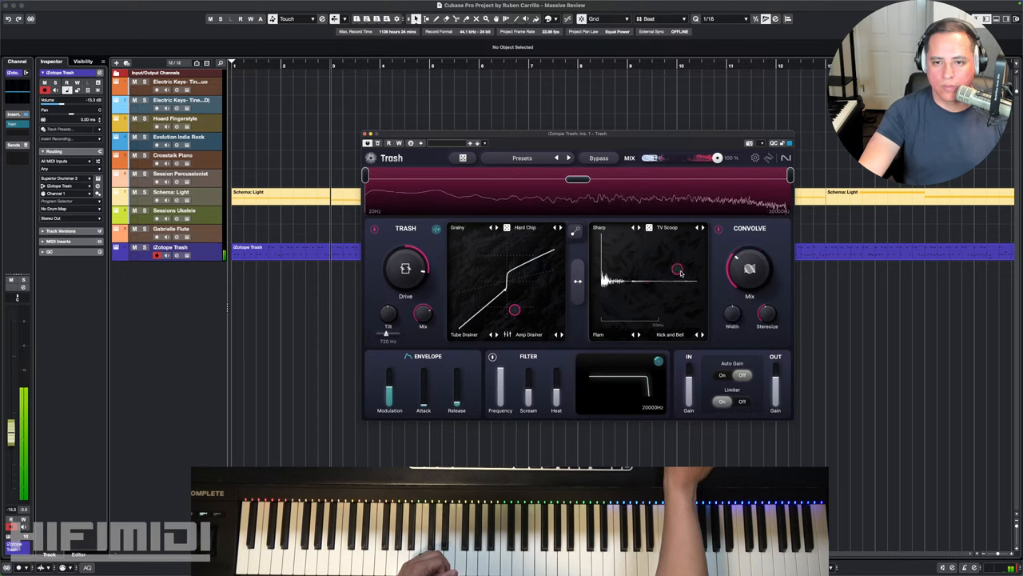
left_click_drag(678, 269, 671, 278)
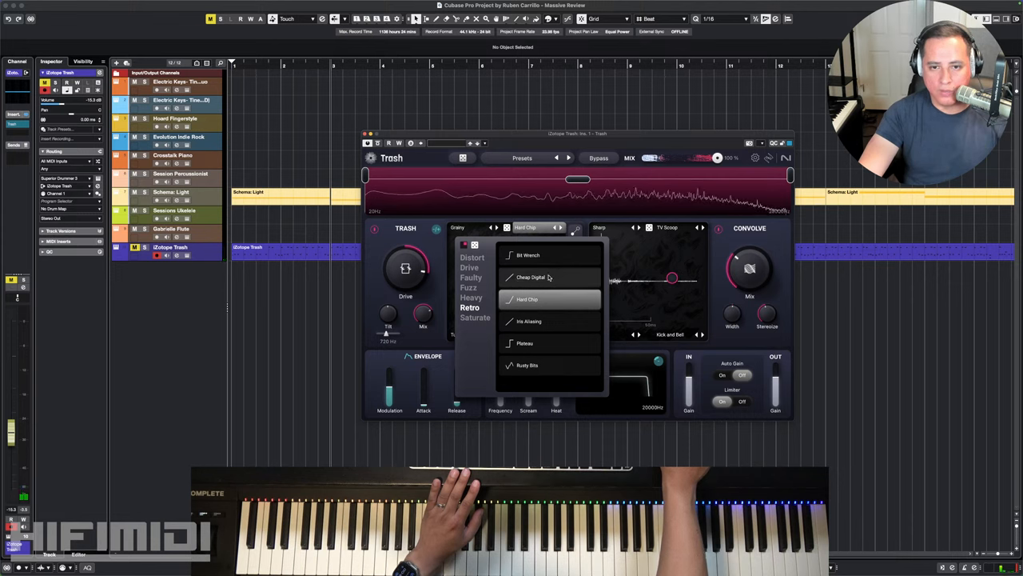
- Audition Cheap Digital, Hard Clip and Plateau distortion types, settling on Rusty Bits
left_click(530, 279)
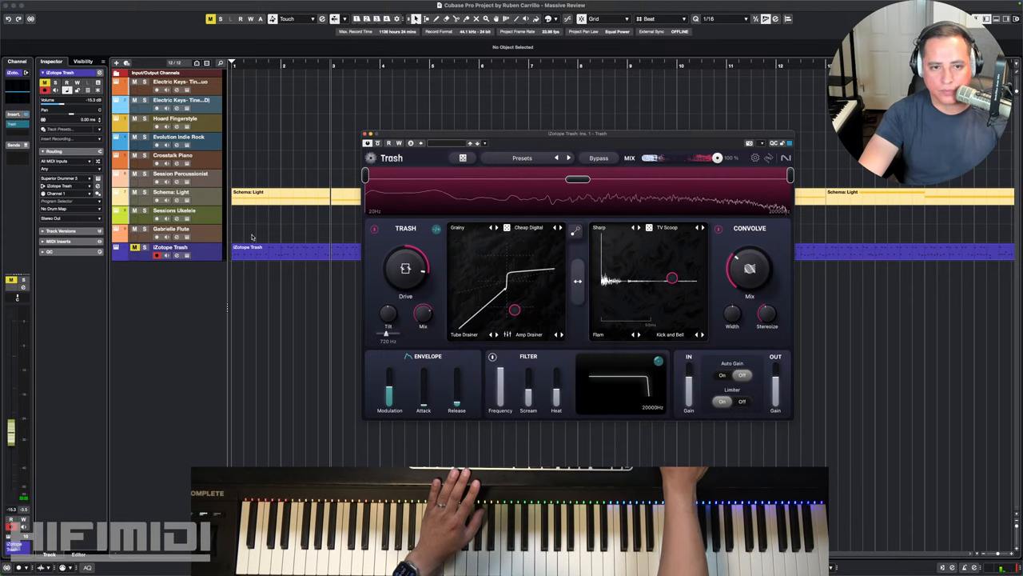
left_click_drag(406, 267, 416, 258)
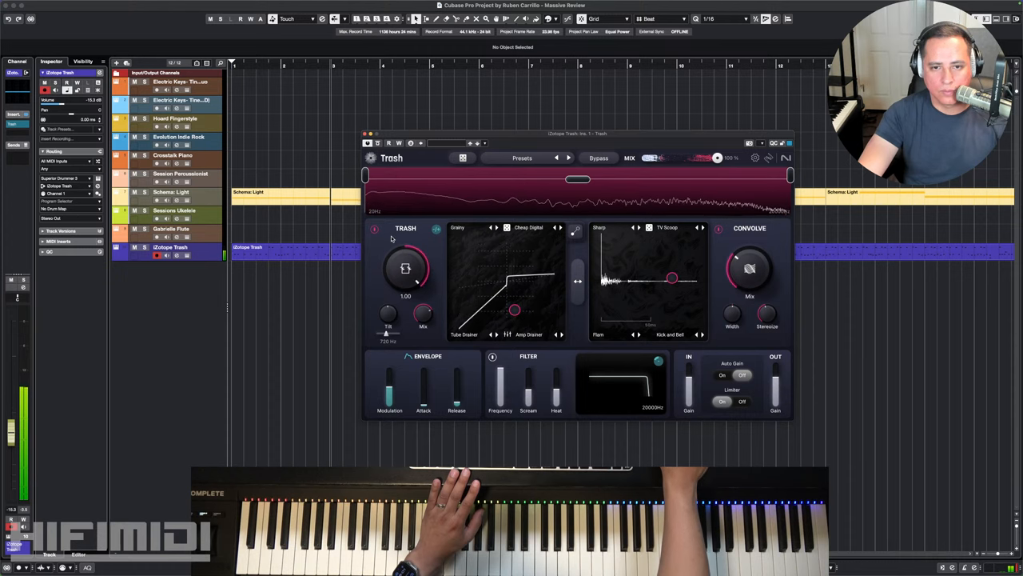
left_click(561, 227)
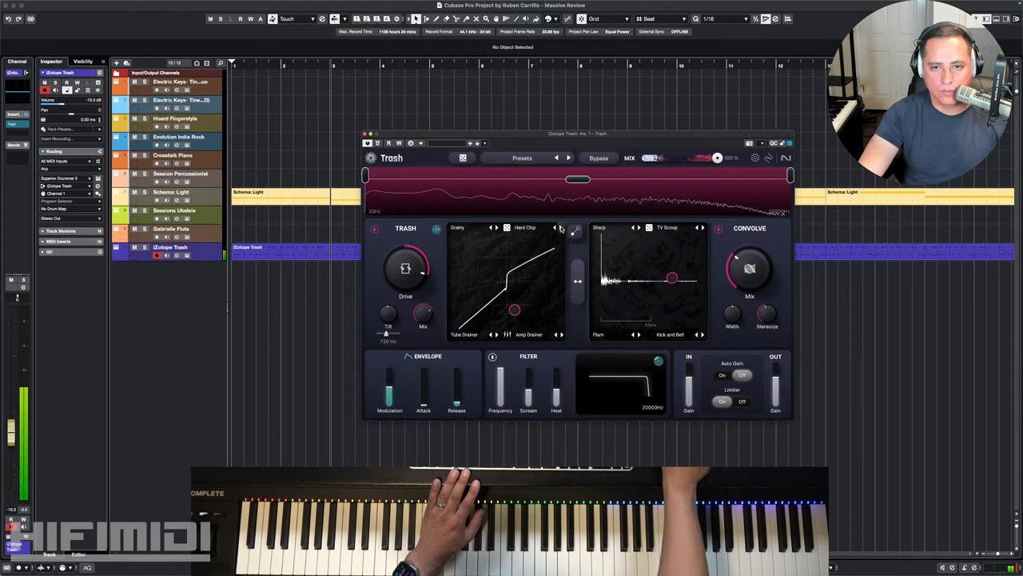
left_click(563, 227)
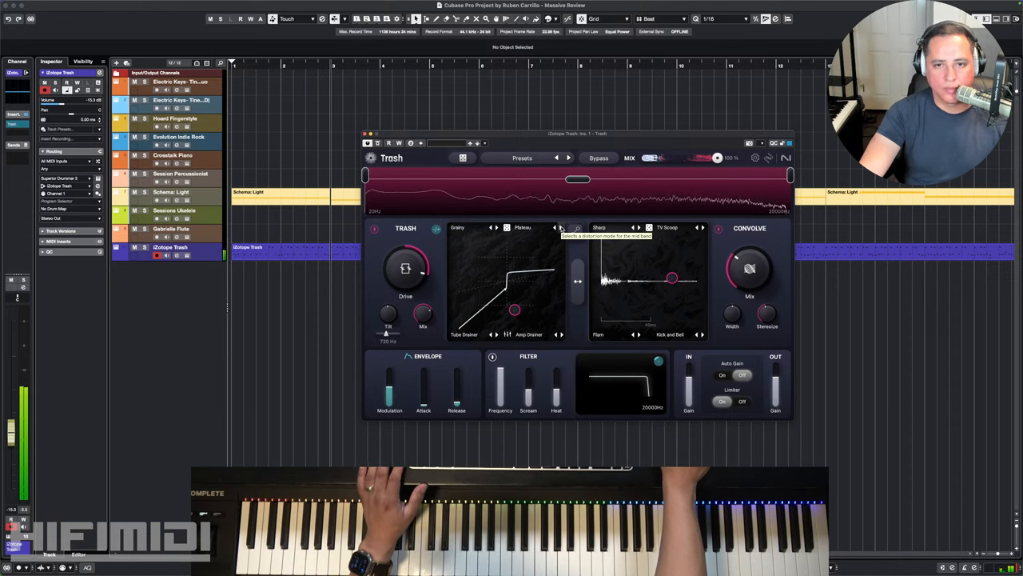
left_click(559, 227)
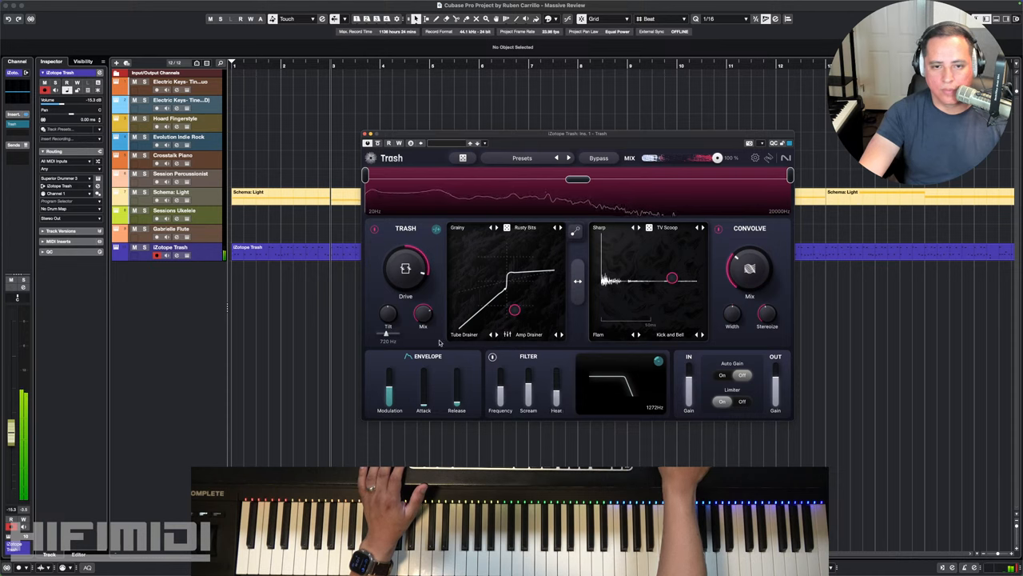
left_click_drag(749, 269, 759, 264)
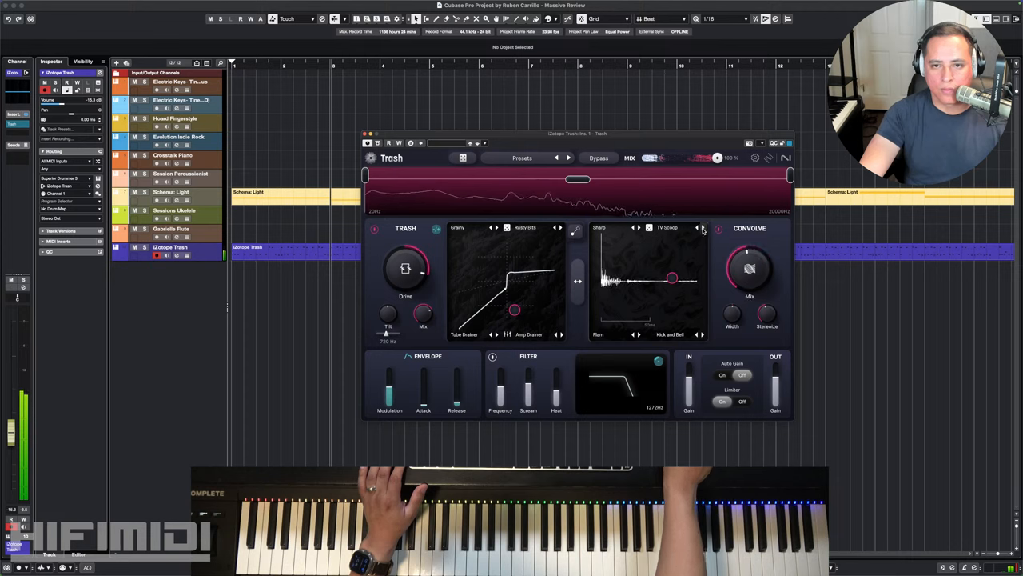
left_click(700, 227)
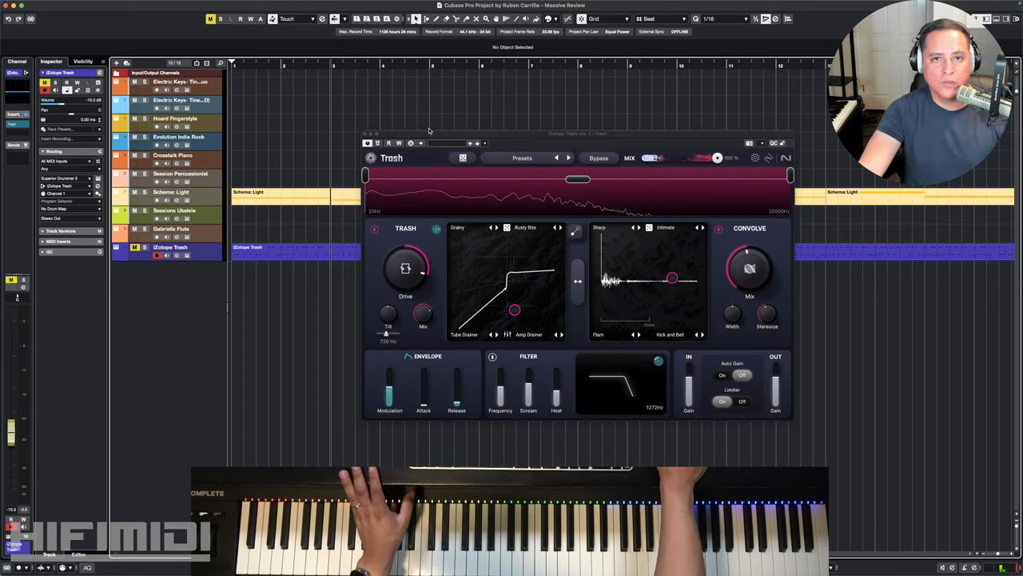
mouse_move(438, 131)
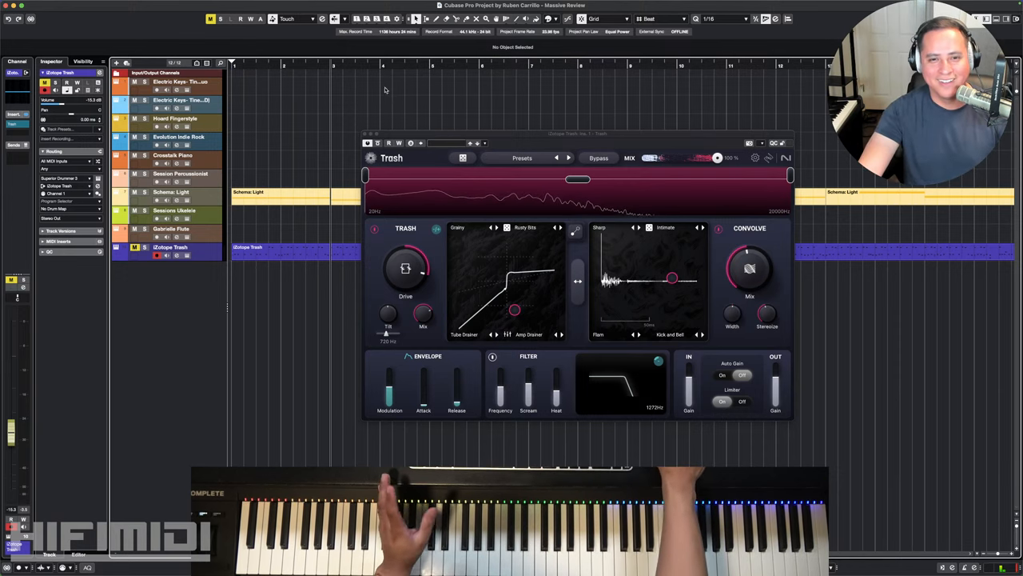
mouse_move(614, 127)
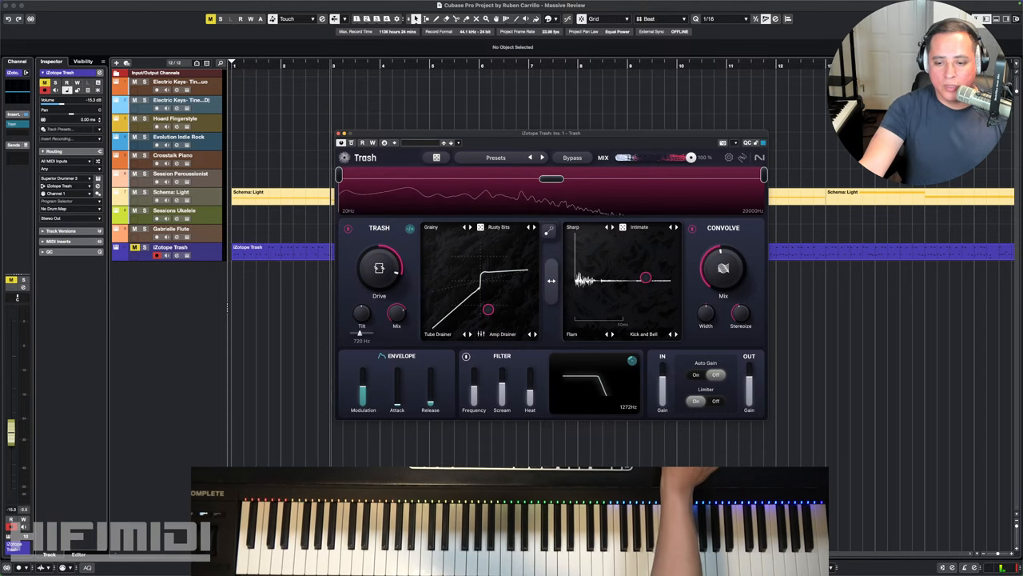
- Close the iZotope Trash plugin window, returning to the arrangement
left_click(339, 134)
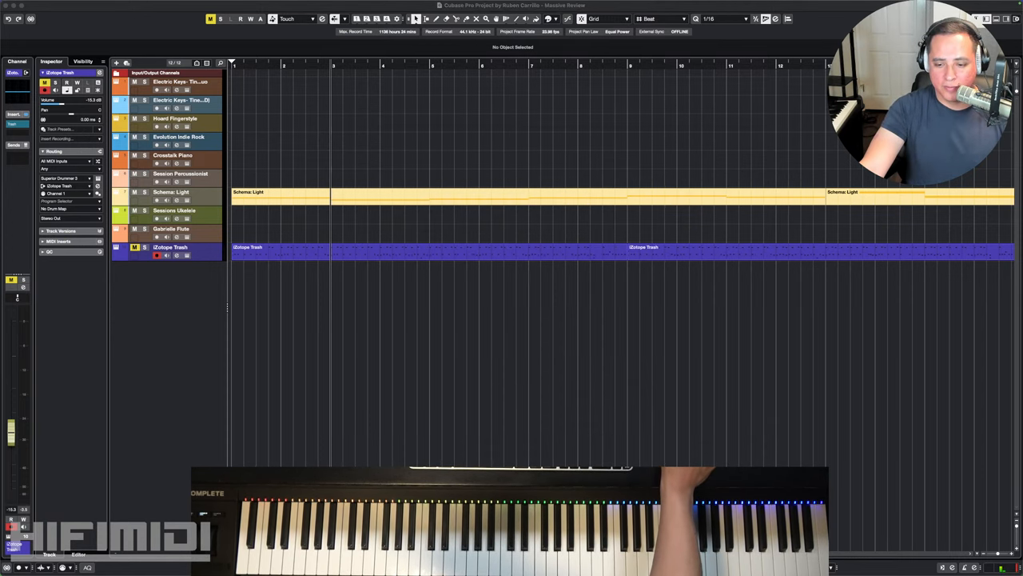